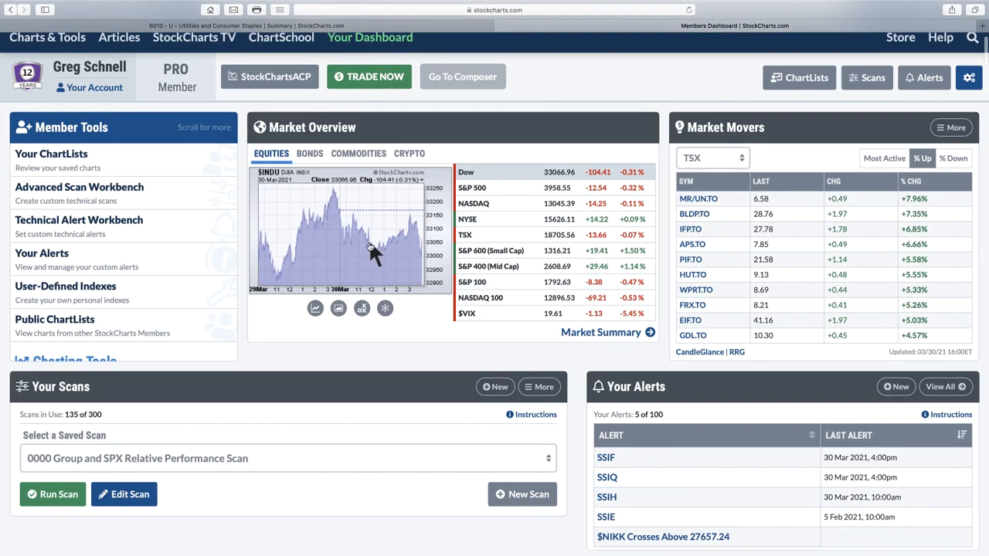
pyautogui.moveTo(494, 188)
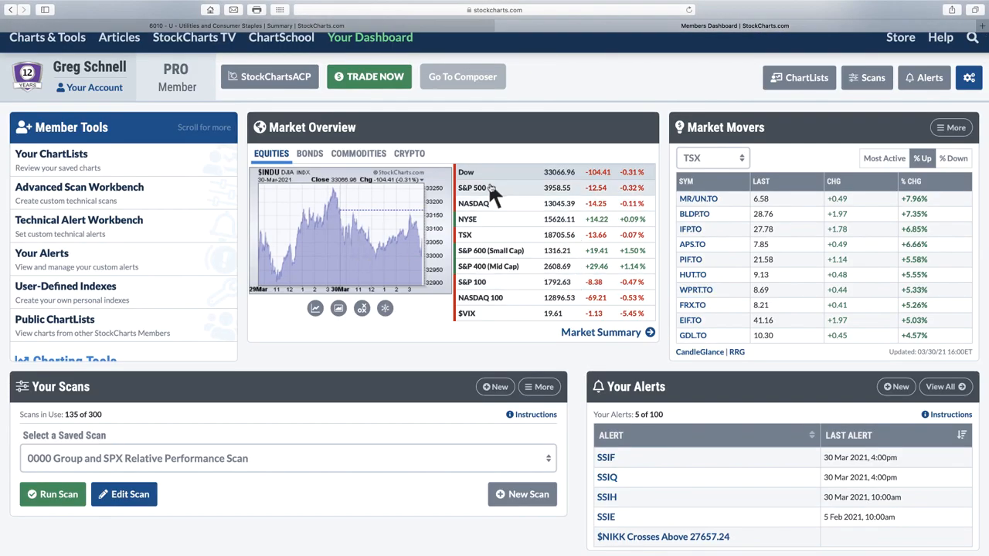
# Step: Open the S&P 500 ($SPX) GalleryView from the Market Overview list
pyautogui.click(473, 188)
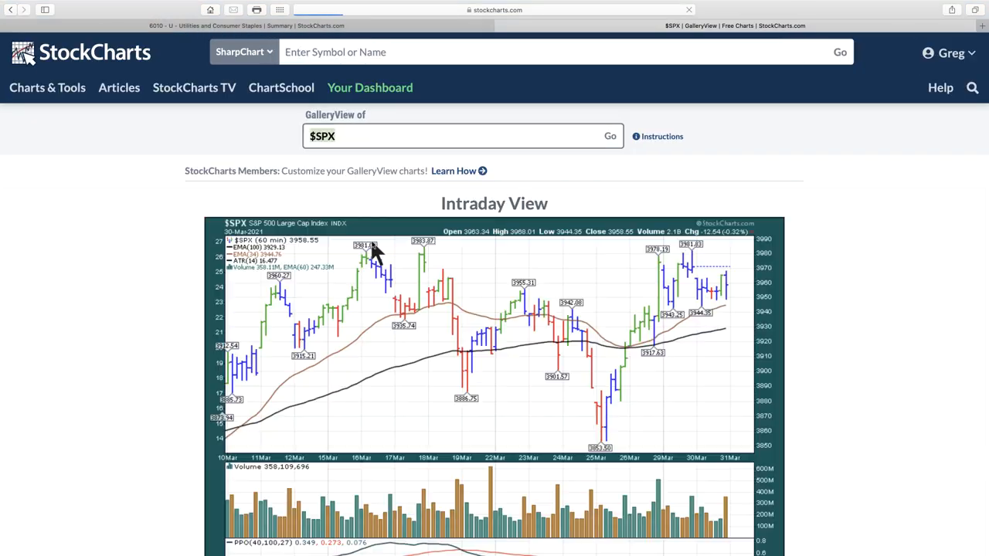
pyautogui.moveTo(431, 268)
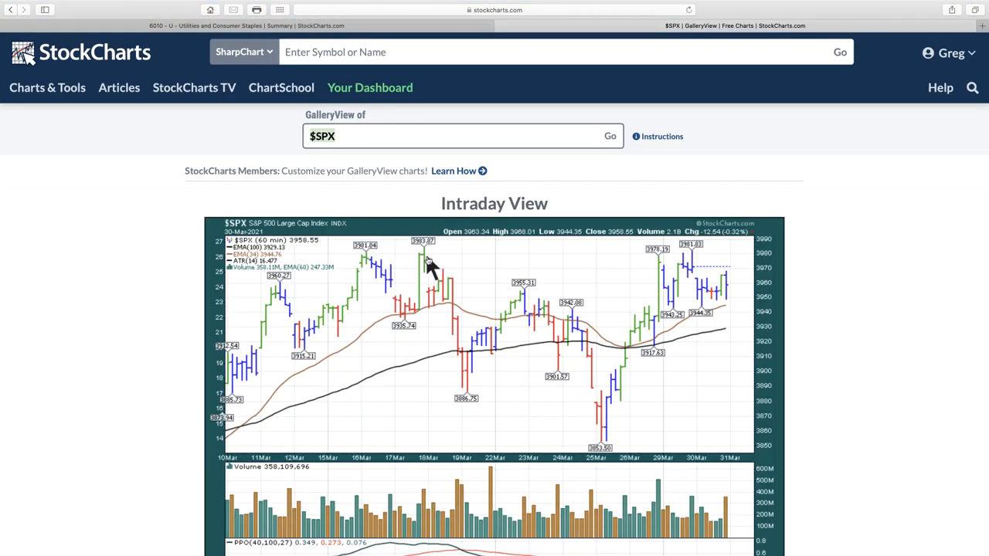
pyautogui.moveTo(432, 266)
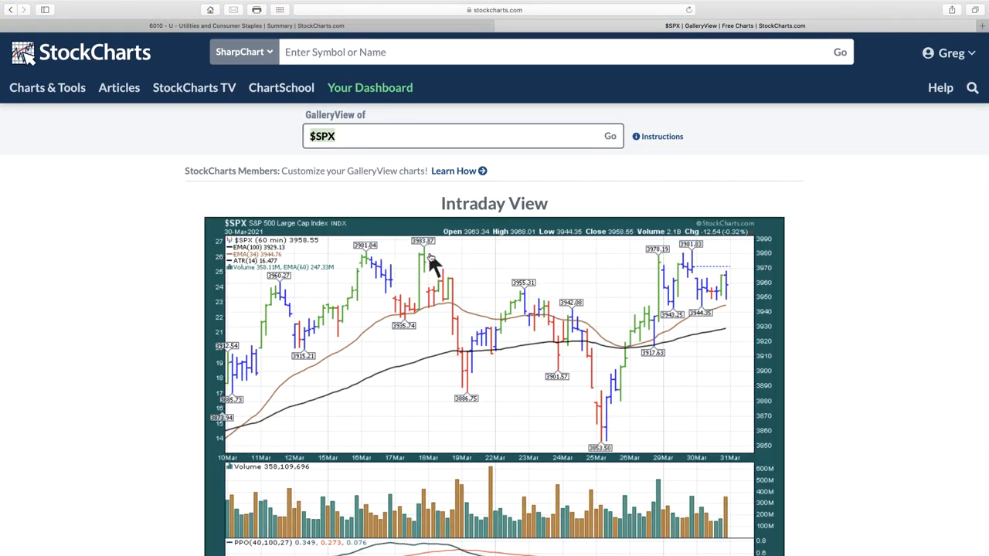
pyautogui.moveTo(668, 272)
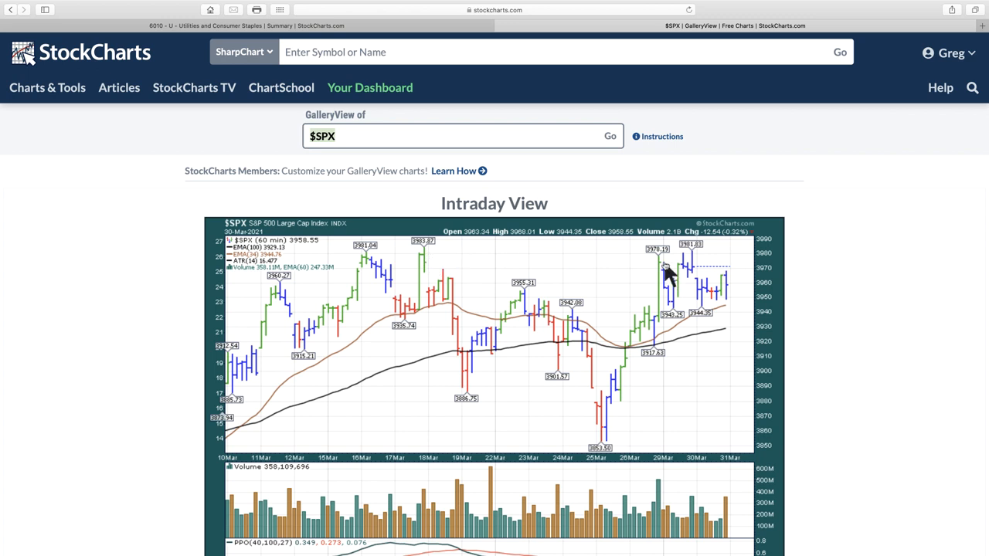
pyautogui.moveTo(352, 278)
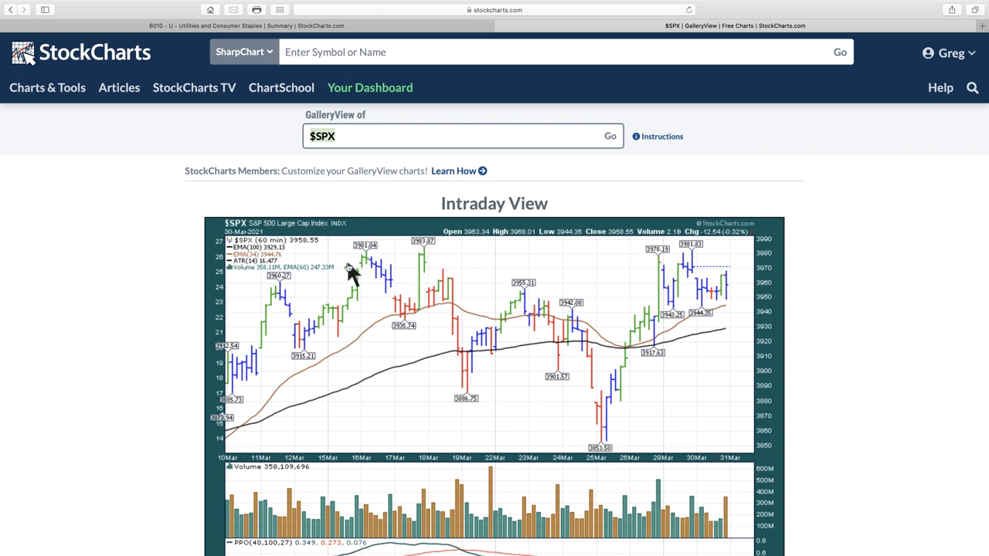
pyautogui.moveTo(408, 282)
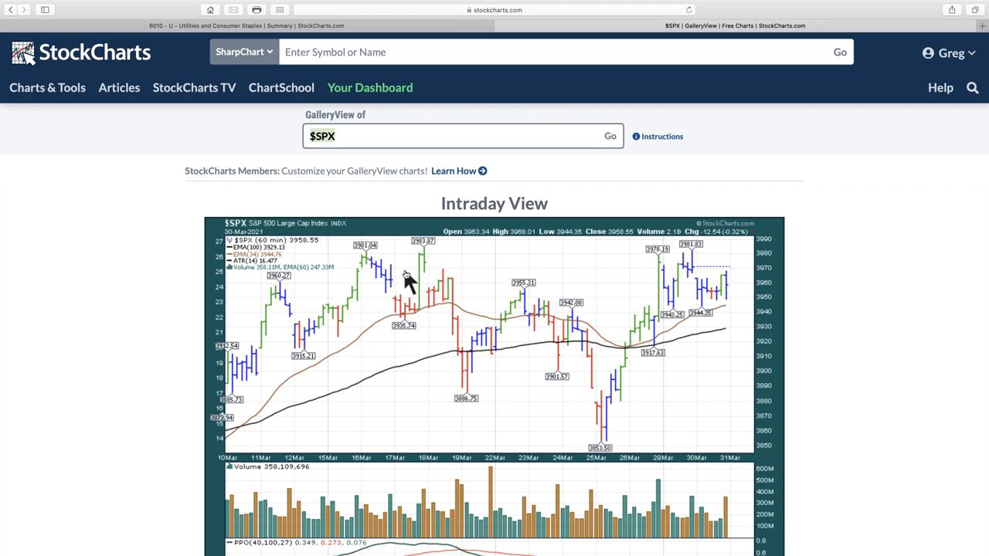
pyautogui.moveTo(430, 278)
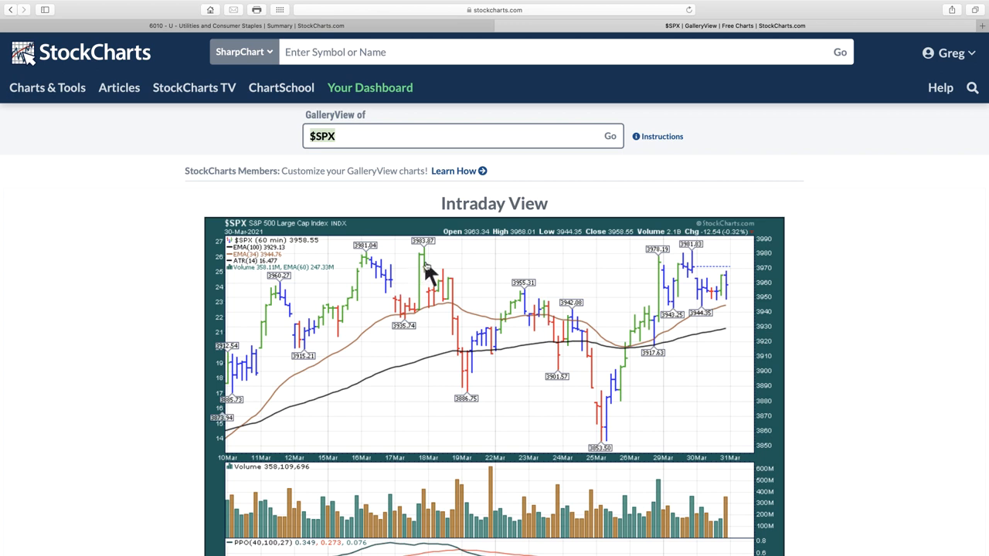
pyautogui.moveTo(503, 275)
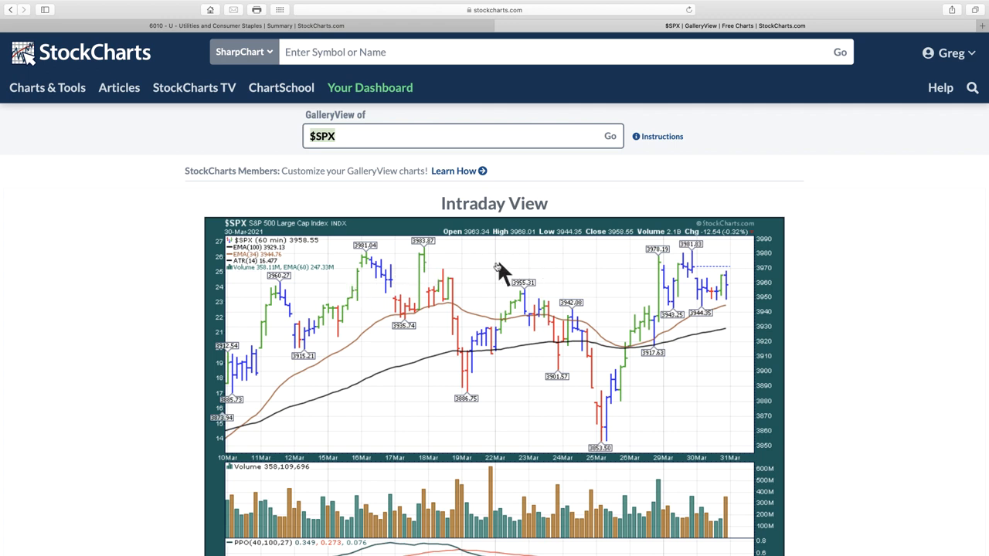
pyautogui.moveTo(695, 263)
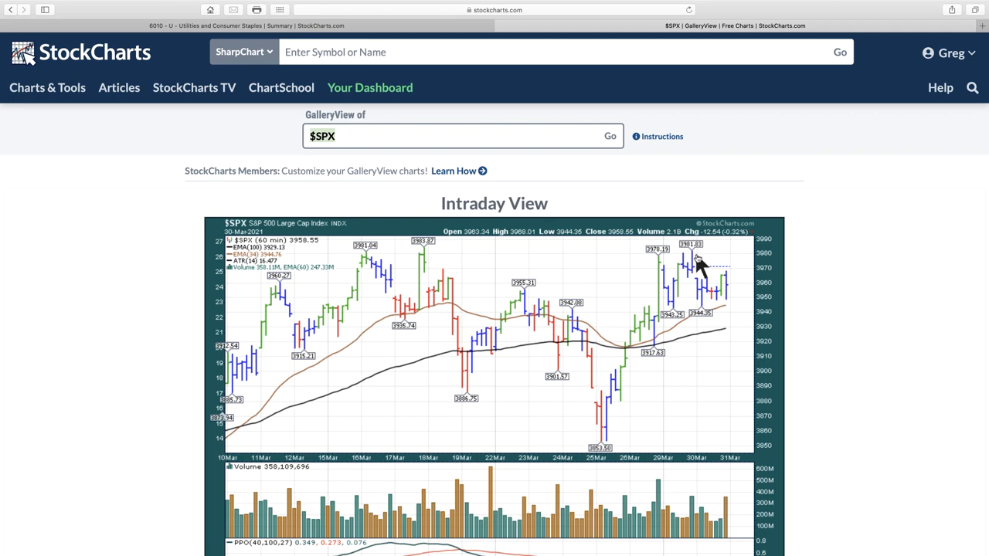
# Step: Scroll the $SPX gallery past the Intraday View to the Daily View chart
pyautogui.scroll(-3)
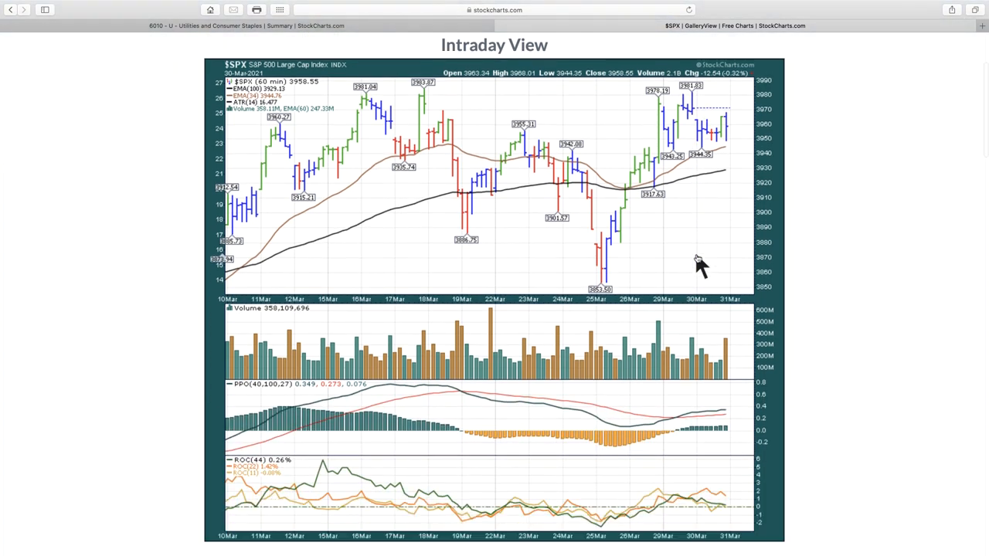
pyautogui.moveTo(367, 420)
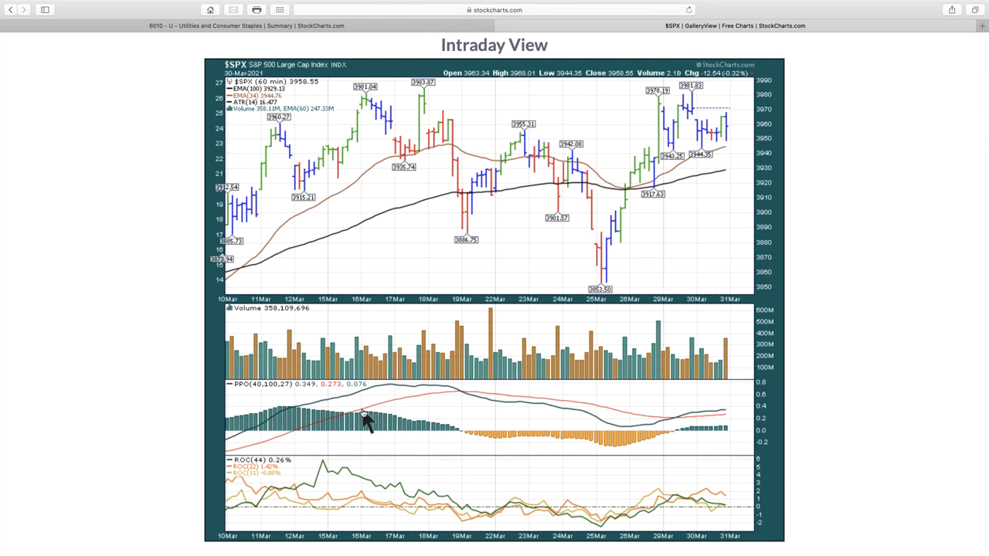
pyautogui.moveTo(633, 430)
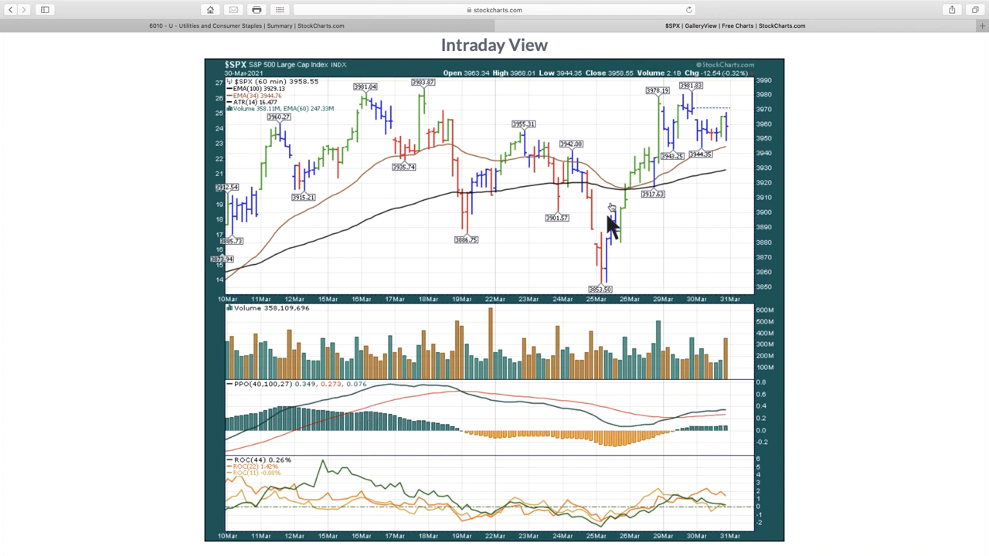
pyautogui.moveTo(692, 417)
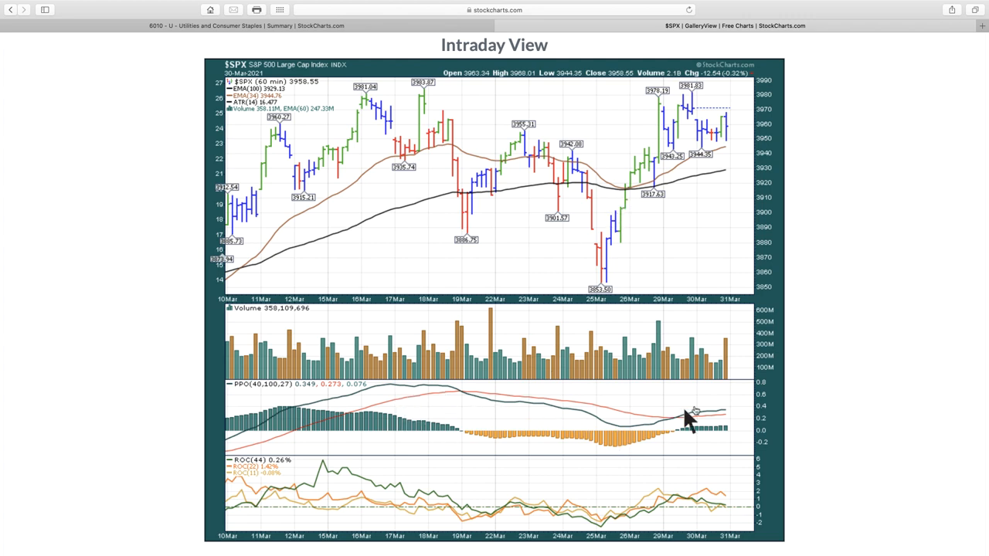
pyautogui.moveTo(760, 436)
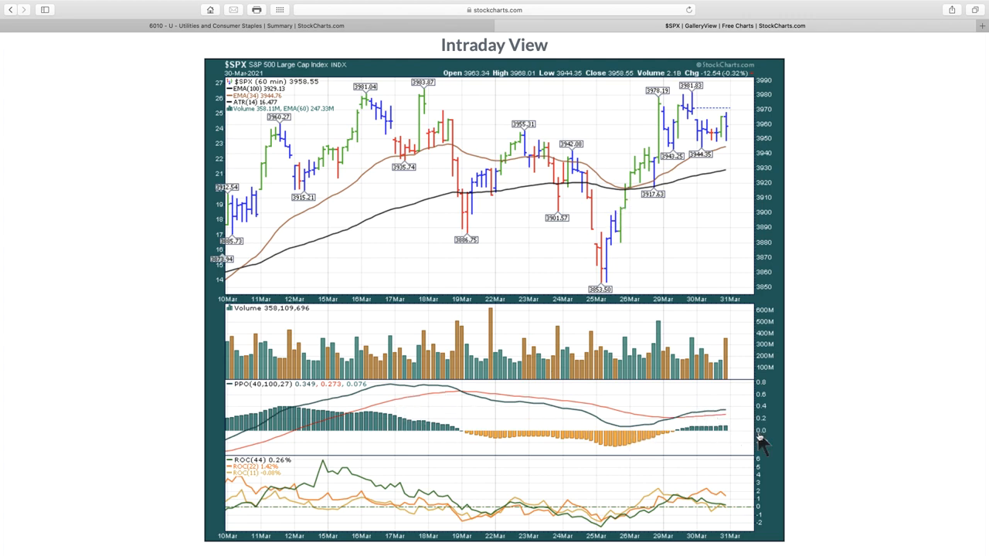
pyautogui.scroll(-3)
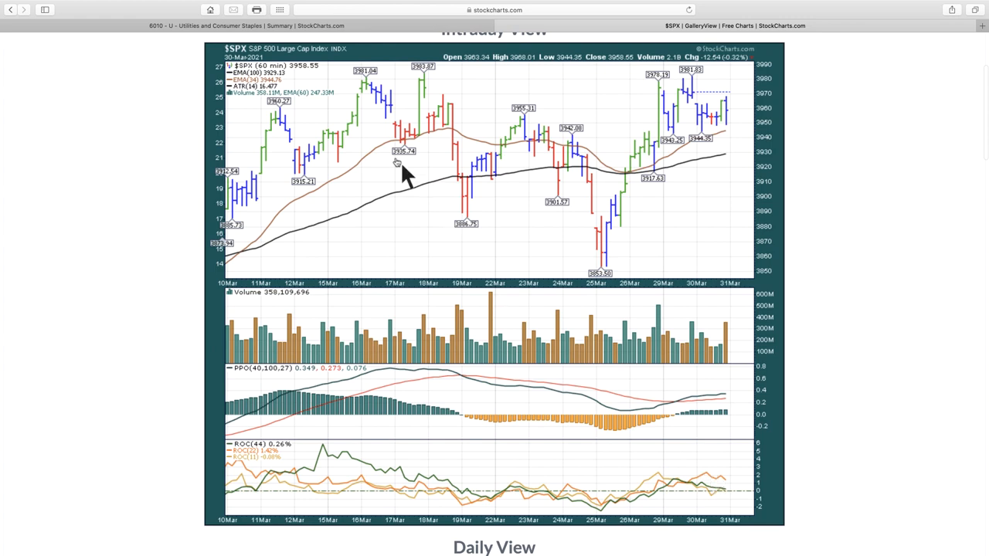
pyautogui.scroll(-3)
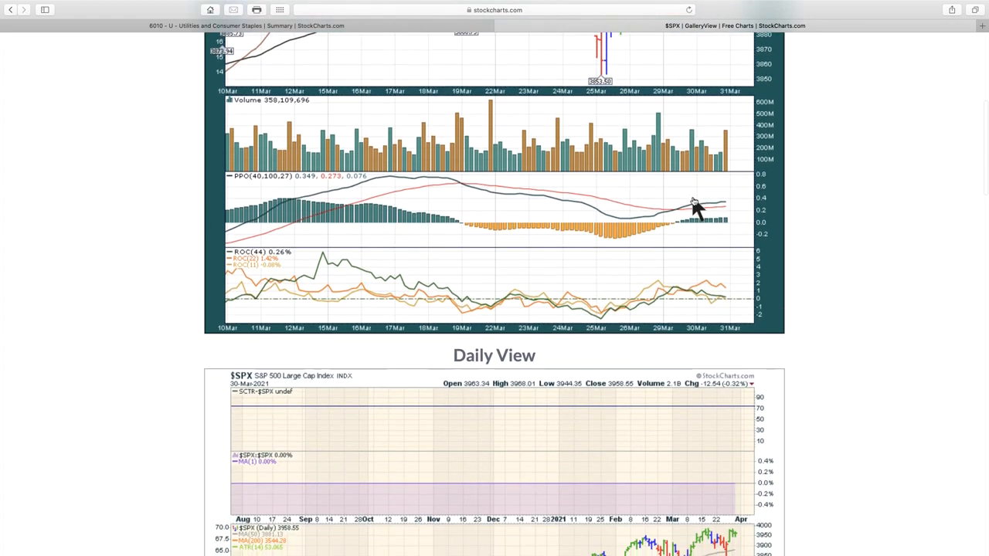
pyautogui.scroll(-3)
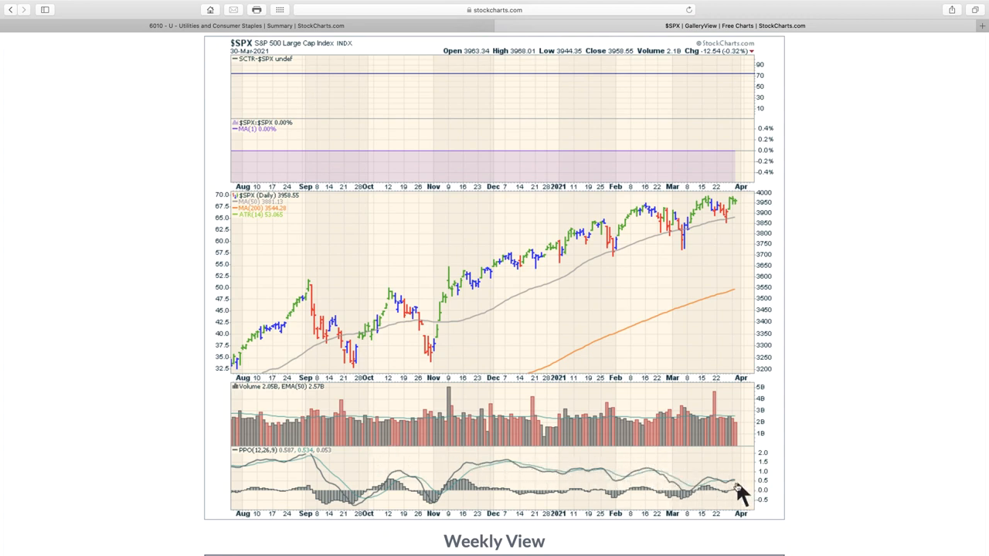
pyautogui.moveTo(745, 486)
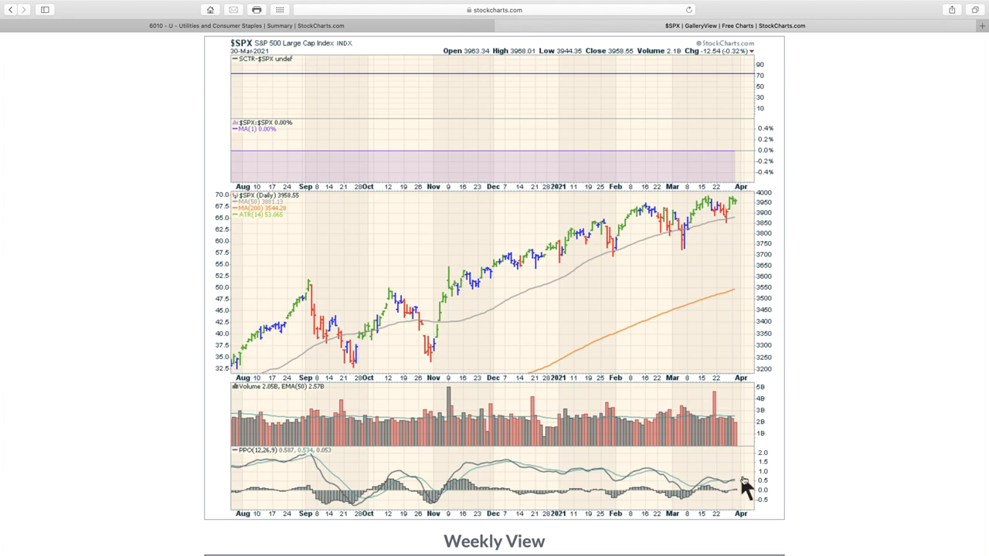
# Step: Scroll down to the $SPX Weekly and Point & Figure views, then back up toward the top
pyautogui.scroll(-3)
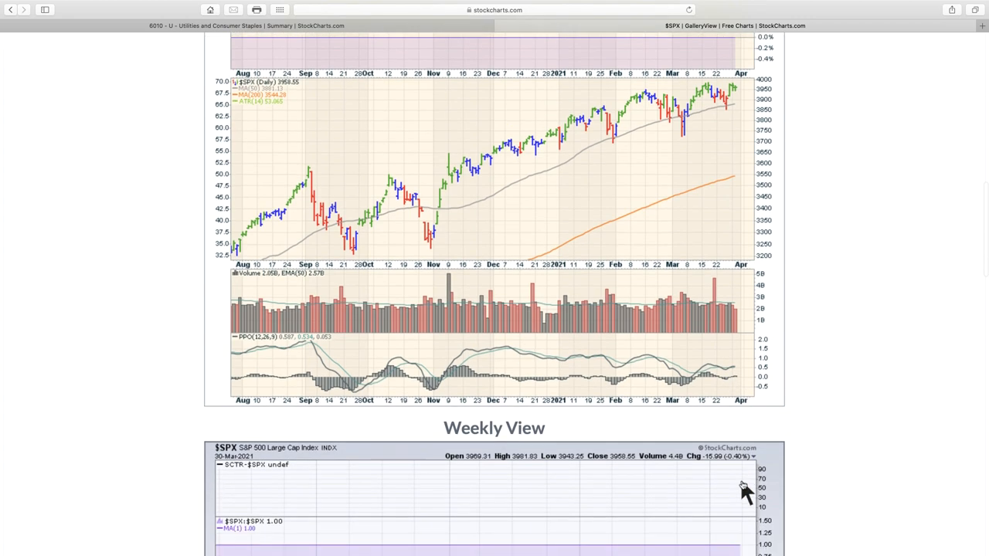
pyautogui.scroll(-3)
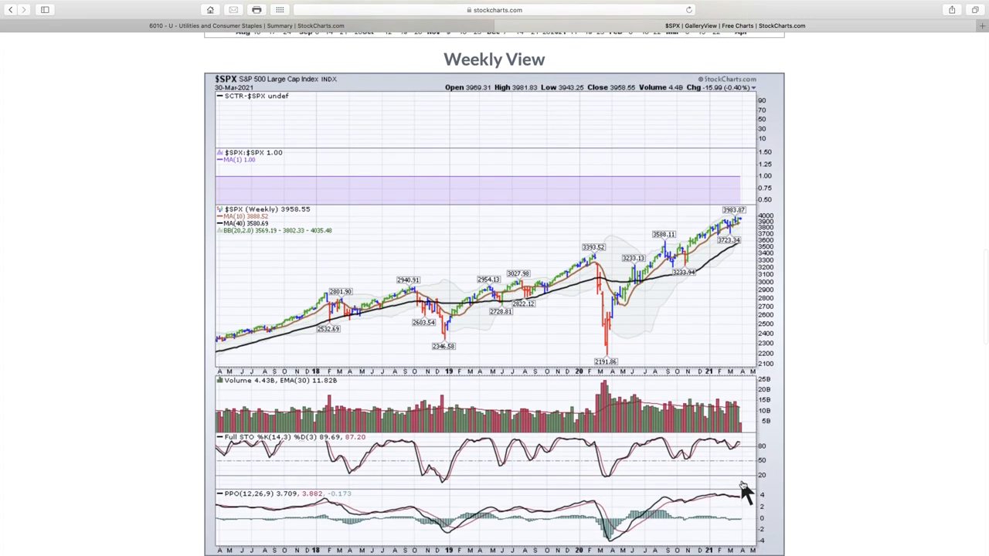
pyautogui.scroll(-3)
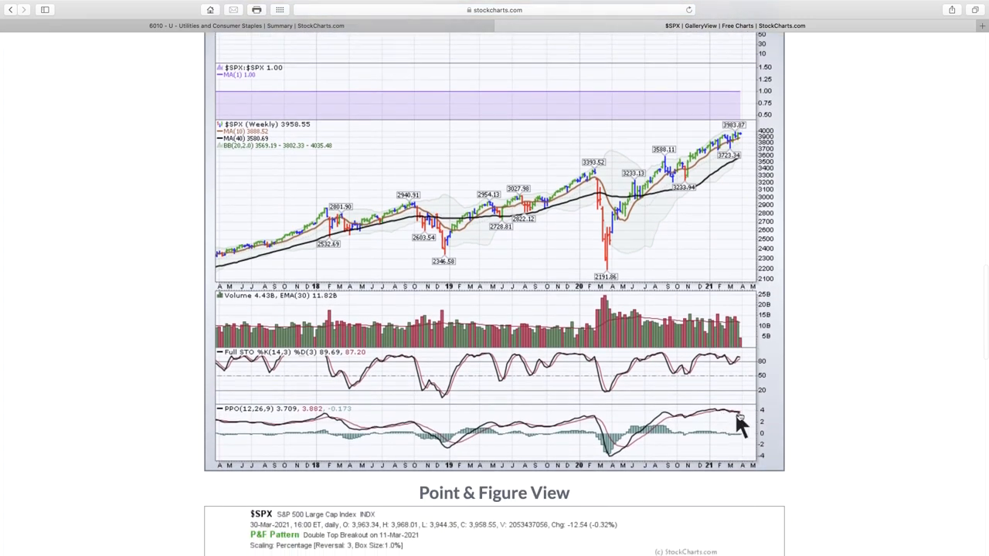
pyautogui.moveTo(739, 423)
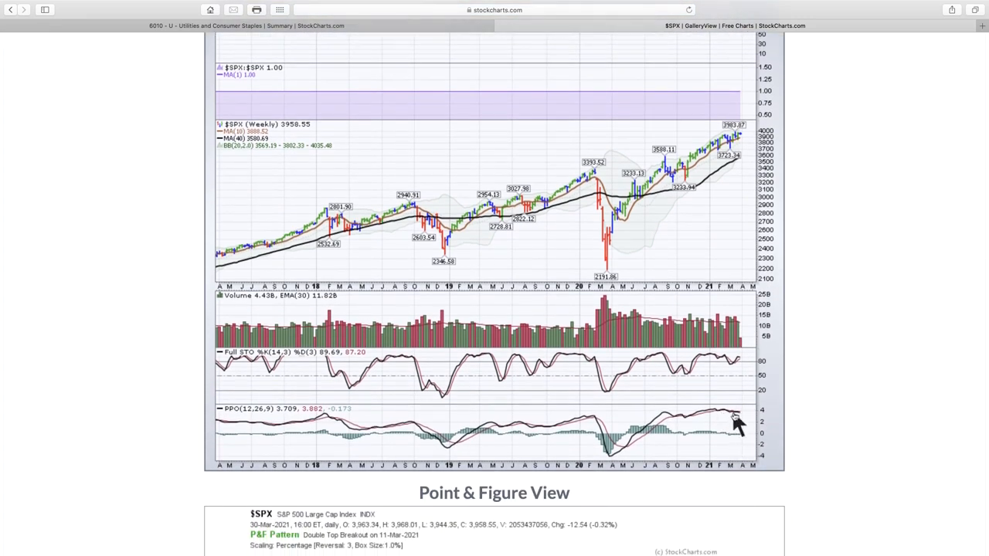
pyautogui.scroll(3)
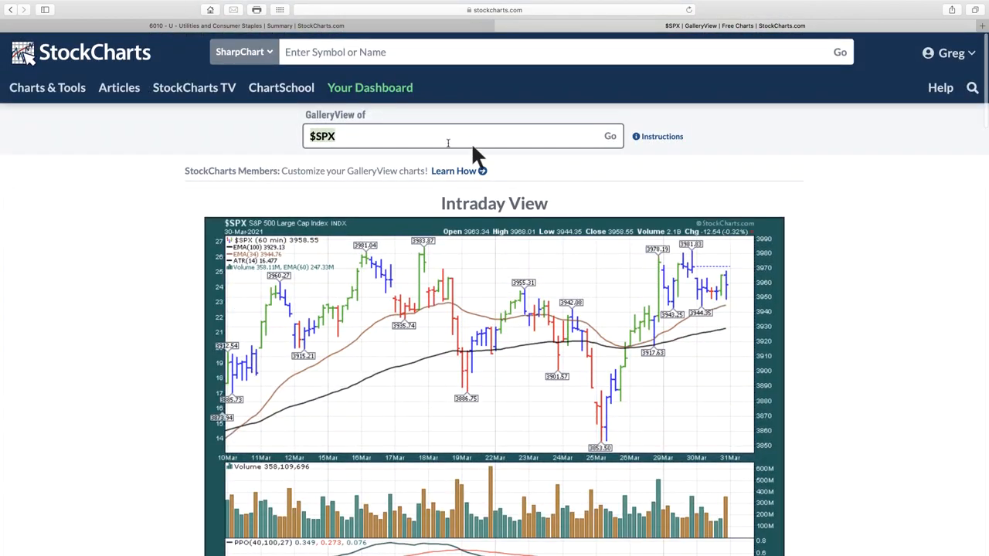
# Step: Load the Nasdaq 100 ($NDX) gallery by entering NDX in the GalleryView box
pyautogui.write('ndx')
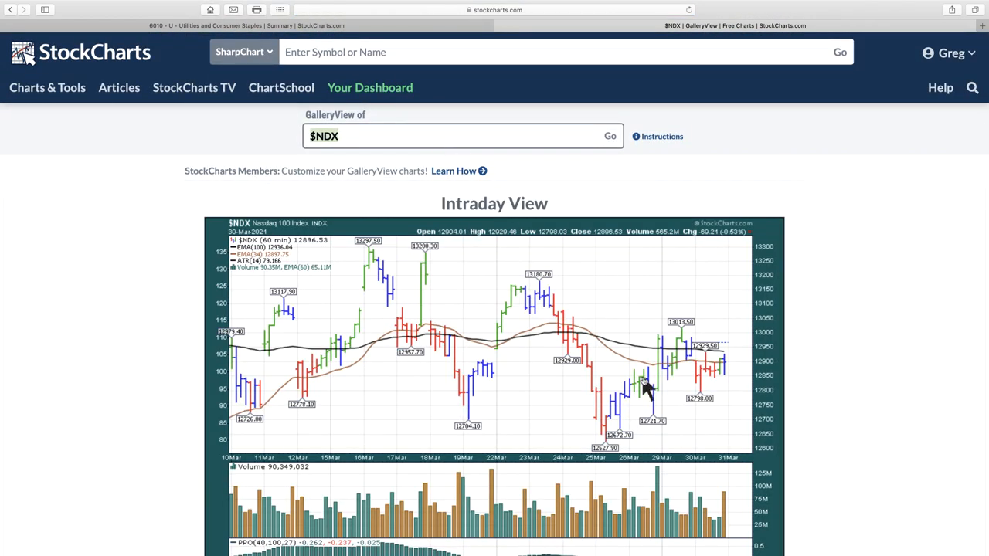
pyautogui.moveTo(729, 355)
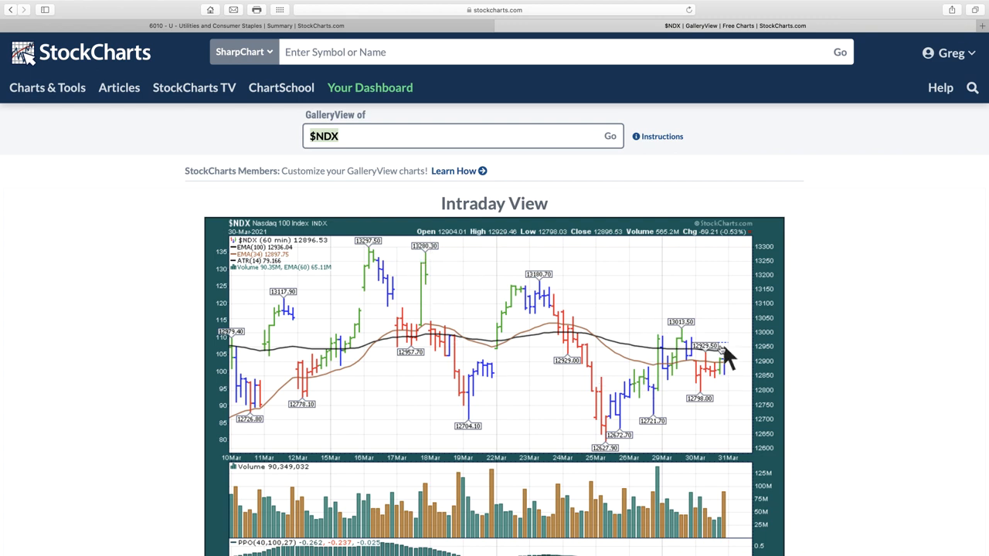
pyautogui.moveTo(686, 396)
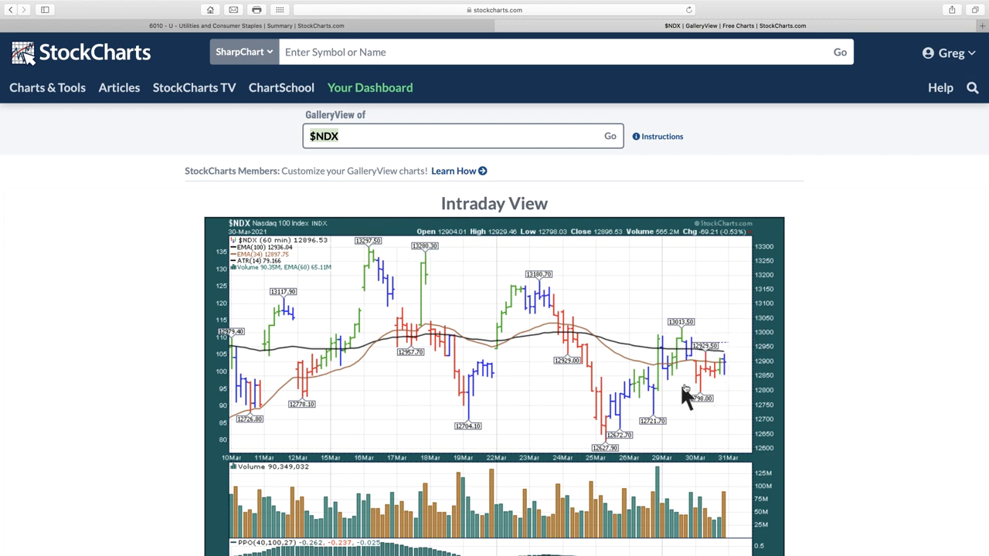
# Step: Scroll past the $NDX intraday chart until the Daily View chart is fully visible
pyautogui.scroll(-3)
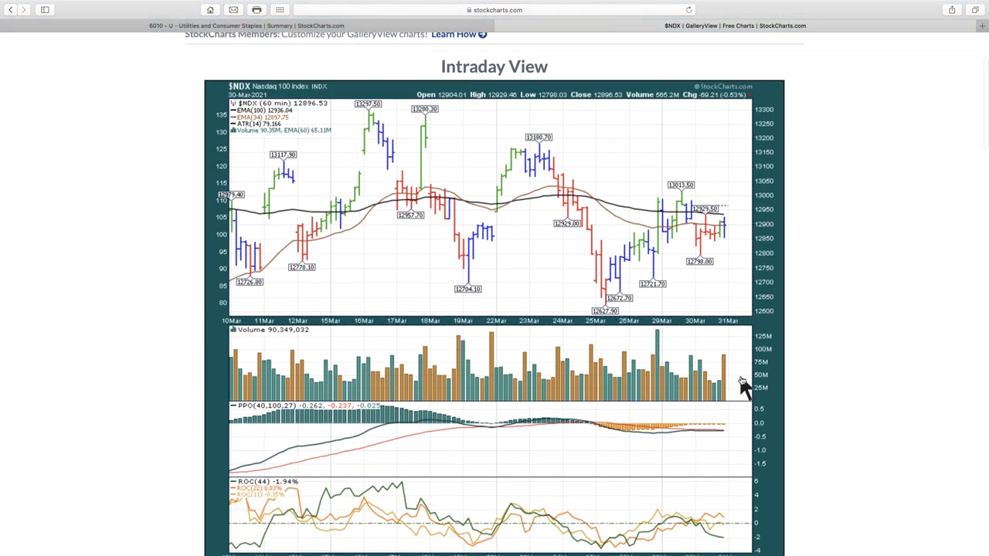
pyautogui.scroll(-3)
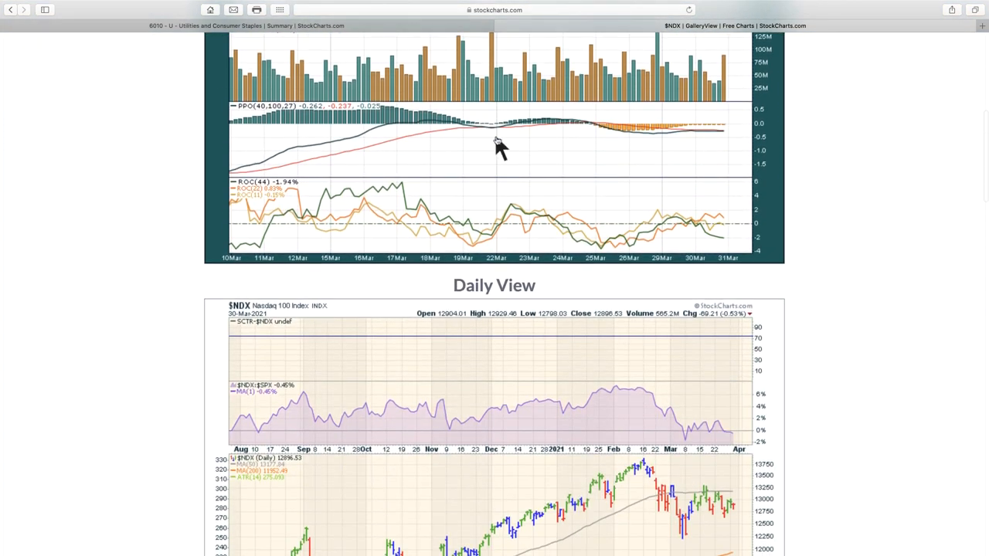
pyautogui.moveTo(637, 142)
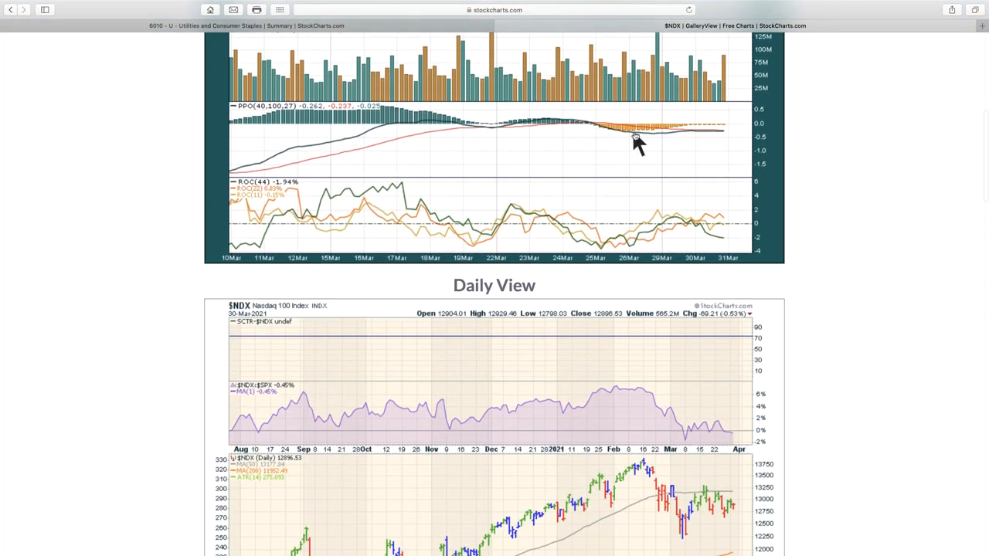
pyautogui.moveTo(739, 136)
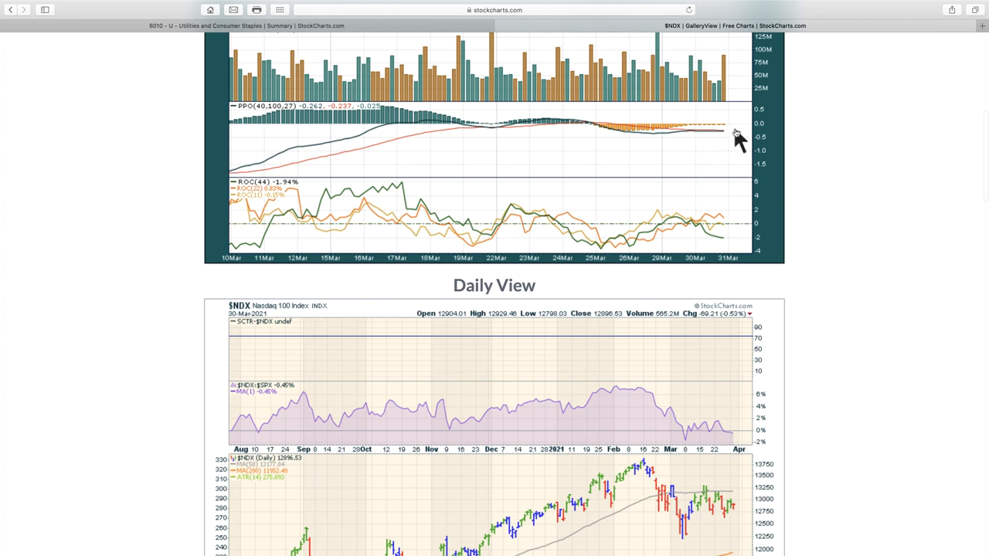
pyautogui.scroll(-3)
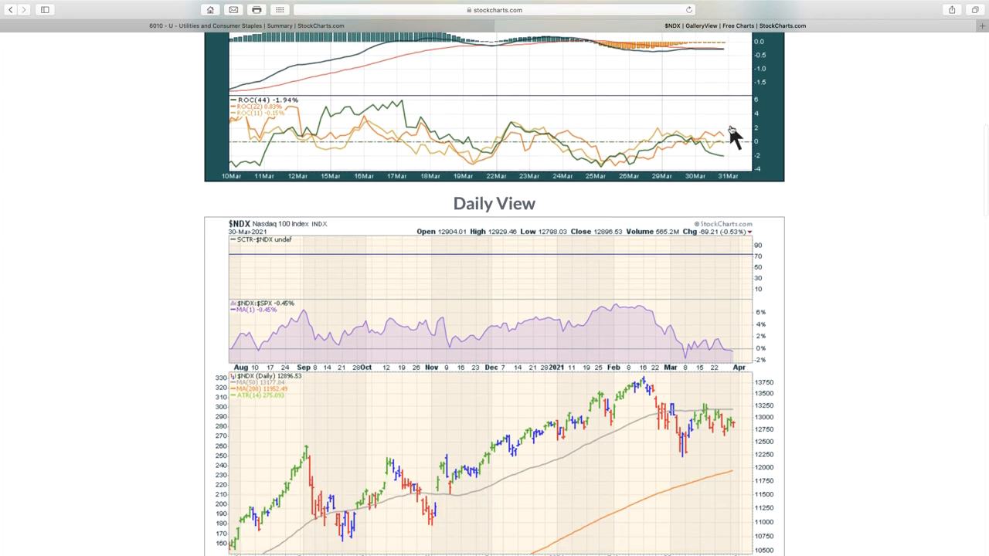
pyautogui.scroll(-3)
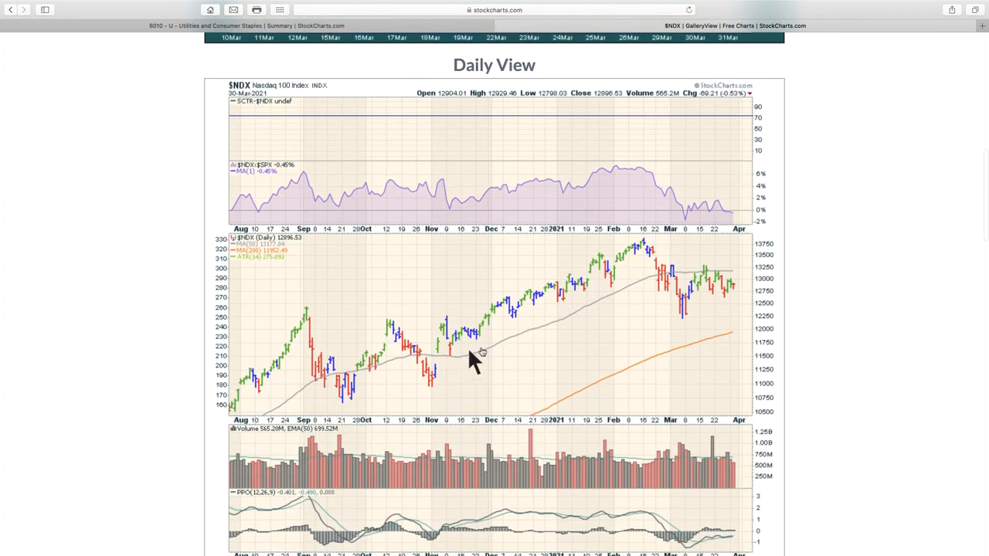
pyautogui.moveTo(738, 278)
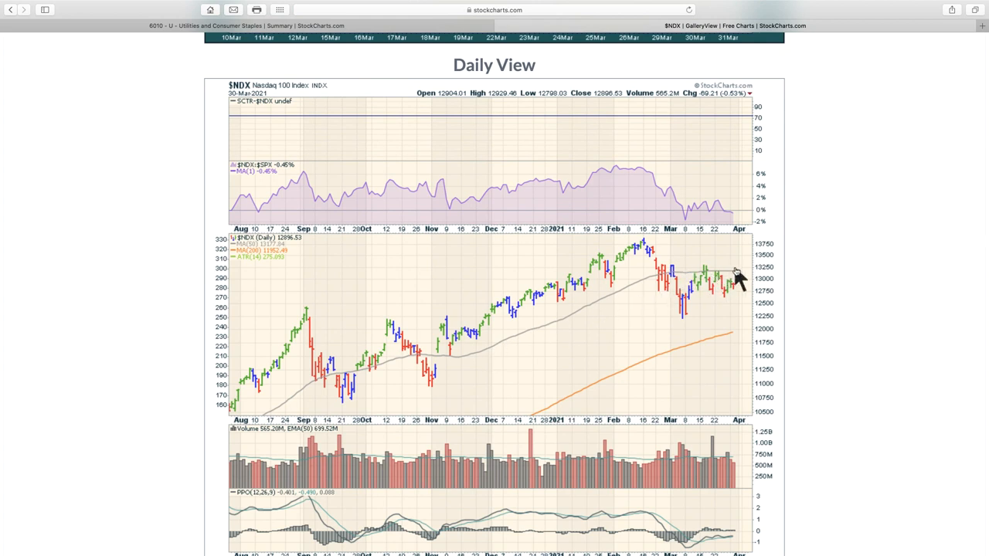
pyautogui.moveTo(652, 291)
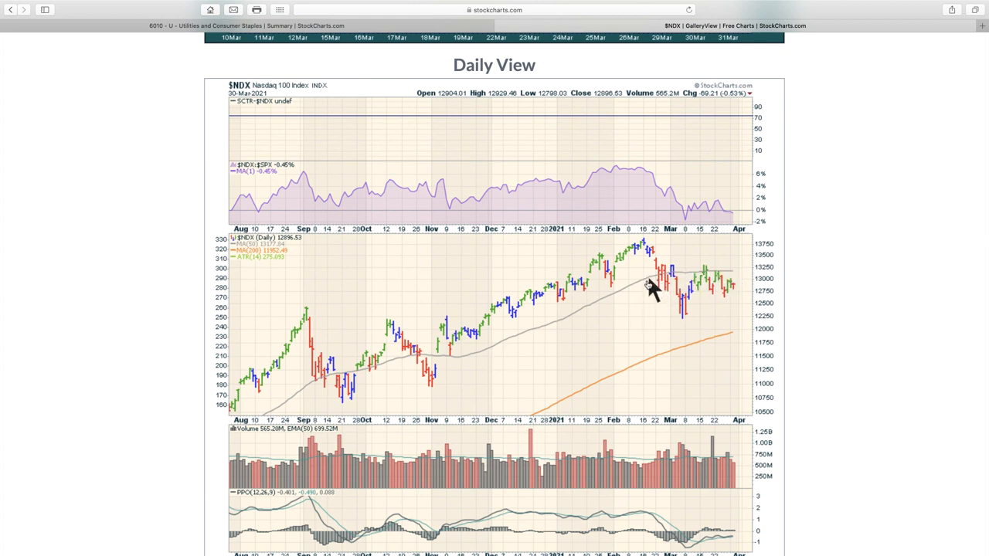
pyautogui.moveTo(745, 292)
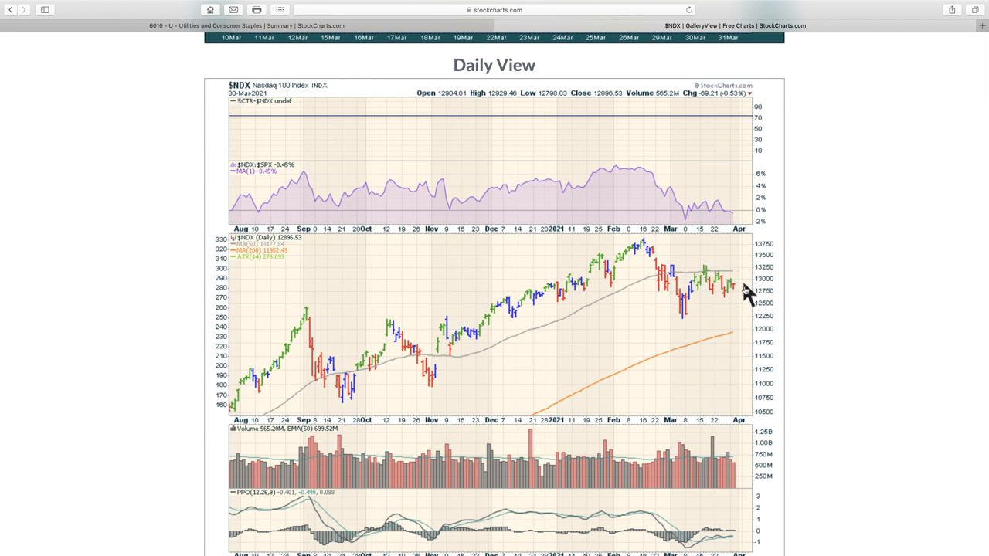
pyautogui.moveTo(707, 349)
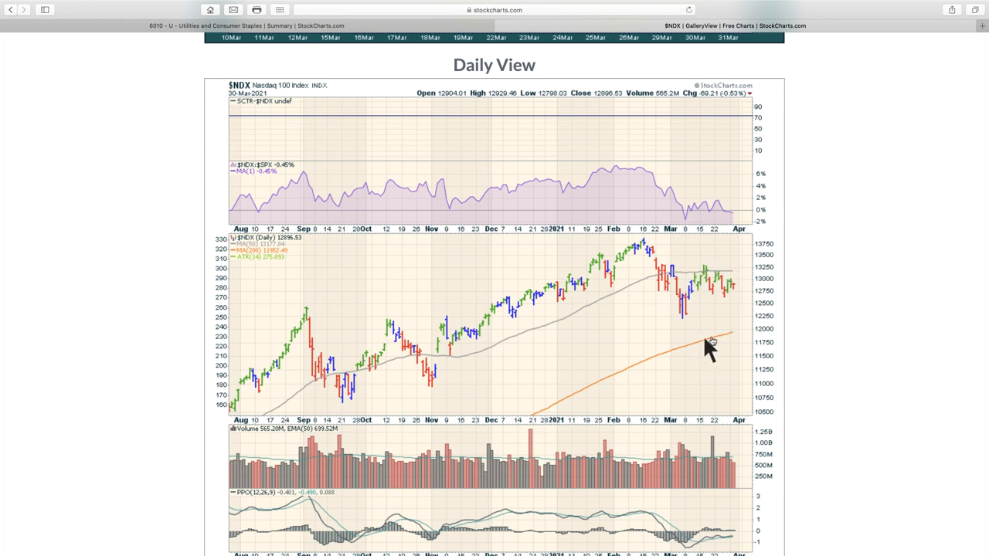
pyautogui.moveTo(780, 332)
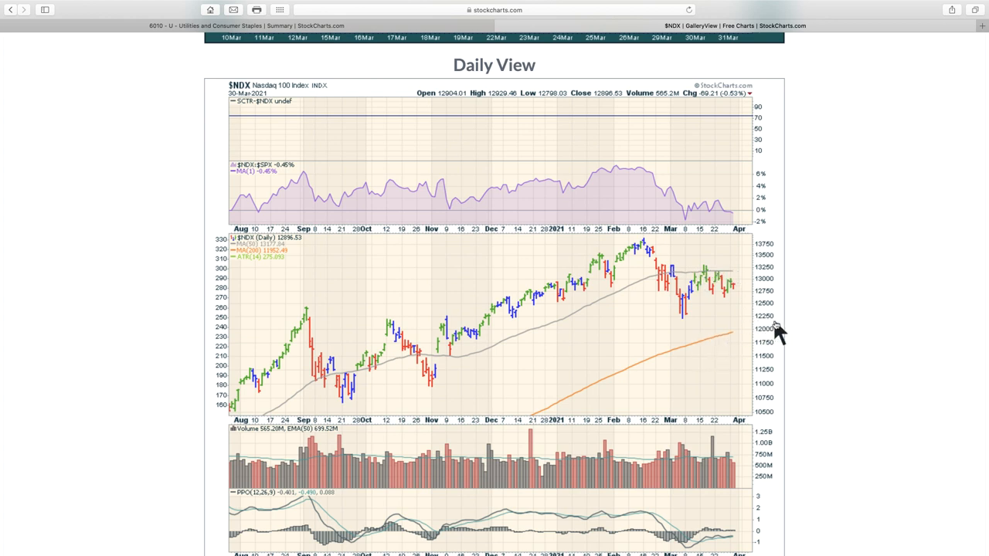
pyautogui.moveTo(760, 337)
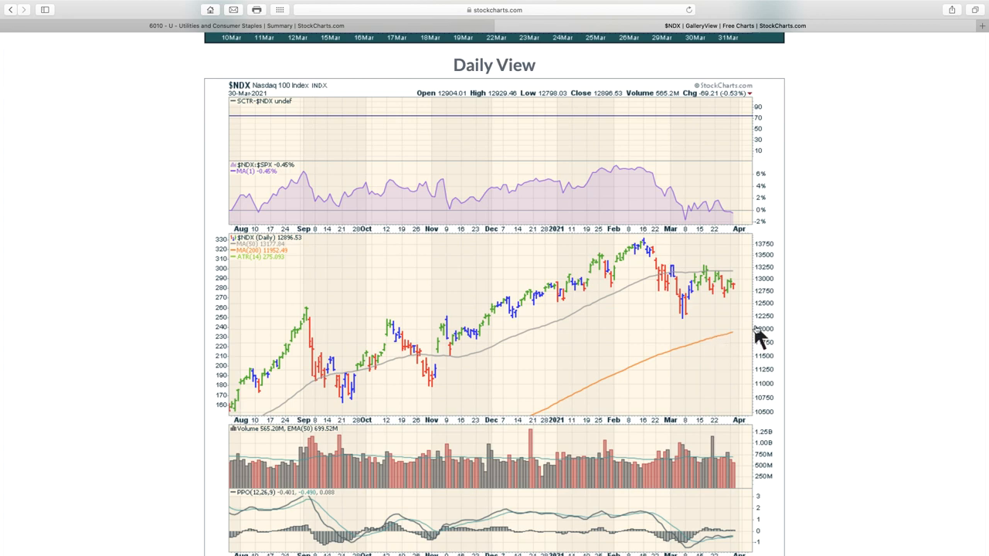
# Step: Scroll down to the full $NDX Weekly View chart above the Point & Figure view
pyautogui.scroll(-3)
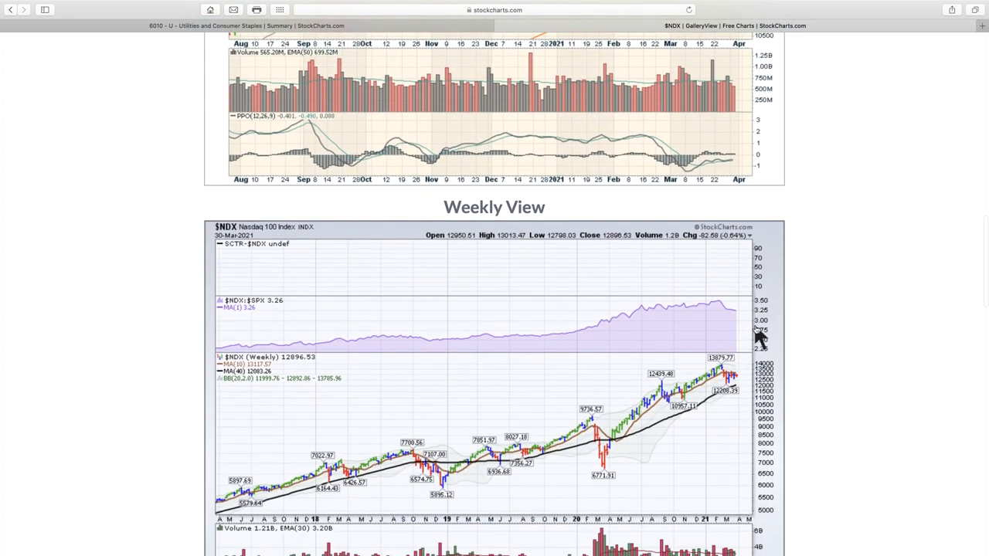
pyautogui.scroll(-3)
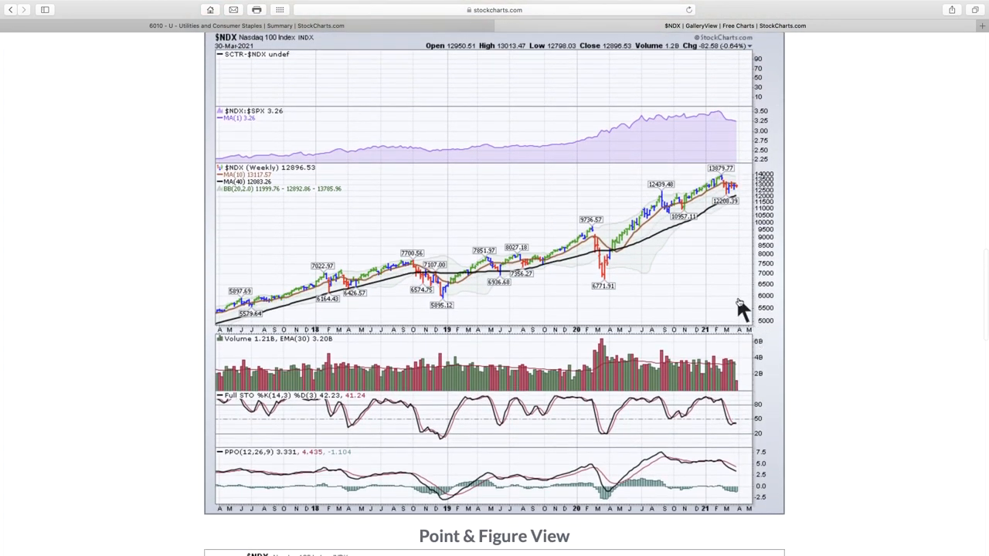
pyautogui.moveTo(672, 463)
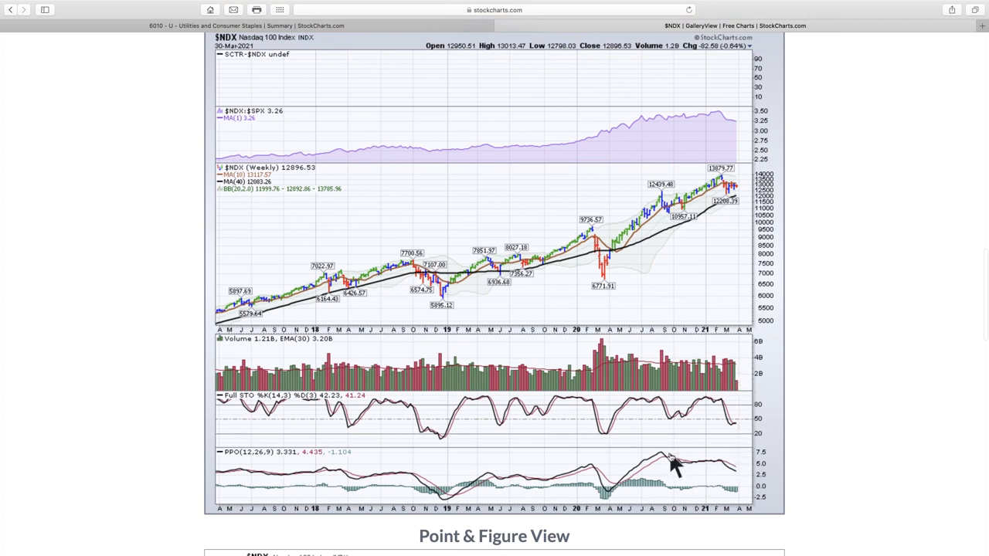
pyautogui.moveTo(719, 460)
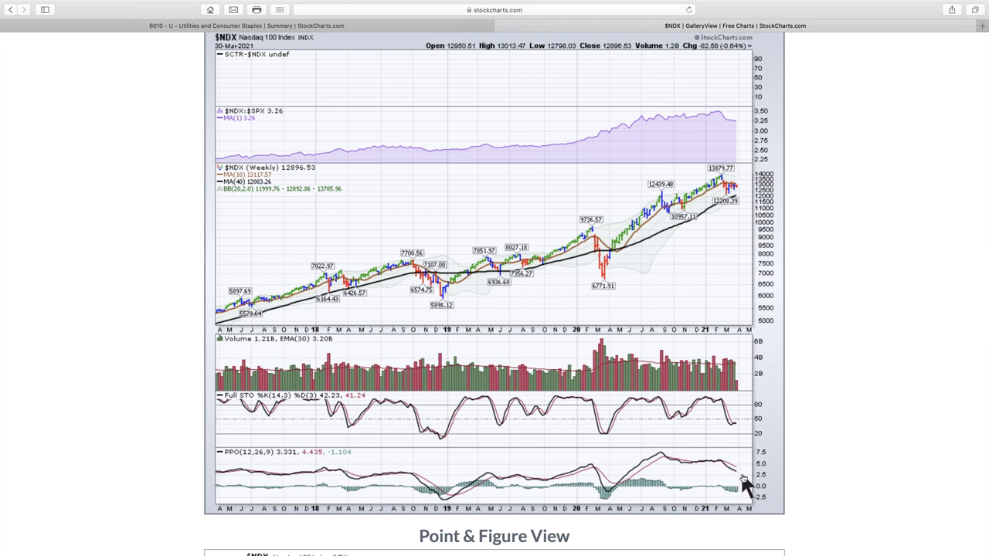
pyautogui.moveTo(757, 497)
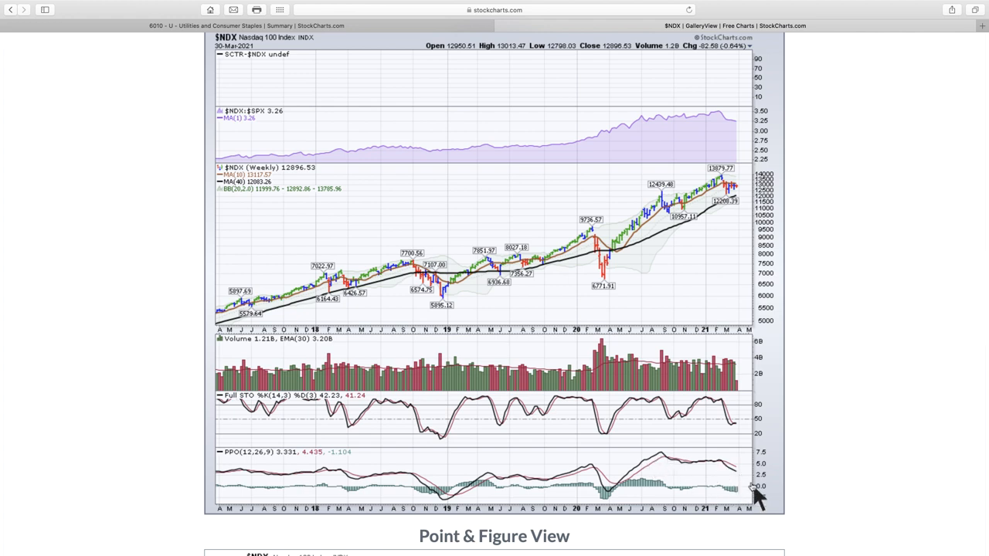
pyautogui.moveTo(745, 485)
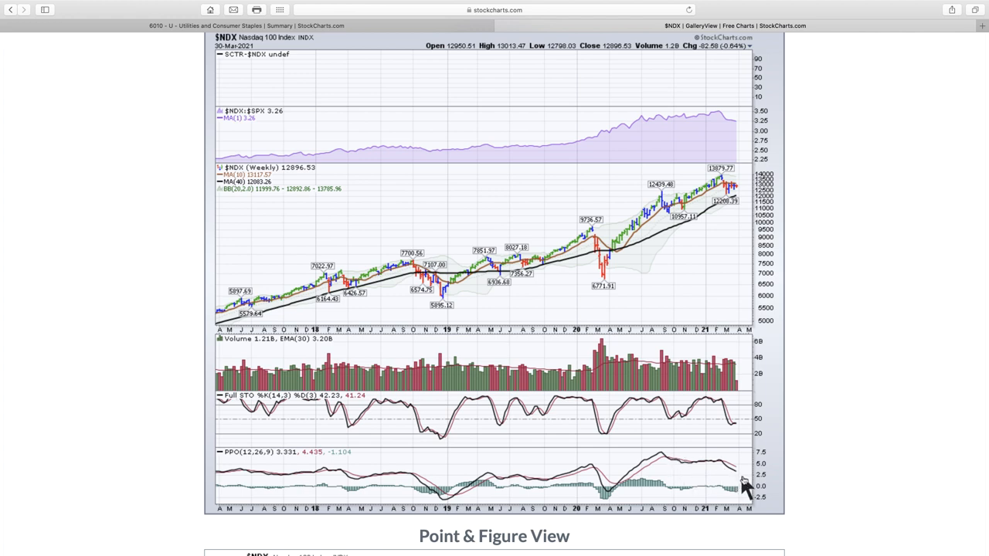
pyautogui.moveTo(745, 485)
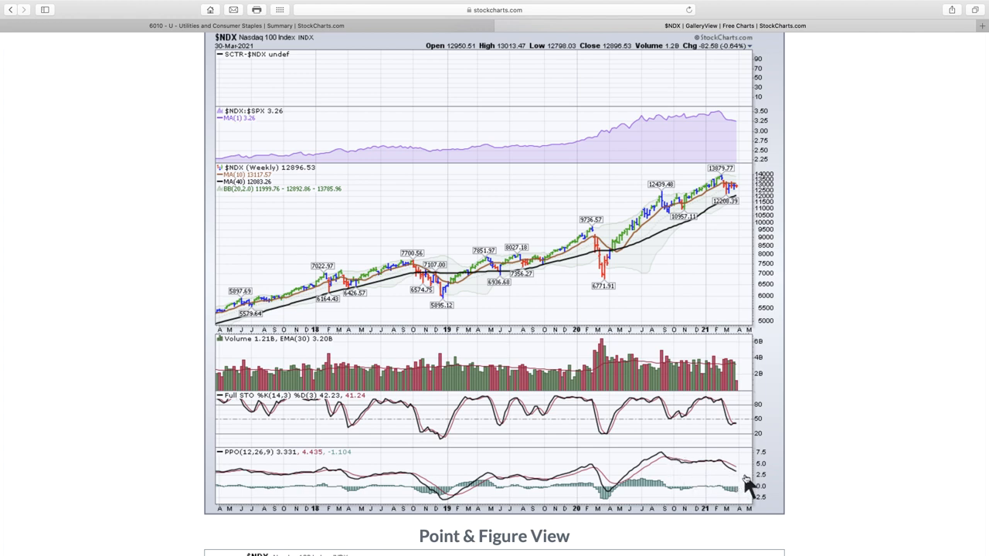
pyautogui.moveTo(723, 232)
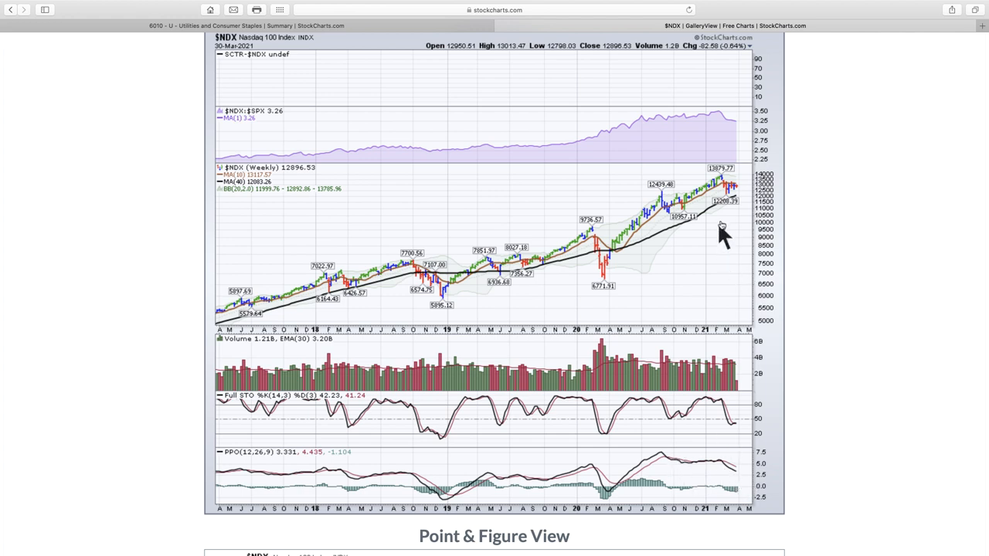
pyautogui.moveTo(656, 375)
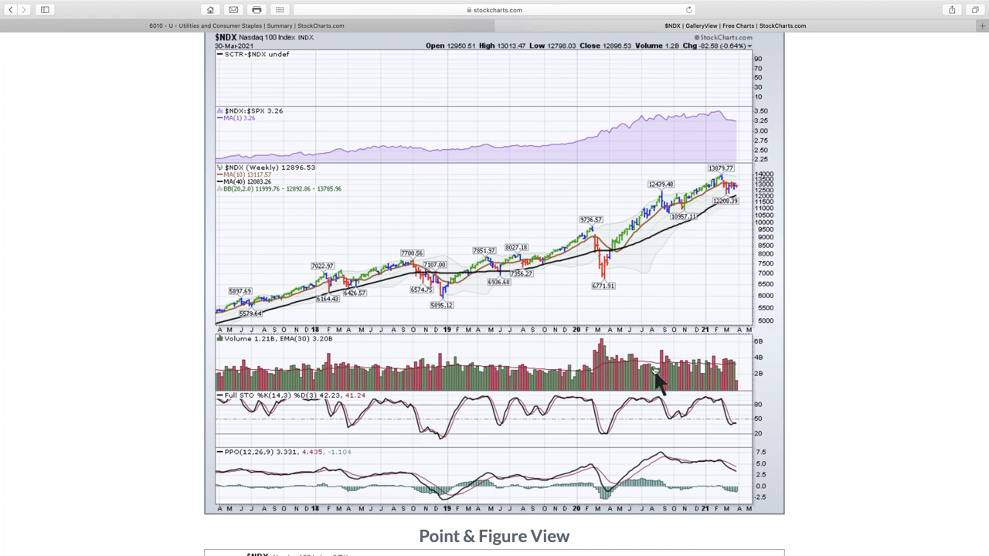
pyautogui.moveTo(738, 204)
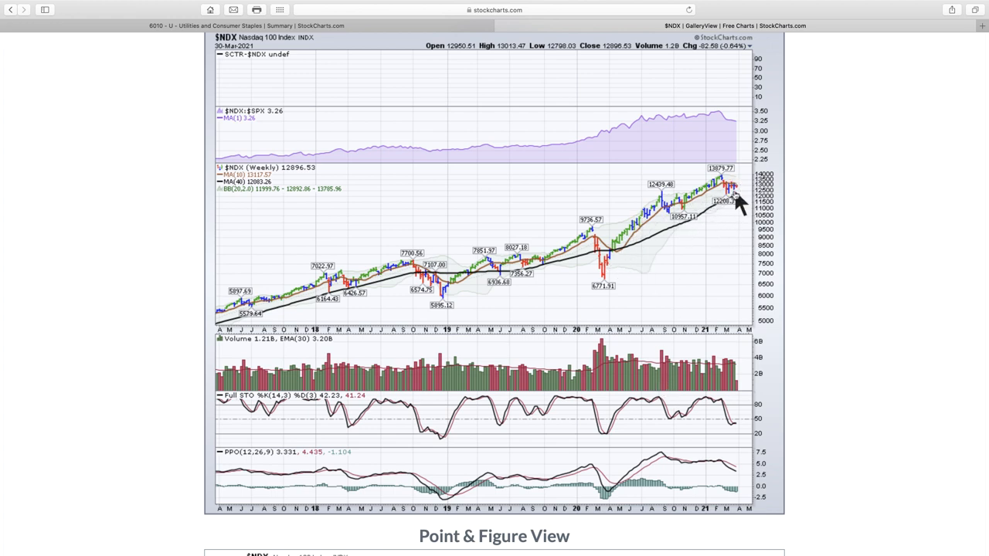
pyautogui.moveTo(740, 199)
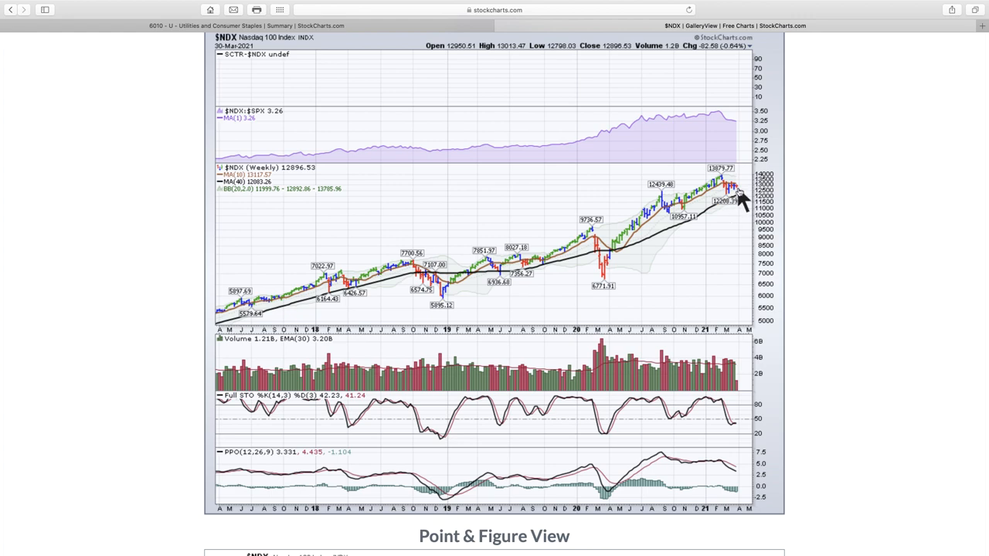
# Step: Scroll the $NDX gallery to the Daily View chart above the weekly one
pyautogui.scroll(-3)
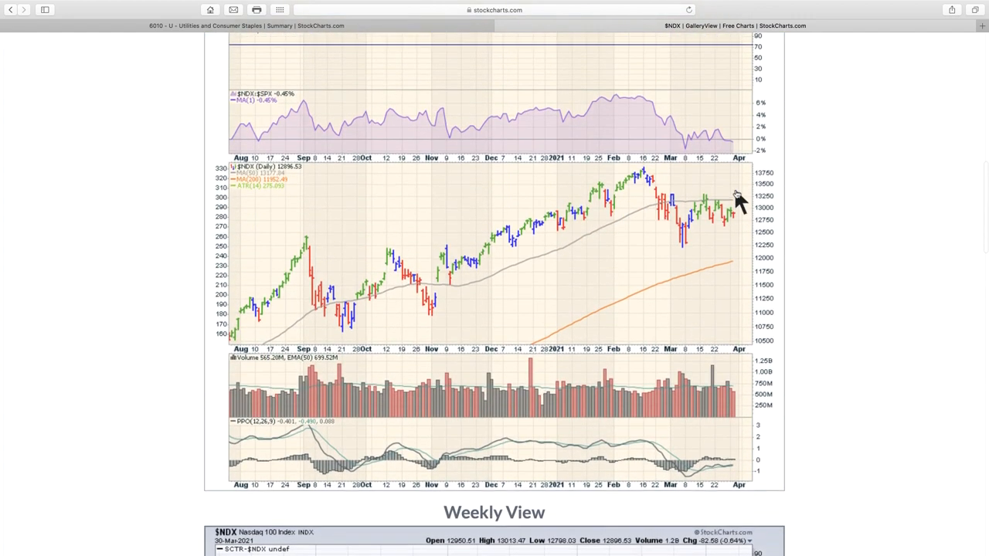
pyautogui.moveTo(352, 343)
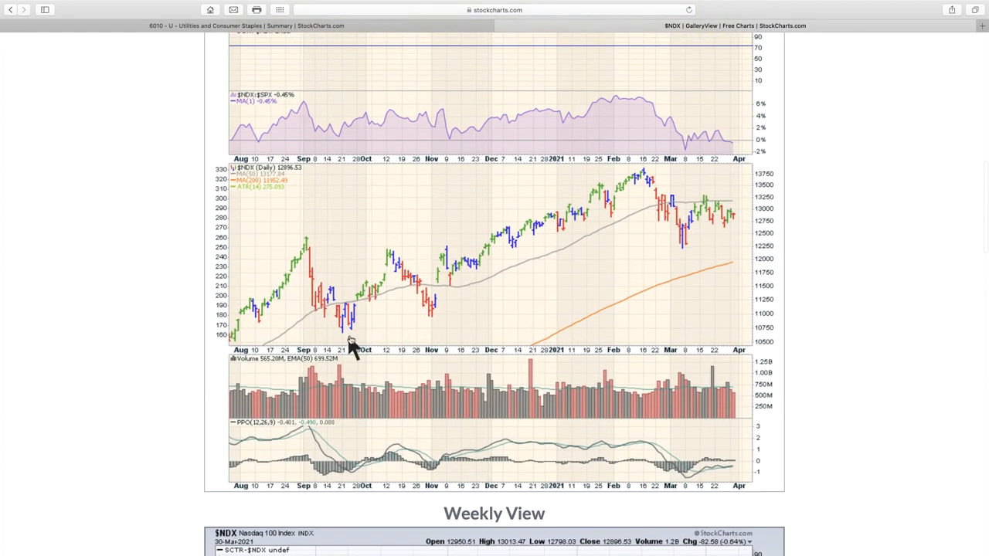
pyautogui.moveTo(357, 343)
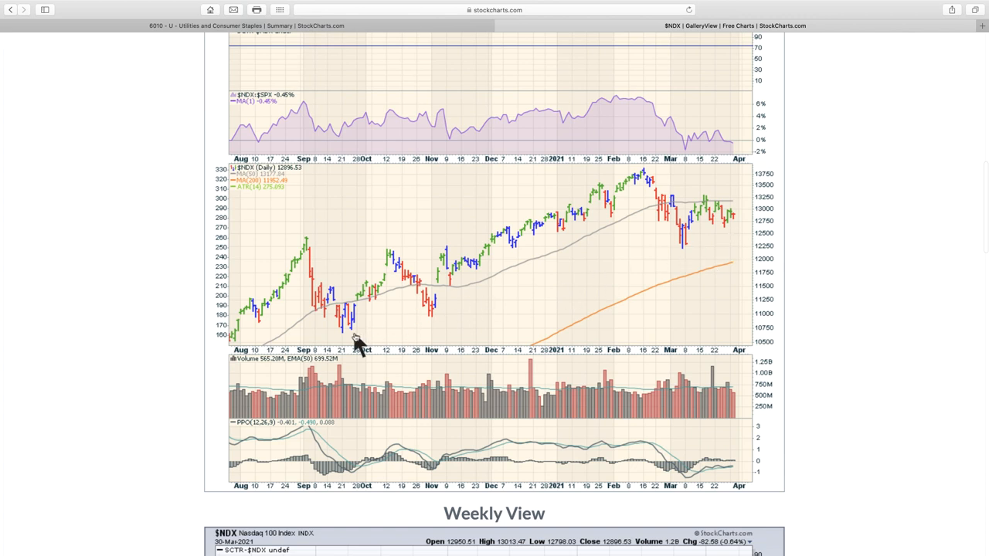
pyautogui.moveTo(510, 306)
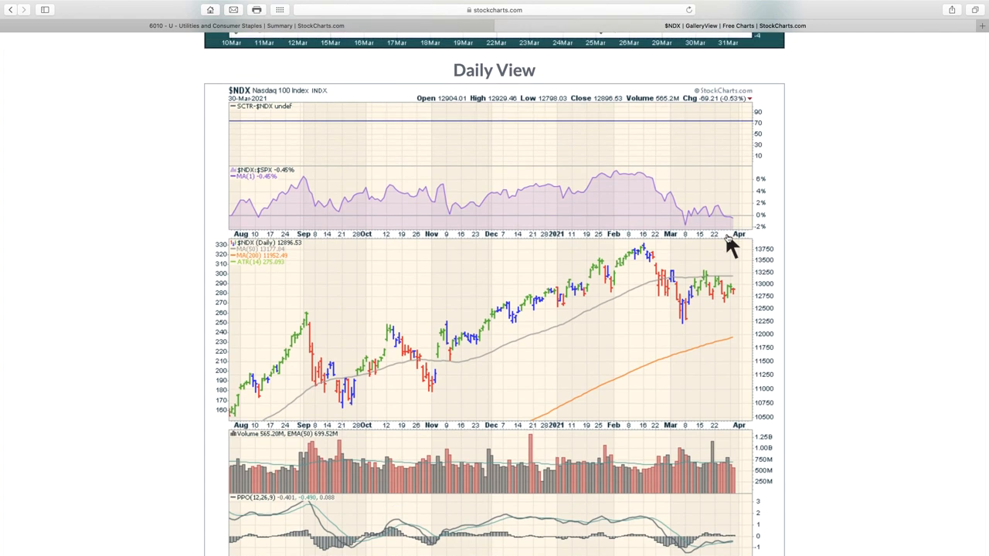
pyautogui.moveTo(680, 353)
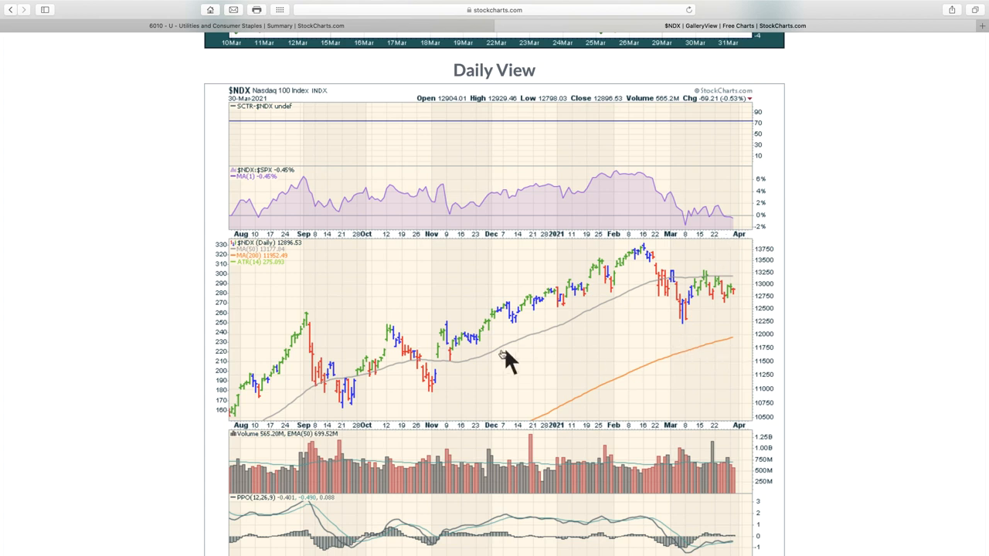
pyautogui.moveTo(438, 363)
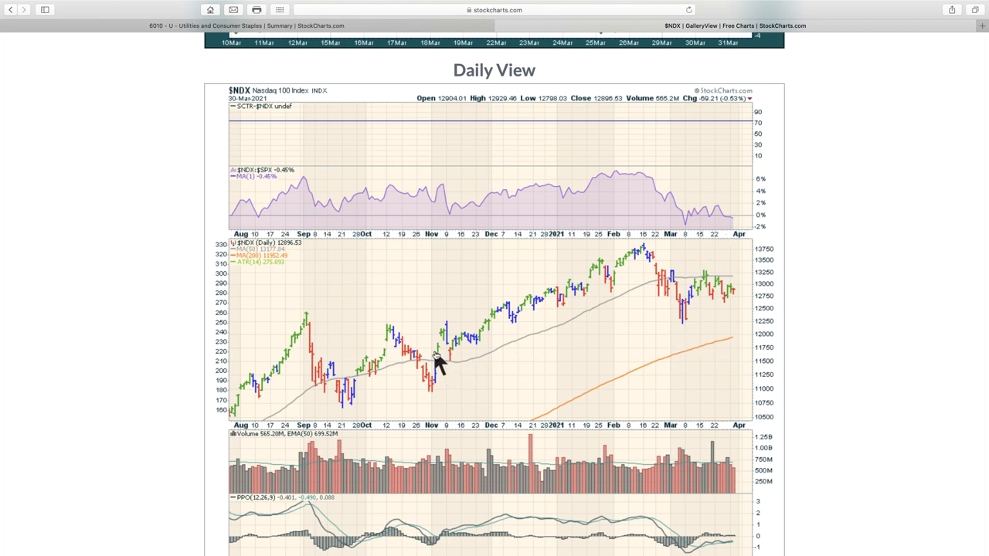
pyautogui.moveTo(332, 340)
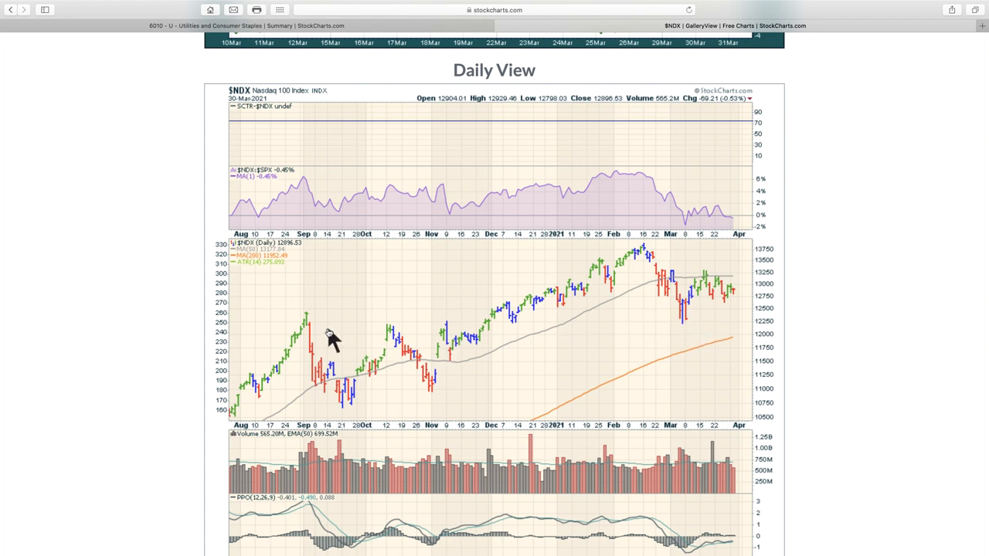
pyautogui.moveTo(695, 332)
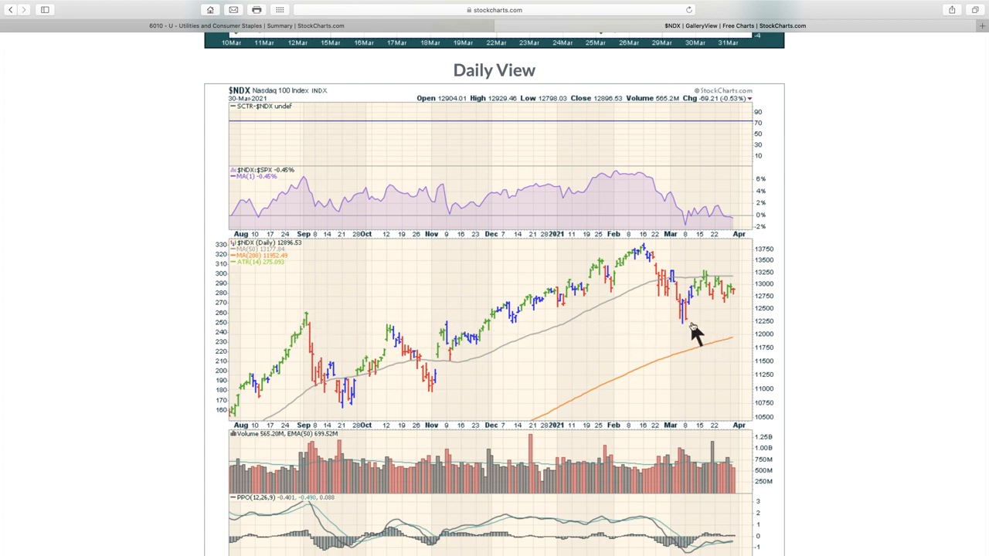
pyautogui.moveTo(757, 331)
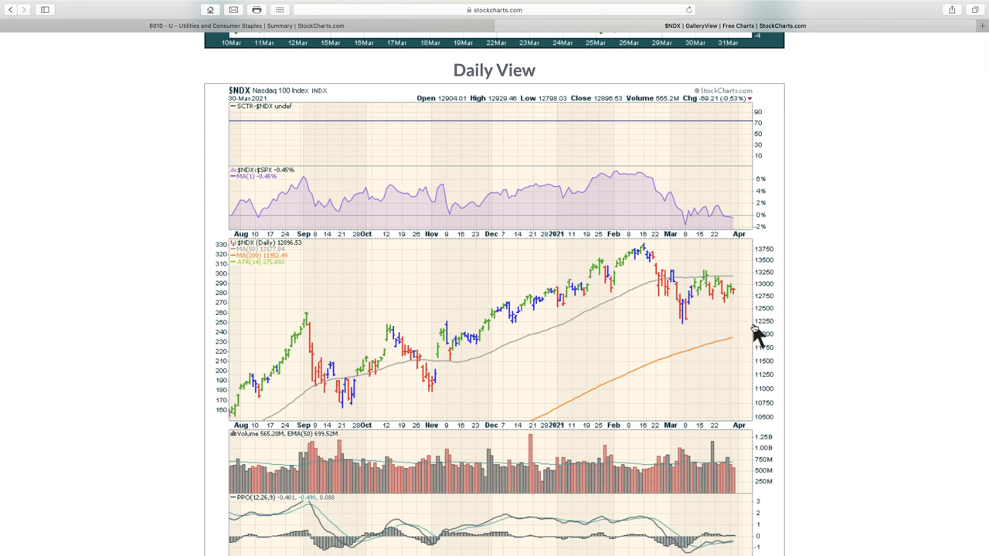
pyautogui.moveTo(741, 398)
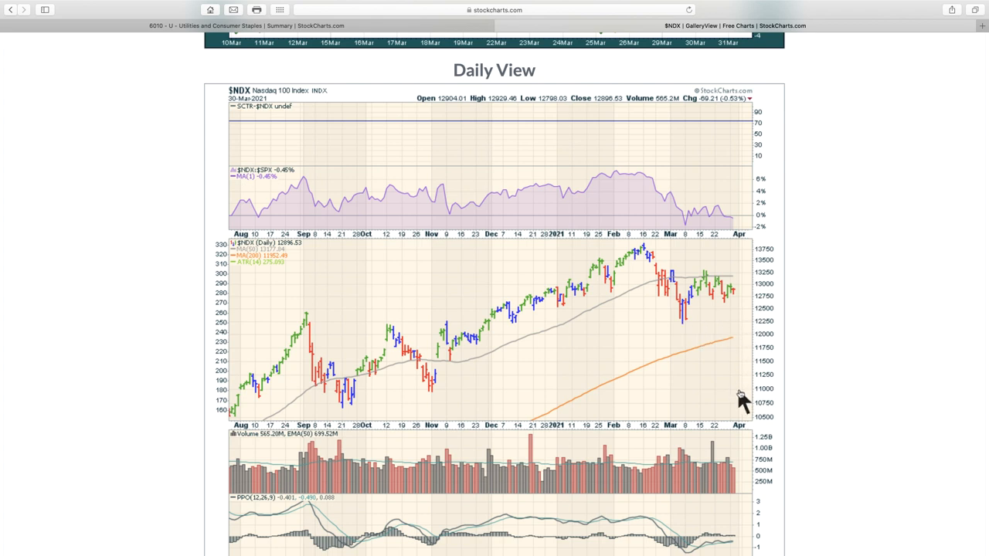
pyautogui.moveTo(349, 408)
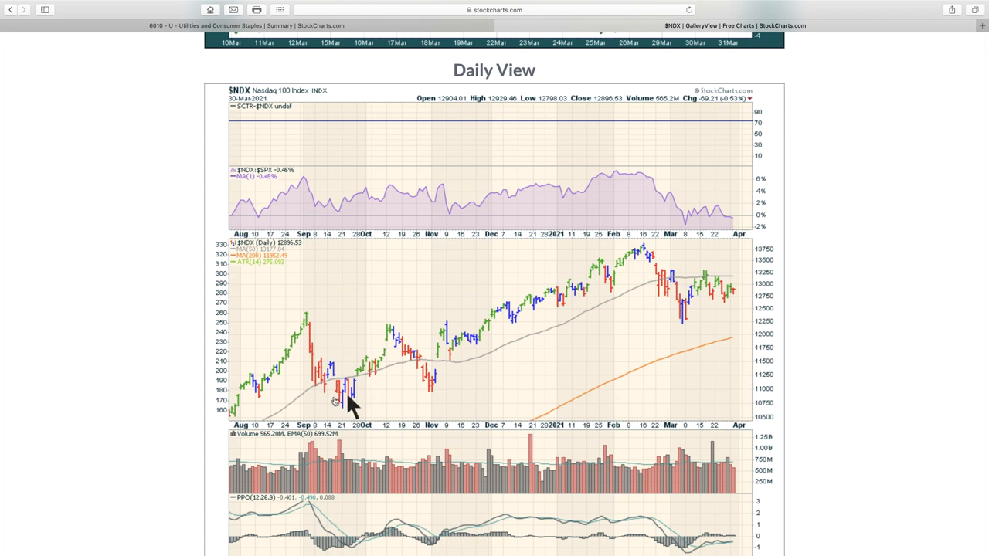
pyautogui.moveTo(751, 398)
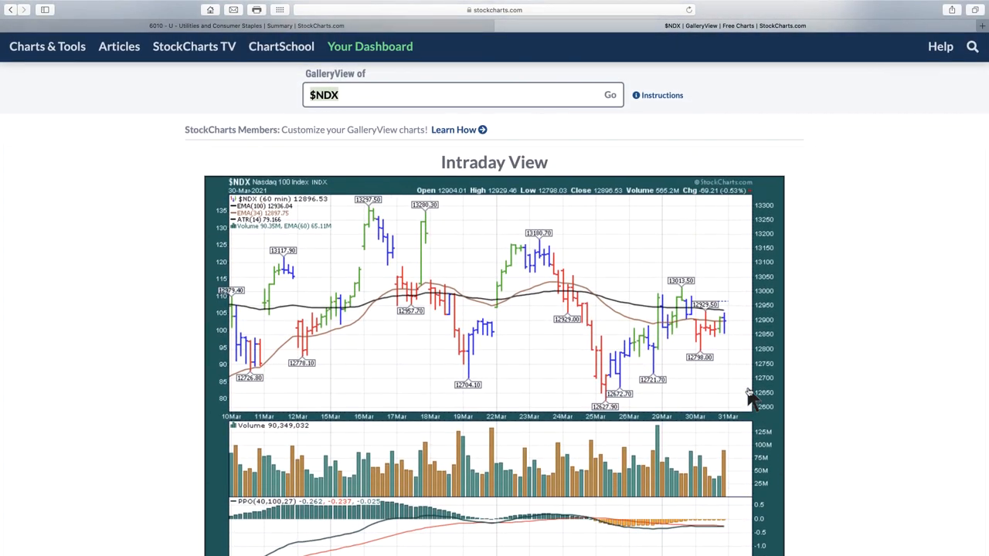
pyautogui.moveTo(363, 28)
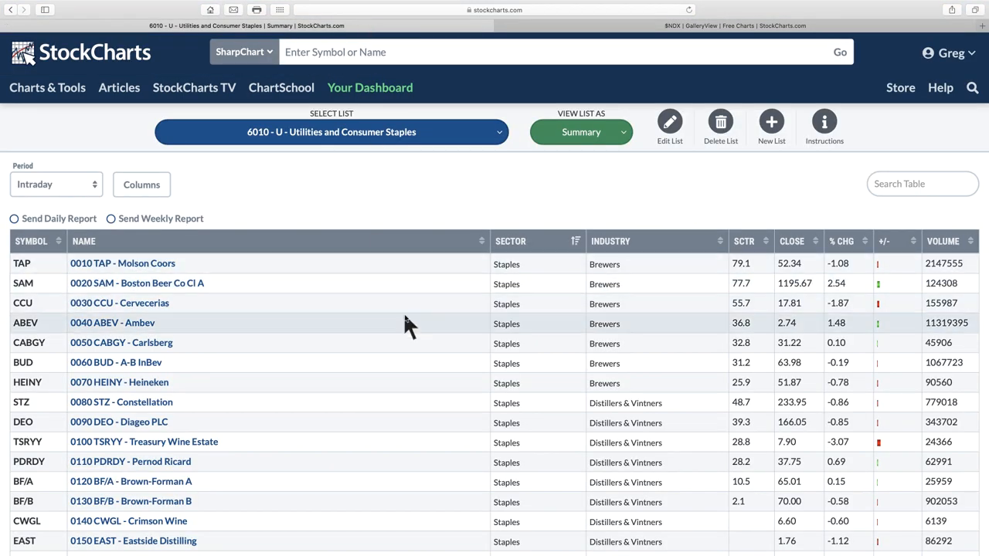
pyautogui.moveTo(425, 301)
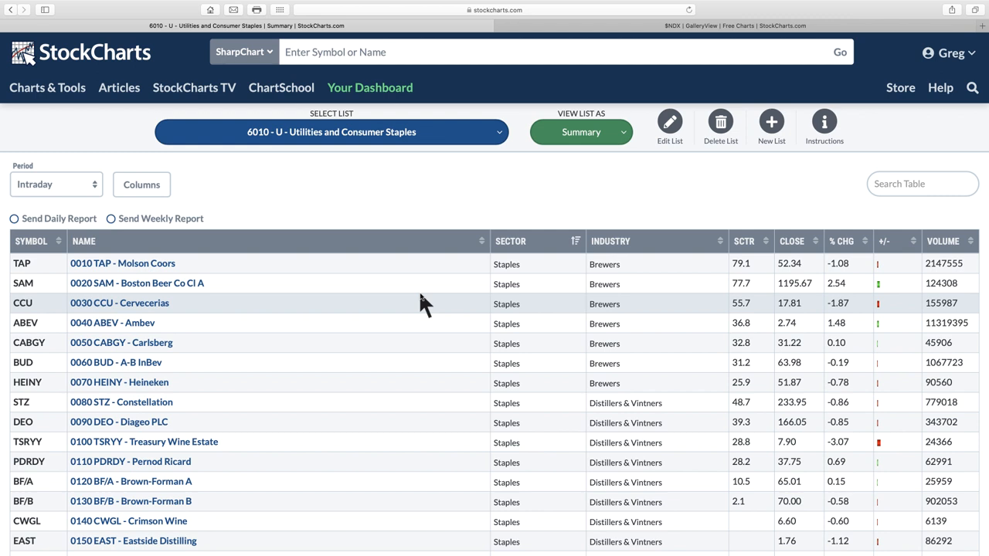
pyautogui.moveTo(548, 118)
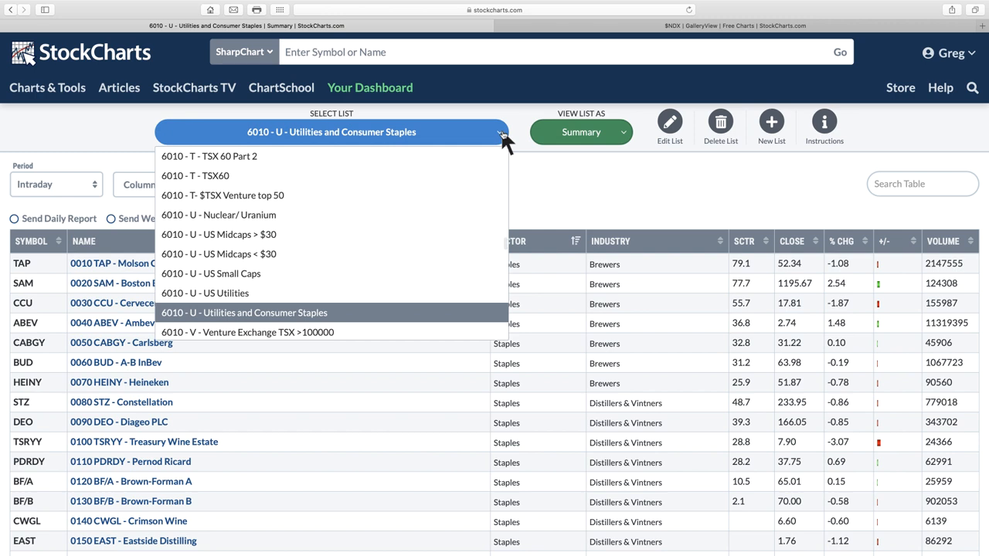
pyautogui.moveTo(374, 334)
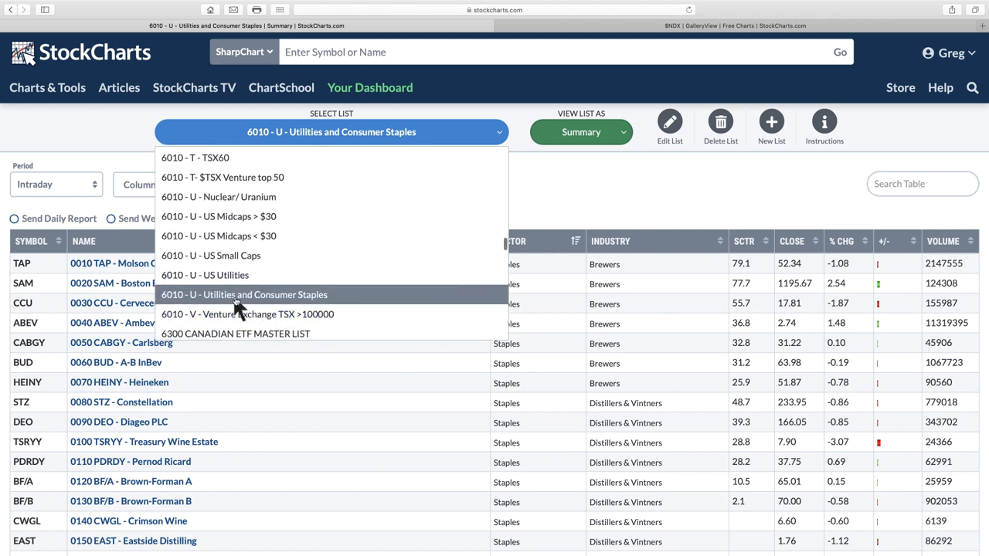
pyautogui.moveTo(348, 303)
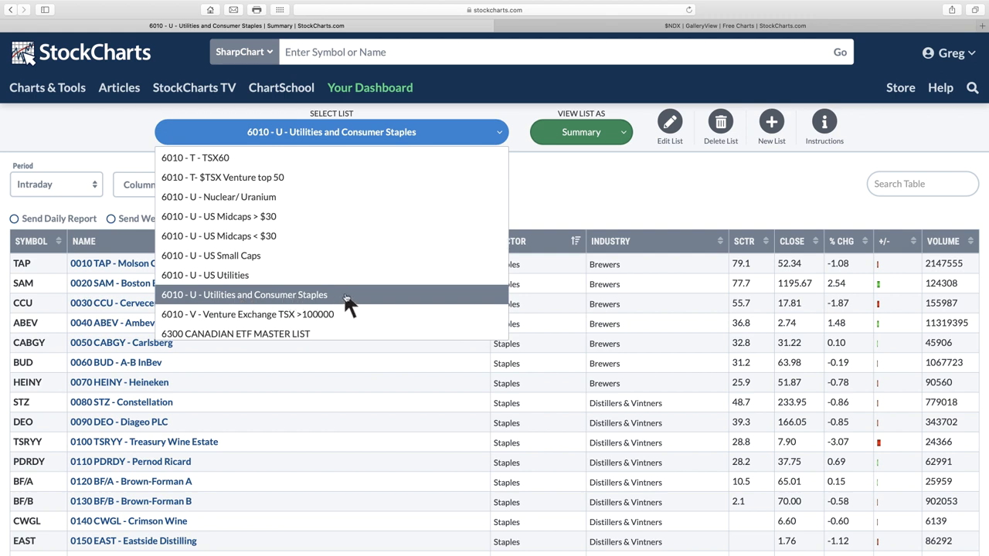
pyautogui.moveTo(578, 209)
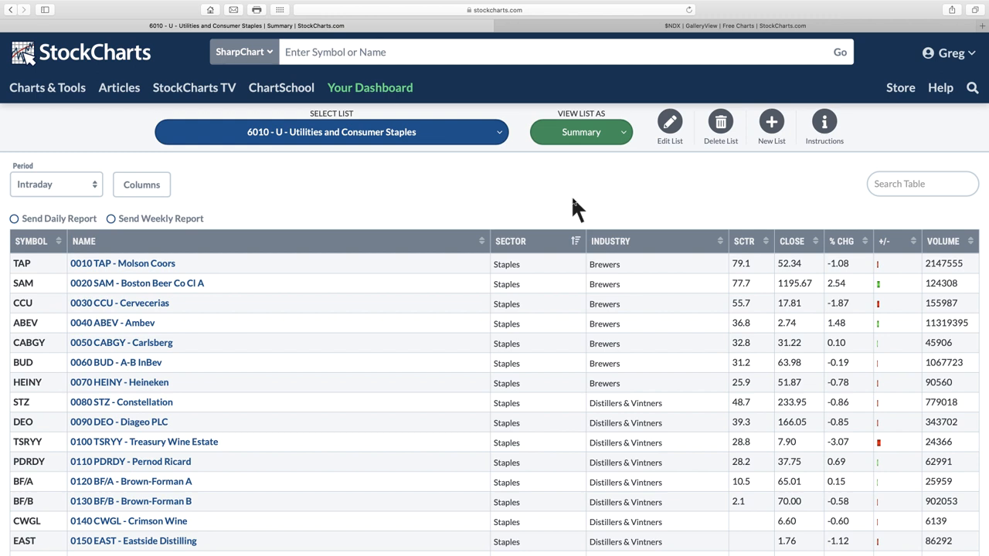
pyautogui.moveTo(747, 245)
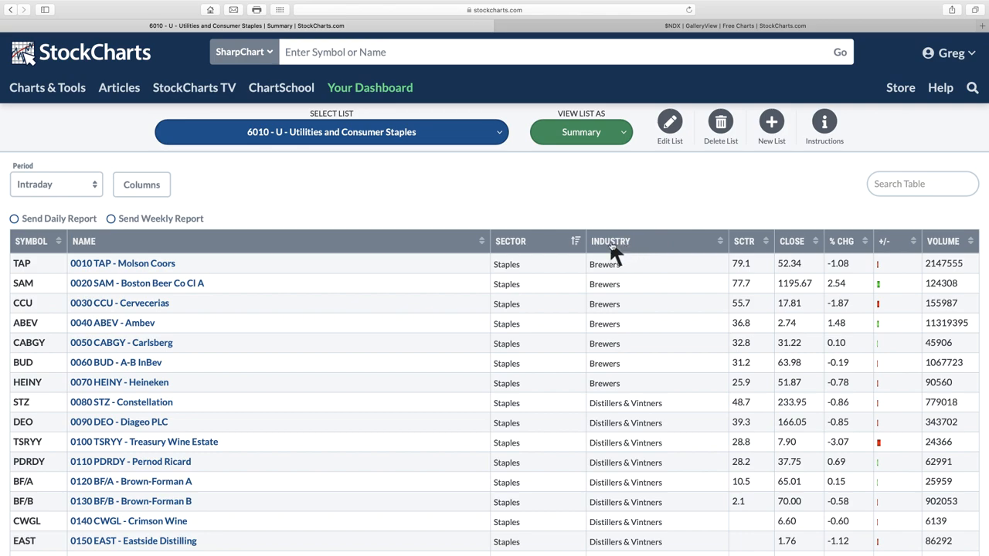
pyautogui.moveTo(513, 260)
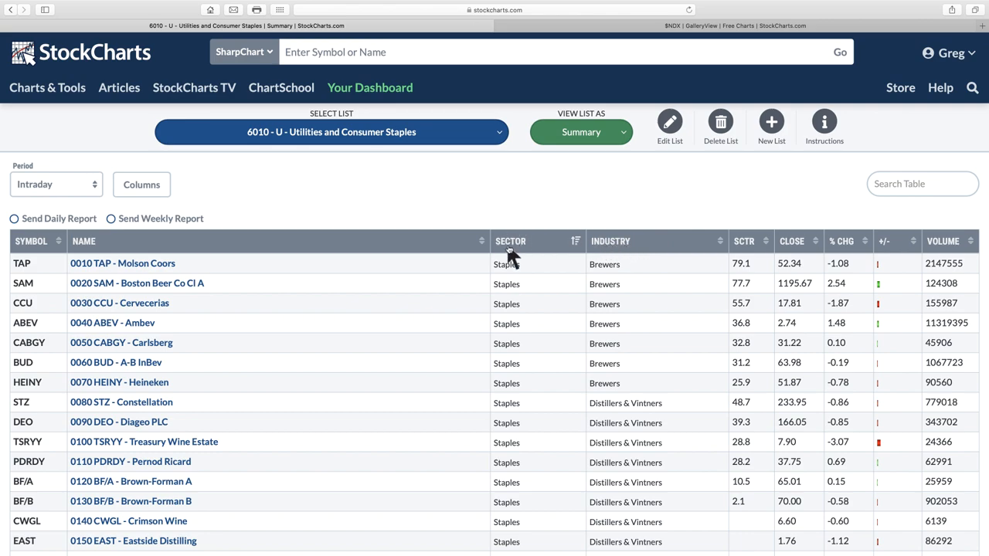
pyautogui.scroll(-3)
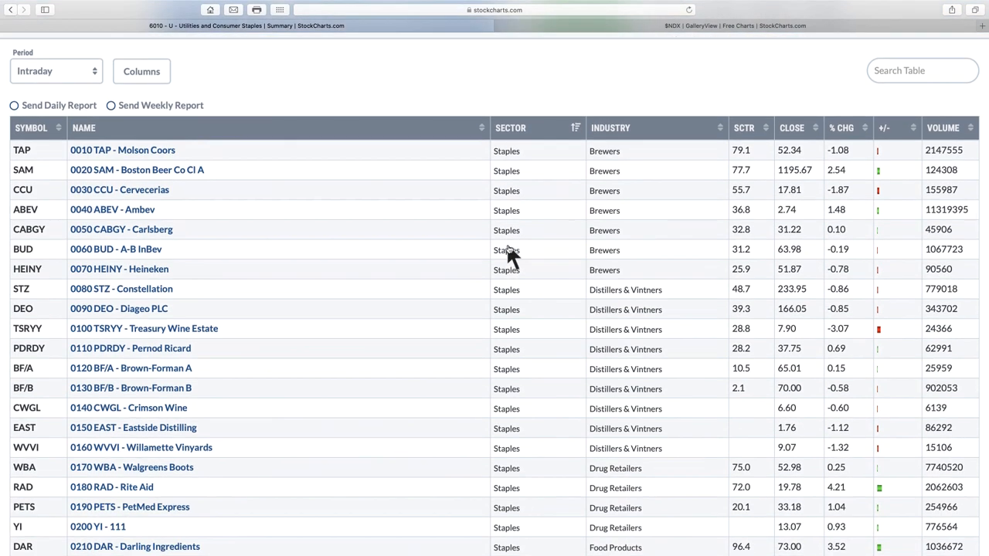
pyautogui.scroll(-3)
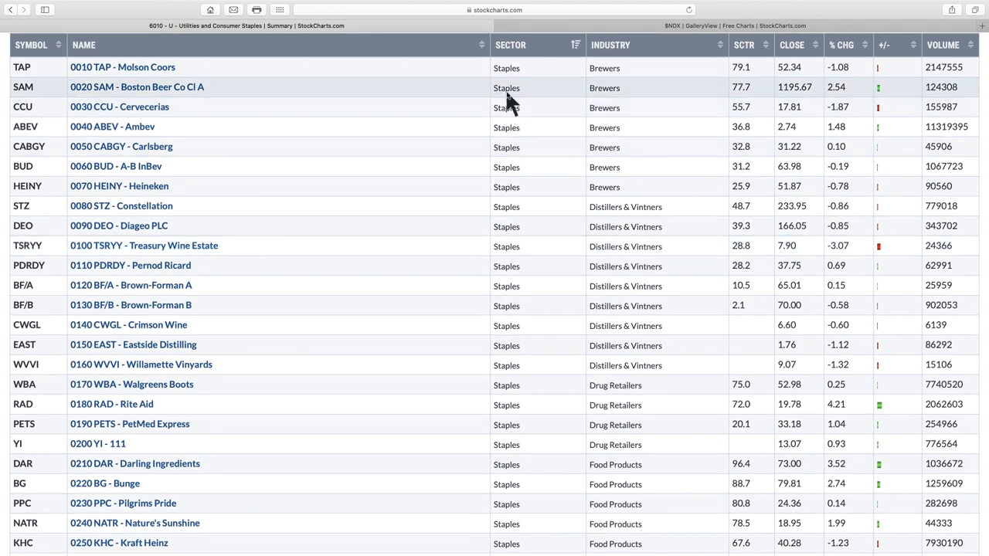
pyautogui.moveTo(757, 64)
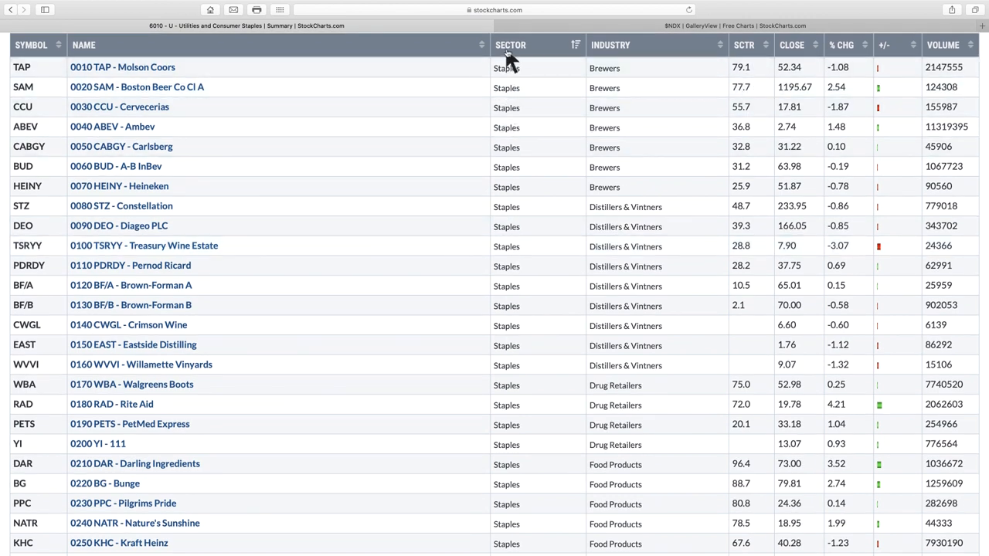
pyautogui.scroll(-3)
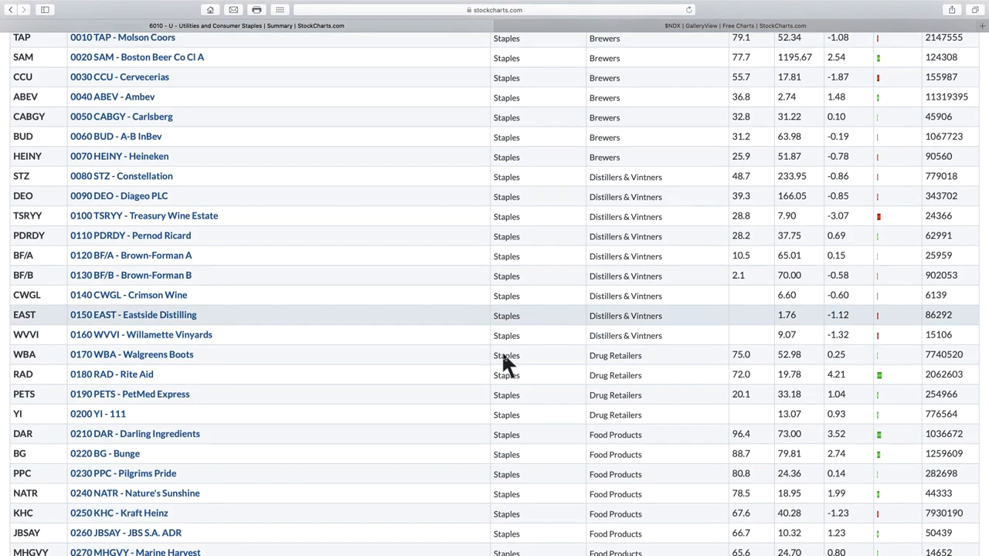
pyautogui.scroll(-3)
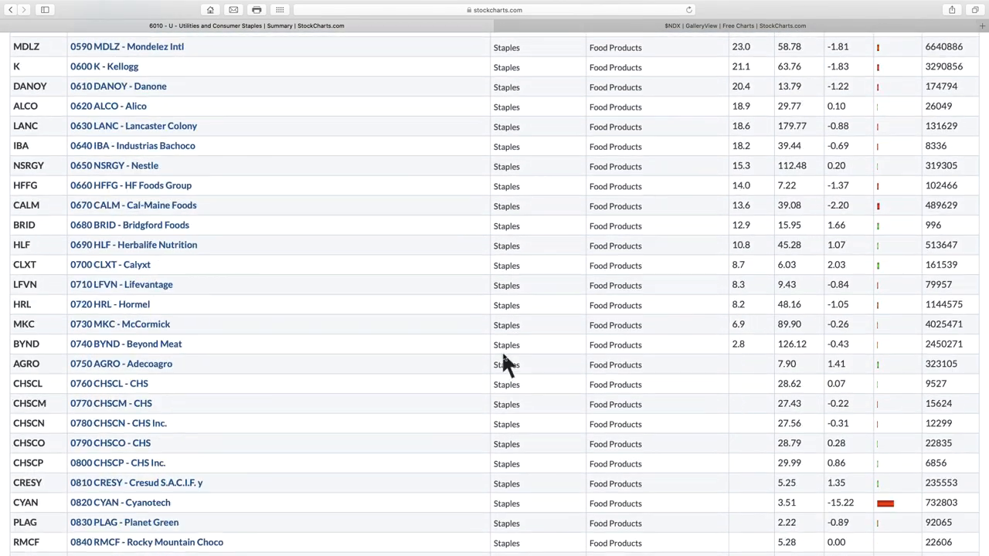
pyautogui.scroll(-3)
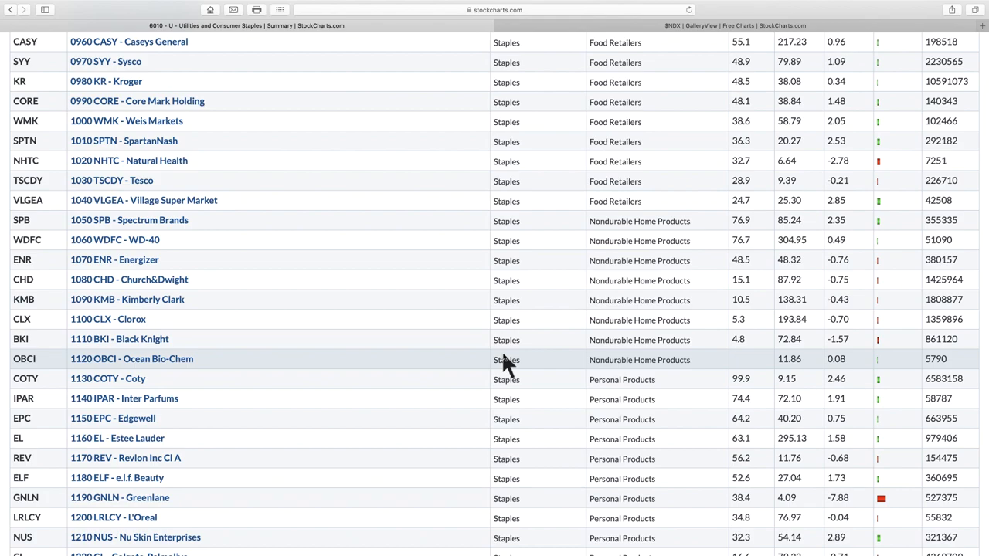
pyautogui.scroll(-3)
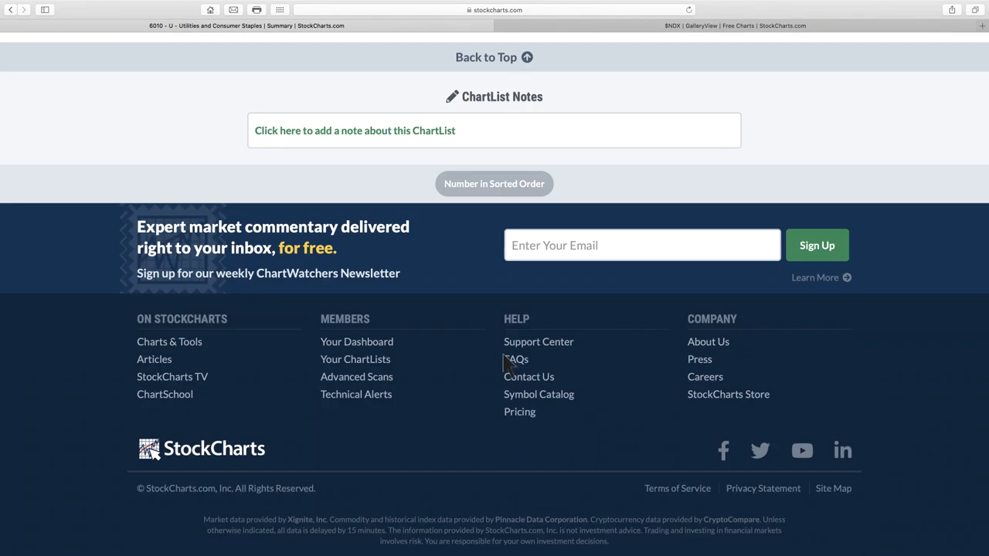
pyautogui.scroll(3)
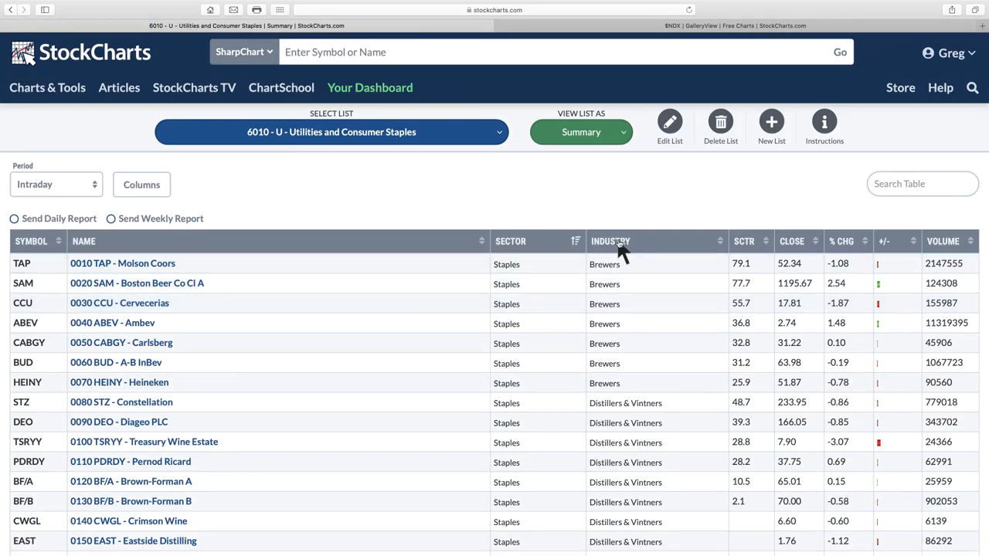
# Step: Scroll the staples summary table past Distillers & Vintners to Drug Retailers and Food Products rows
pyautogui.scroll(-3)
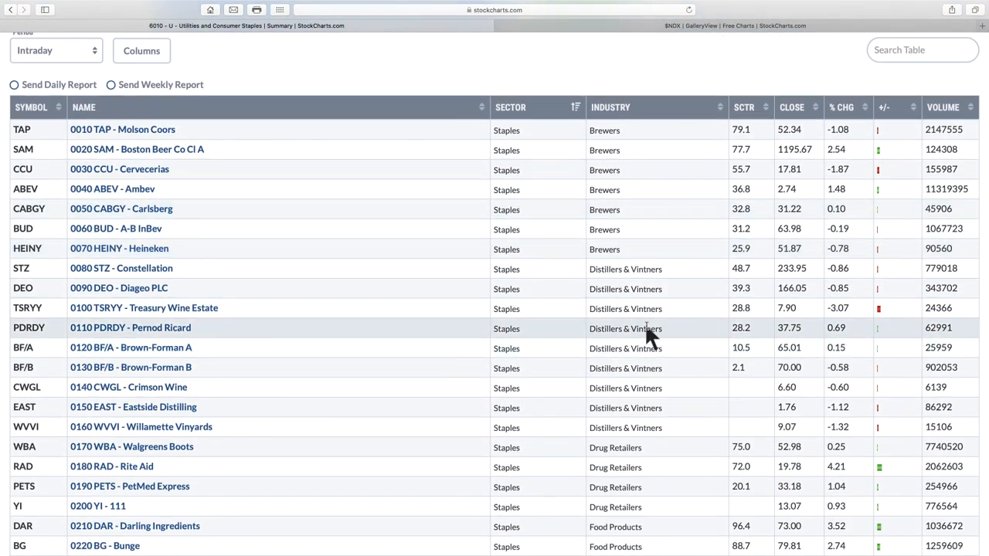
pyautogui.scroll(-3)
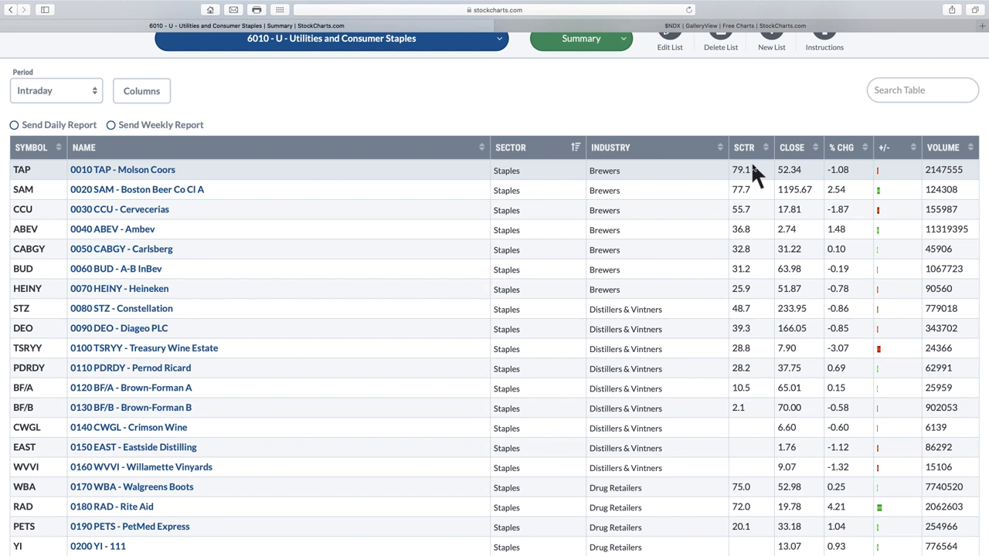
pyautogui.moveTo(745, 193)
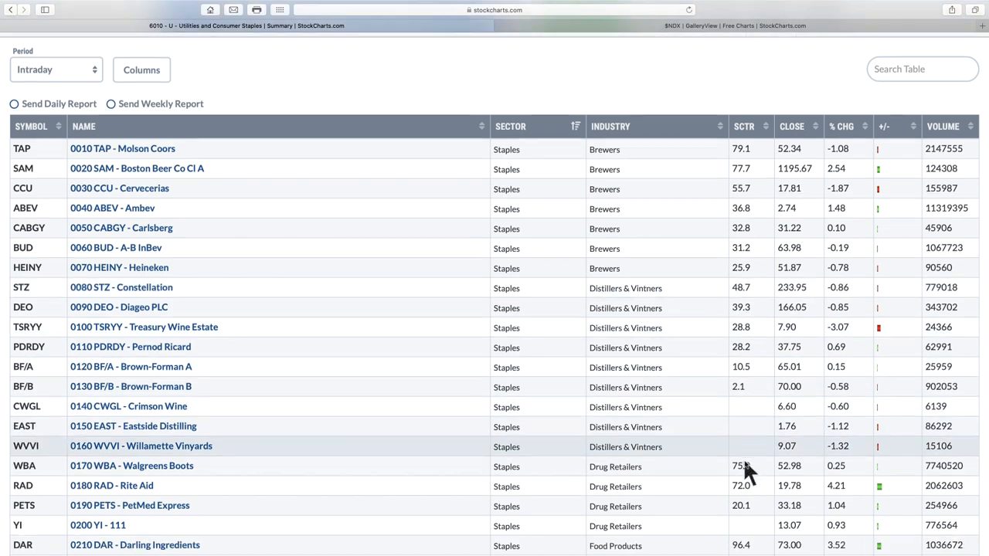
pyautogui.scroll(-3)
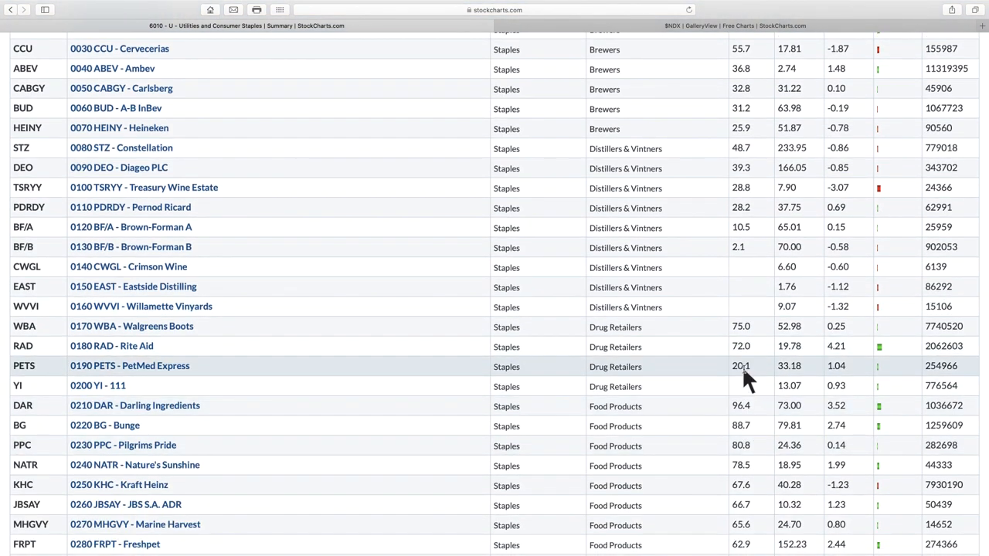
pyautogui.moveTo(745, 375)
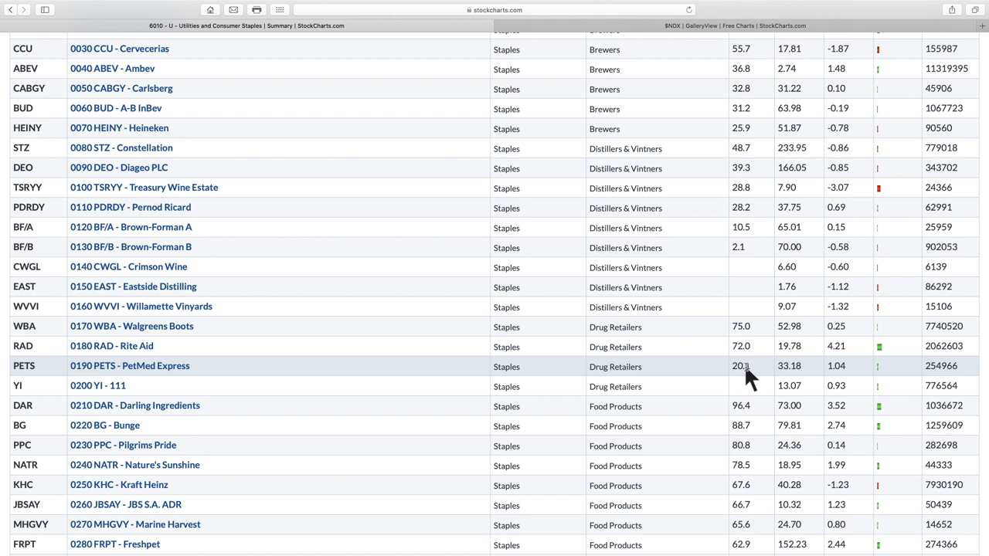
pyautogui.moveTo(730, 337)
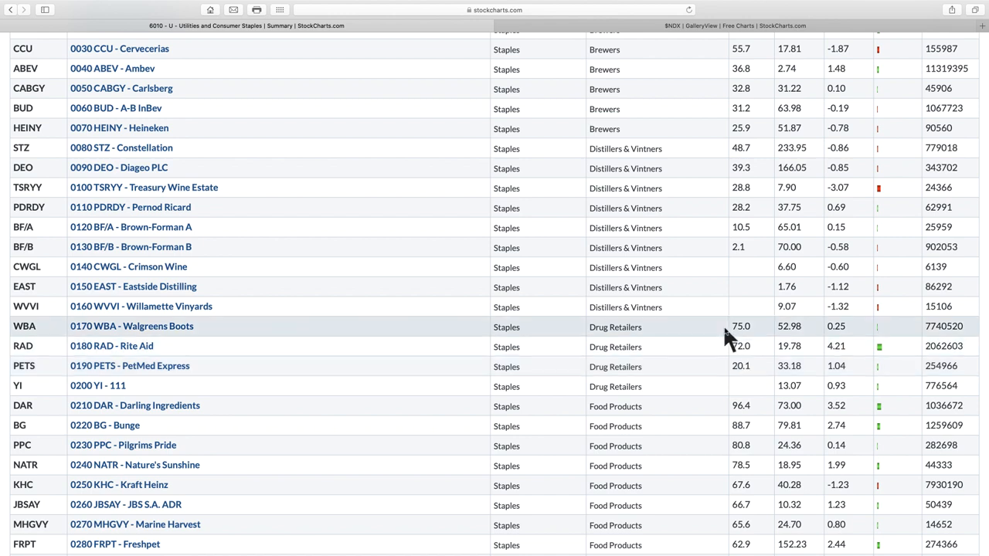
pyautogui.moveTo(143, 334)
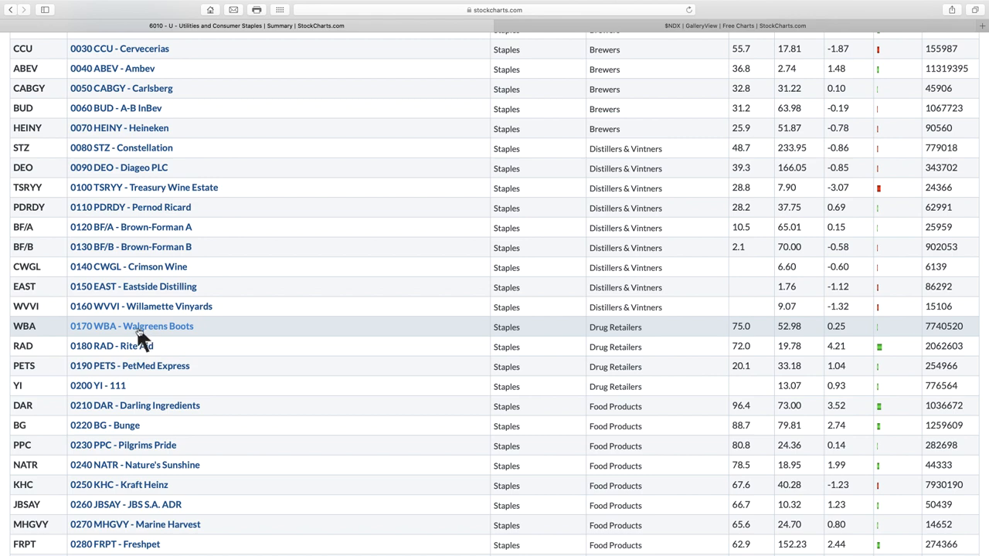
pyautogui.moveTo(173, 379)
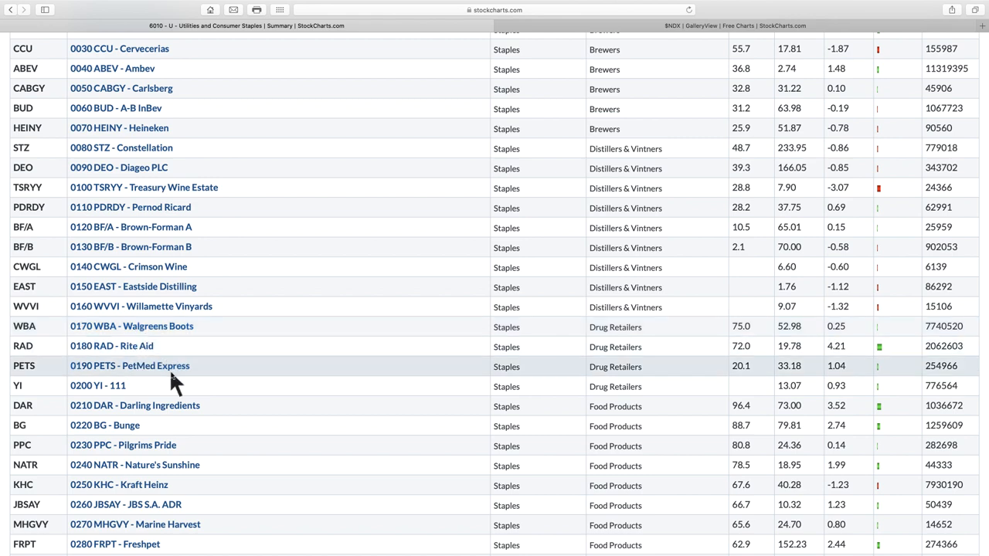
pyautogui.scroll(-3)
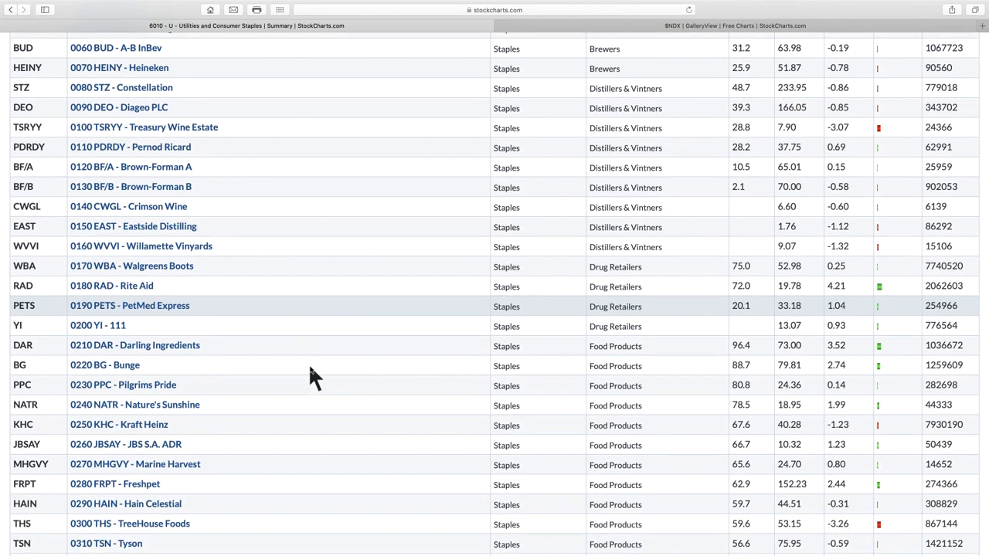
pyautogui.scroll(-3)
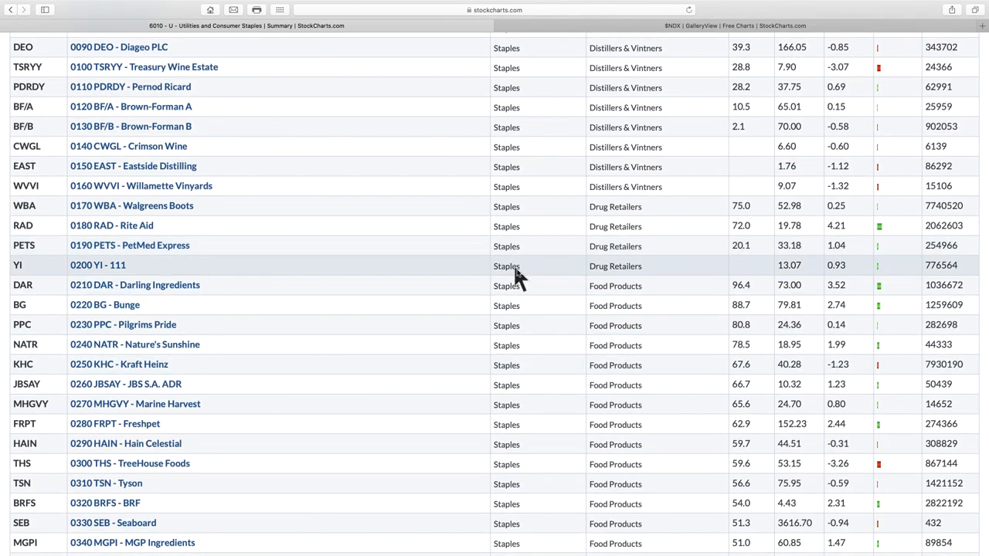
pyautogui.scroll(-3)
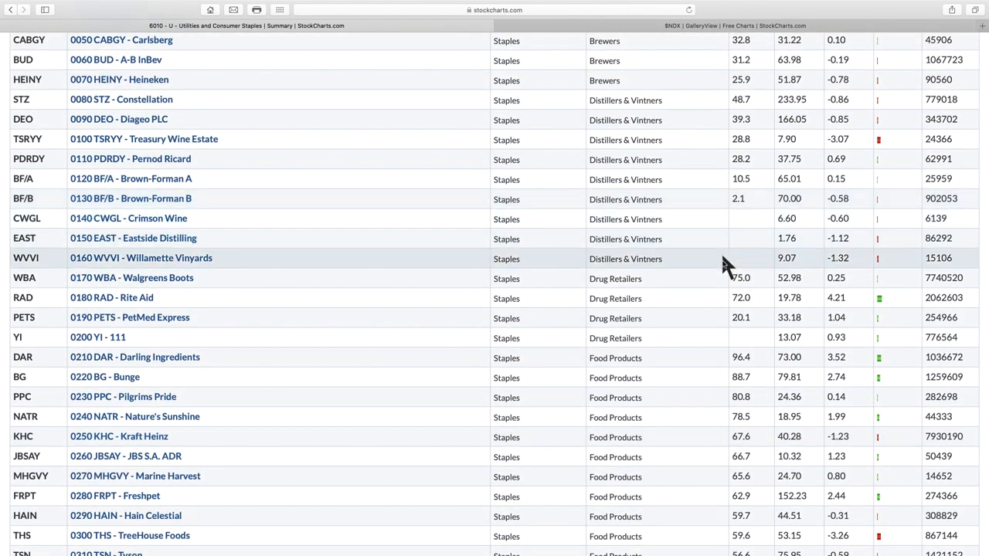
pyautogui.moveTo(738, 287)
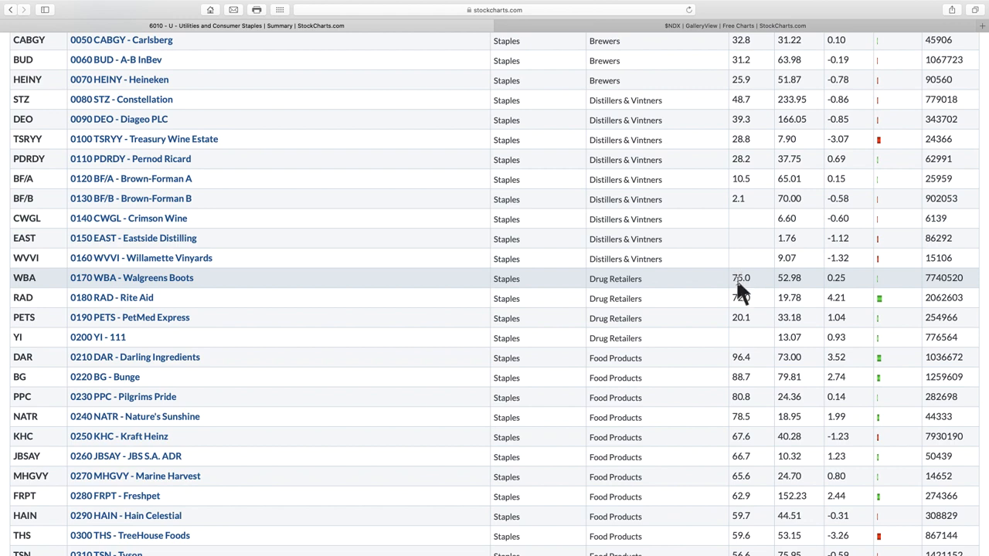
pyautogui.scroll(-3)
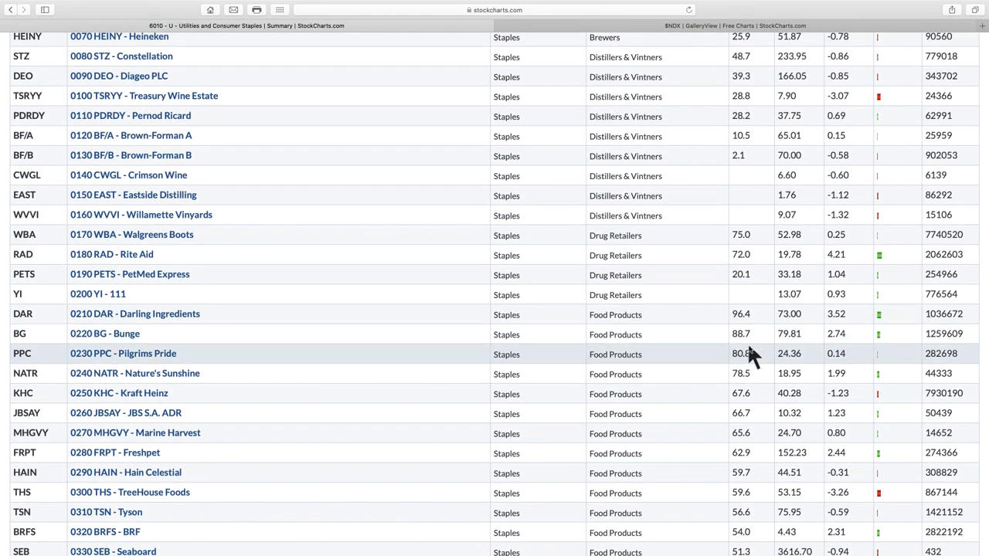
pyautogui.moveTo(754, 358)
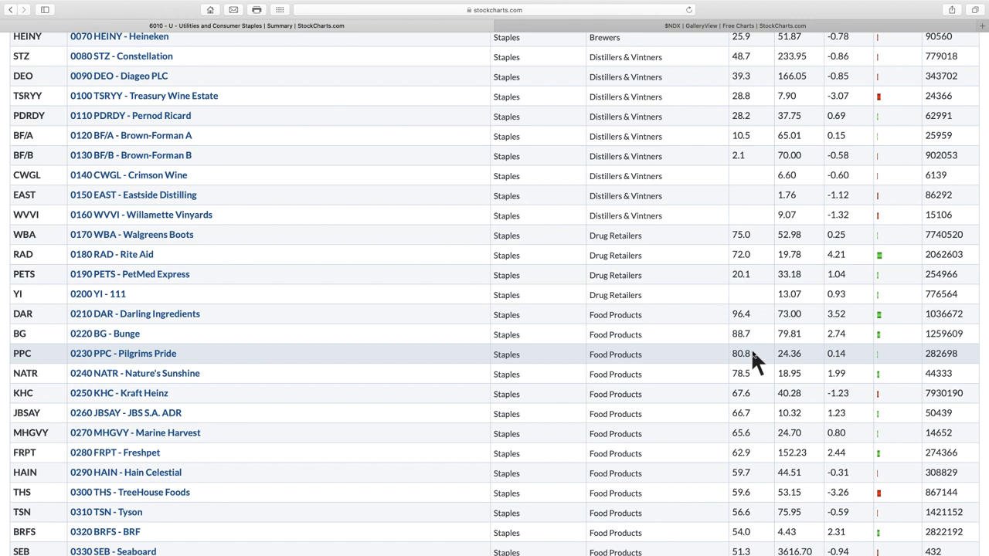
pyautogui.moveTo(754, 386)
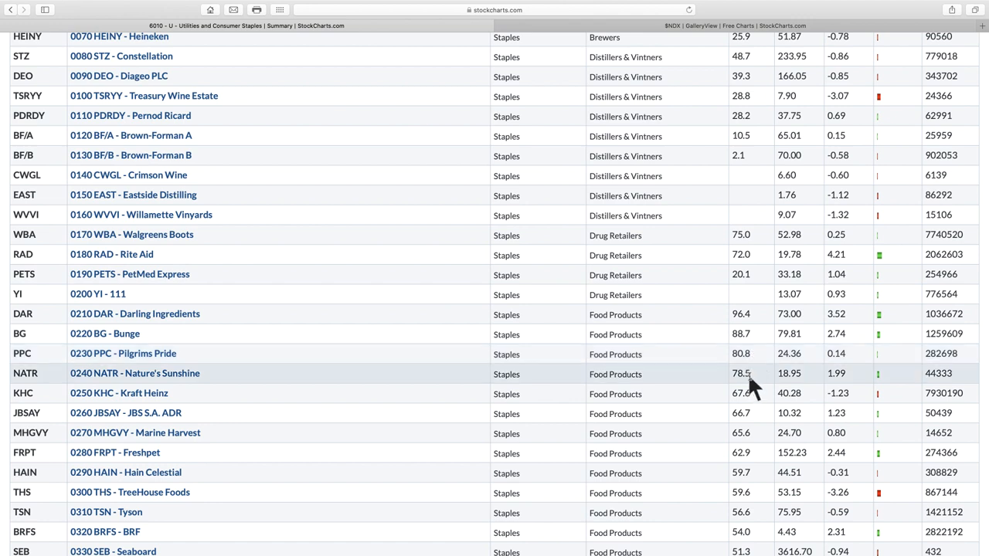
pyautogui.moveTo(745, 399)
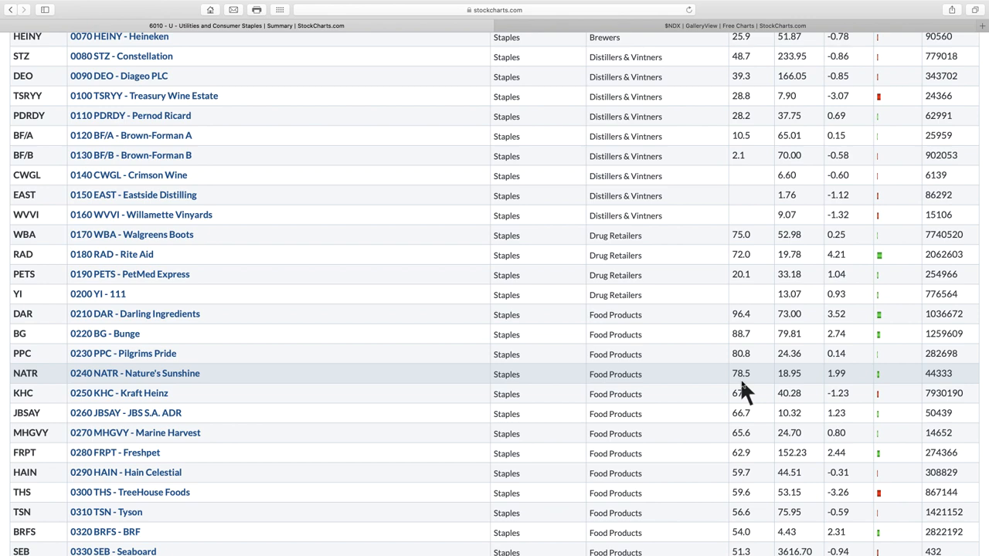
pyautogui.scroll(-3)
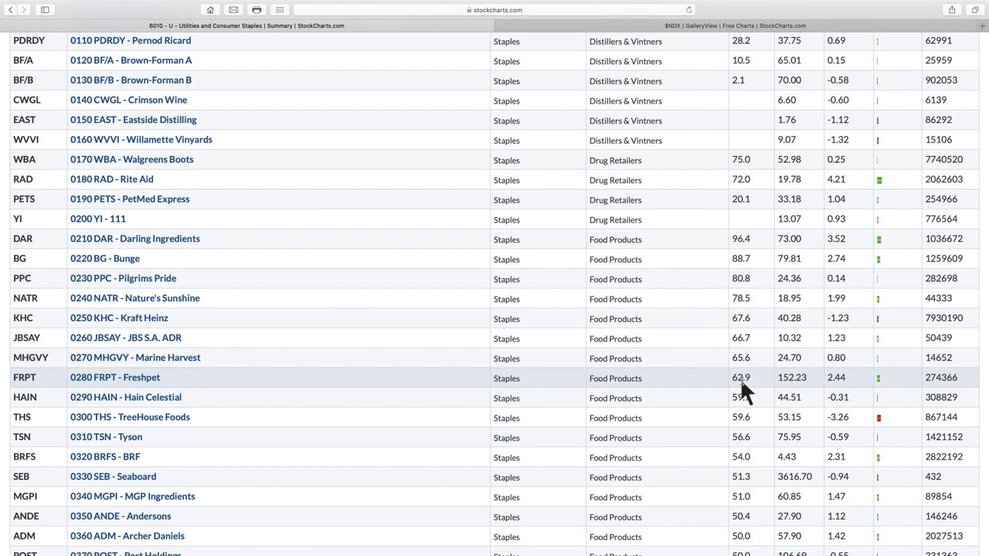
# Step: Scroll to the later Food Products rows, previewing thumbnails like Medifast and Hershey
pyautogui.scroll(-3)
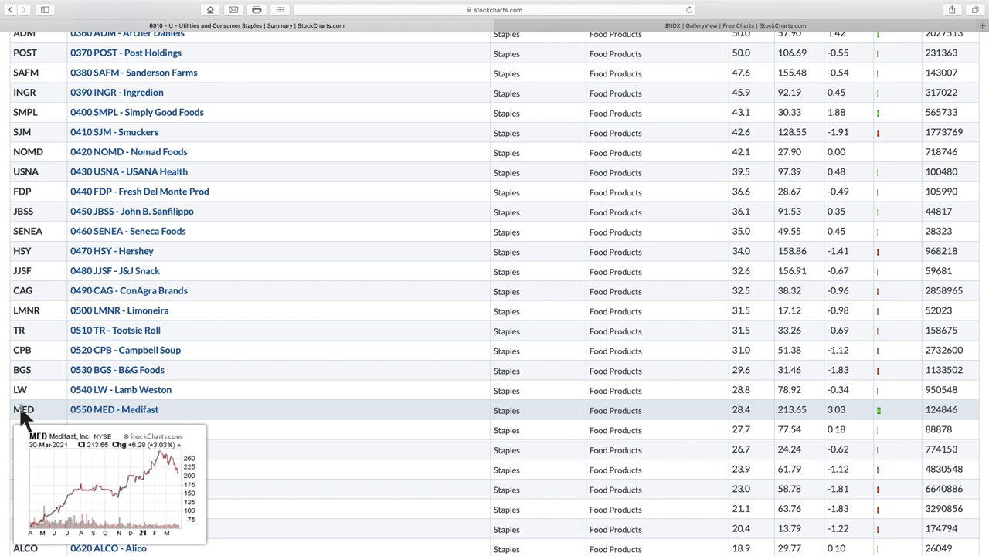
pyautogui.moveTo(24, 376)
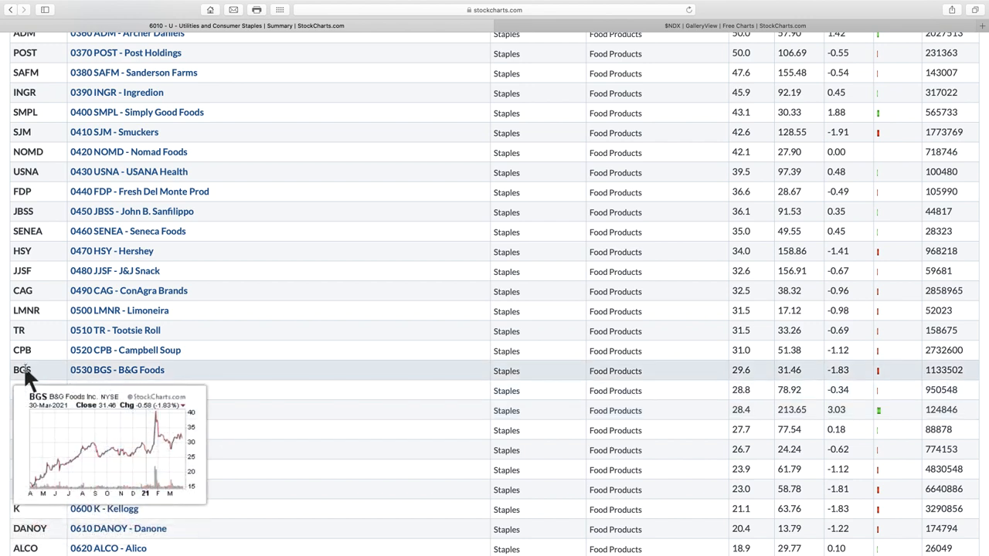
pyautogui.moveTo(23, 330)
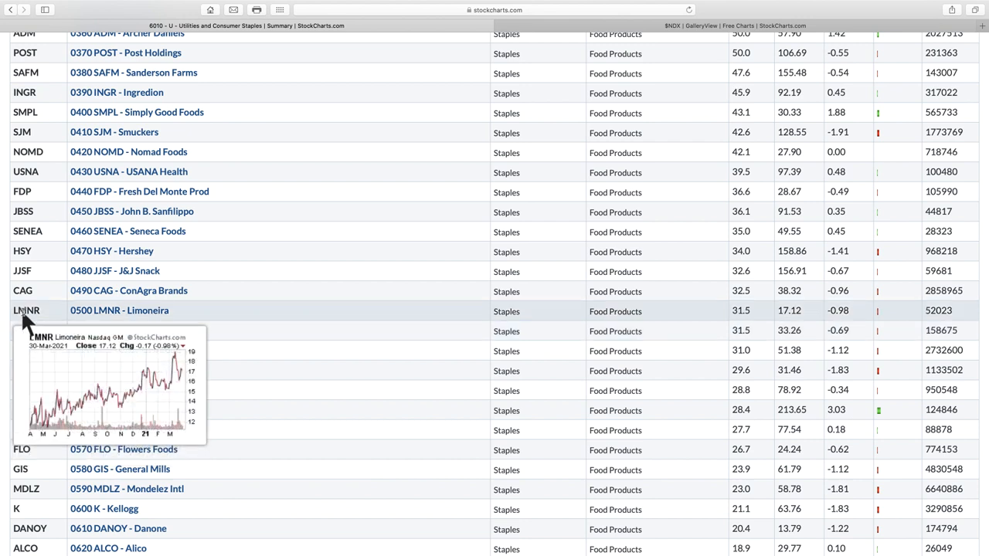
pyautogui.moveTo(25, 291)
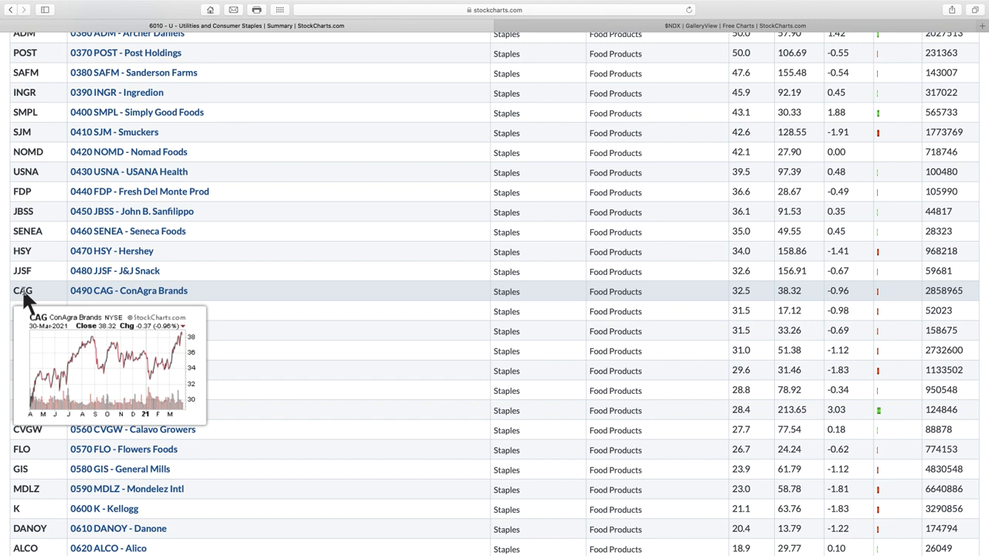
pyautogui.moveTo(28, 288)
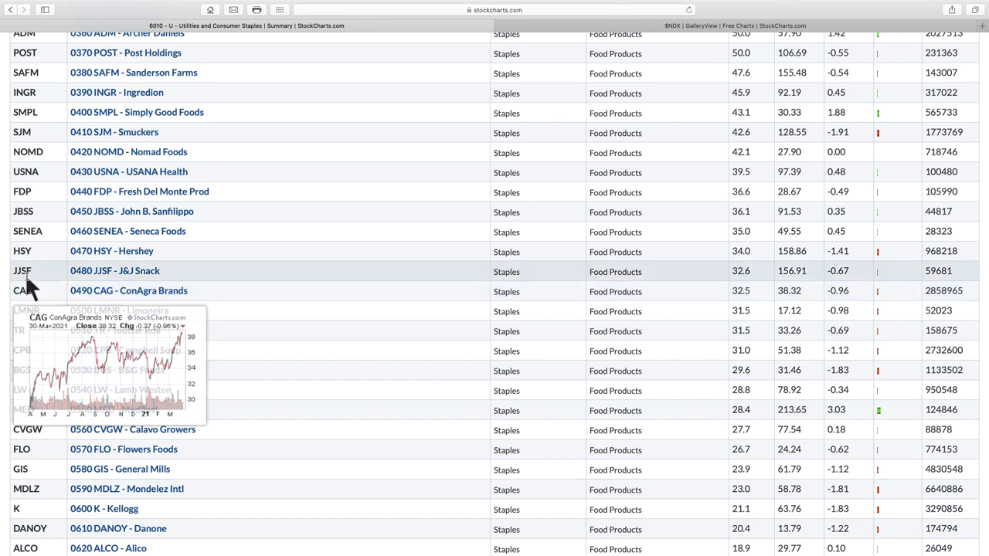
pyautogui.moveTo(24, 250)
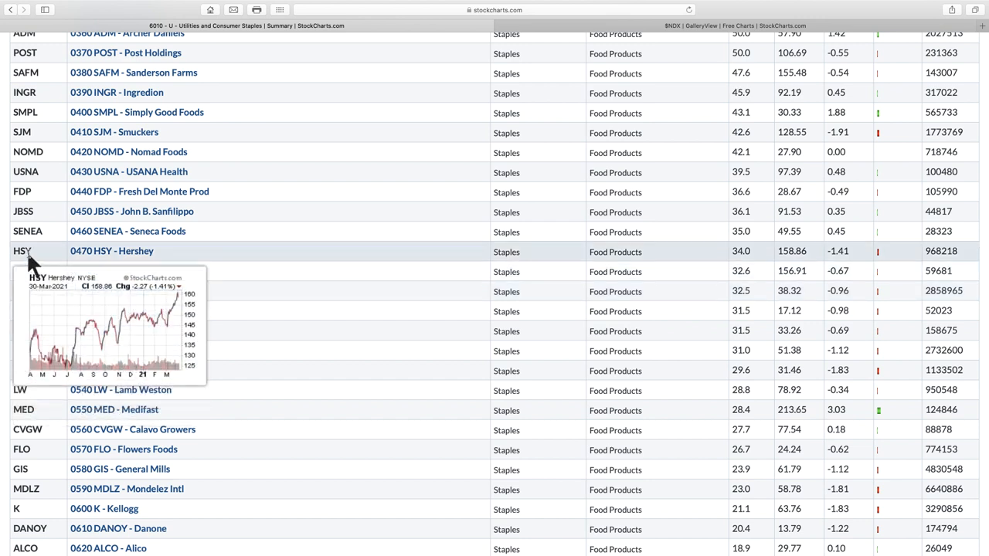
pyautogui.moveTo(28, 232)
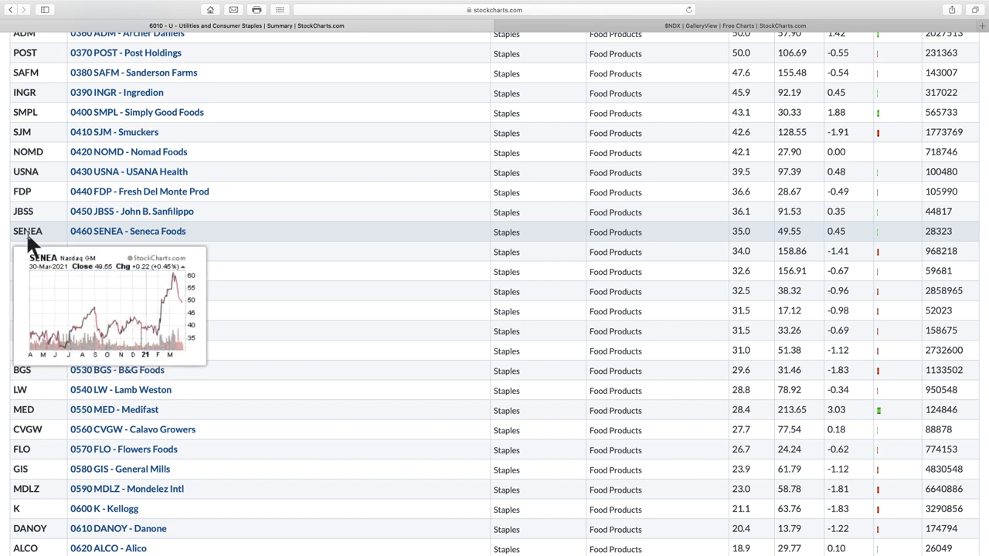
pyautogui.moveTo(23, 210)
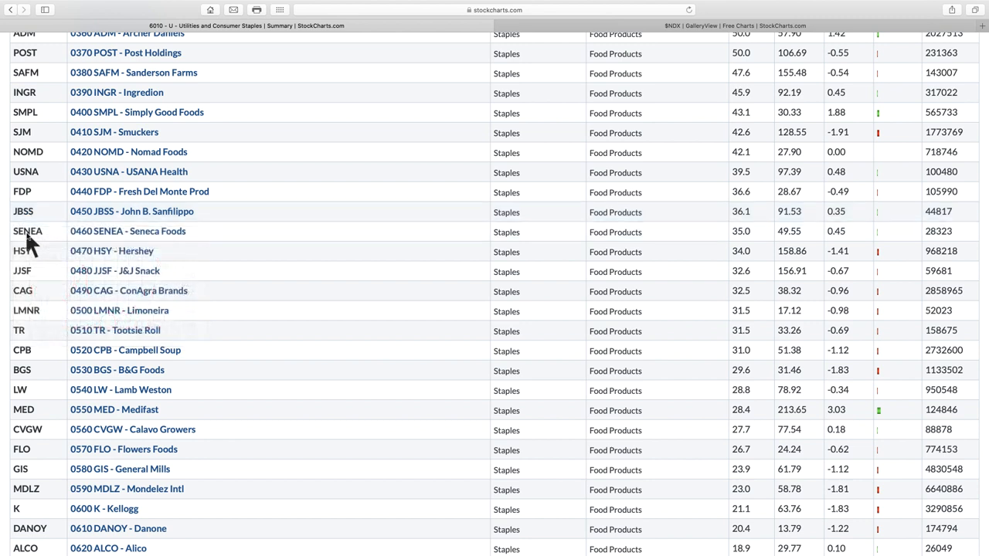
pyautogui.moveTo(28, 232)
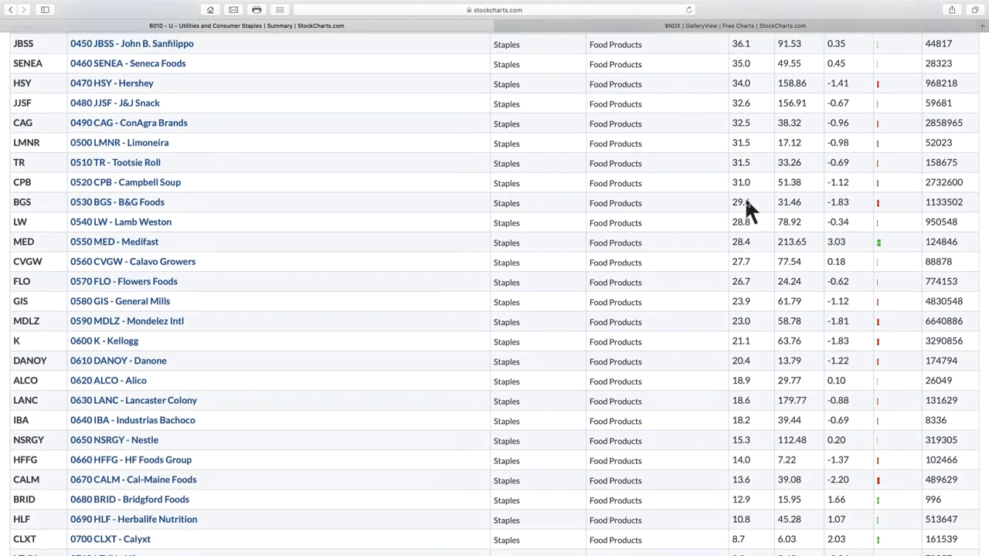
# Step: Scroll through Food Retailers (previewing Chefs' Warehouse) into Nondurable Household and Personal Products rows
pyautogui.scroll(-3)
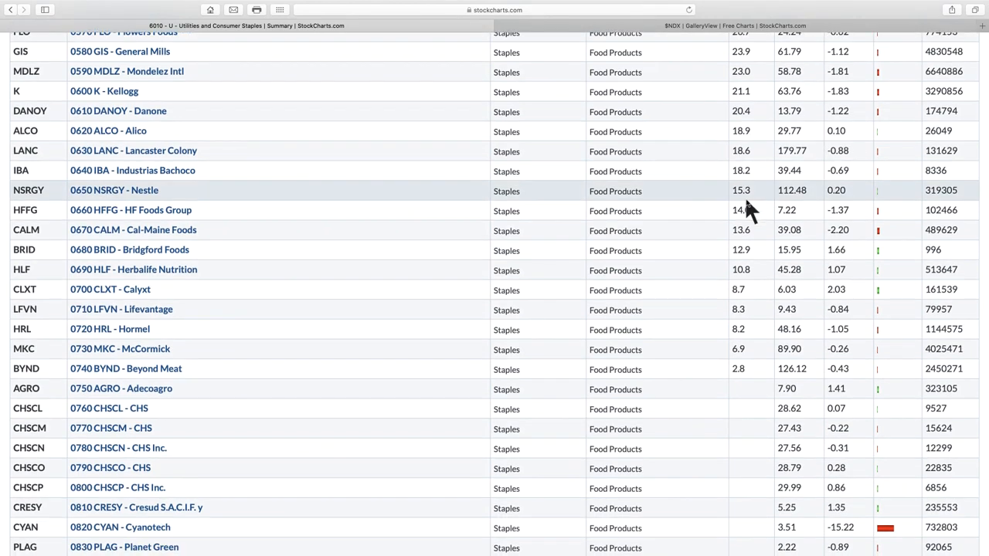
pyautogui.scroll(-3)
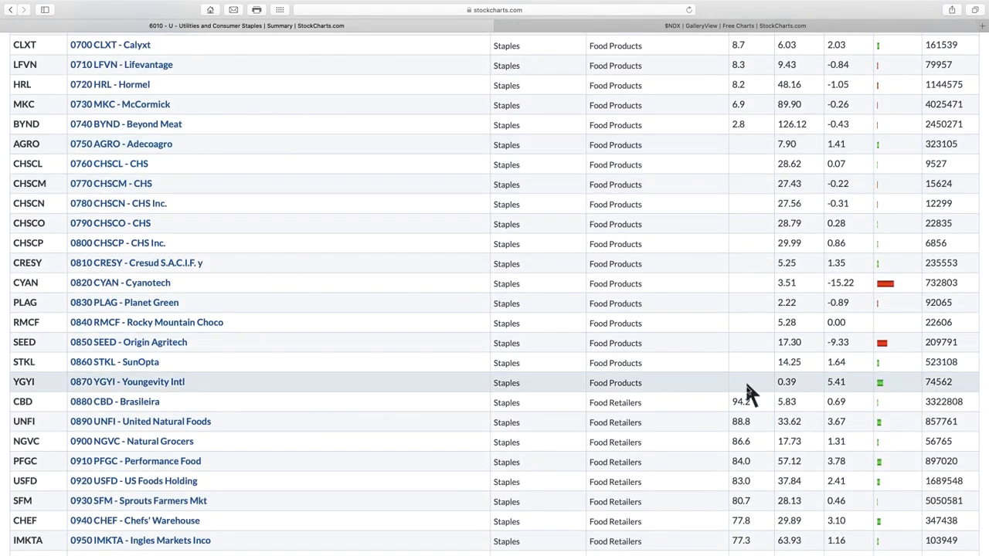
pyautogui.moveTo(765, 394)
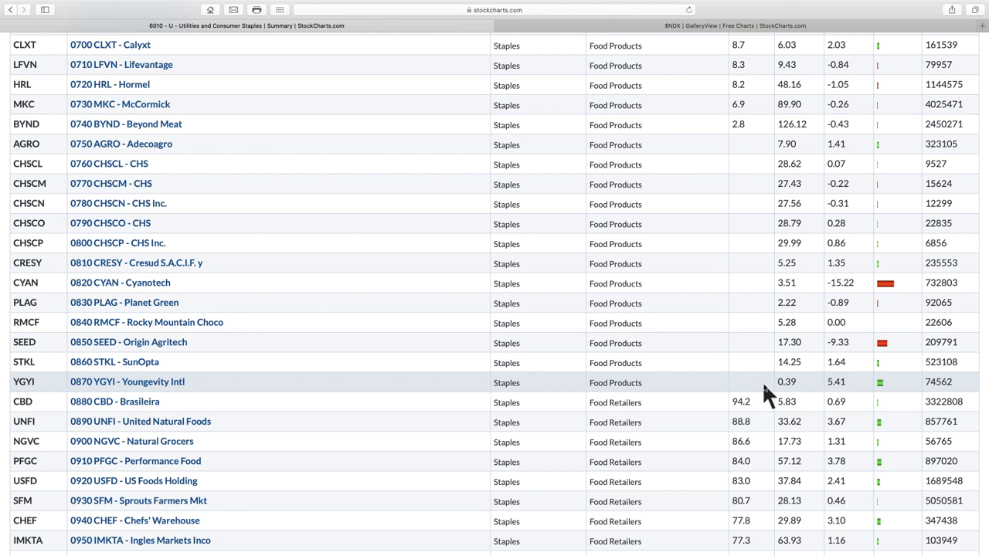
pyautogui.scroll(-3)
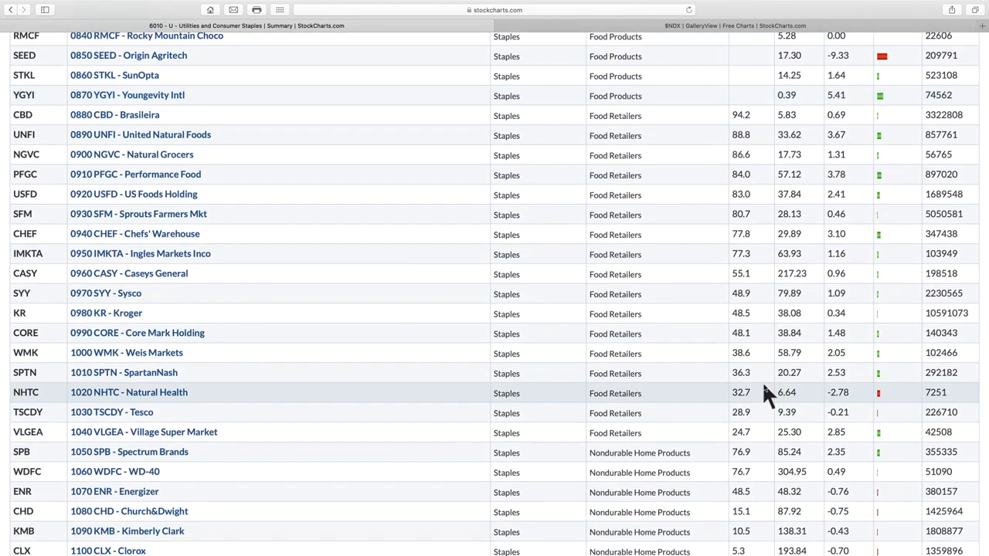
pyautogui.moveTo(741, 134)
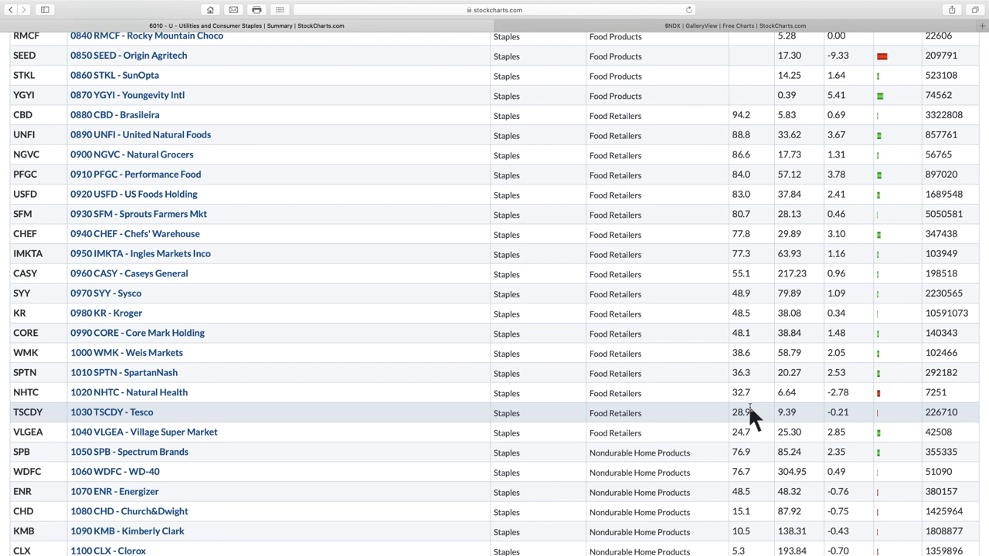
pyautogui.moveTo(740, 395)
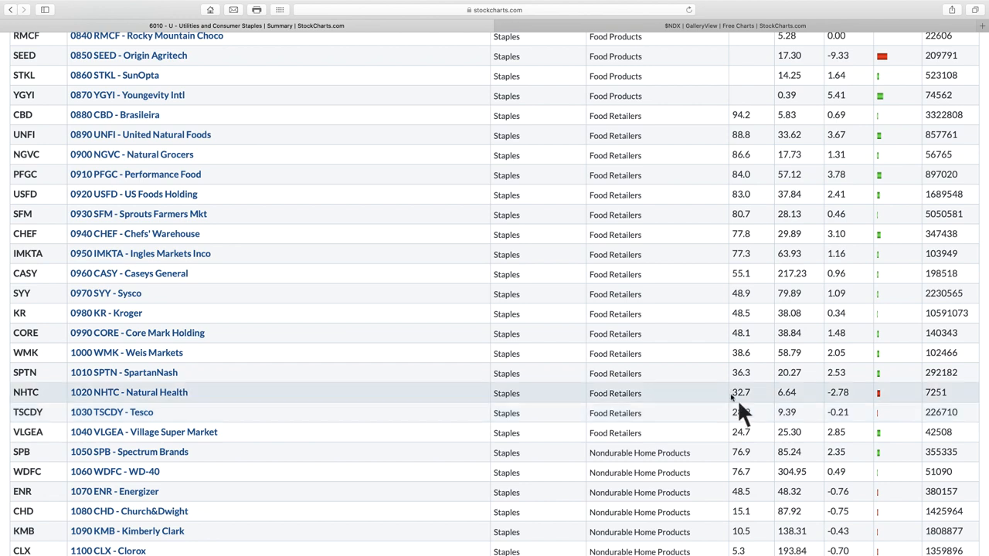
pyautogui.moveTo(62, 275)
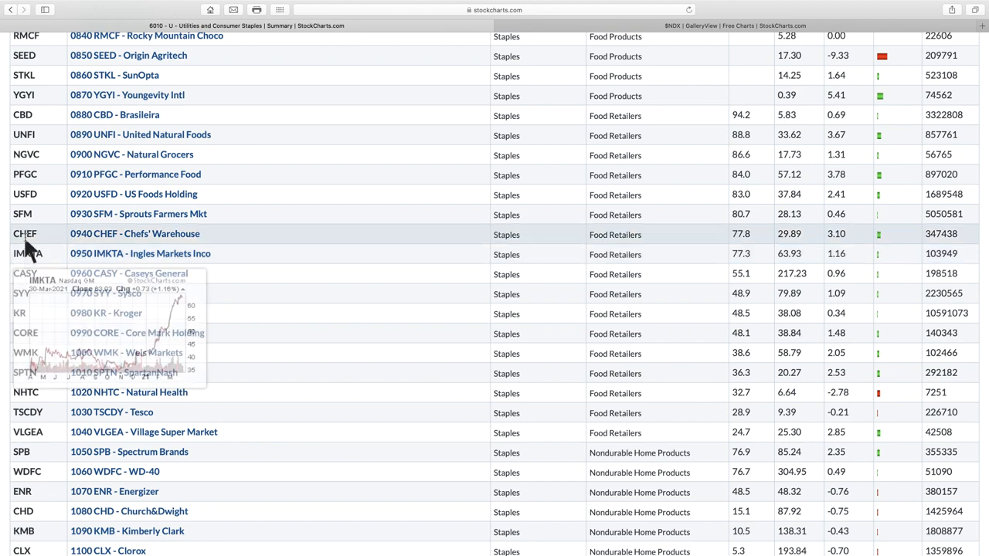
pyautogui.moveTo(25, 234)
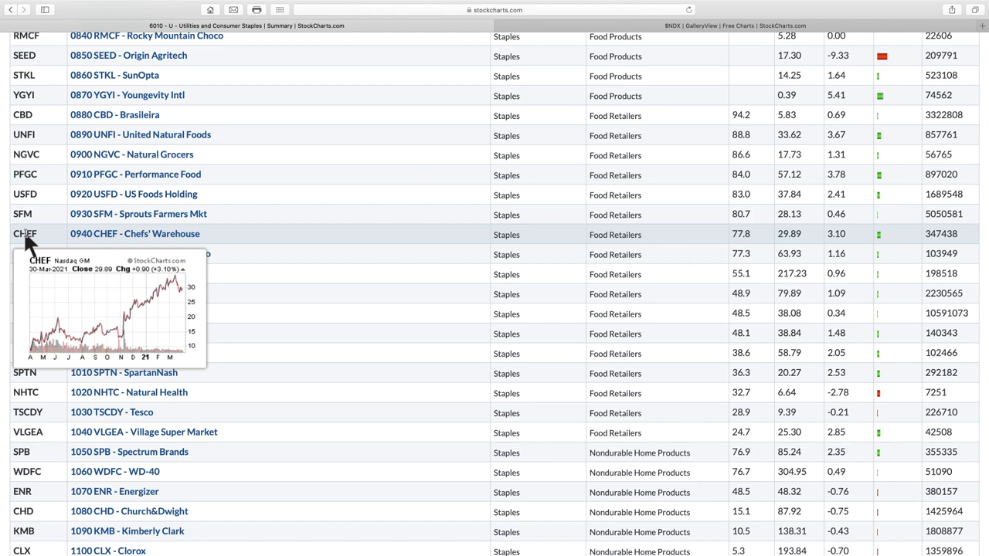
pyautogui.scroll(-3)
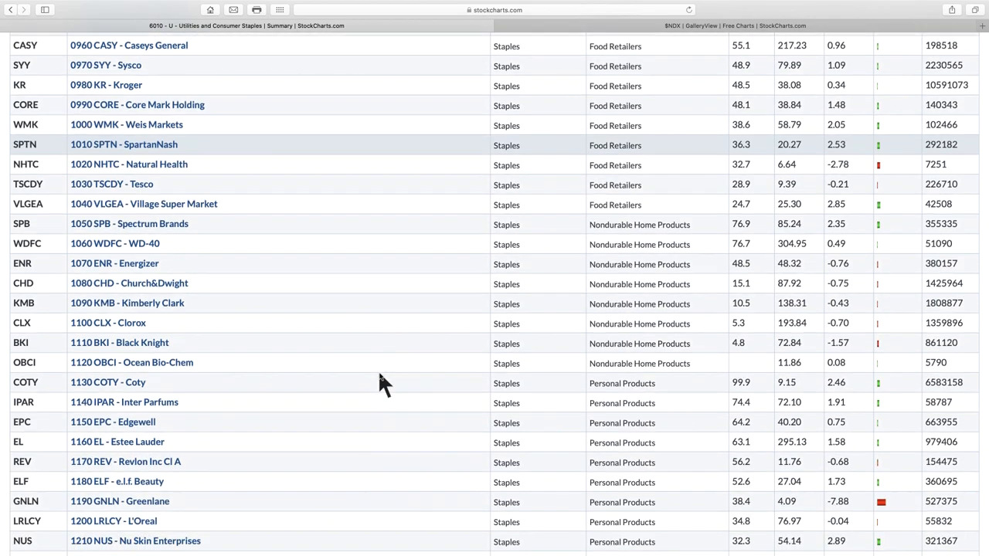
# Step: Scroll the 6010 summary table back to its top, Brewers and Distillers rows
pyautogui.scroll(-3)
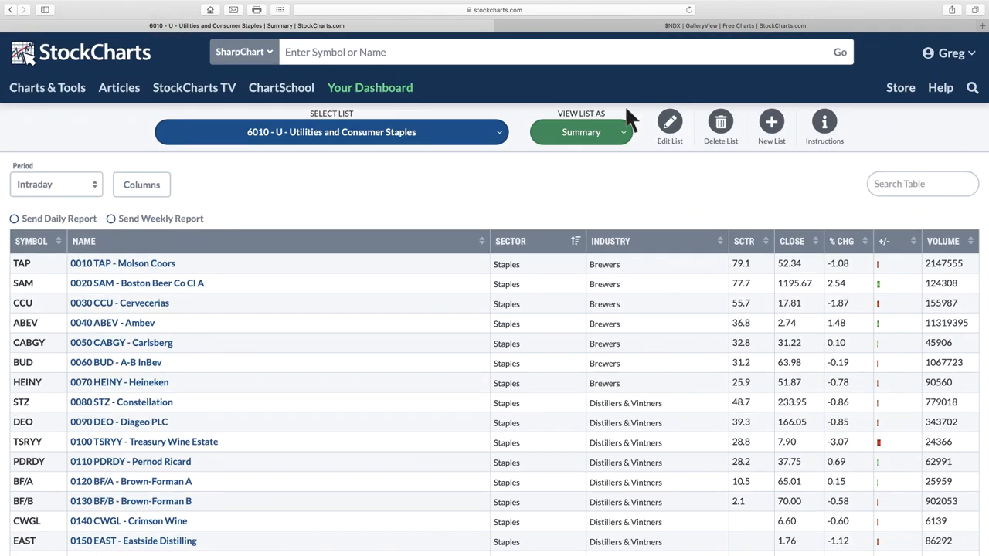
pyautogui.moveTo(707, 285)
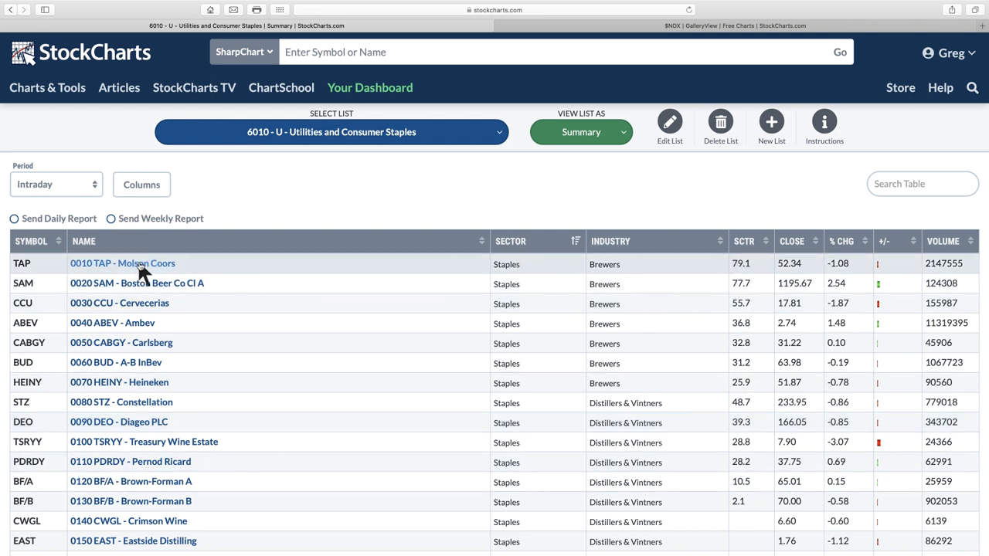
pyautogui.rightClick(123, 262)
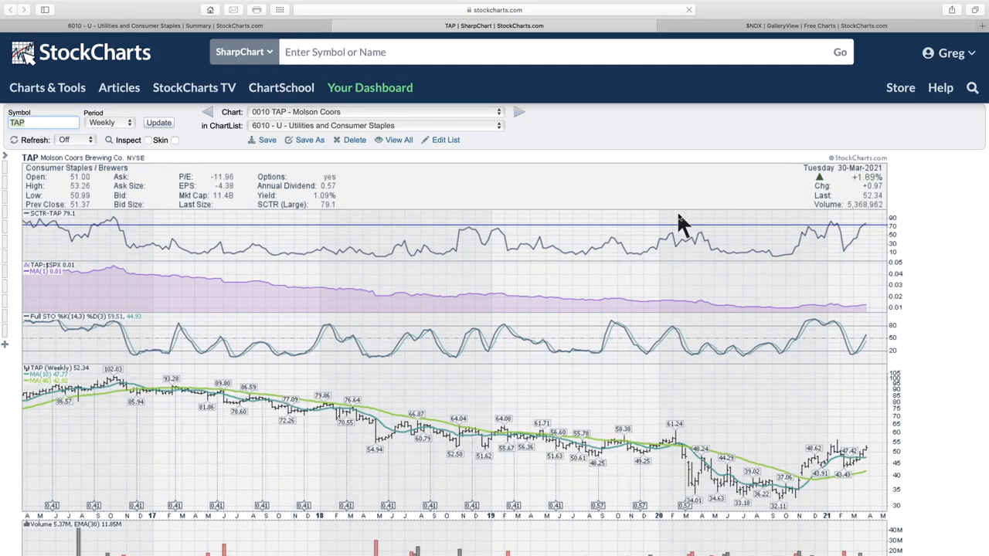
pyautogui.scroll(-3)
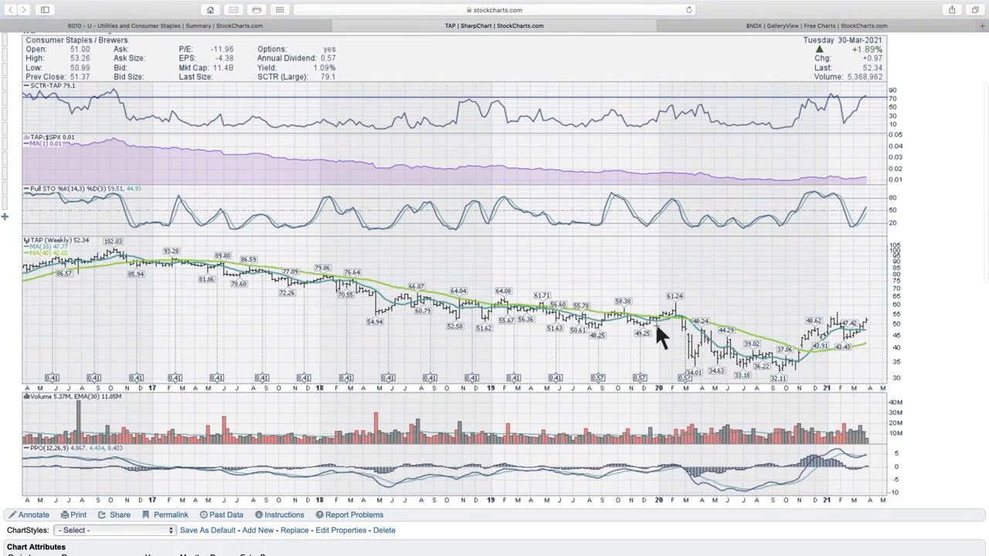
pyautogui.moveTo(687, 491)
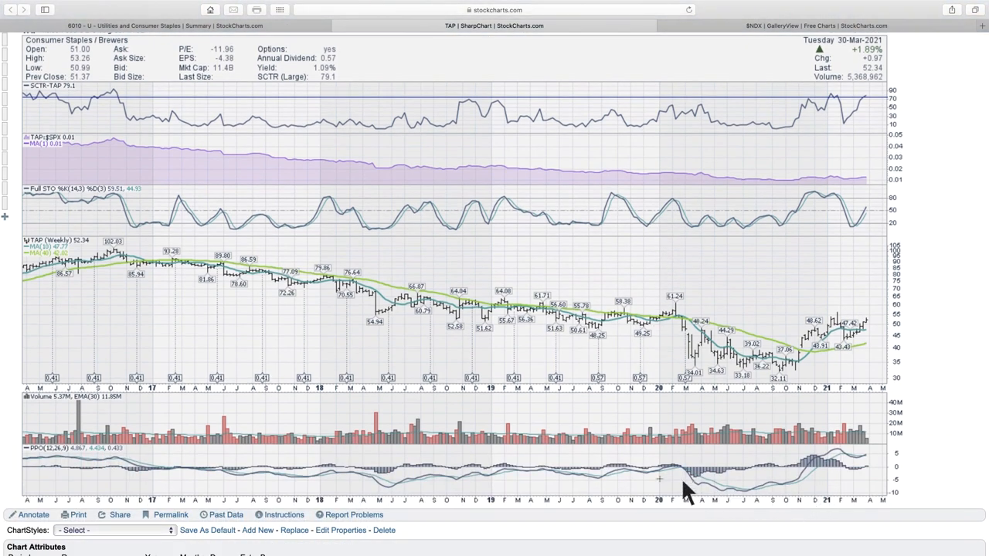
pyautogui.moveTo(807, 467)
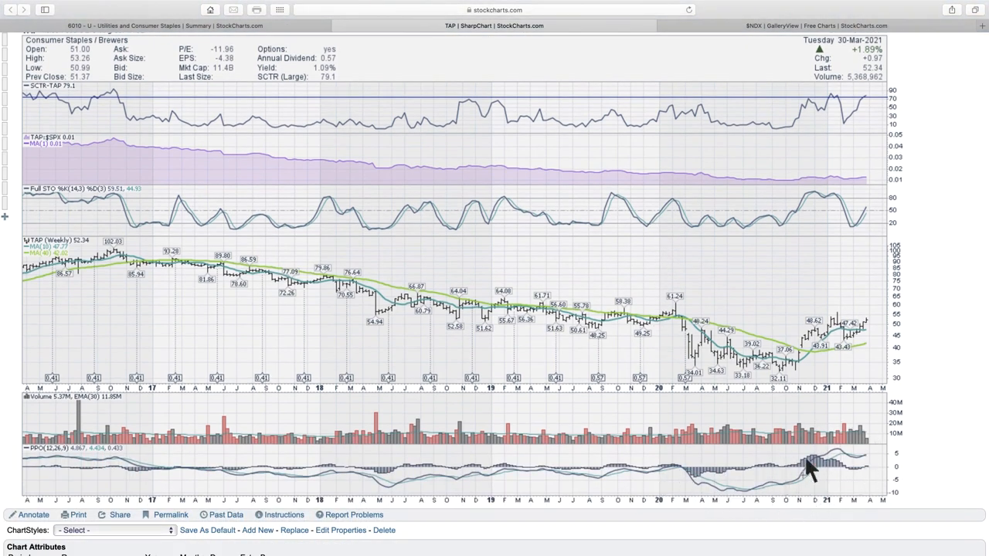
pyautogui.moveTo(455, 487)
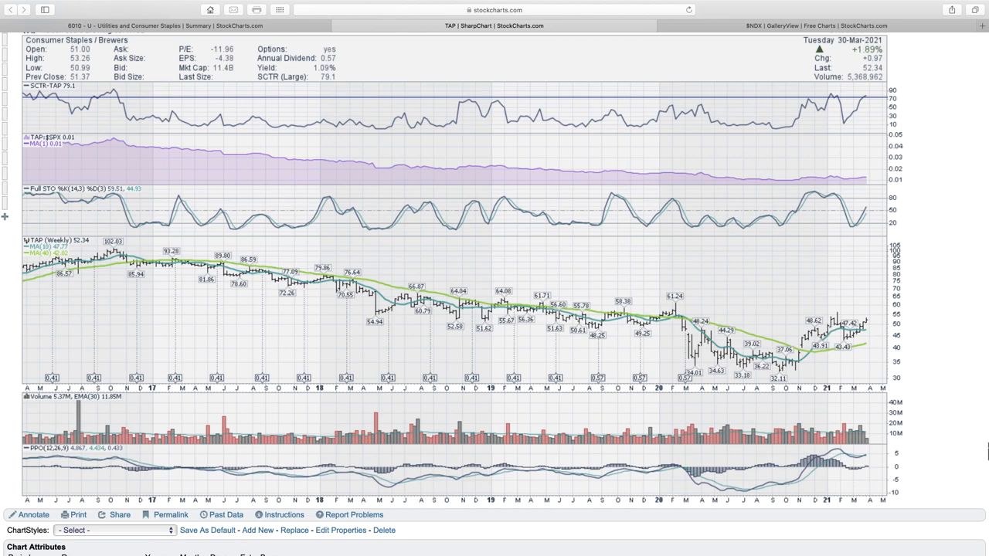
pyautogui.moveTo(779, 302)
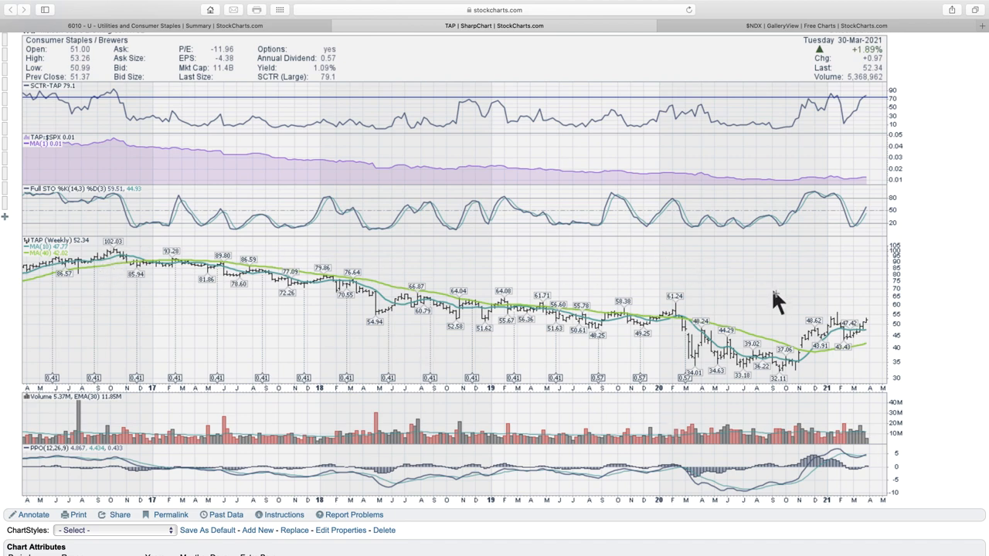
pyautogui.moveTo(807, 332)
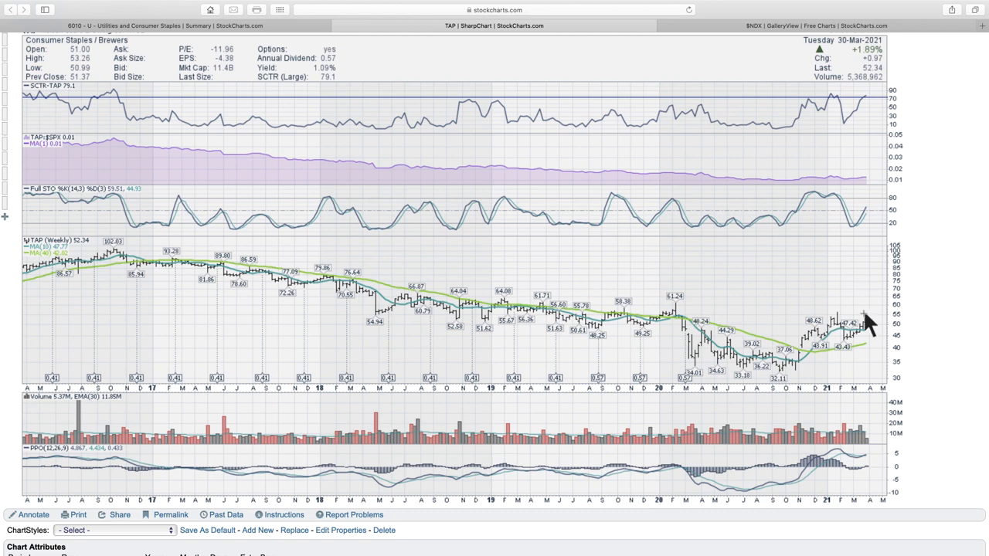
pyautogui.moveTo(865, 325)
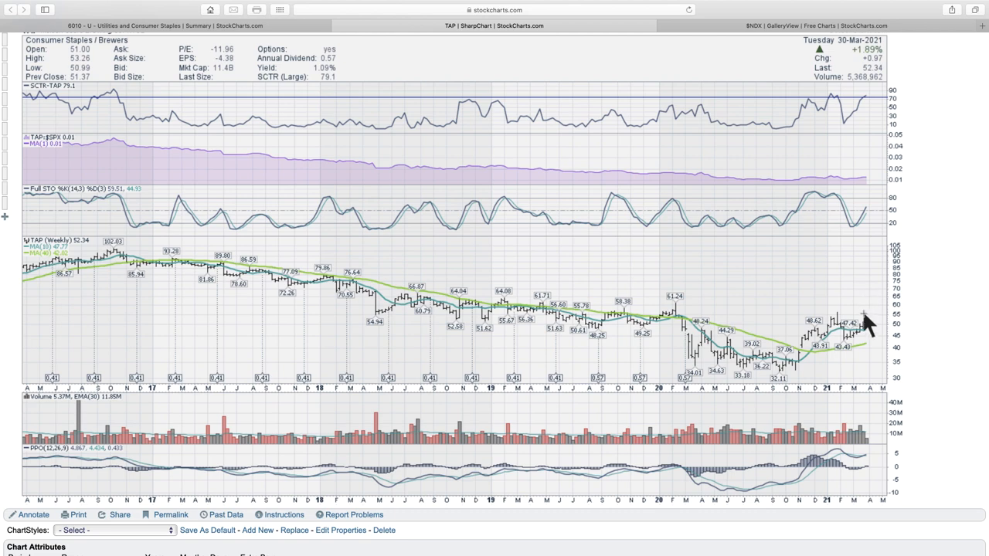
pyautogui.moveTo(872, 337)
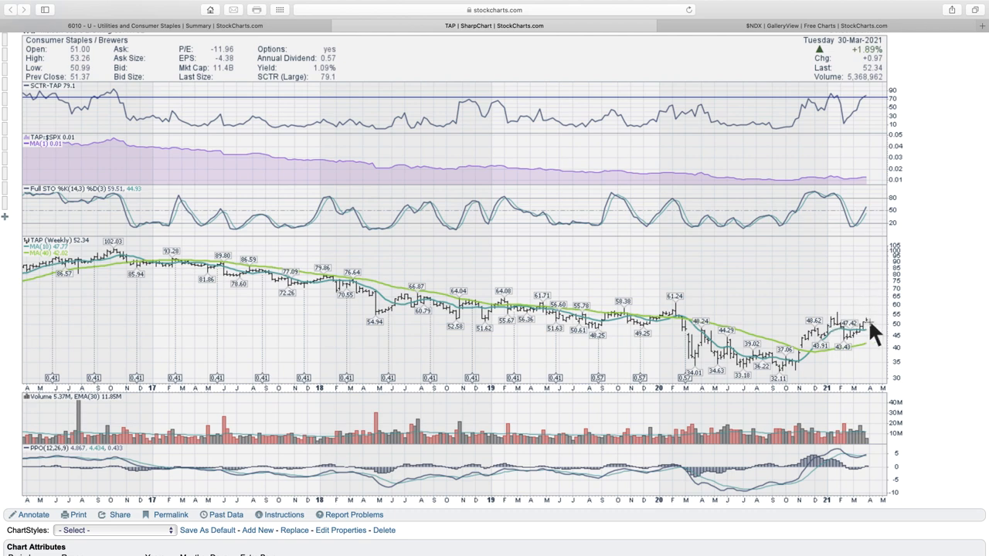
pyautogui.moveTo(853, 136)
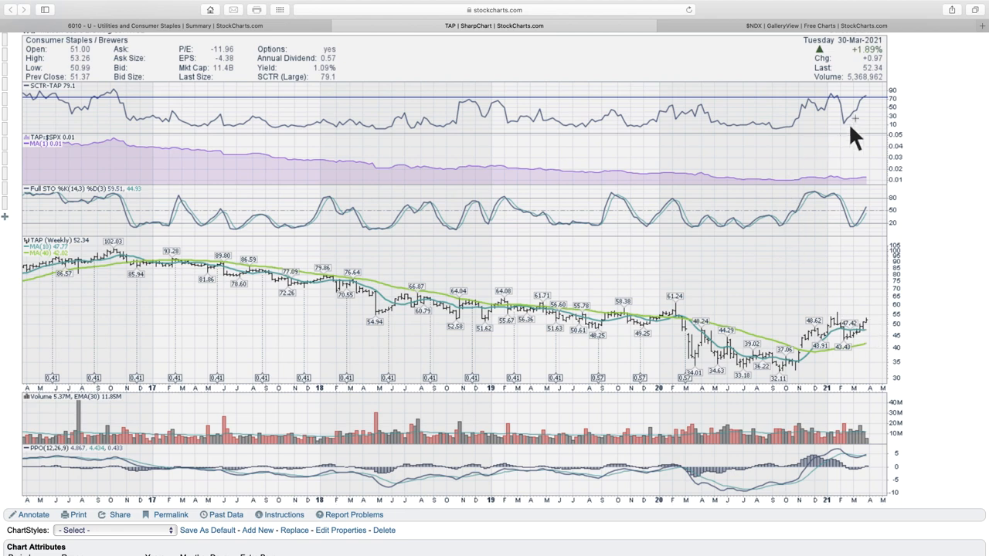
pyautogui.moveTo(849, 108)
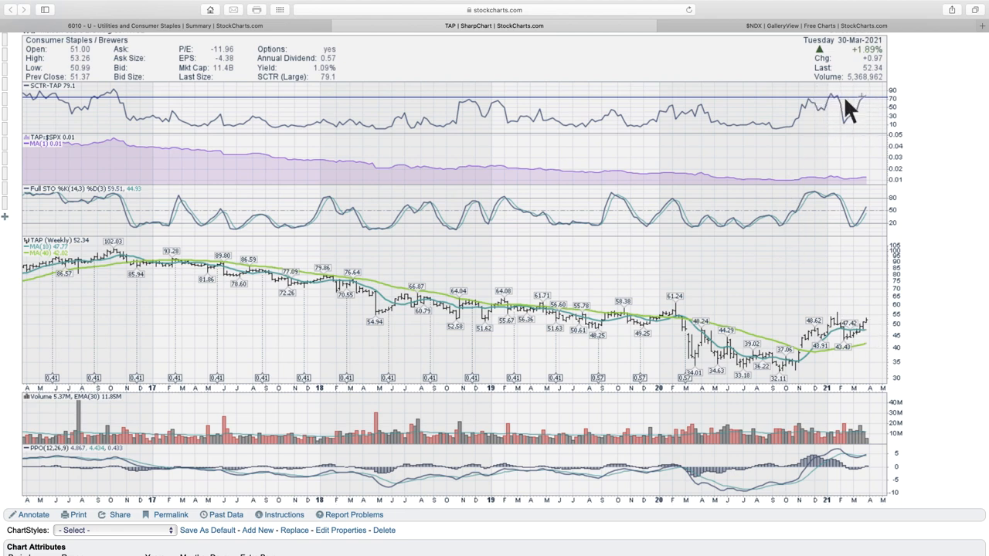
pyautogui.moveTo(871, 108)
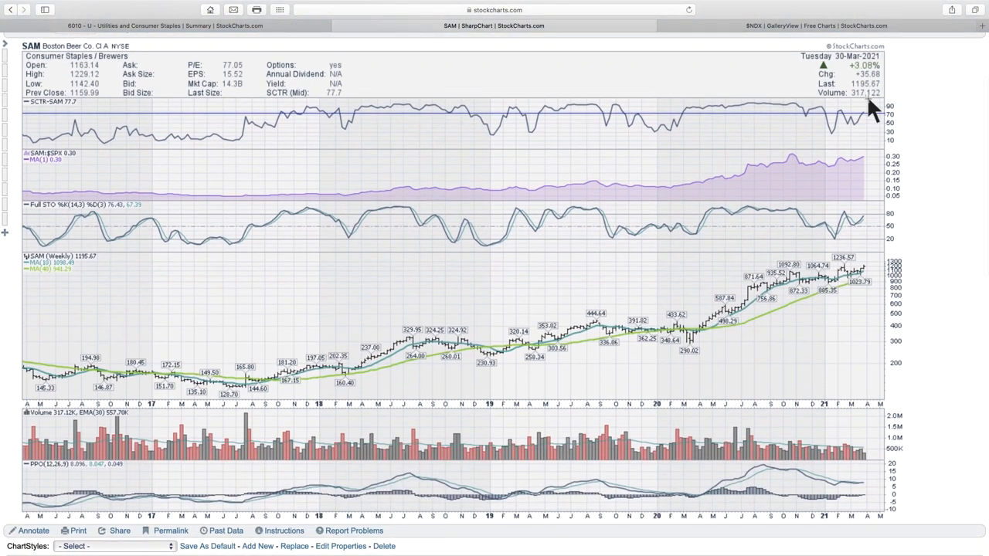
pyautogui.moveTo(842, 278)
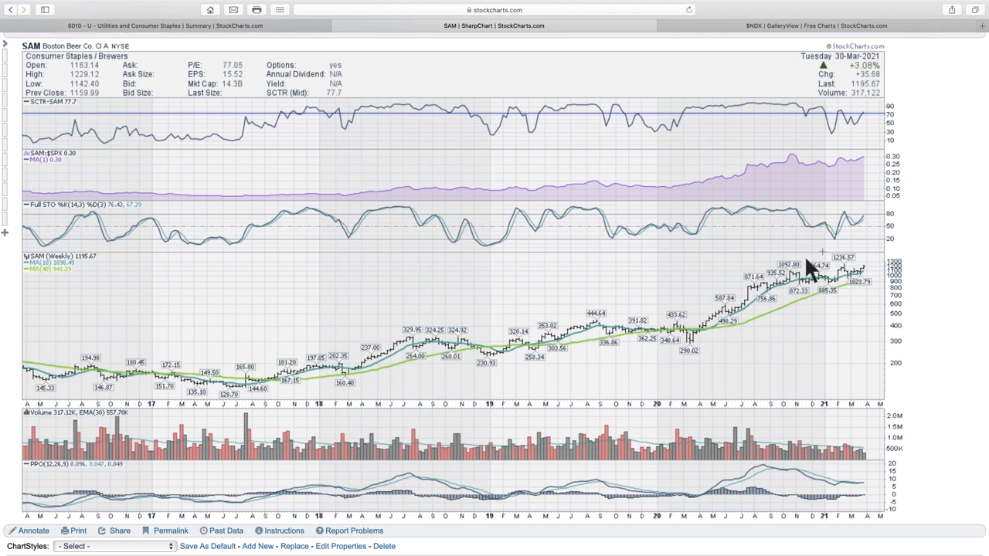
pyautogui.moveTo(827, 507)
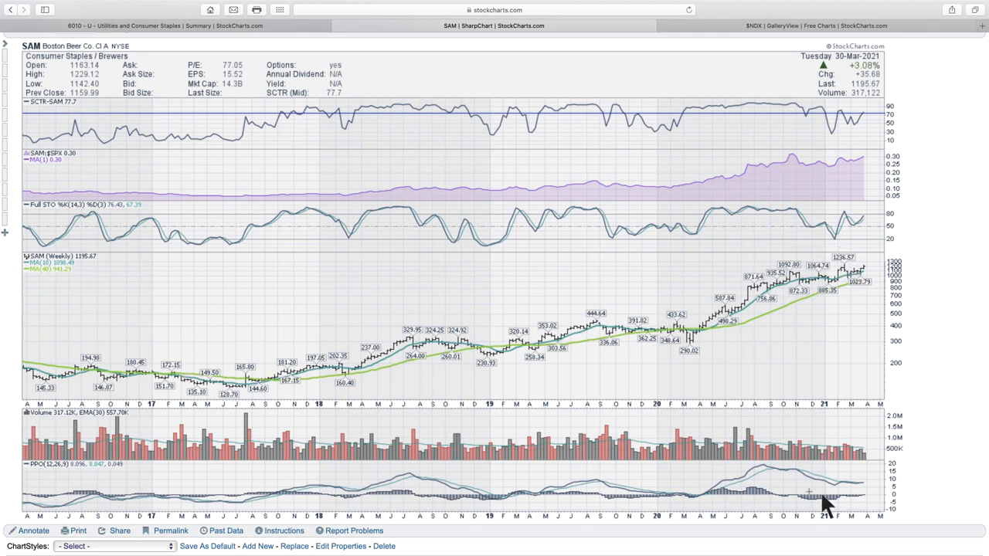
pyautogui.moveTo(884, 441)
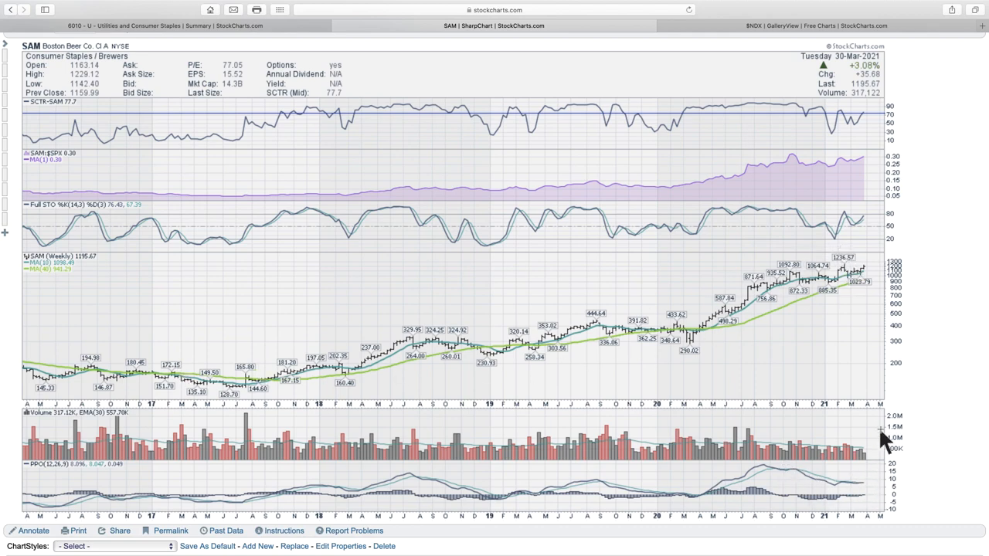
pyautogui.moveTo(575, 204)
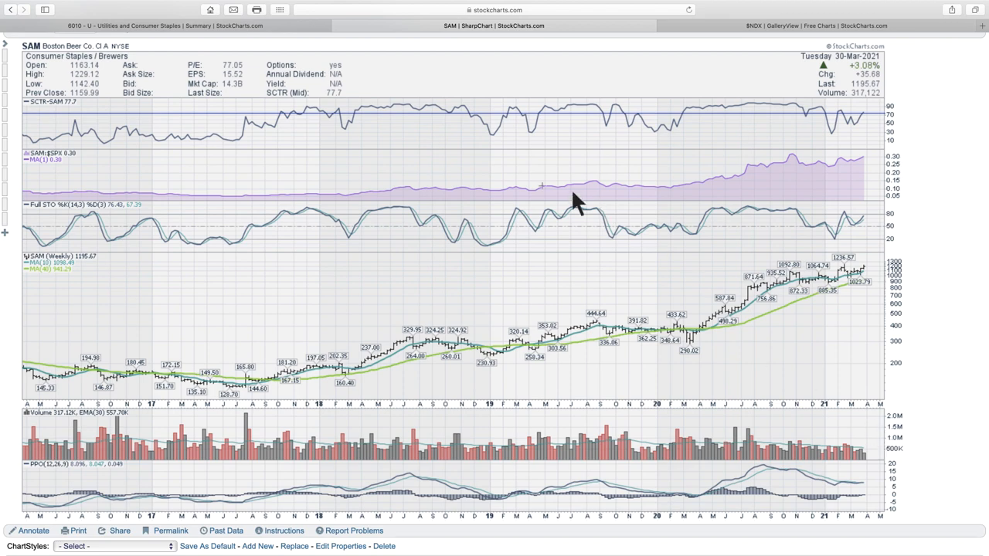
pyautogui.moveTo(649, 121)
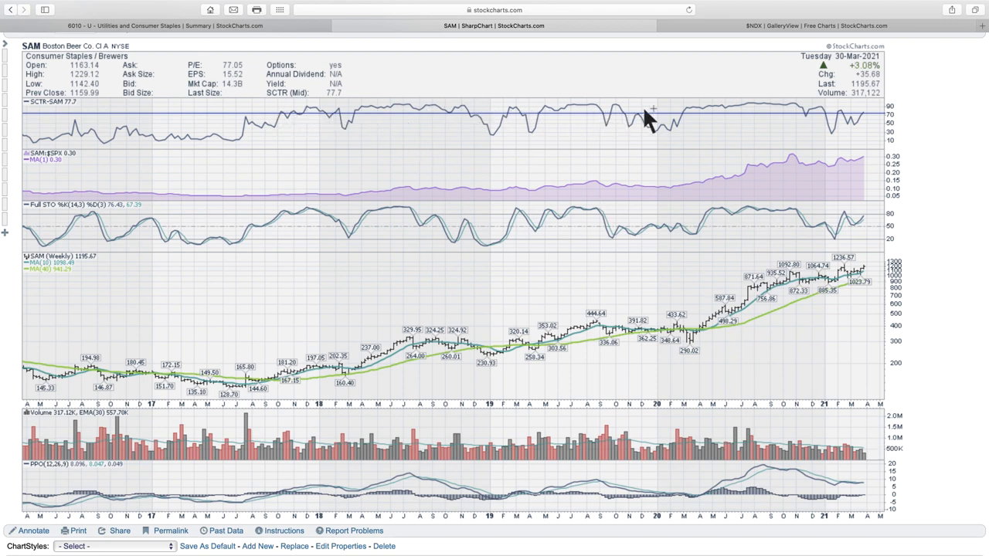
pyautogui.moveTo(878, 121)
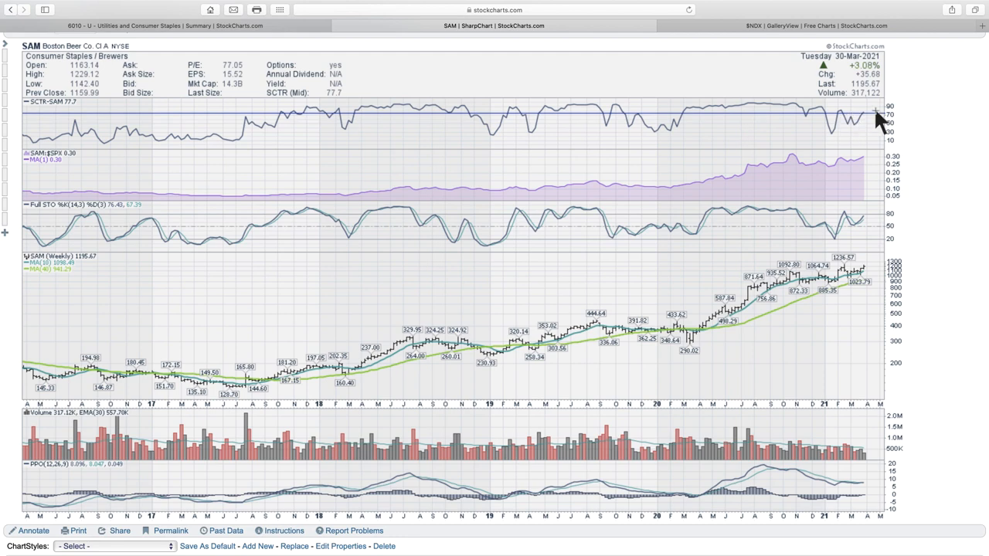
pyautogui.moveTo(850, 494)
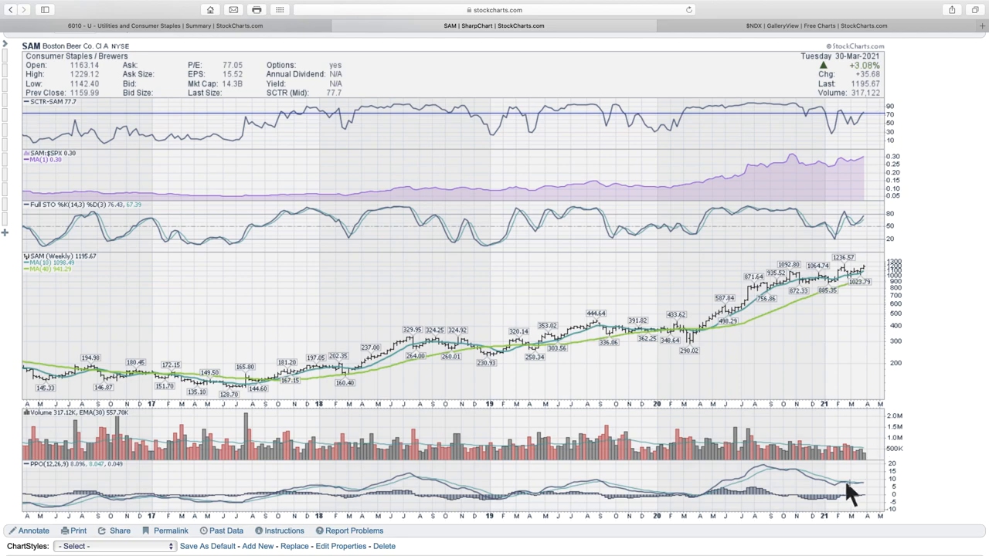
pyautogui.moveTo(868, 482)
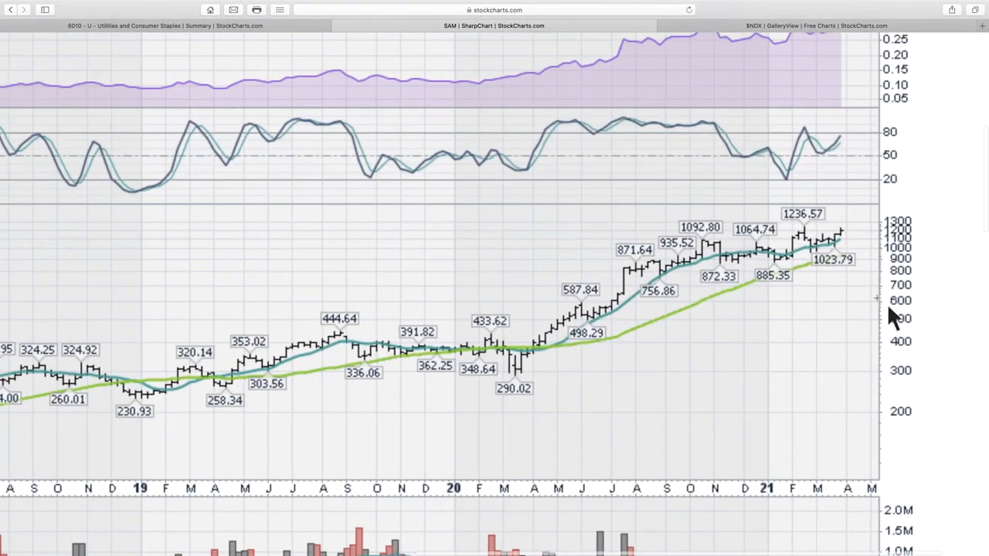
pyautogui.moveTo(850, 239)
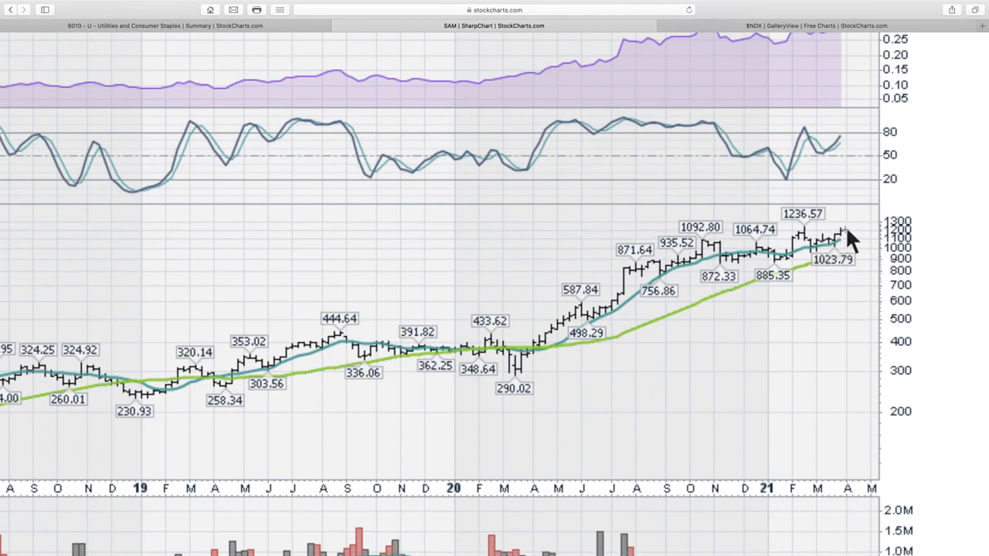
pyautogui.moveTo(847, 240)
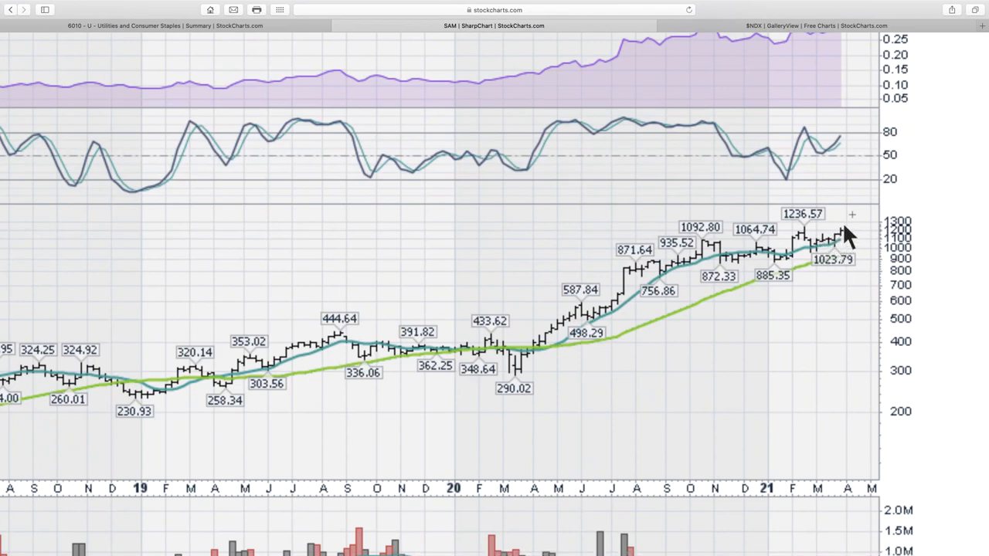
pyautogui.moveTo(670, 235)
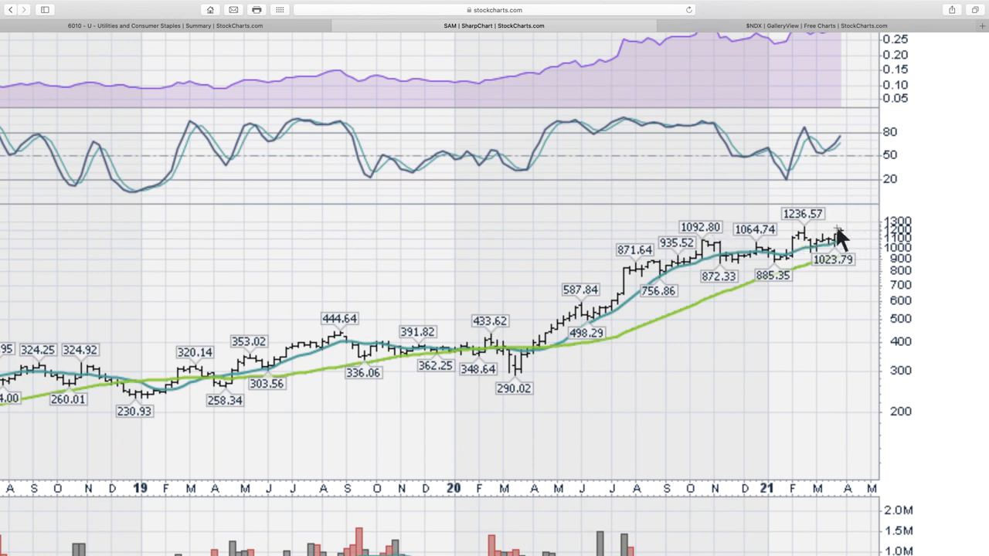
pyautogui.moveTo(847, 245)
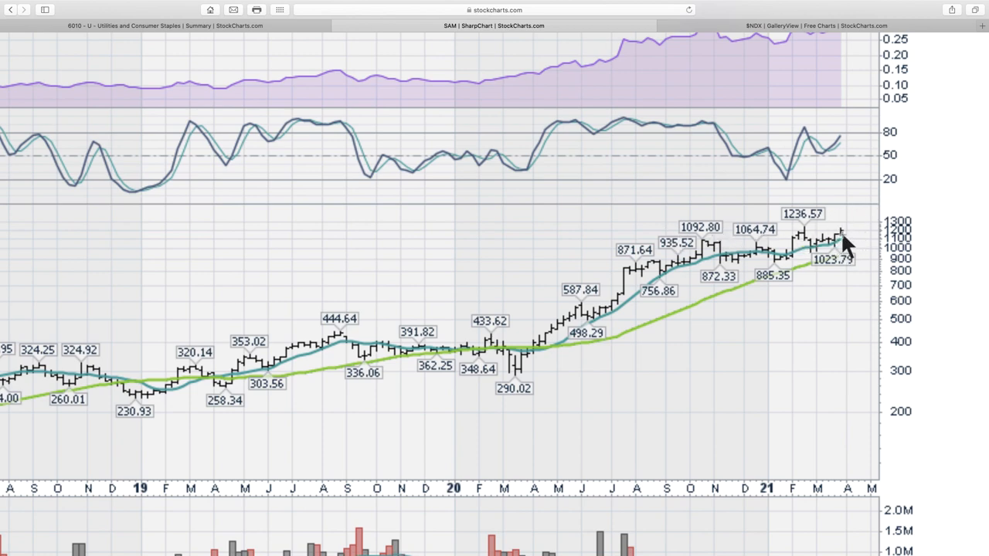
pyautogui.moveTo(857, 248)
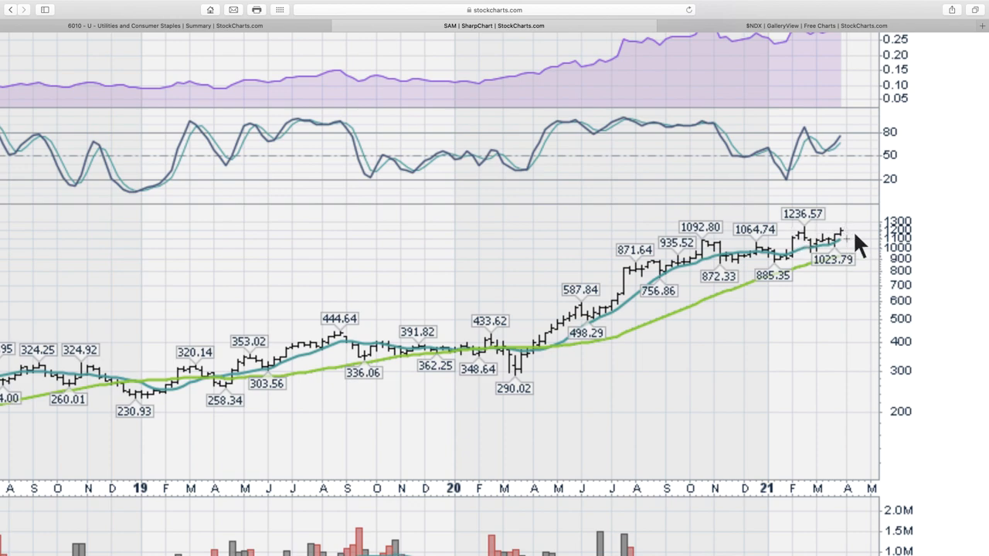
pyautogui.scroll(-3)
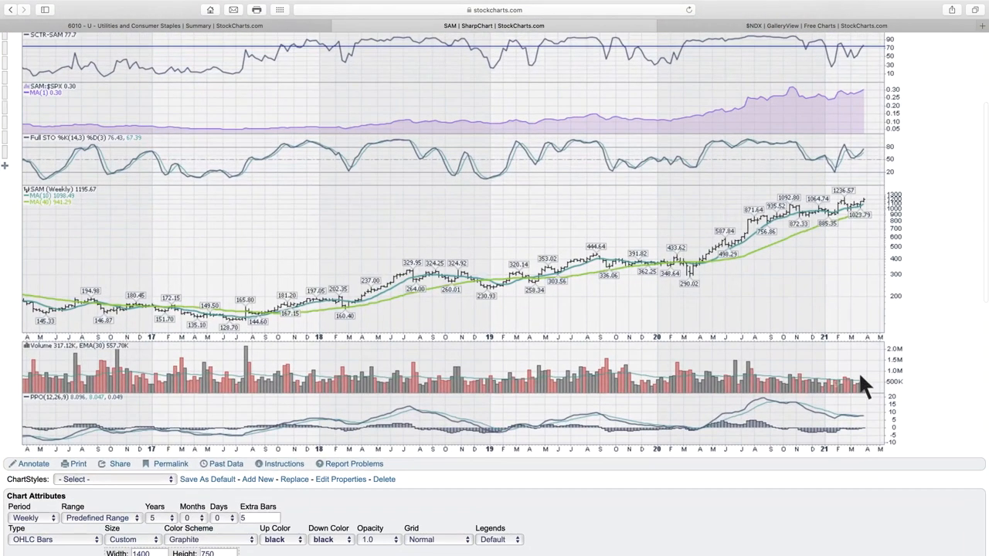
pyautogui.moveTo(862, 427)
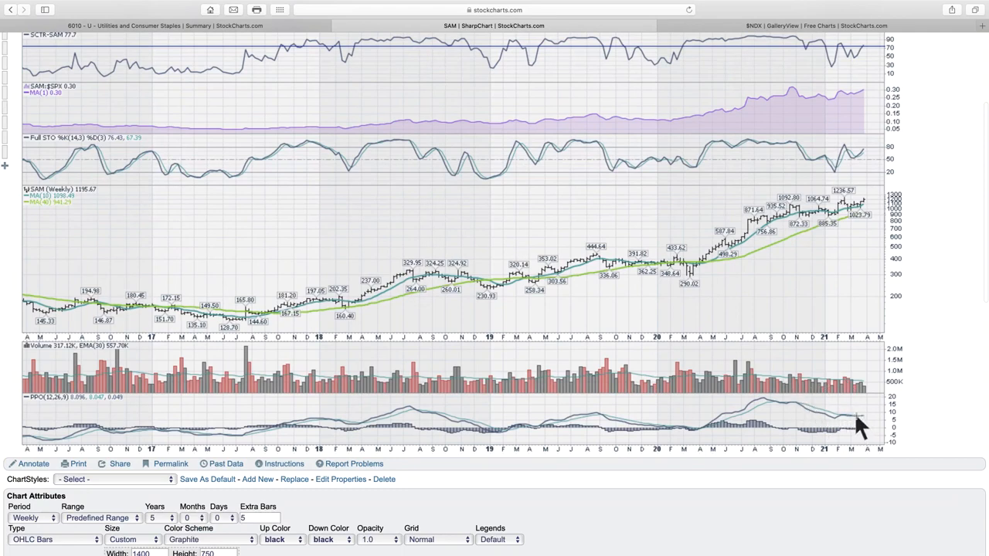
pyautogui.moveTo(904, 359)
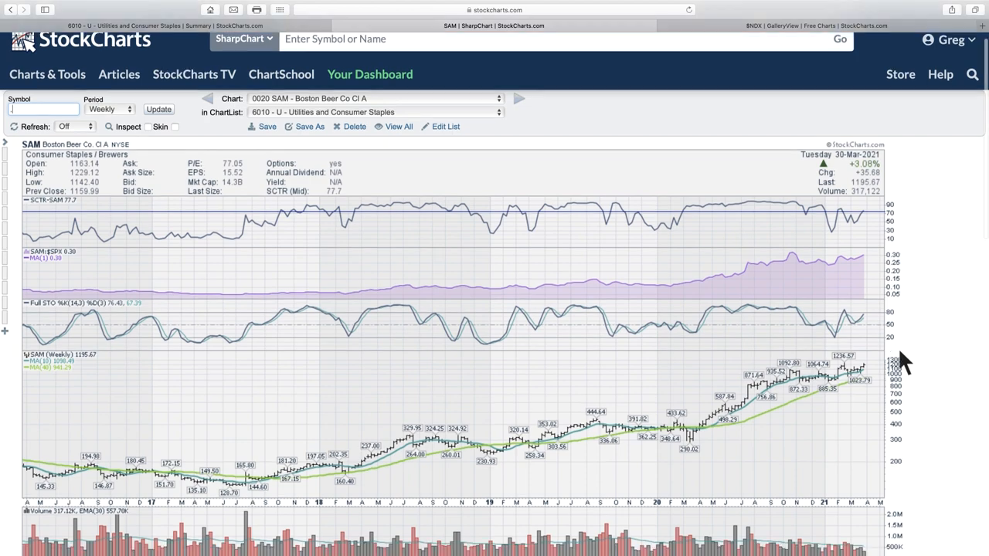
pyautogui.scroll(-3)
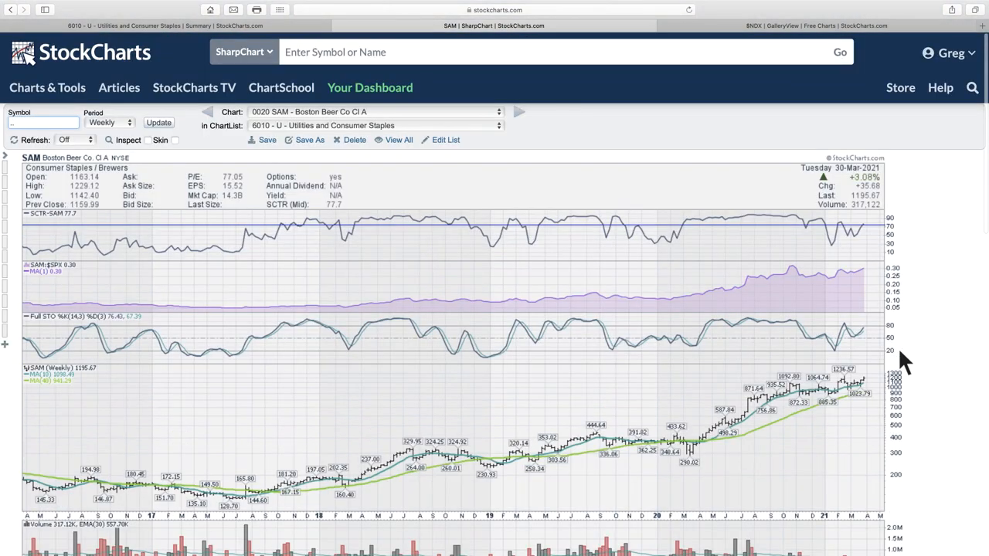
pyautogui.moveTo(500, 146)
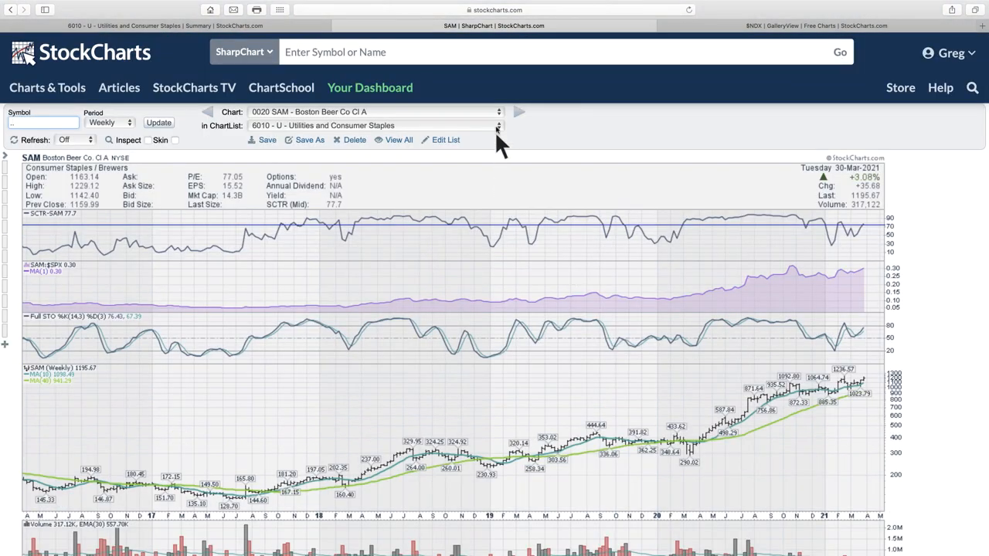
# Step: Load the weekly 0030 CCU - Cervecerias chart from the ChartList dropdown
pyautogui.click(498, 125)
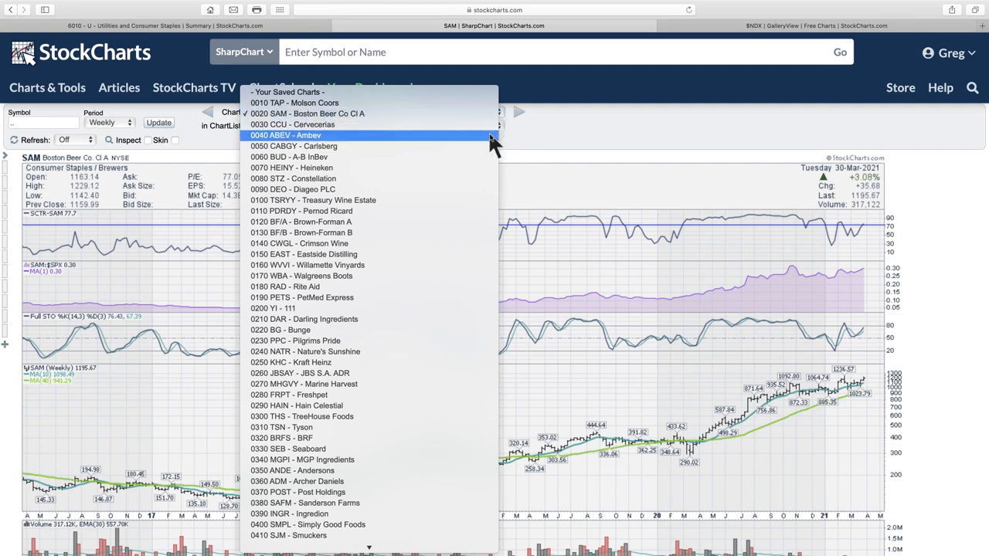
pyautogui.click(294, 123)
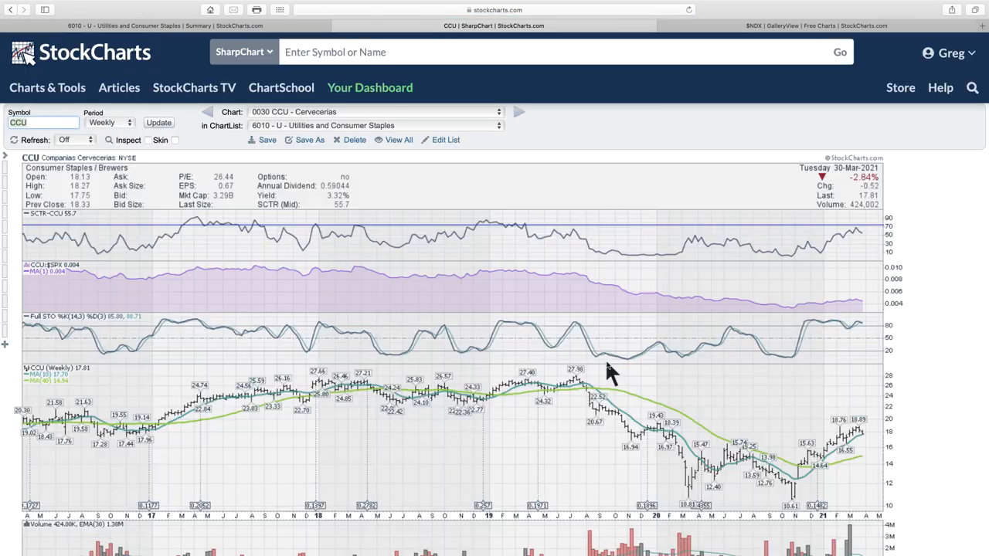
pyautogui.scroll(-3)
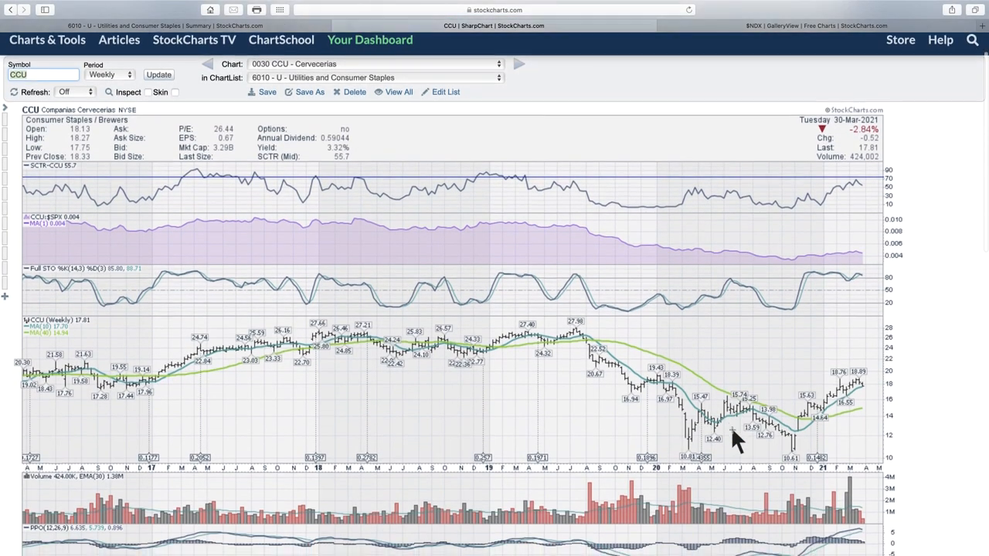
pyautogui.moveTo(788, 402)
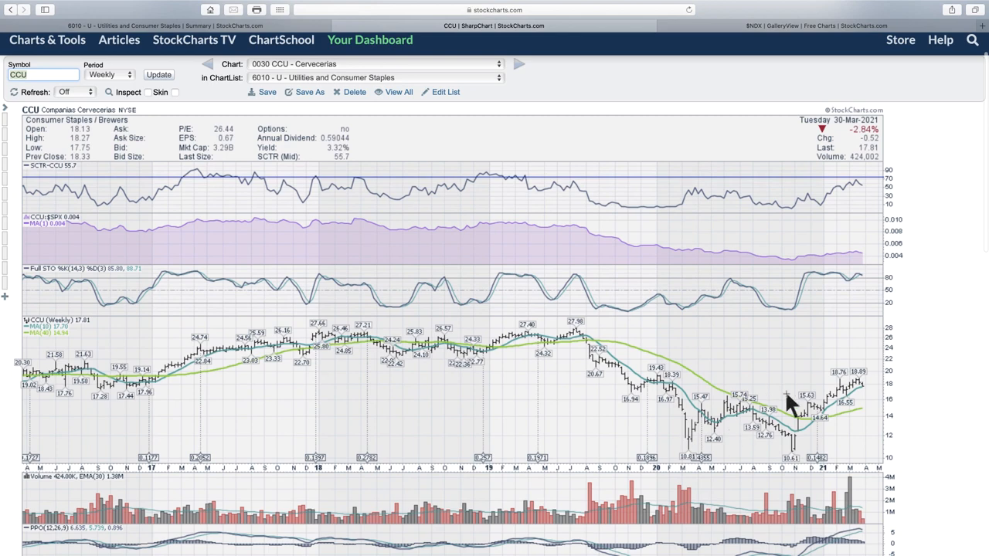
pyautogui.moveTo(689, 380)
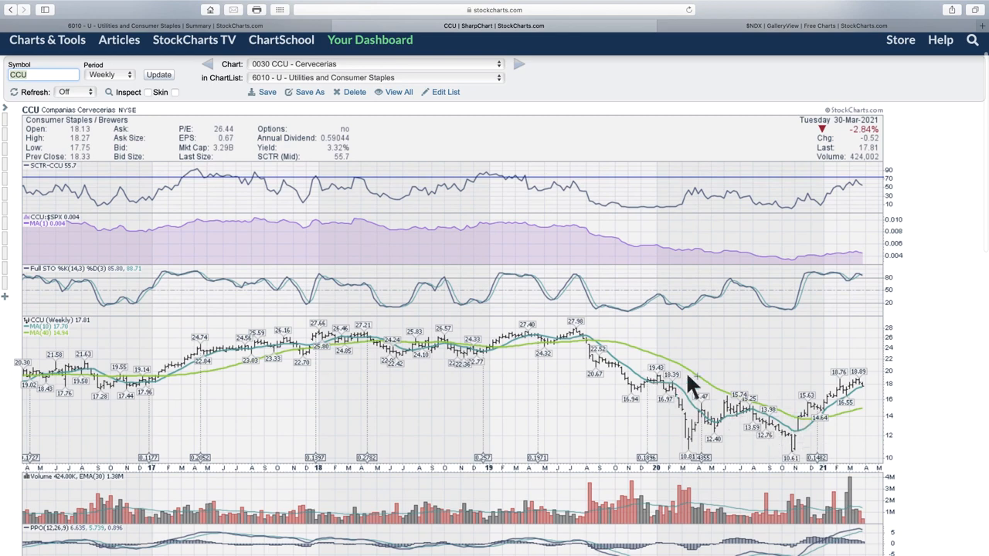
pyautogui.moveTo(626, 394)
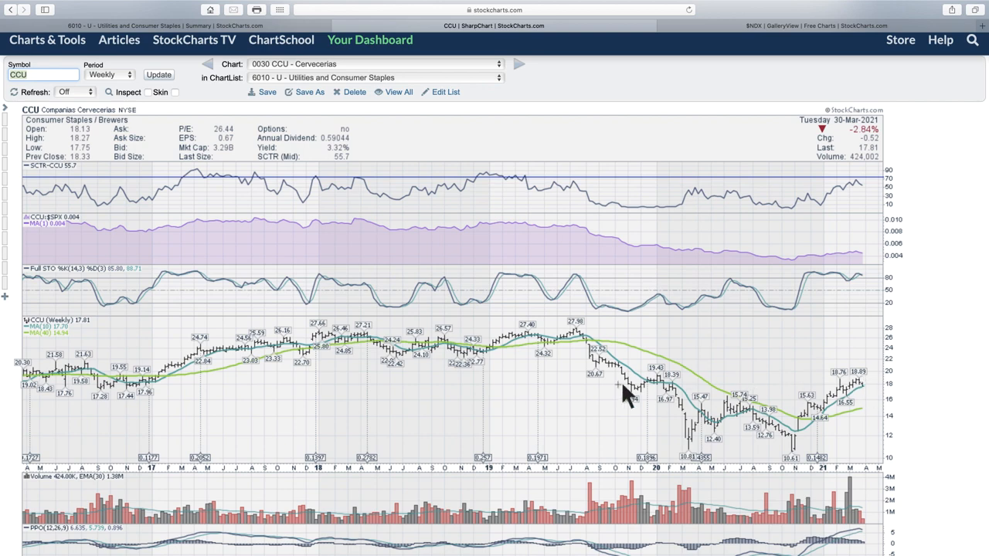
pyautogui.moveTo(241, 367)
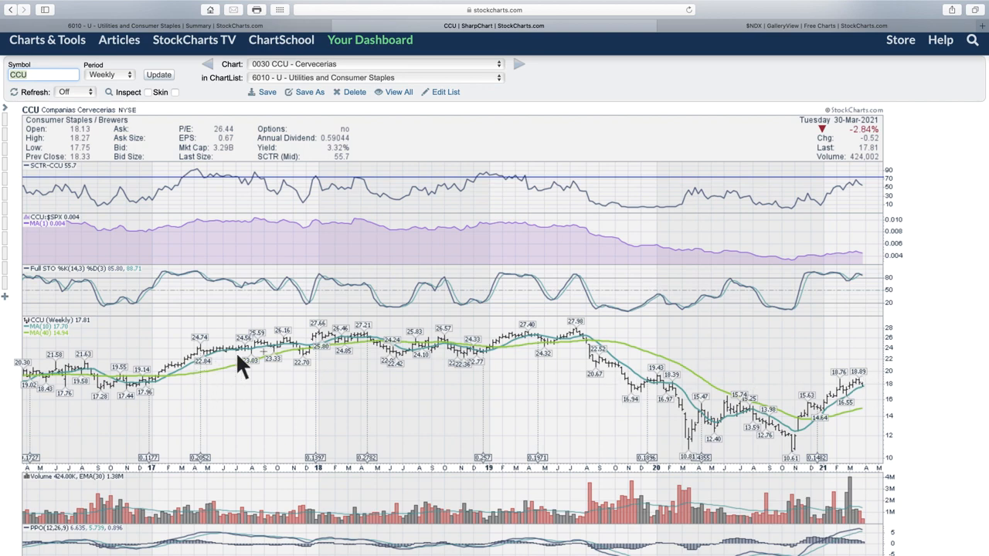
pyautogui.moveTo(347, 192)
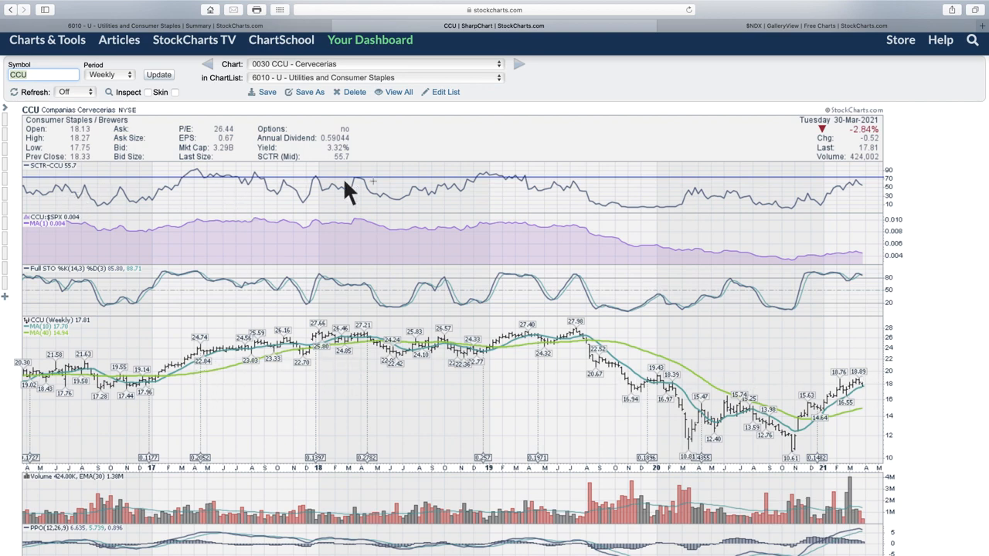
pyautogui.moveTo(649, 201)
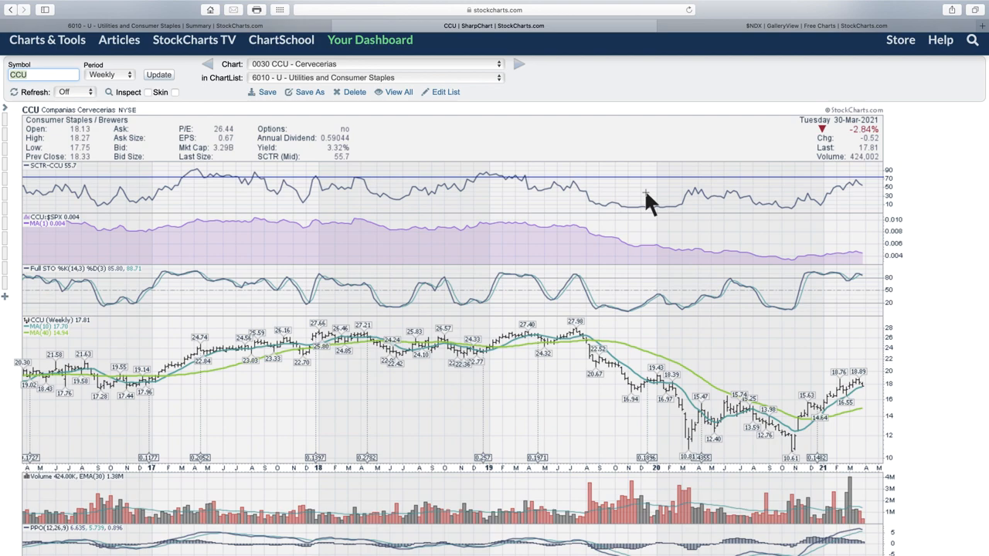
# Step: Load 0040 ABEV - Ambev, then advance to the weekly 0050 CABGY - Carlsberg chart
pyautogui.click(500, 64)
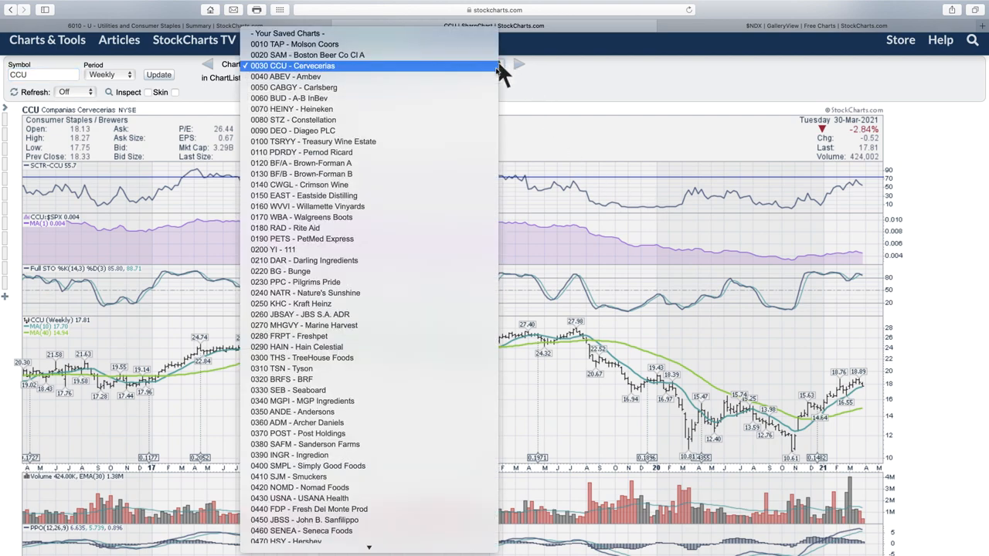
pyautogui.click(286, 77)
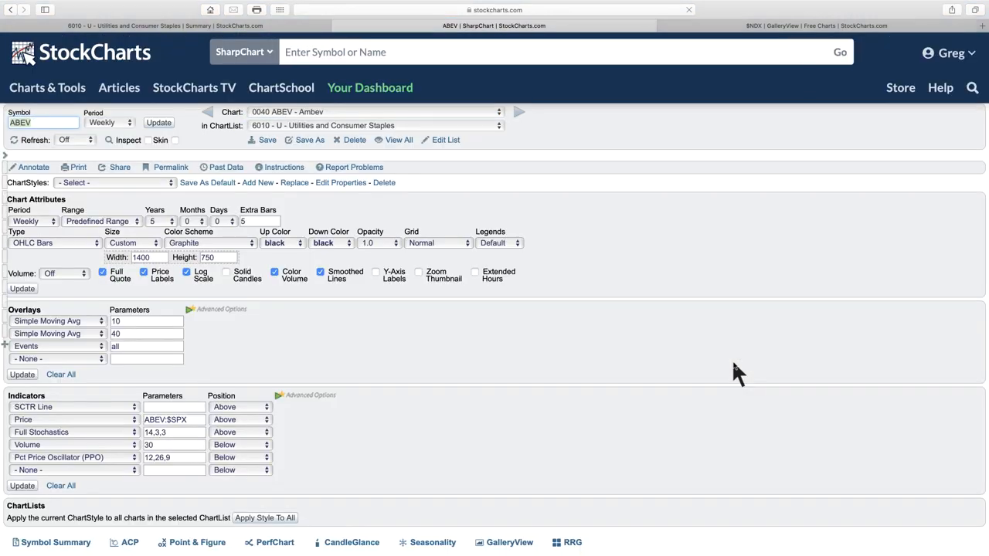
pyautogui.click(21, 289)
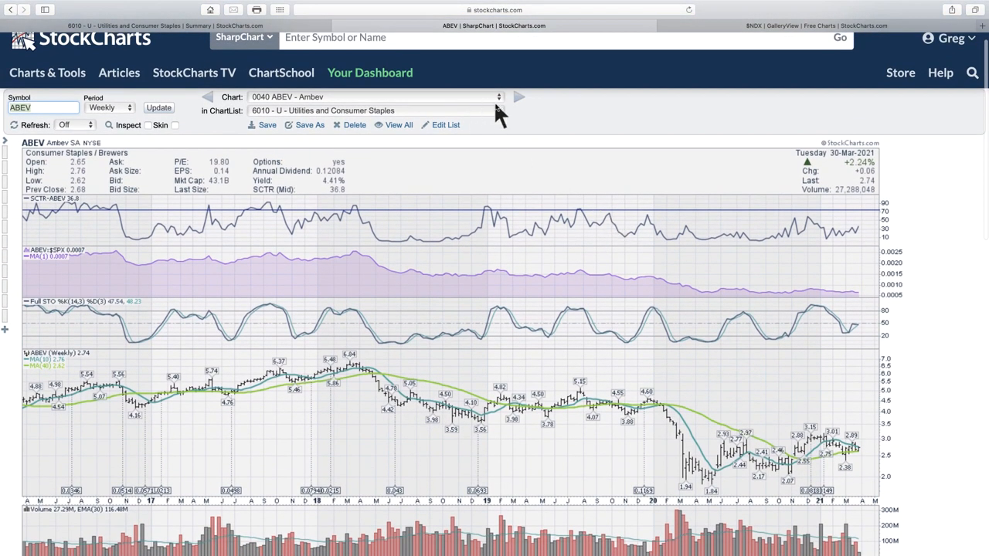
pyautogui.click(519, 95)
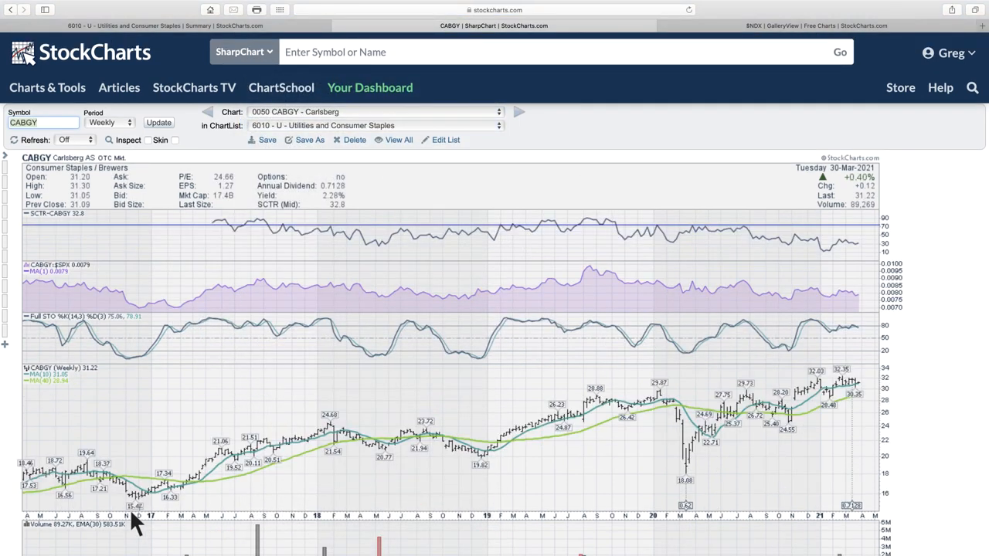
pyautogui.scroll(-3)
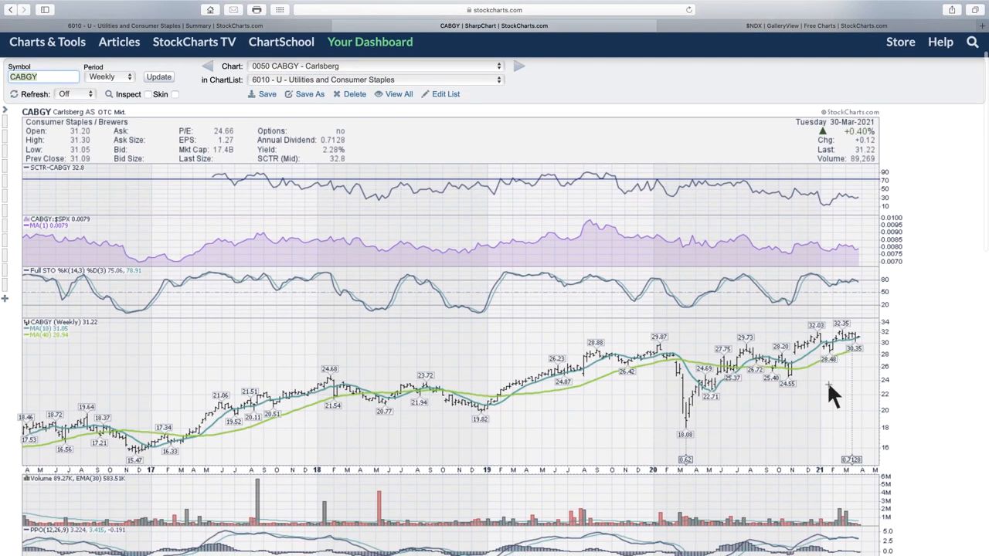
pyautogui.moveTo(893, 343)
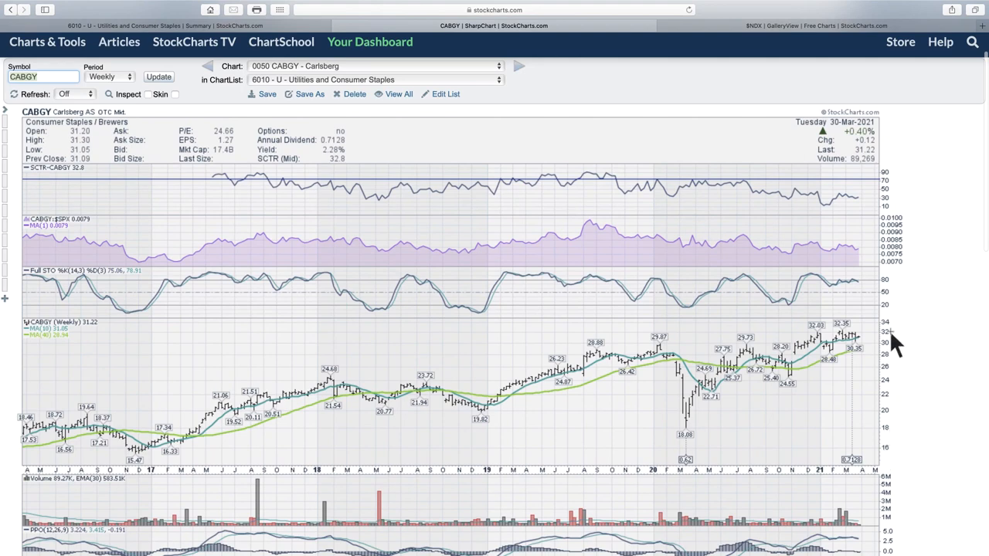
pyautogui.moveTo(732, 246)
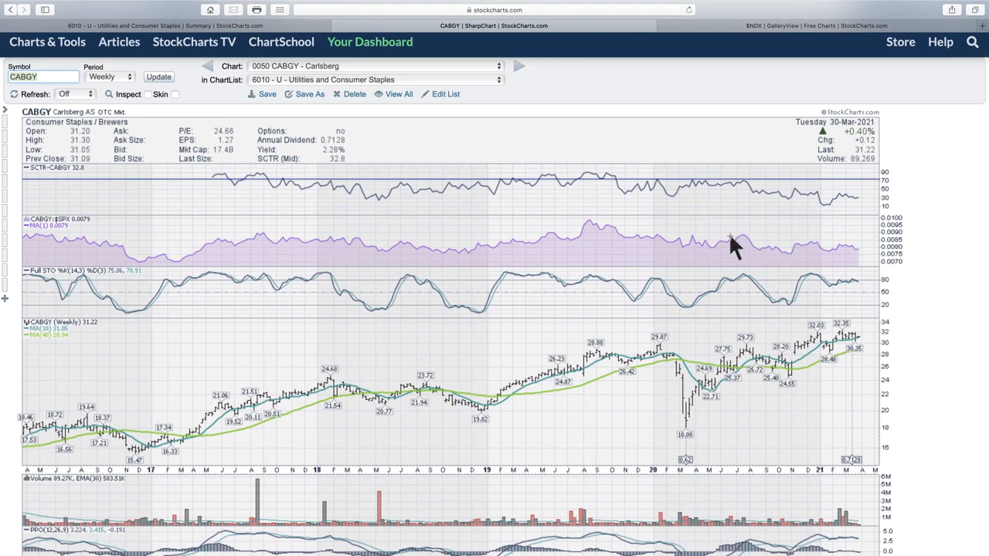
pyautogui.moveTo(503, 74)
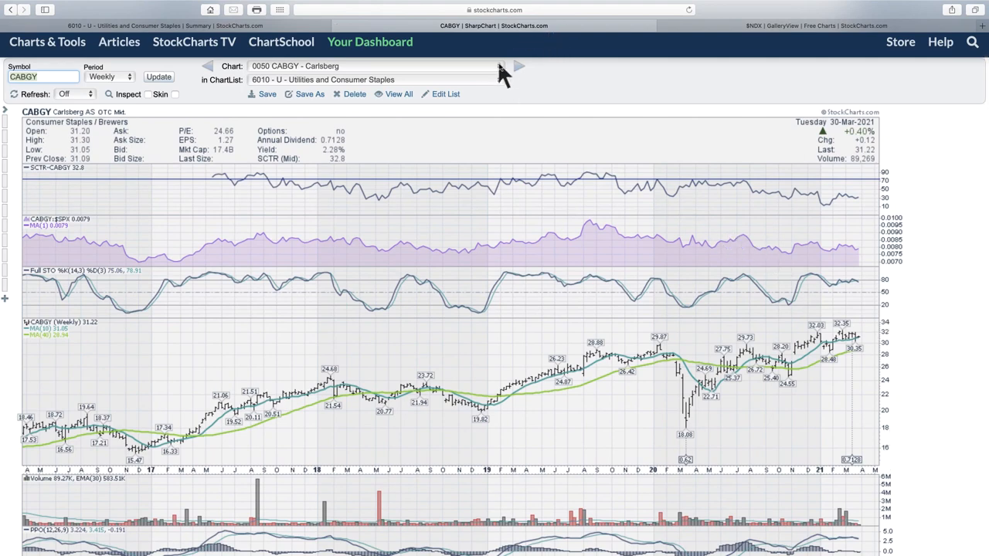
# Step: Load 0060 BUD - A-B InBev, then 0070 HEINY - Heineken from the chart dropdown
pyautogui.click(500, 80)
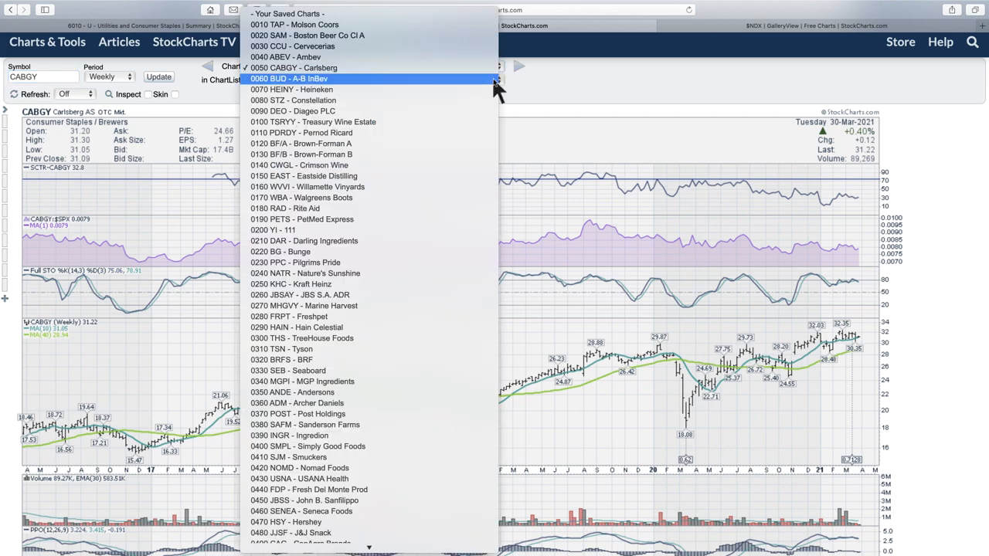
pyautogui.click(292, 77)
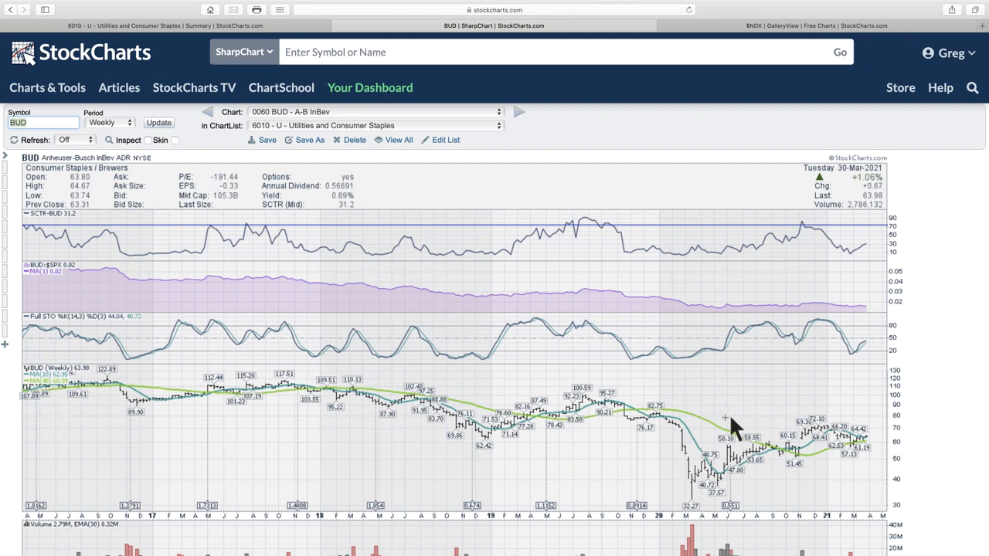
pyautogui.moveTo(214, 402)
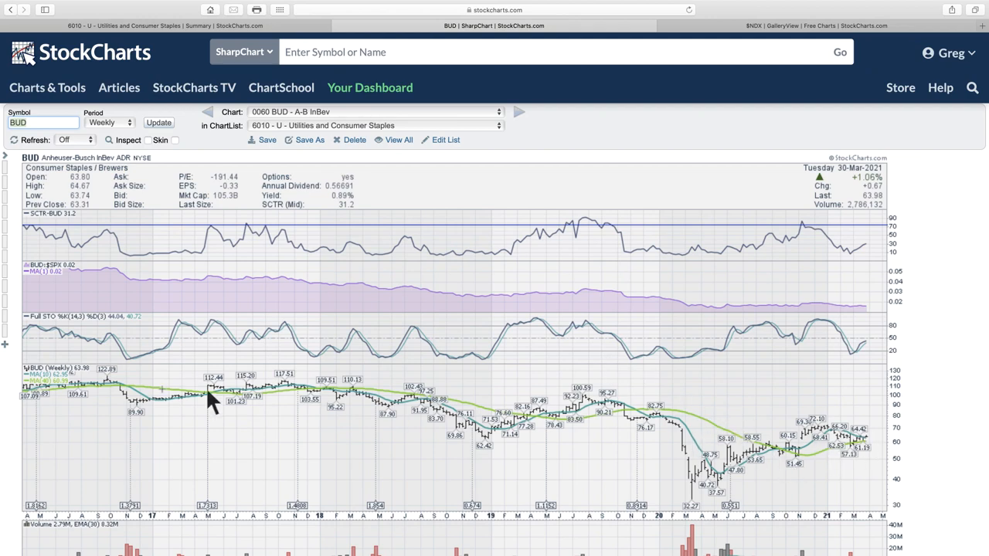
pyautogui.moveTo(842, 445)
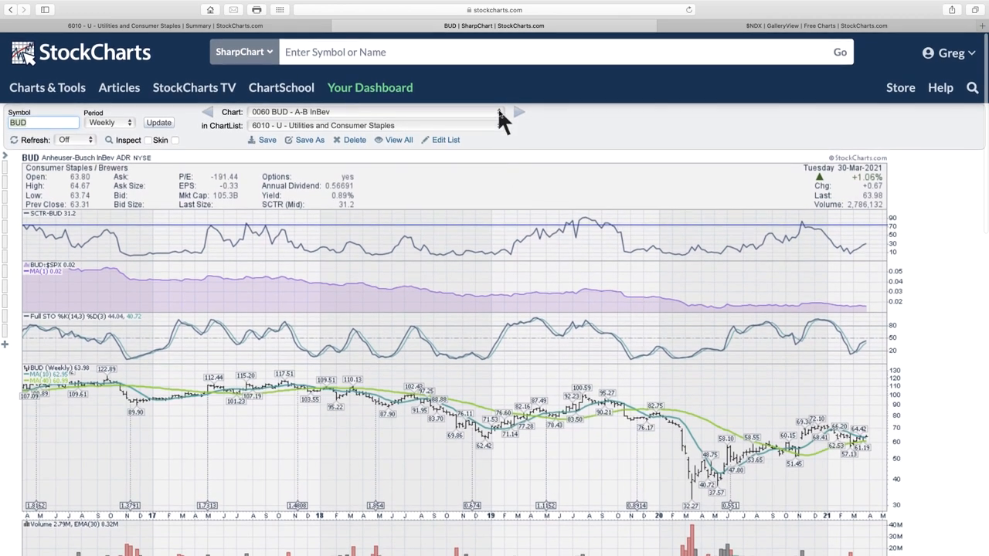
pyautogui.click(501, 111)
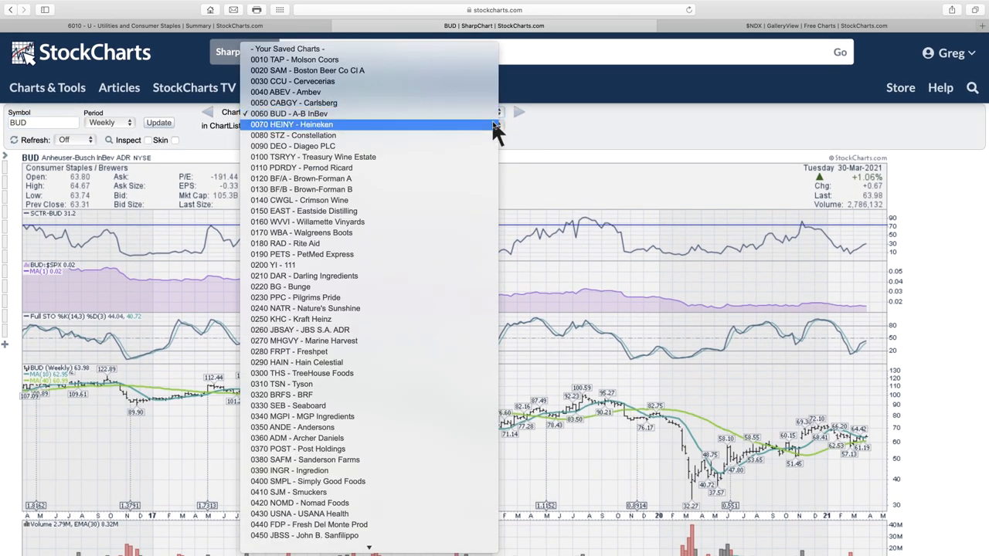
pyautogui.click(290, 123)
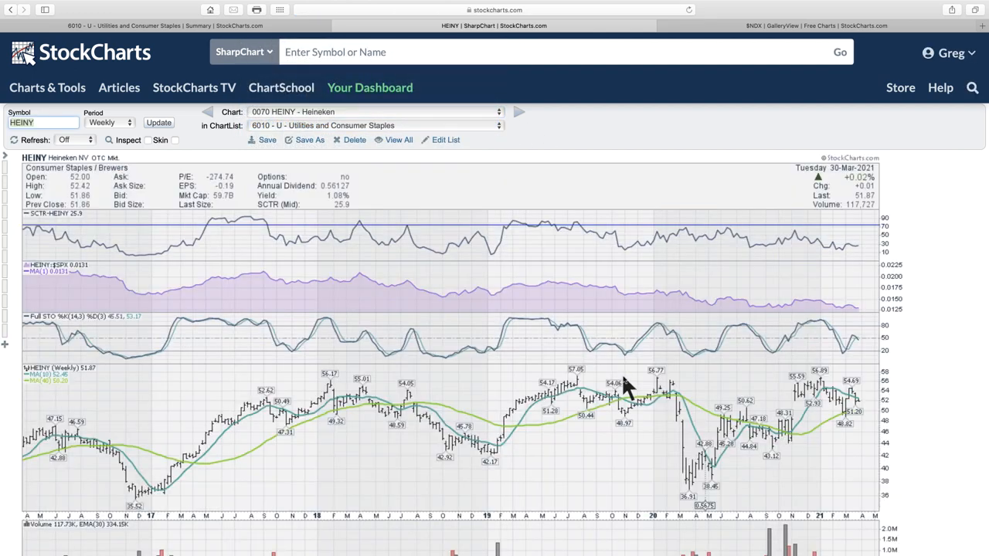
pyautogui.moveTo(445, 100)
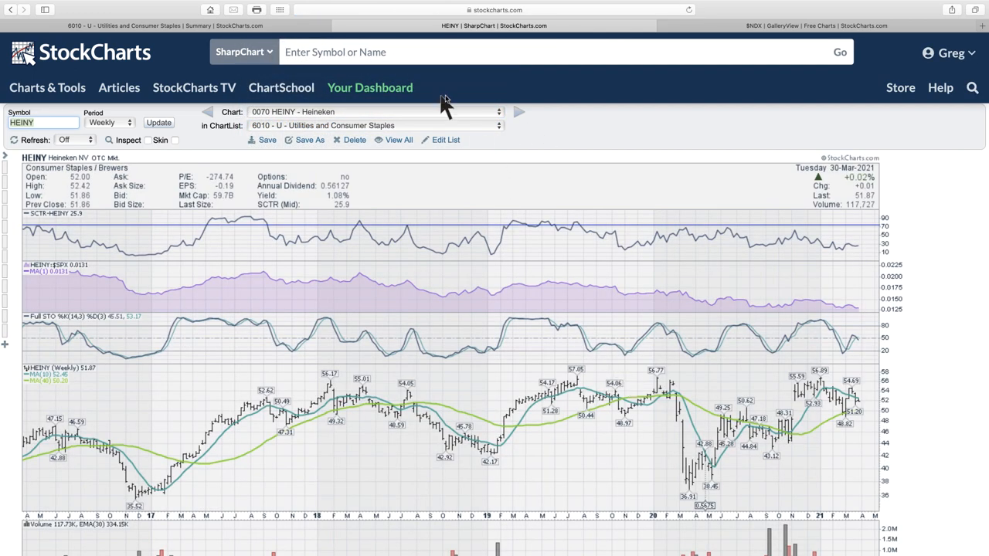
# Step: Advance to the next saved chart, weekly 0080 STZ - Constellation
pyautogui.click(498, 125)
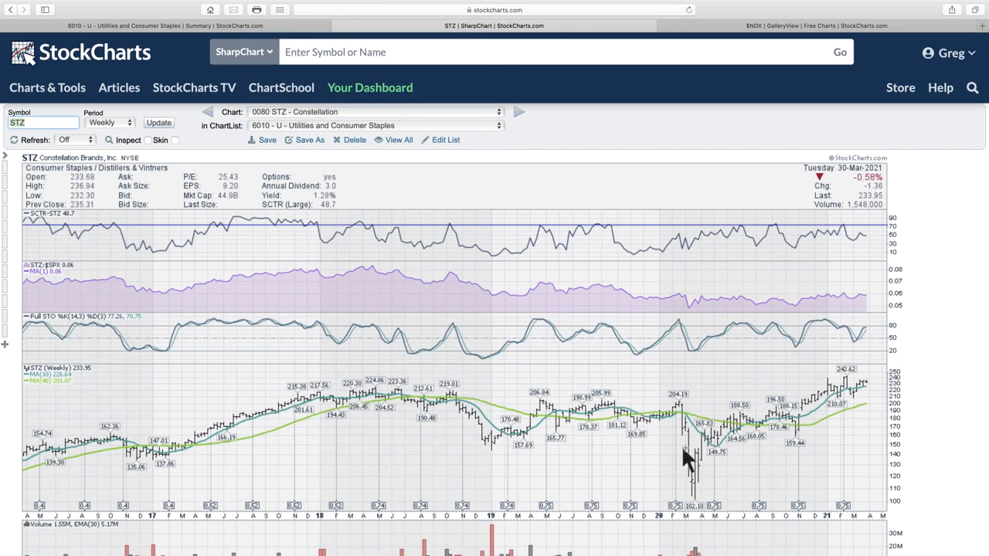
pyautogui.moveTo(881, 378)
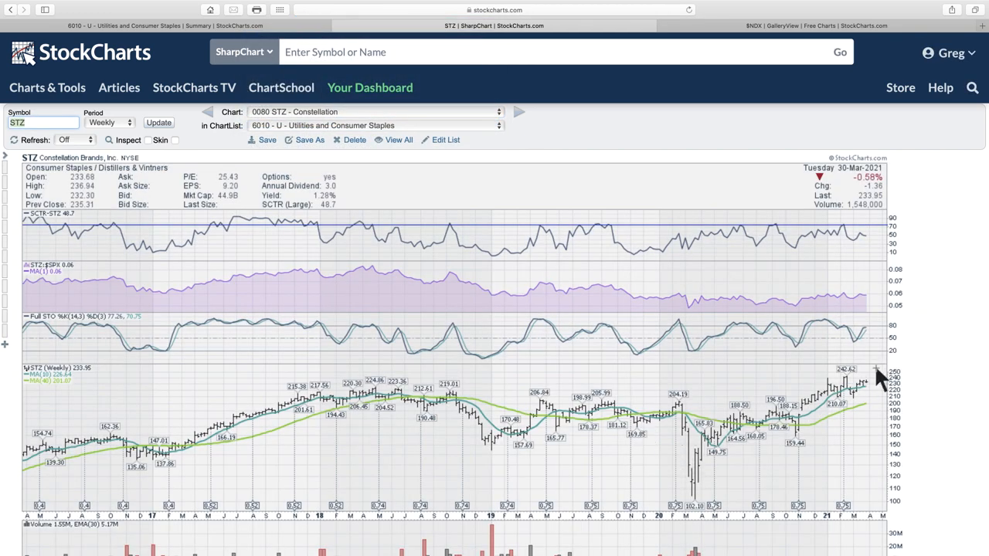
pyautogui.moveTo(866, 405)
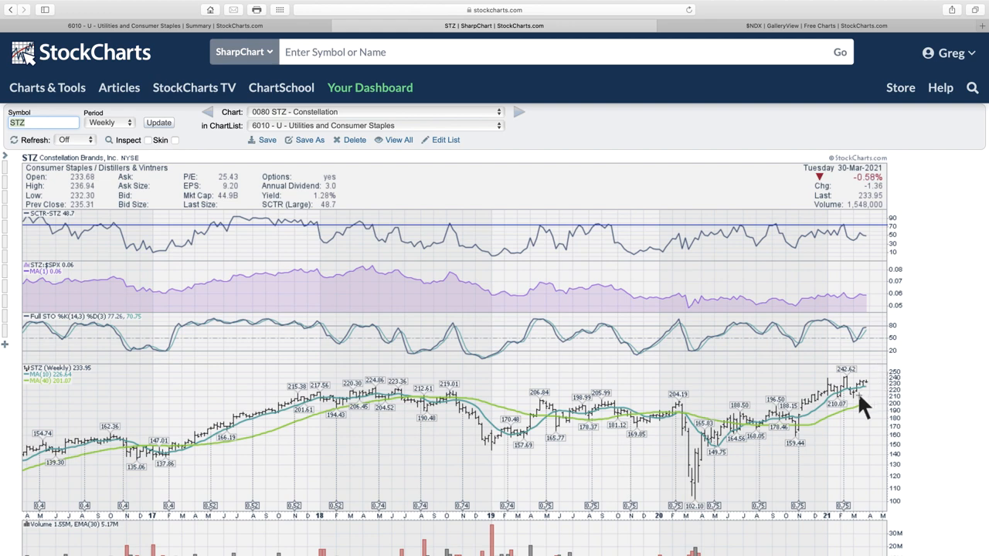
pyautogui.moveTo(908, 522)
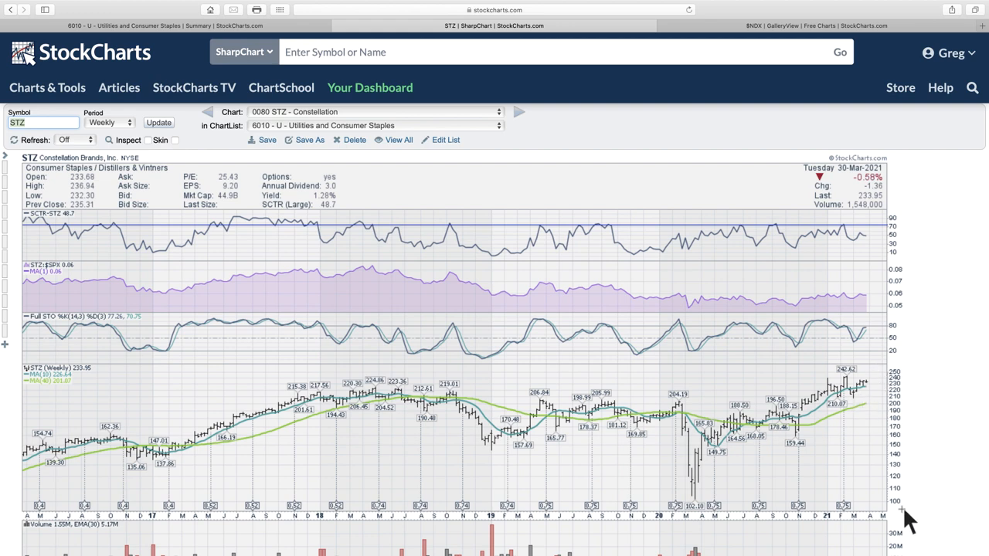
pyautogui.moveTo(904, 517)
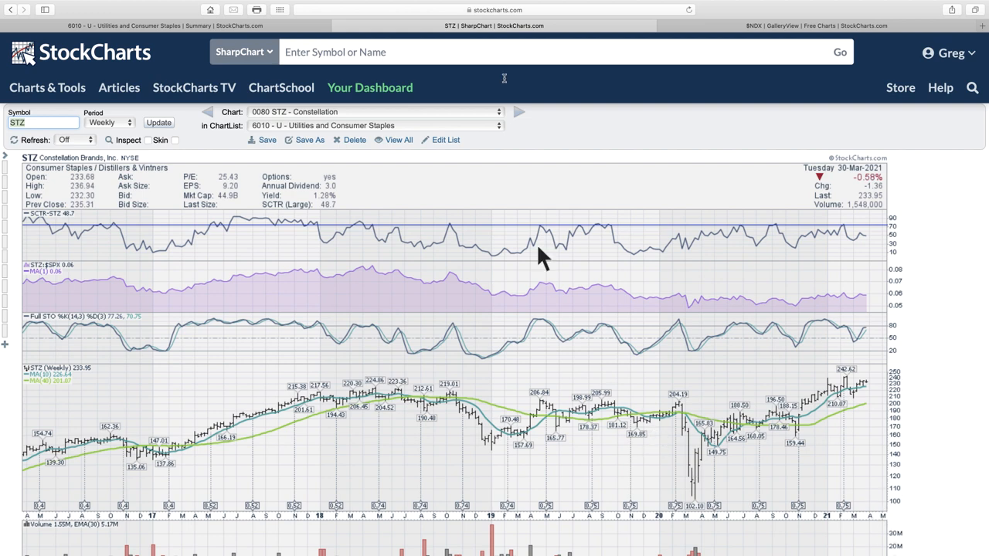
pyautogui.moveTo(507, 124)
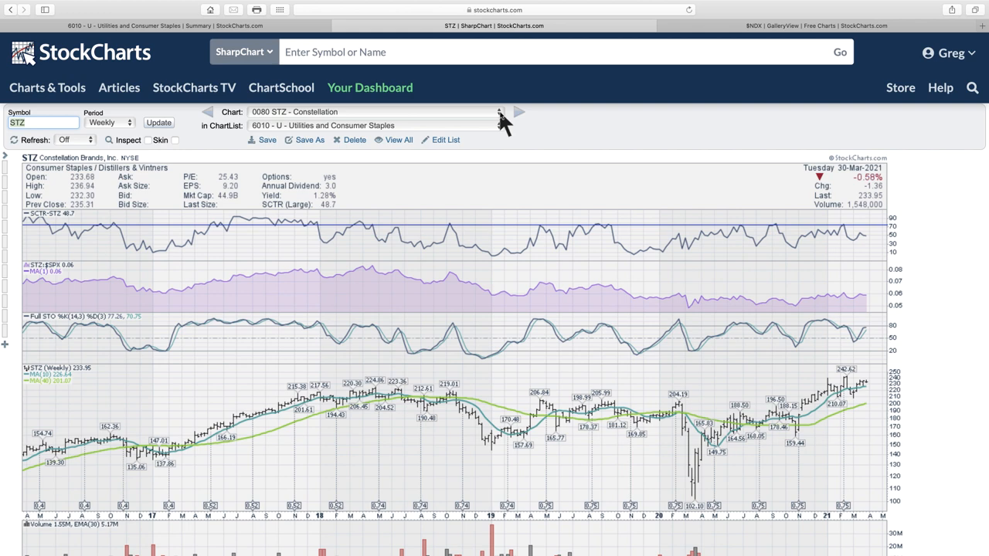
# Step: Load the weekly 0090 DEO - Diageo PLC chart from the chart dropdown
pyautogui.click(499, 111)
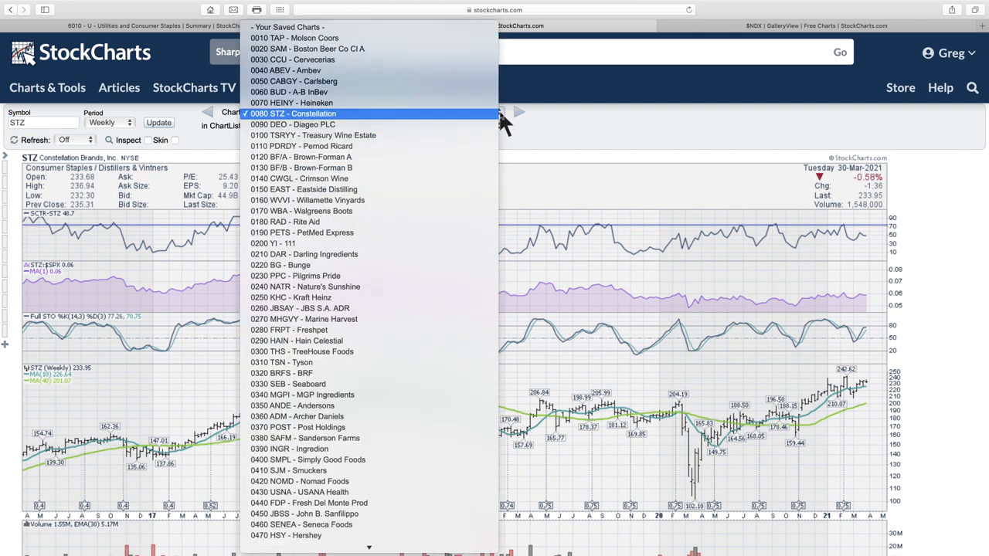
pyautogui.moveTo(494, 123)
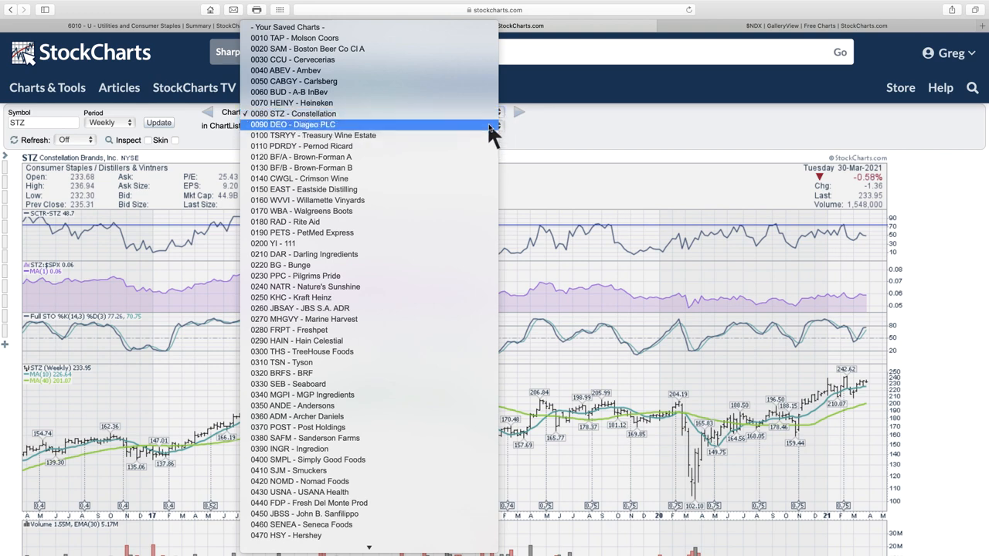
pyautogui.click(294, 124)
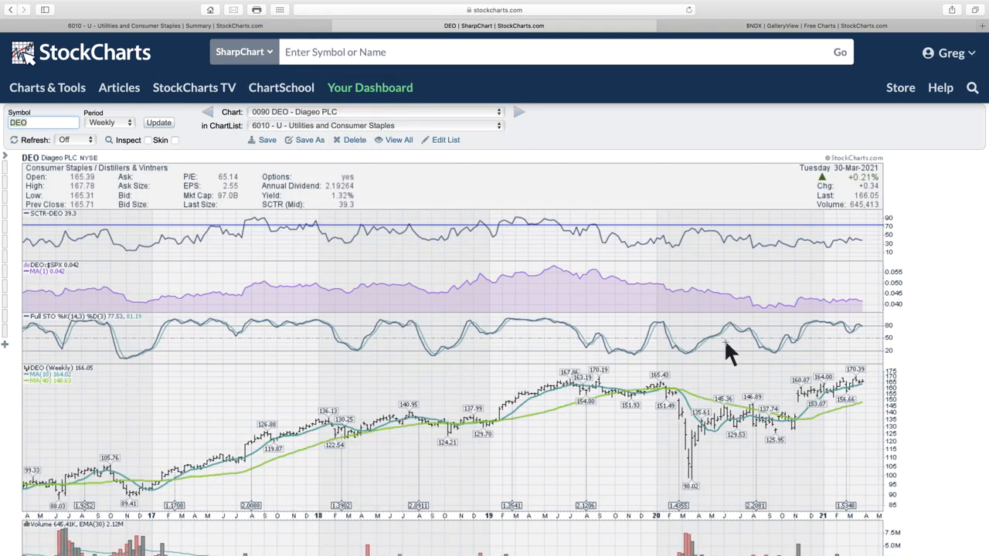
pyautogui.moveTo(837, 394)
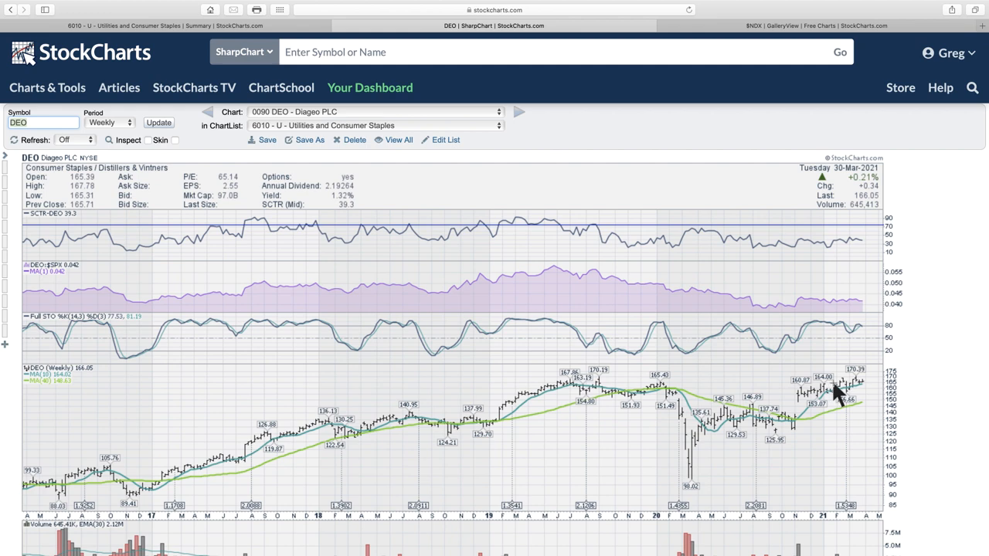
pyautogui.moveTo(868, 247)
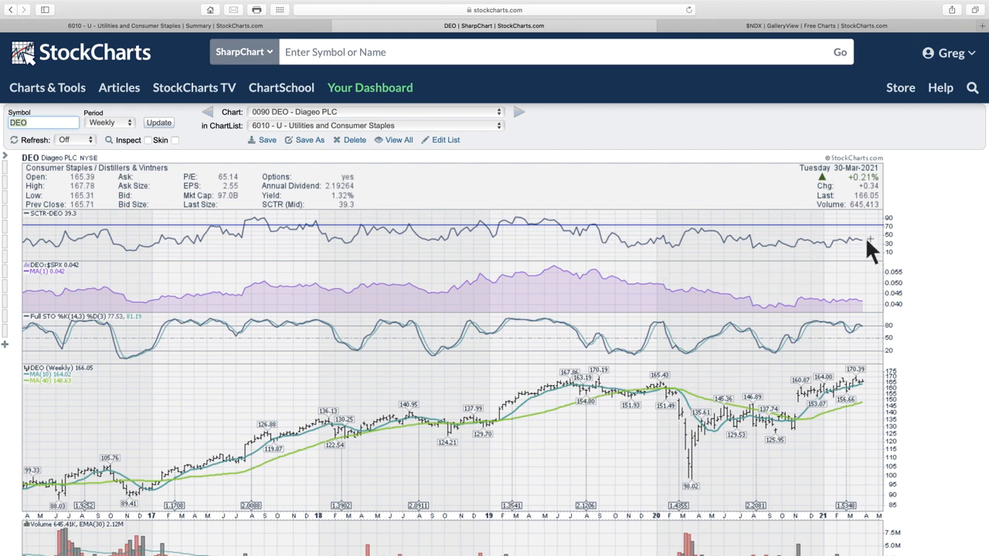
pyautogui.moveTo(760, 248)
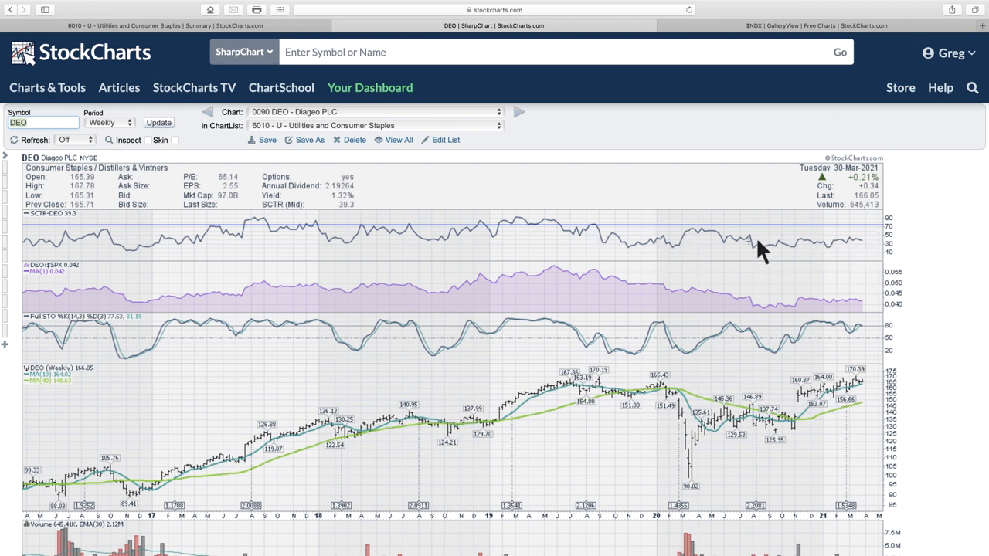
pyautogui.moveTo(865, 255)
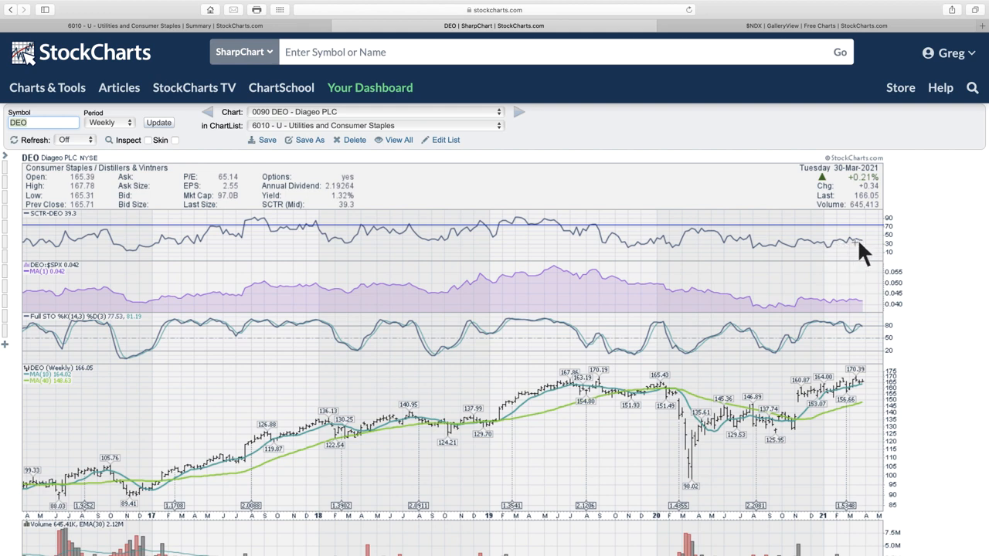
pyautogui.moveTo(888, 332)
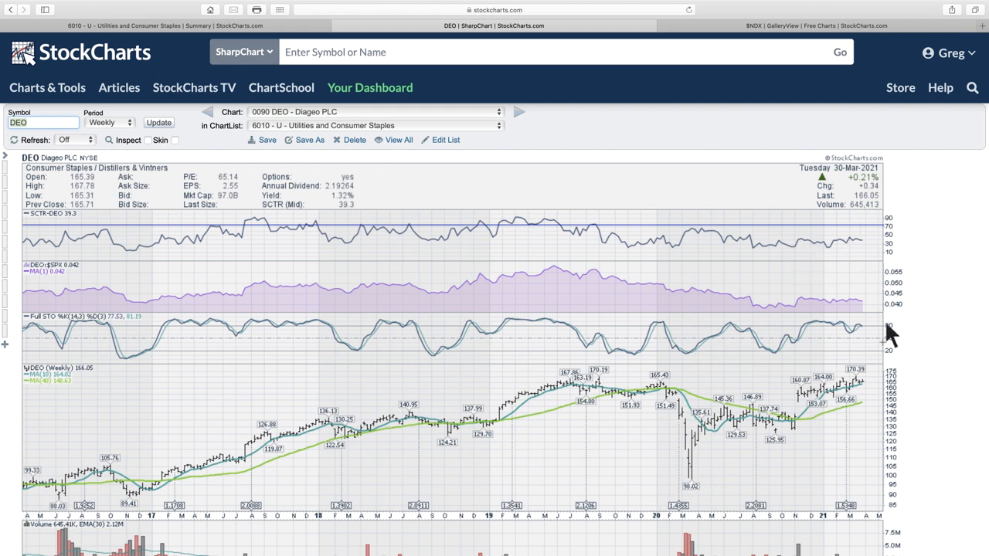
pyautogui.moveTo(898, 507)
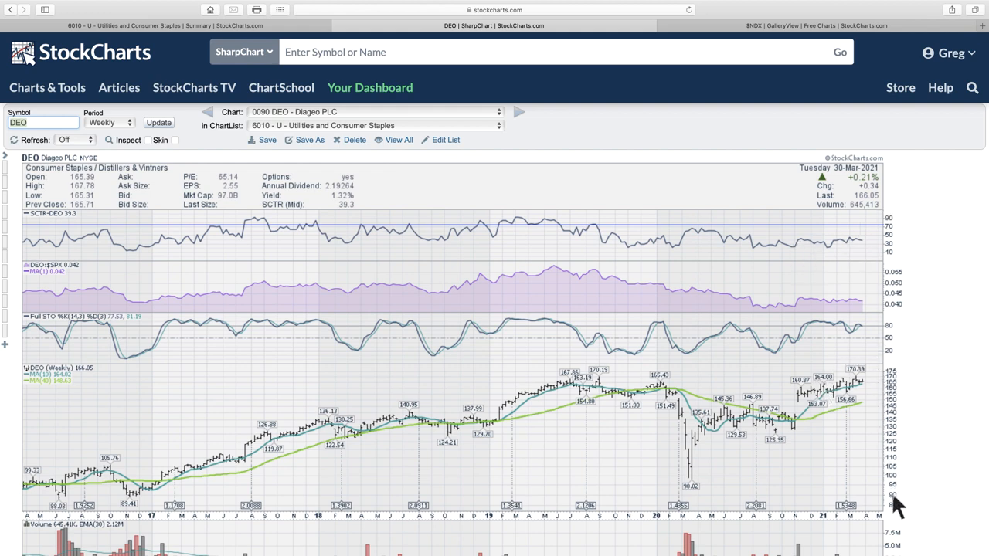
pyautogui.moveTo(897, 378)
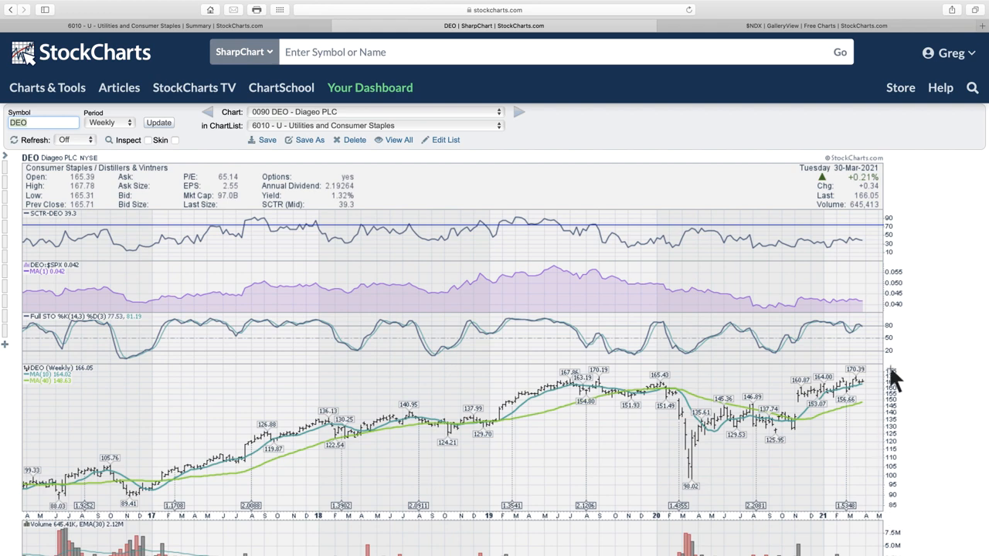
pyautogui.moveTo(896, 383)
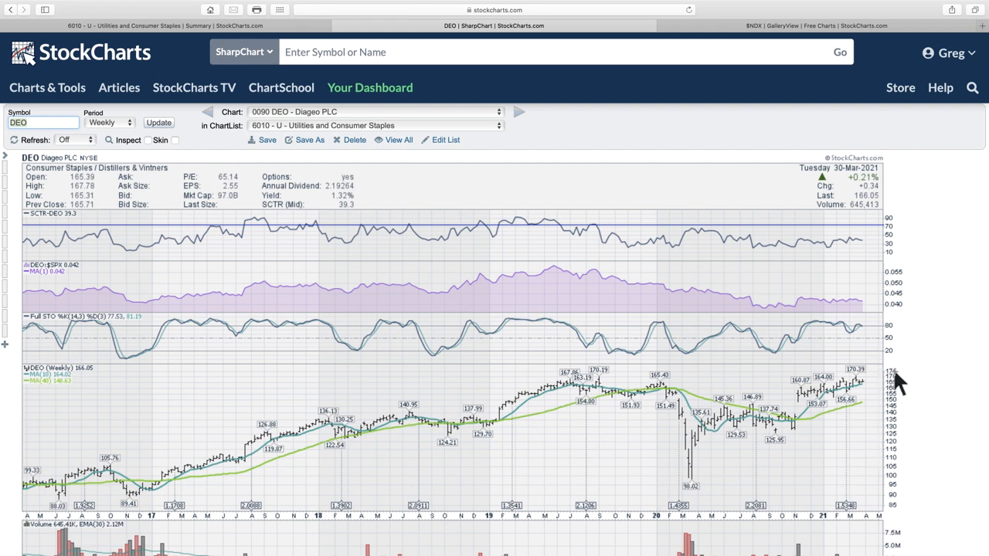
pyautogui.moveTo(637, 188)
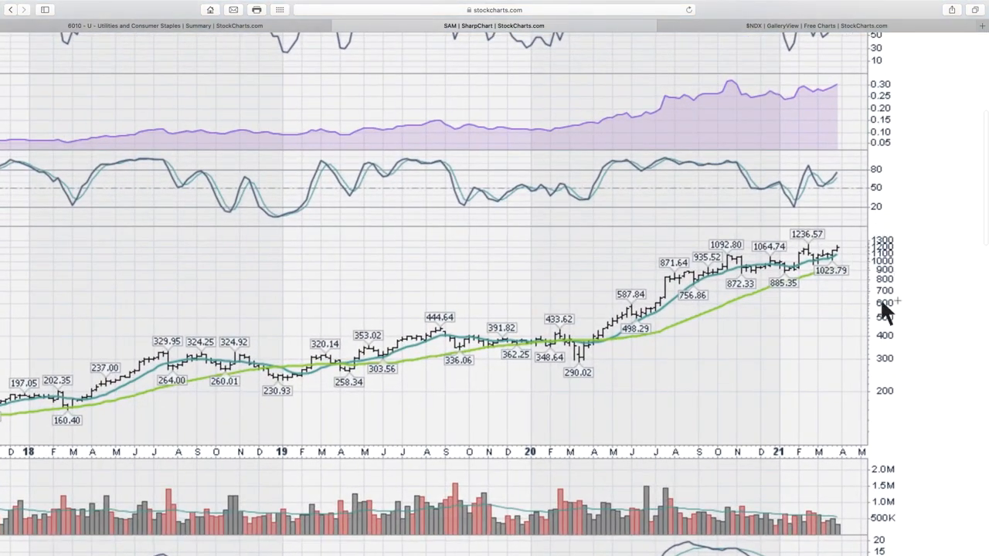
pyautogui.moveTo(873, 451)
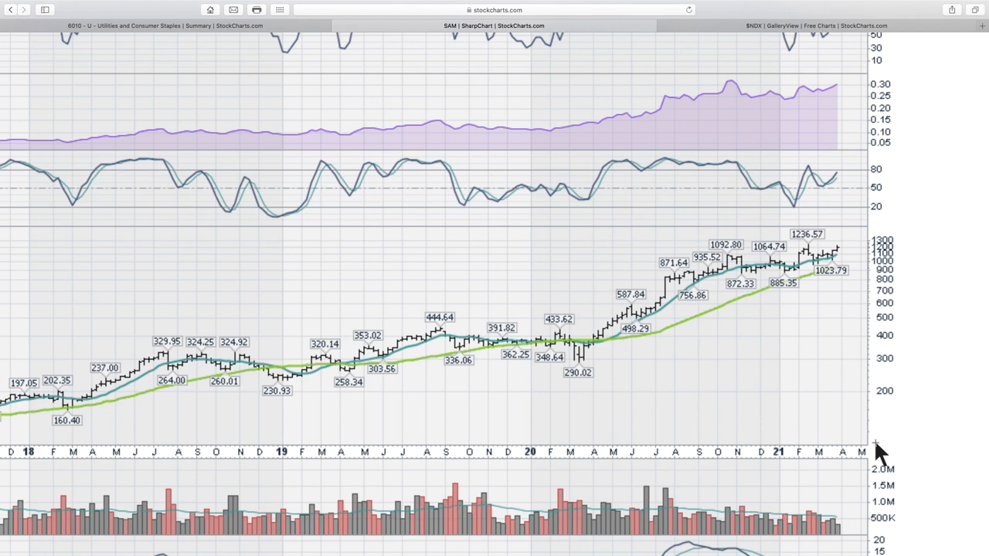
pyautogui.moveTo(875, 271)
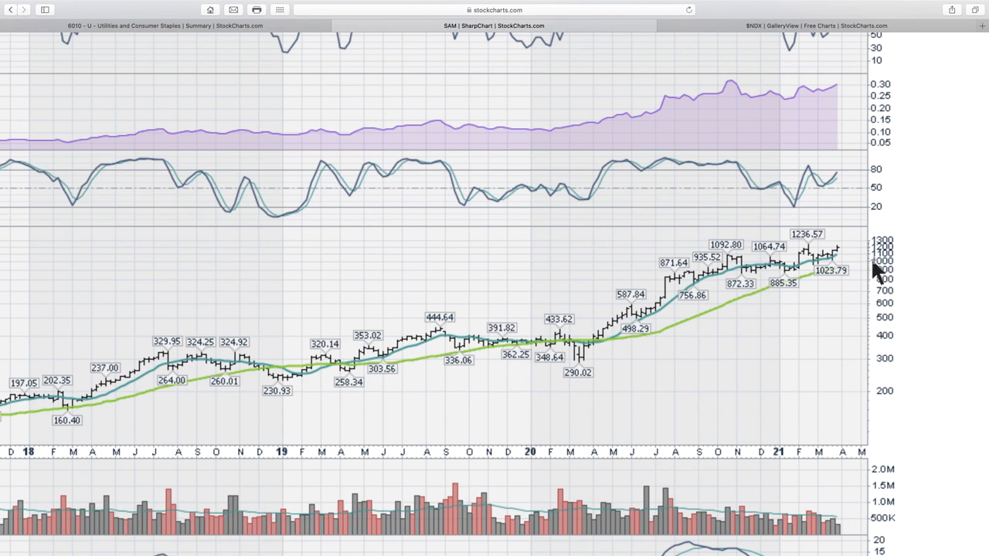
pyautogui.moveTo(889, 248)
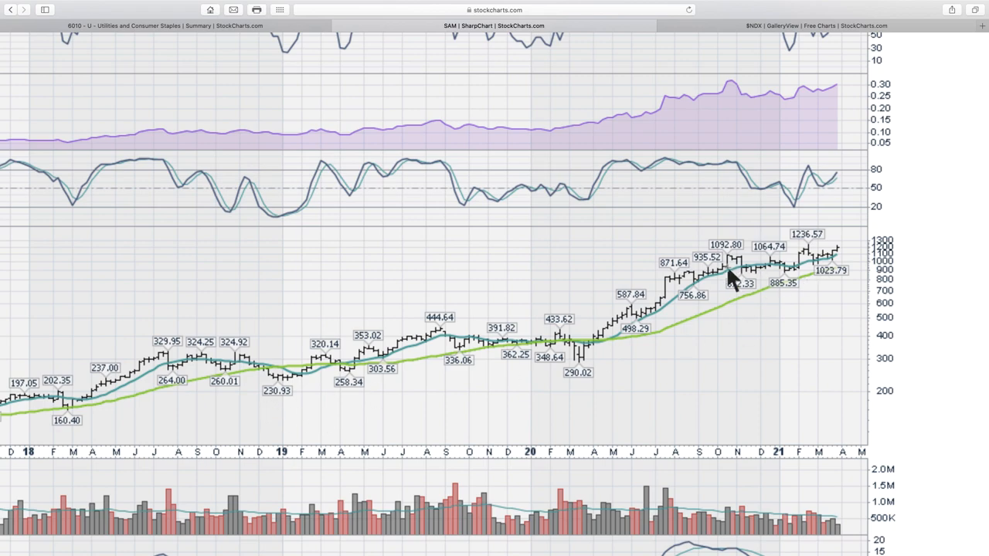
pyautogui.moveTo(934, 328)
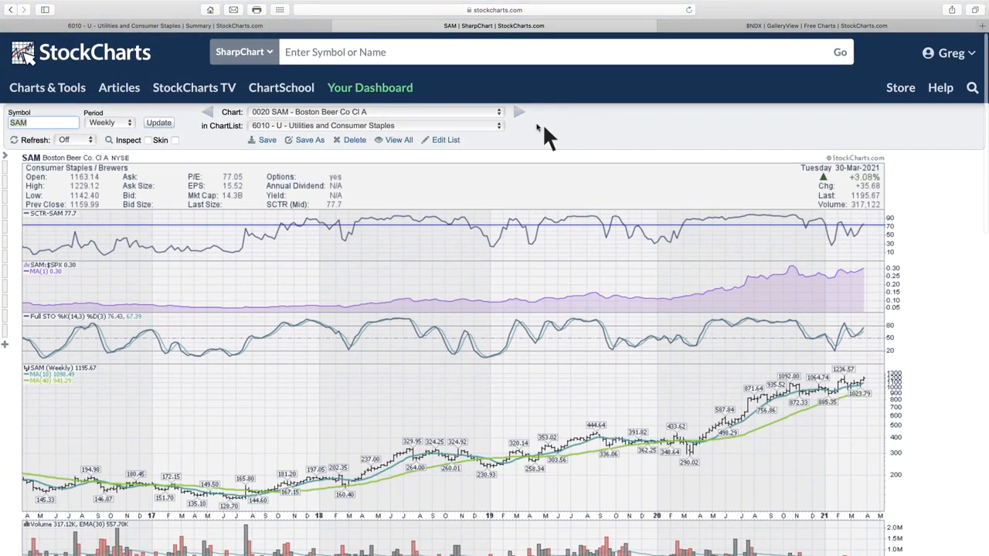
# Step: Select 0100 TSRYY - Treasury Wine Estate from the chart dropdown after Boston Beer
pyautogui.click(497, 111)
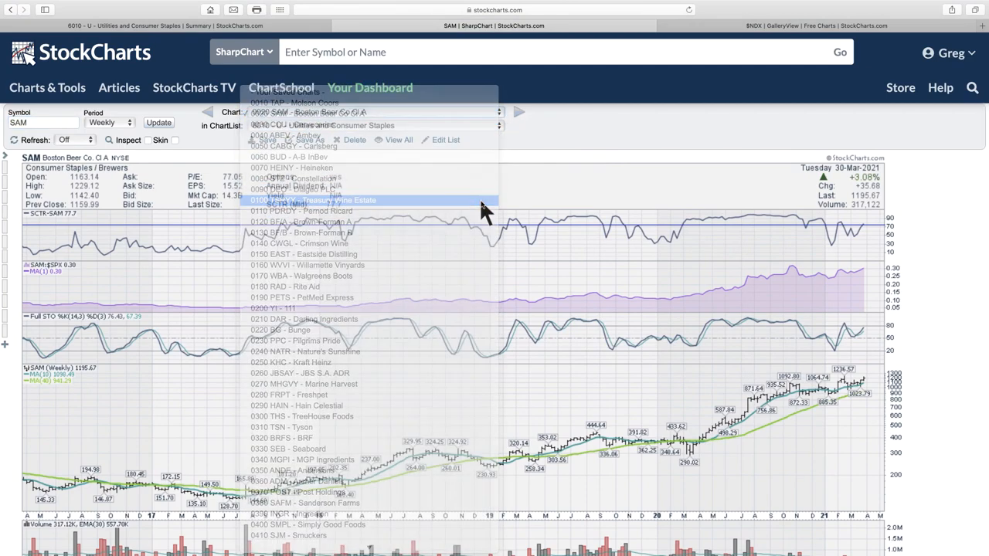
pyautogui.click(339, 201)
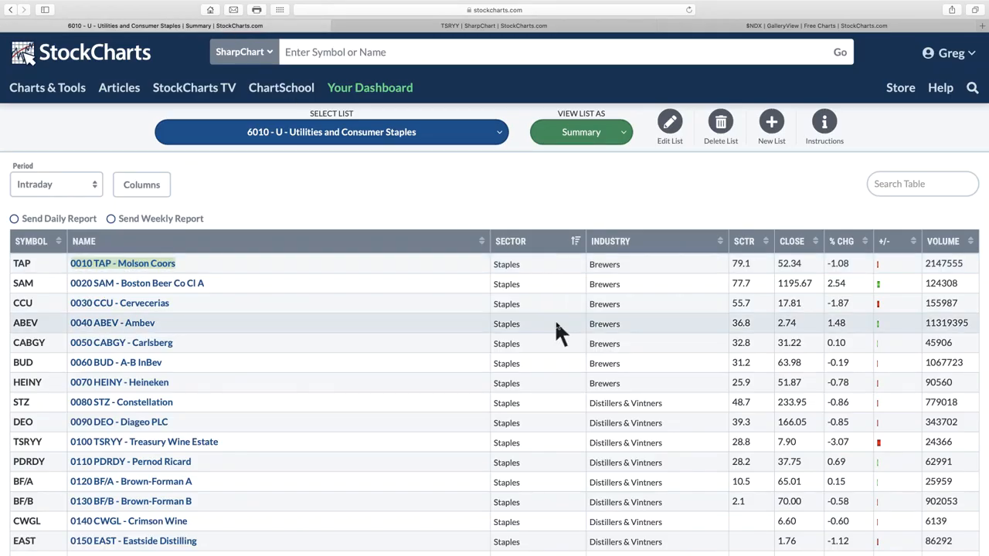
# Step: Scroll the summary table past BF/B, CWGL and EAST thumbnails into Food Products rows
pyautogui.scroll(-3)
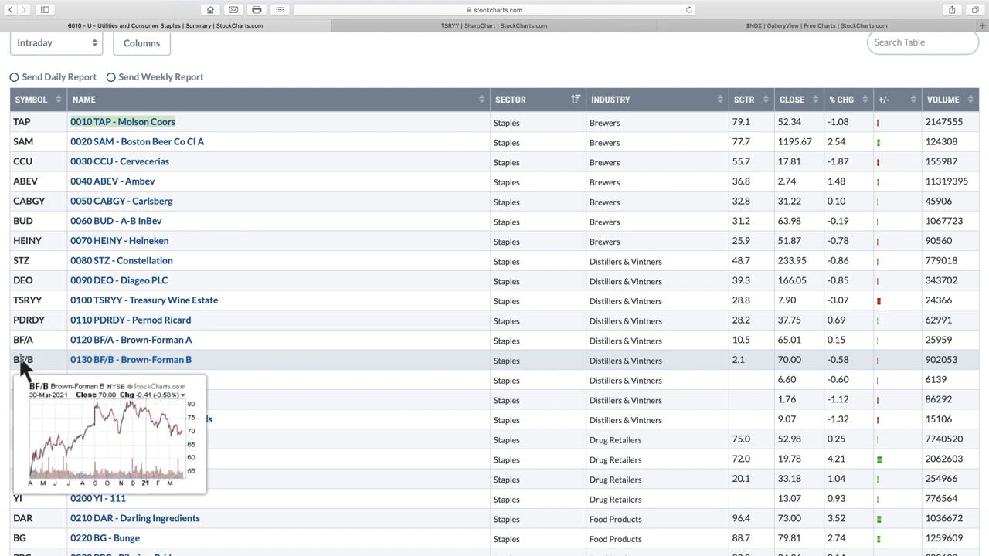
pyautogui.moveTo(53, 358)
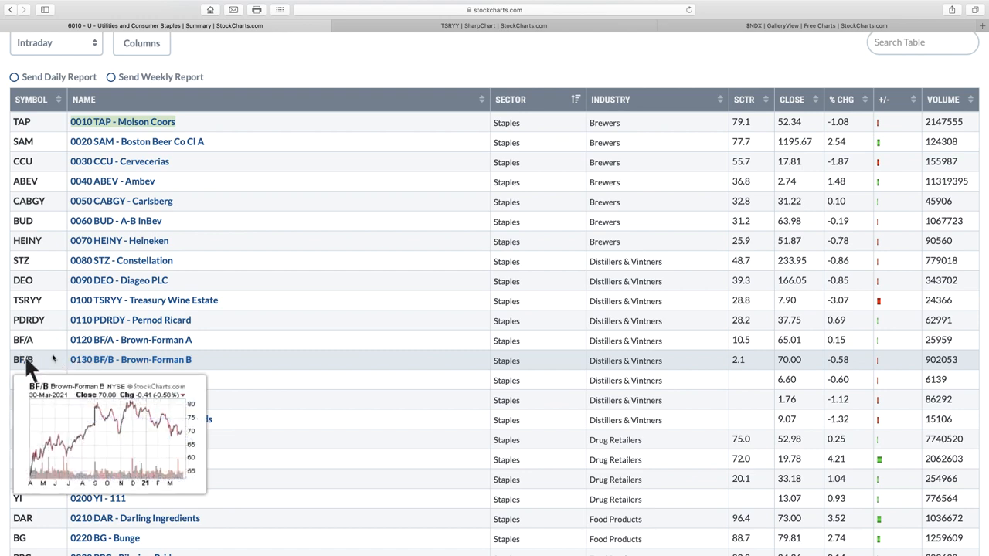
pyautogui.scroll(-3)
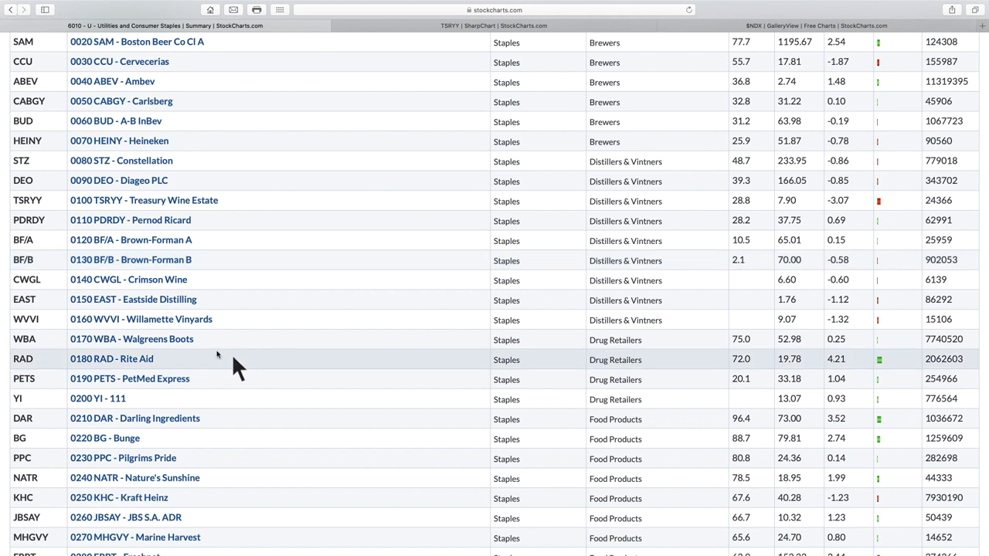
pyautogui.moveTo(31, 279)
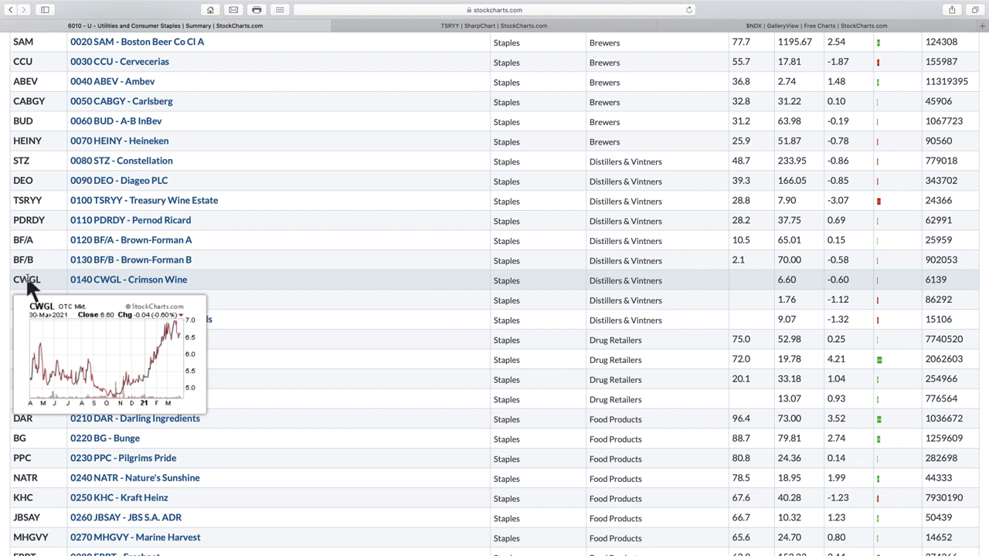
pyautogui.moveTo(28, 300)
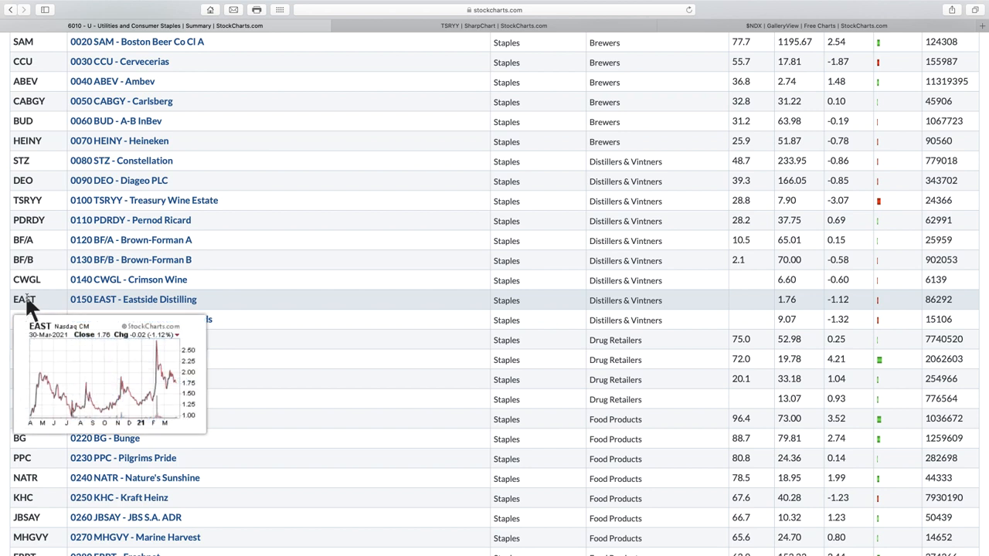
pyautogui.moveTo(374, 367)
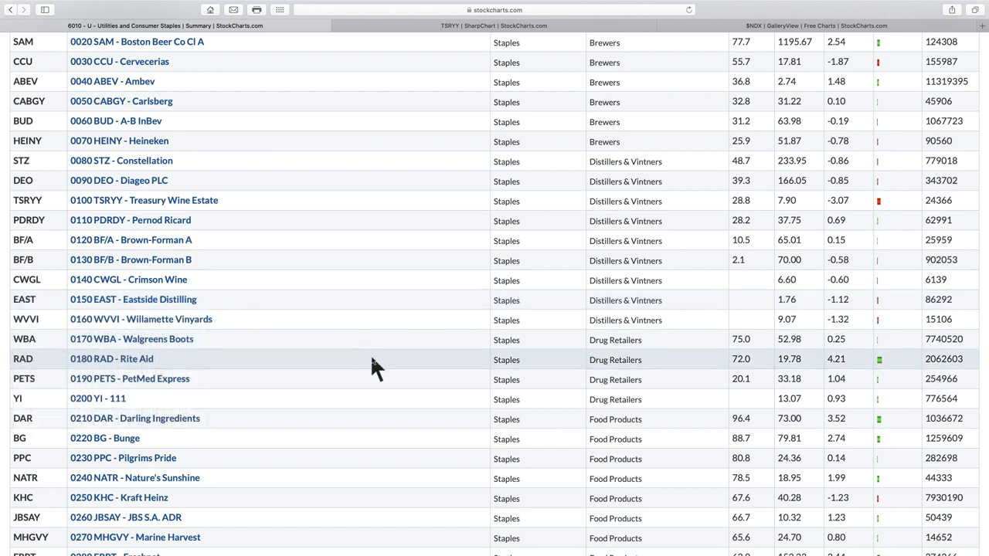
pyautogui.scroll(-3)
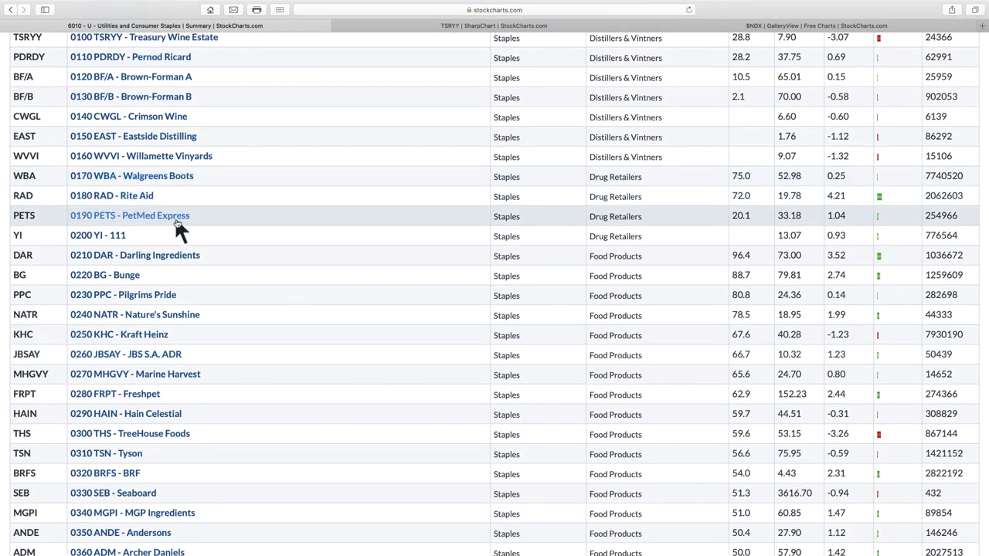
pyautogui.moveTo(754, 225)
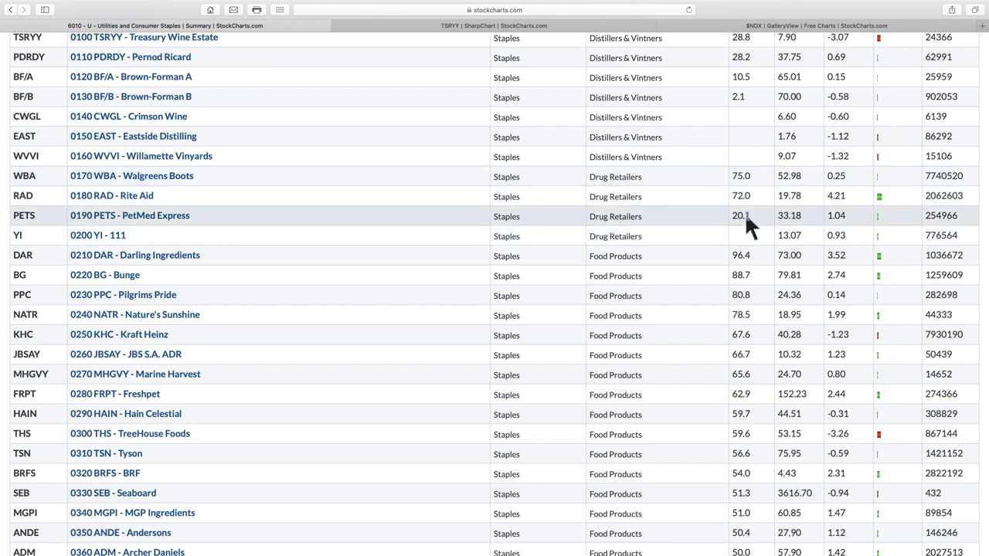
pyautogui.moveTo(475, 198)
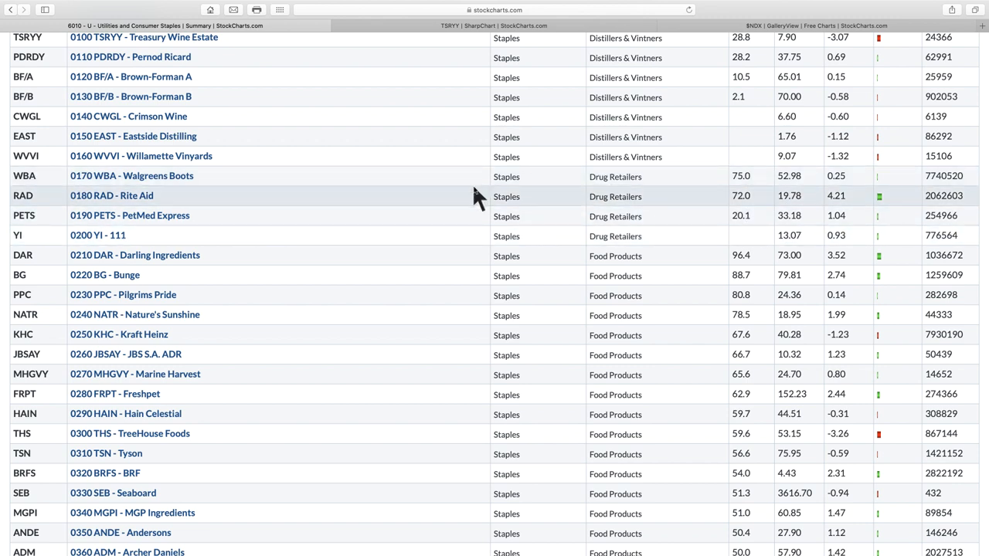
# Step: Open the 0170 WBA - Walgreens Boots weekly chart in a new tab and view it
pyautogui.rightClick(120, 176)
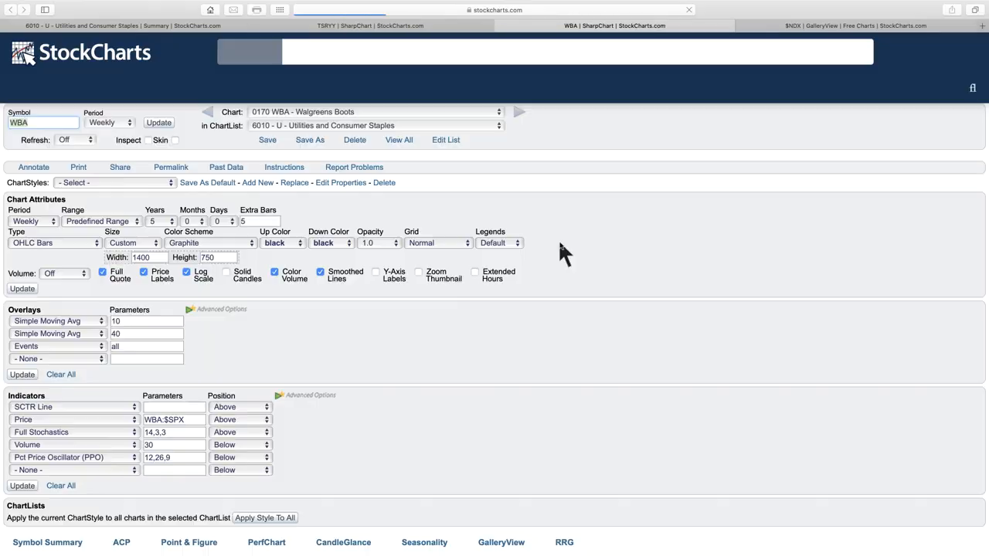
pyautogui.click(22, 289)
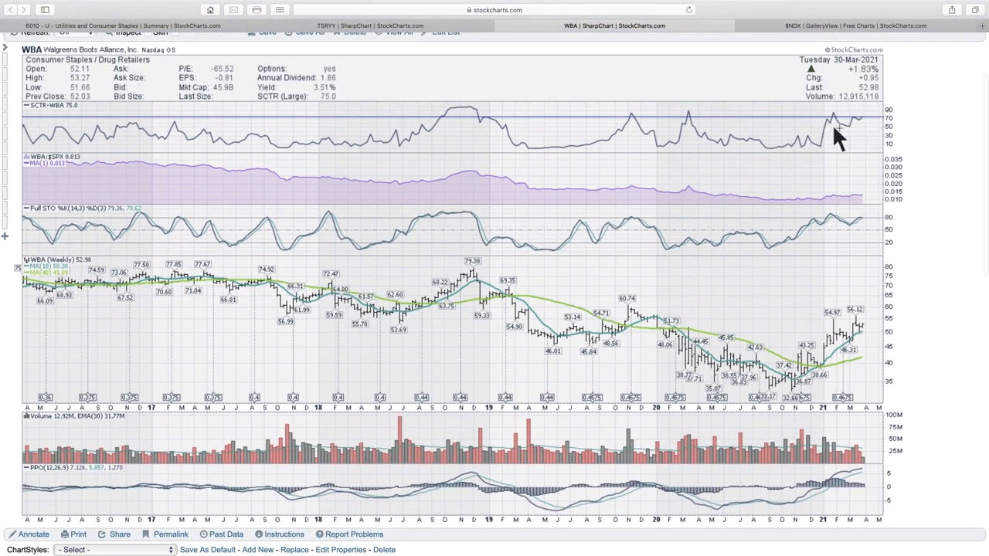
pyautogui.moveTo(852, 136)
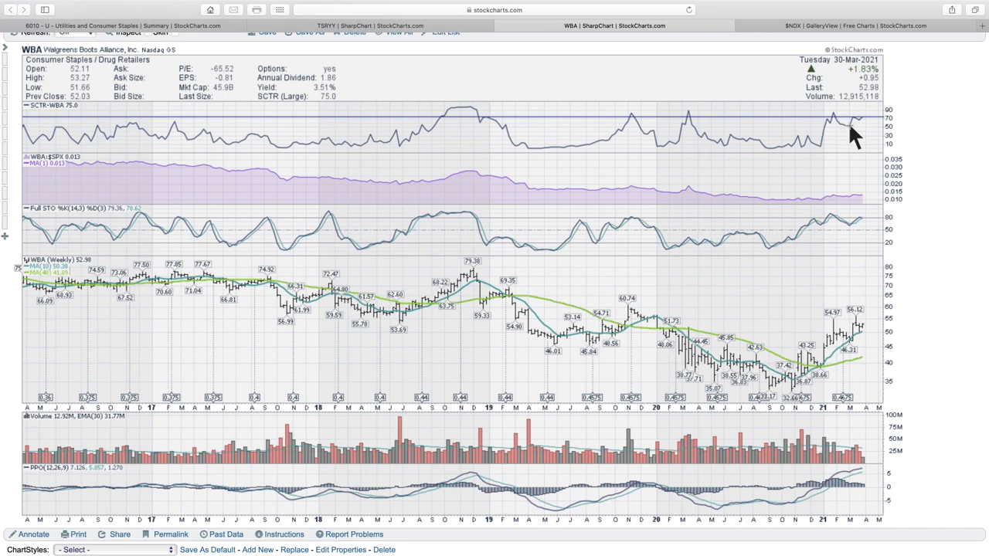
pyautogui.moveTo(847, 133)
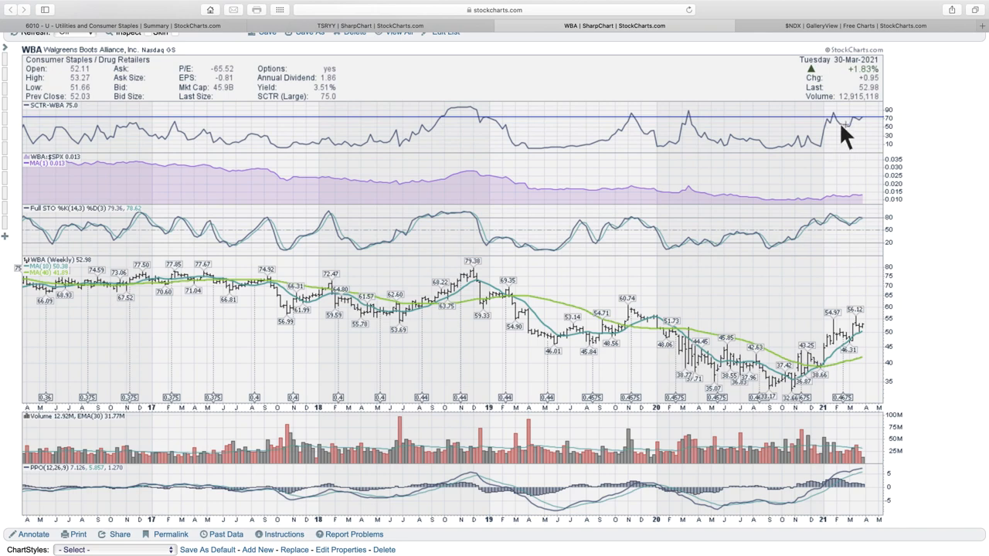
pyautogui.moveTo(864, 324)
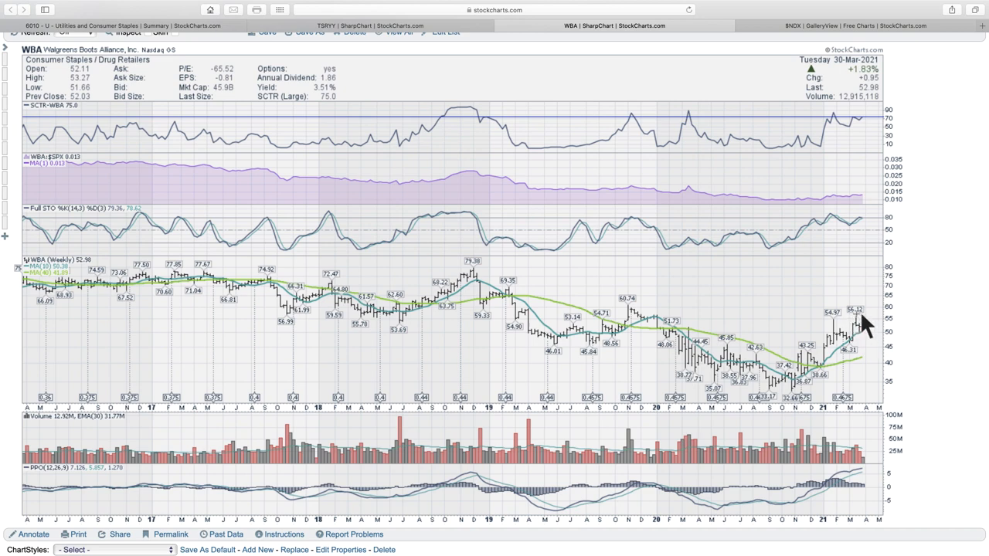
pyautogui.moveTo(866, 336)
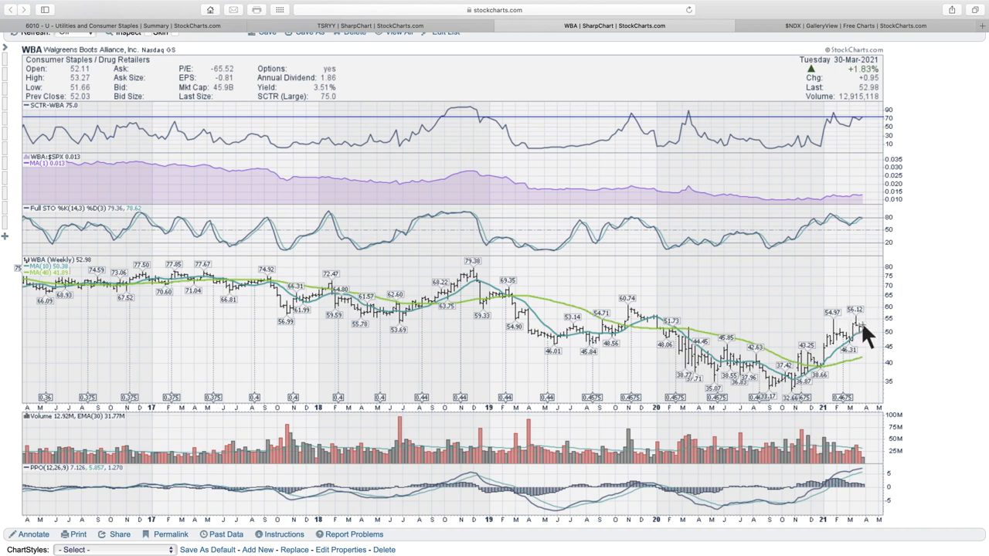
pyautogui.moveTo(865, 327)
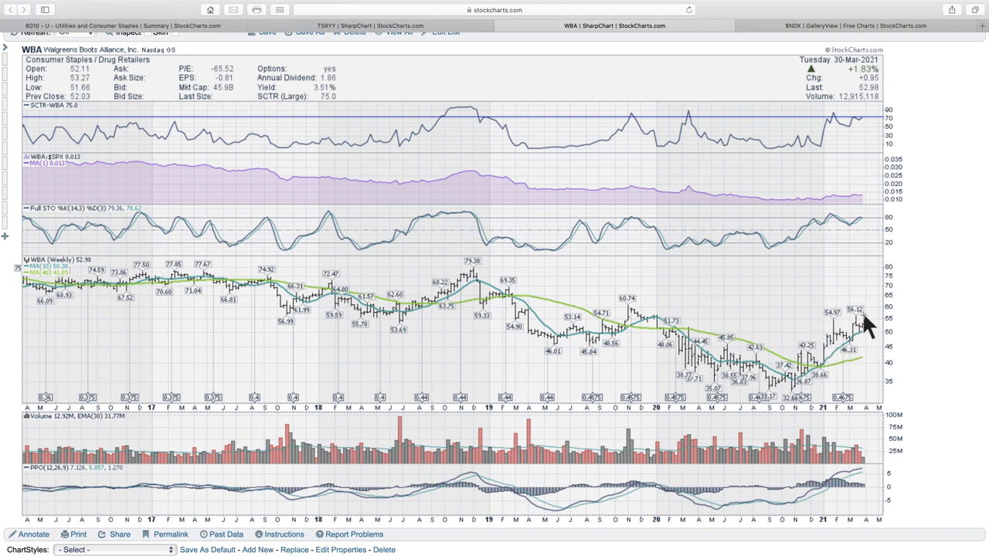
pyautogui.moveTo(826, 379)
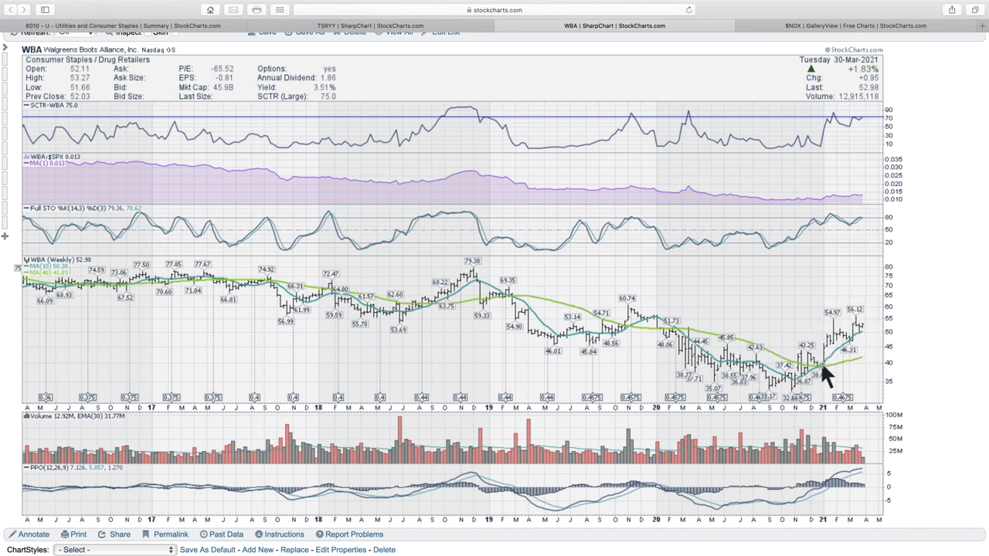
pyautogui.moveTo(862, 327)
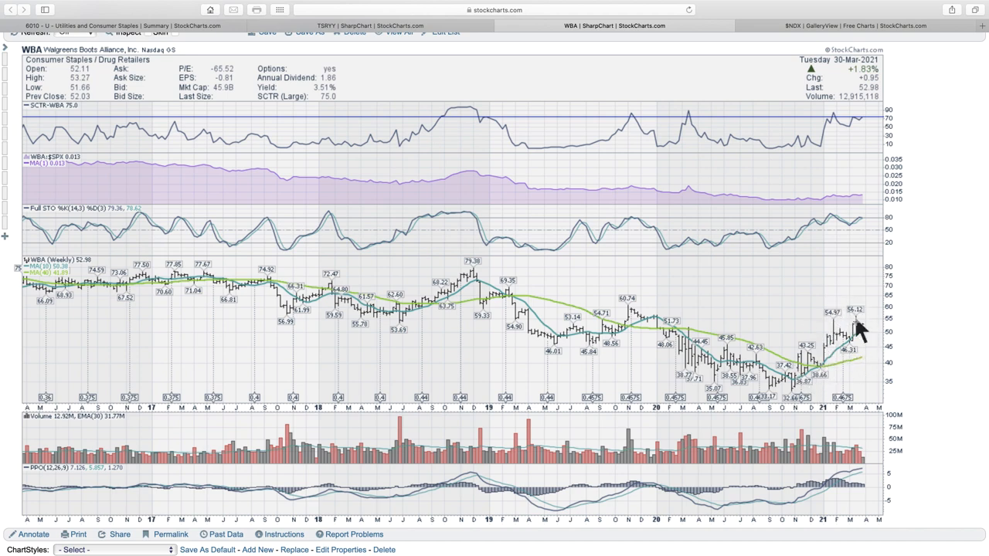
pyautogui.moveTo(864, 348)
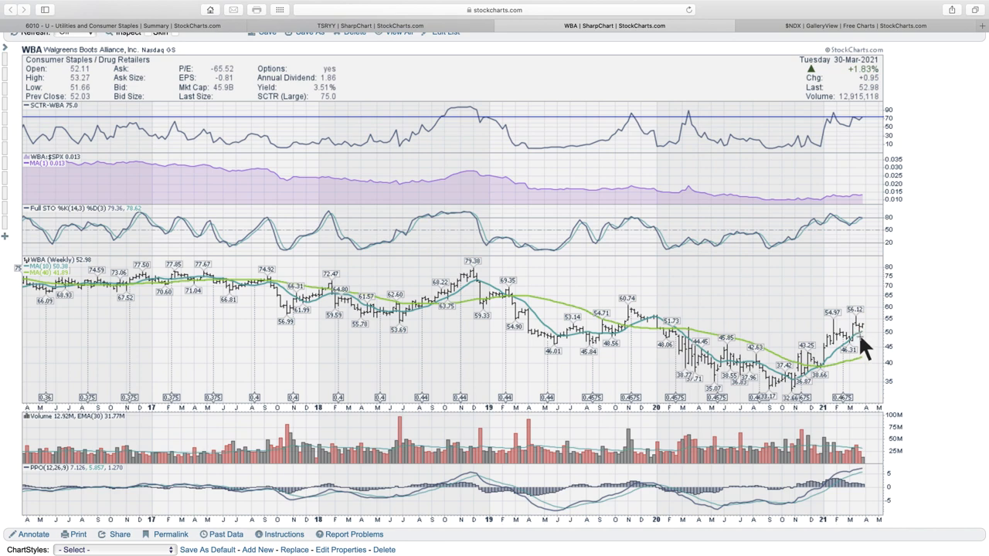
pyautogui.moveTo(832, 359)
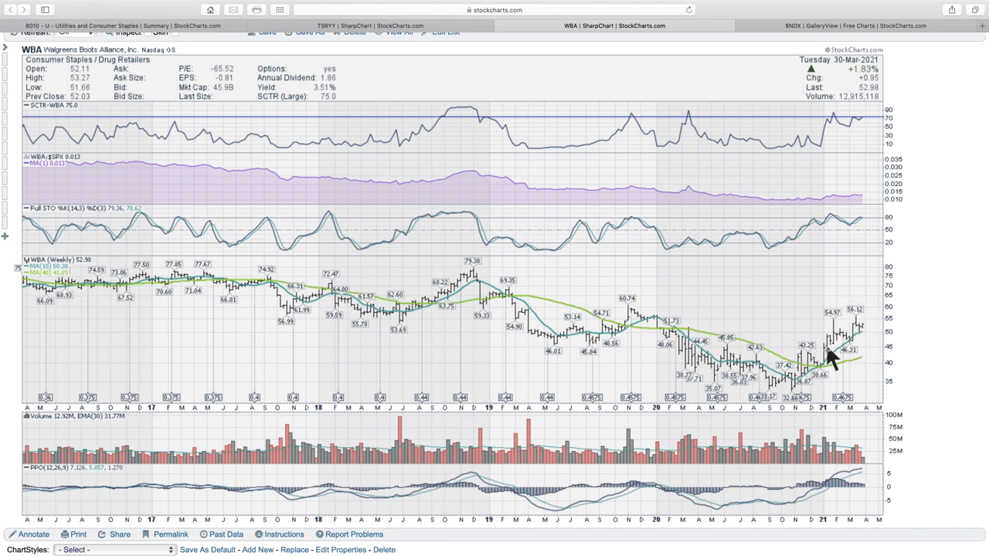
pyautogui.moveTo(837, 377)
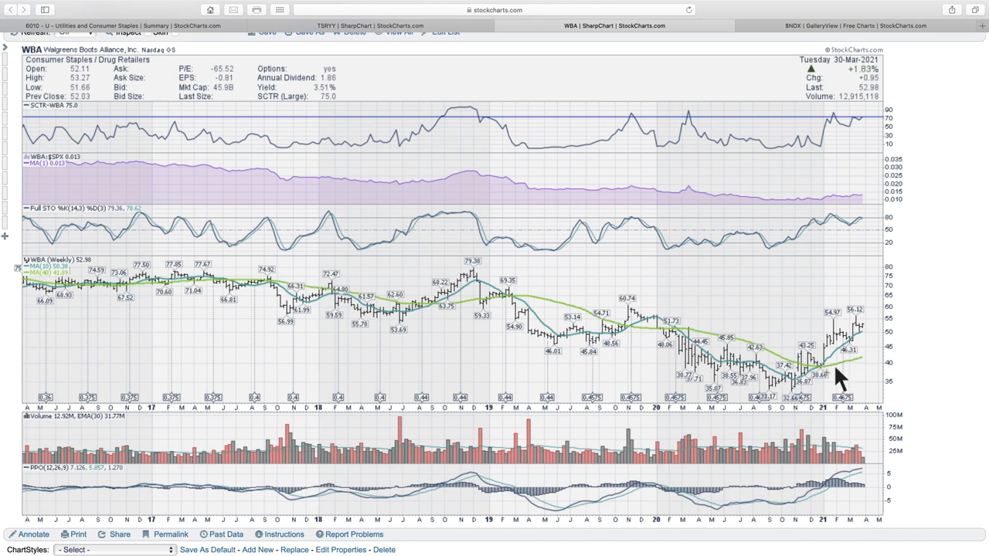
pyautogui.moveTo(864, 333)
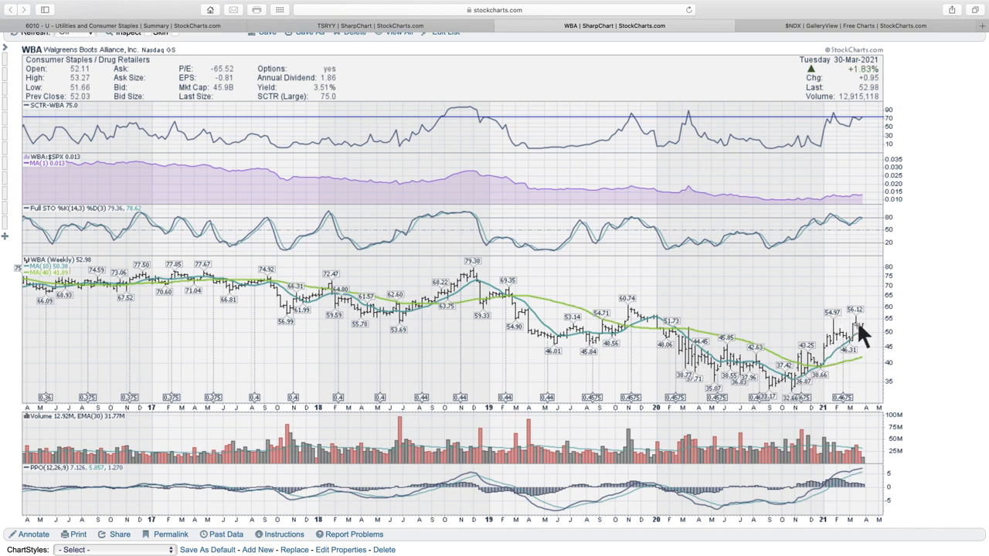
pyautogui.moveTo(872, 328)
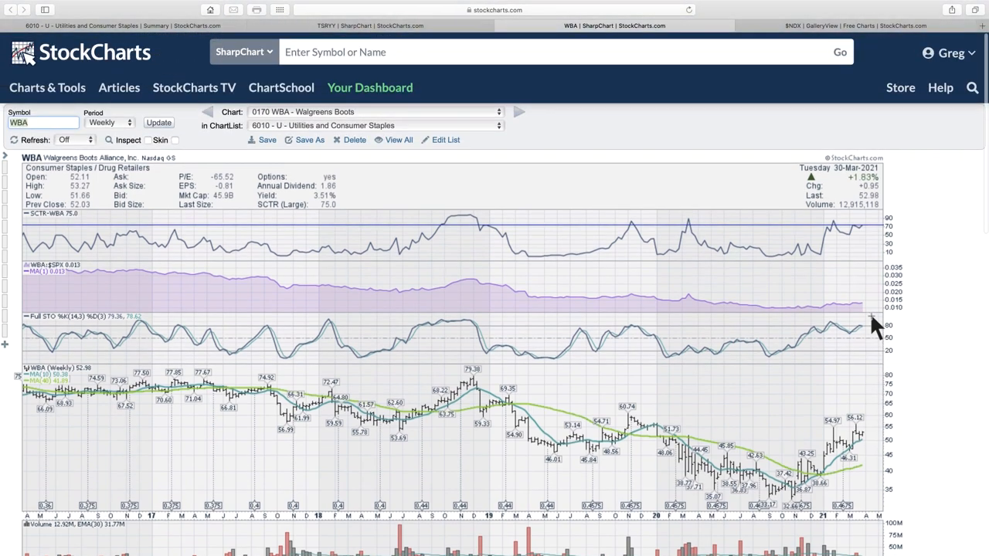
# Step: Switch to the weekly 0180 RAD - Rite Aid chart from the chart dropdown
pyautogui.click(499, 111)
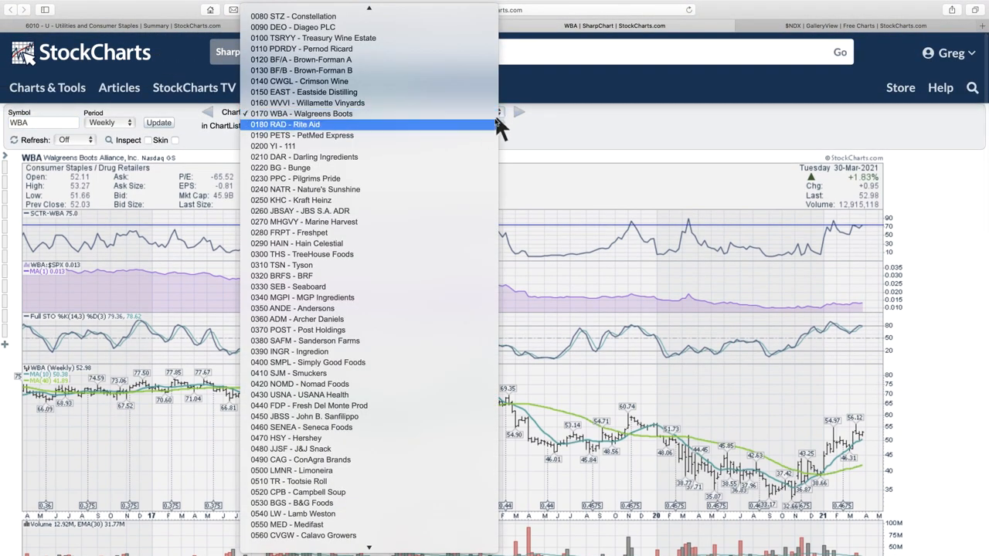
pyautogui.click(286, 124)
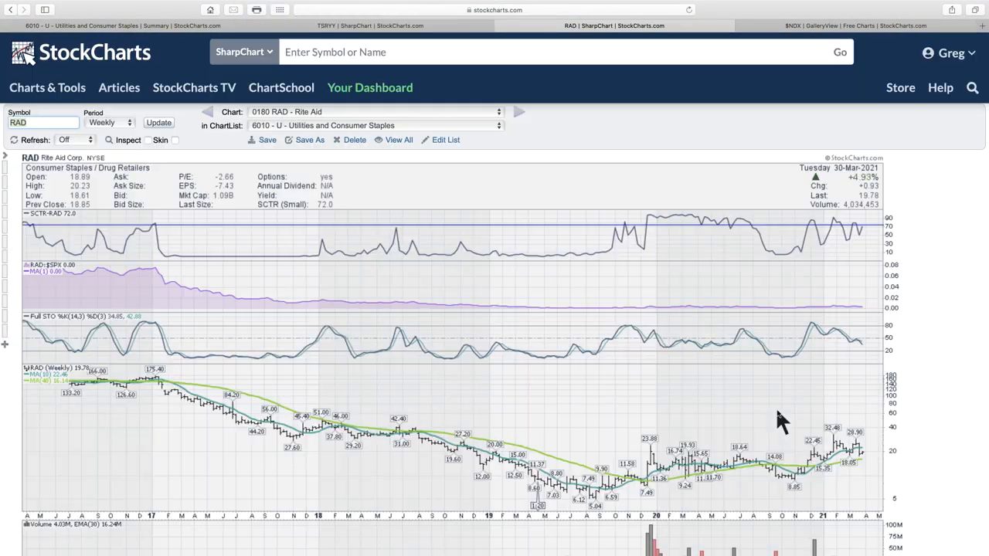
pyautogui.scroll(-3)
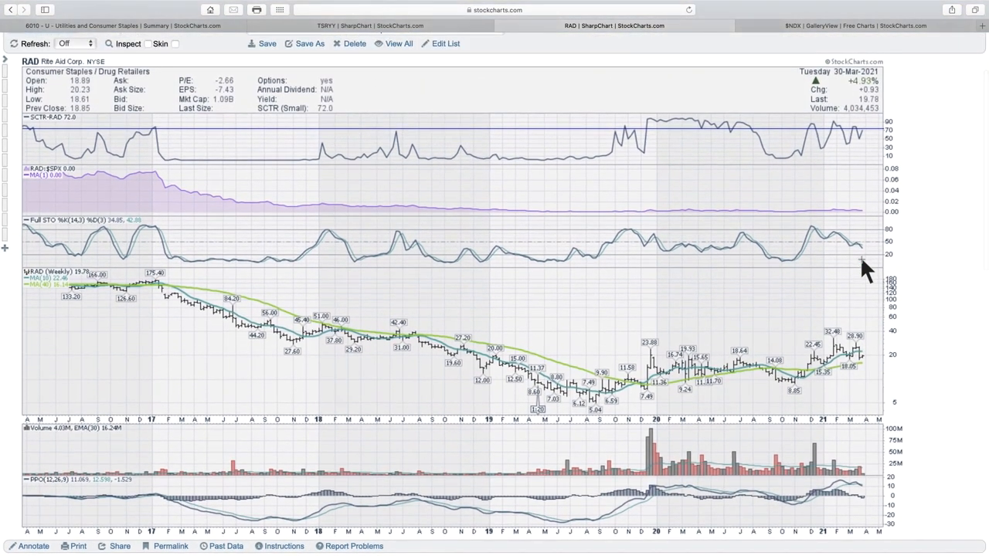
pyautogui.moveTo(723, 132)
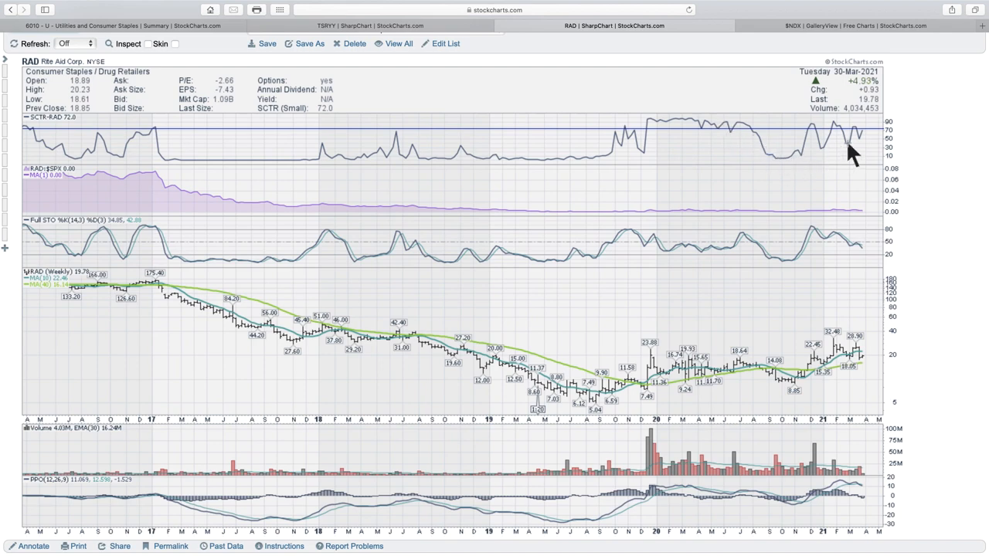
pyautogui.moveTo(893, 354)
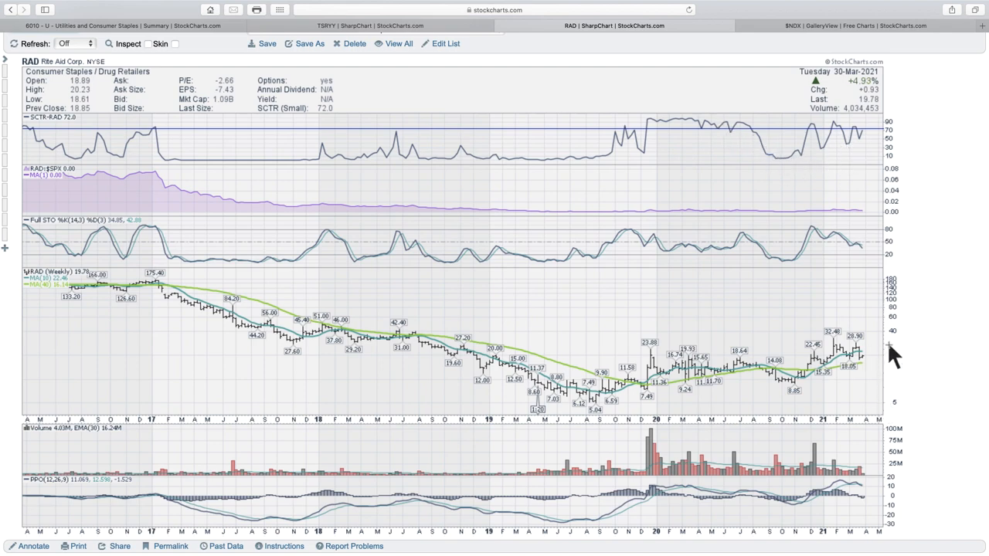
pyautogui.moveTo(266, 302)
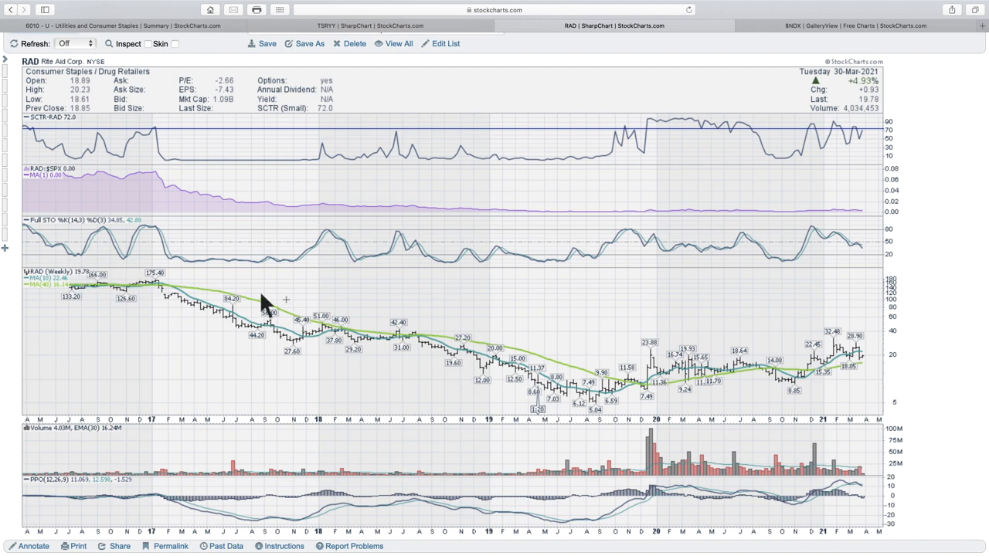
pyautogui.moveTo(553, 405)
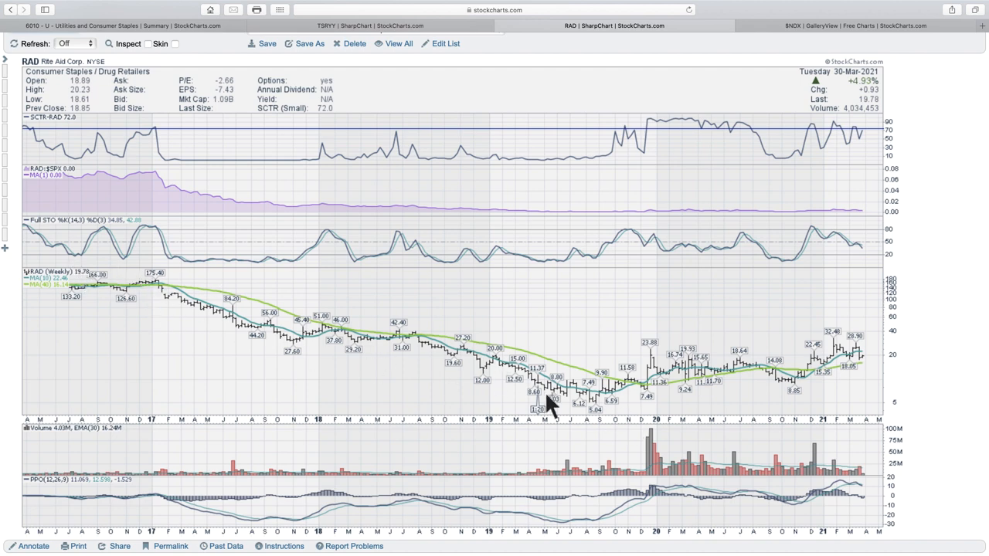
pyautogui.moveTo(590, 405)
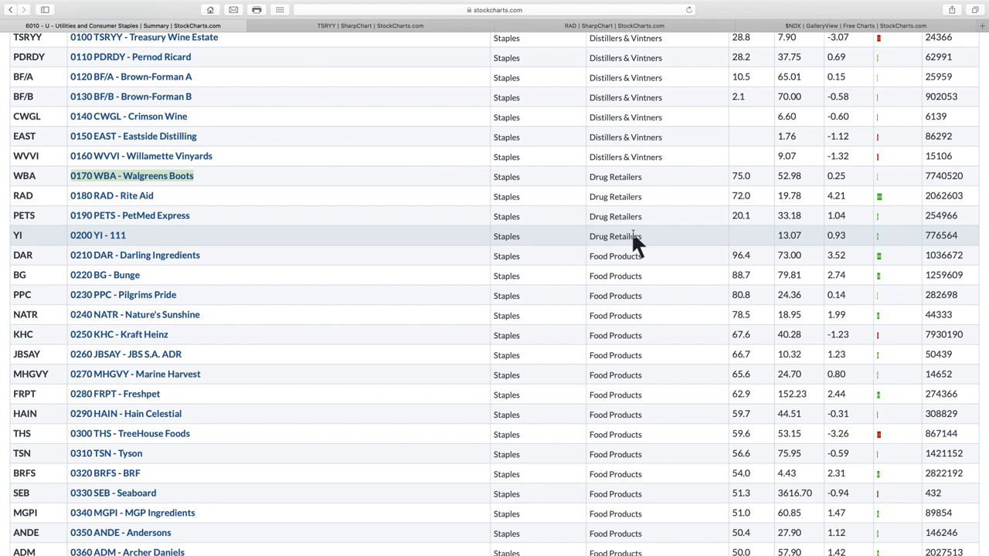
pyautogui.moveTo(625, 263)
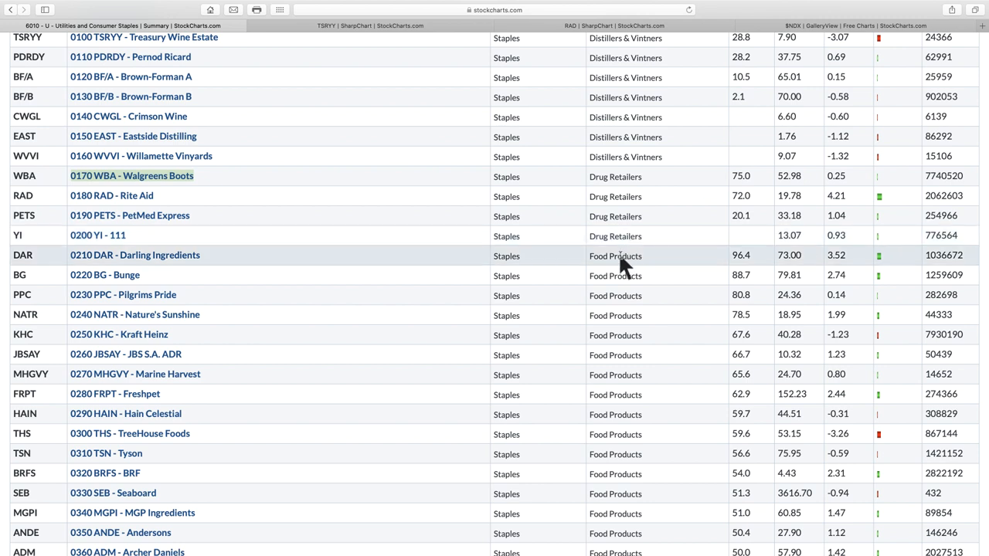
pyautogui.moveTo(732, 318)
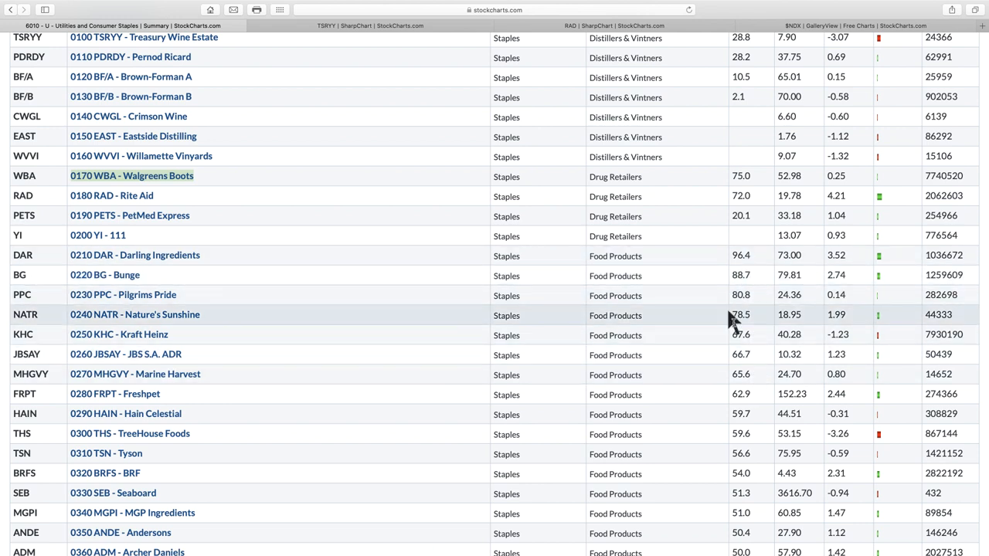
pyautogui.moveTo(757, 349)
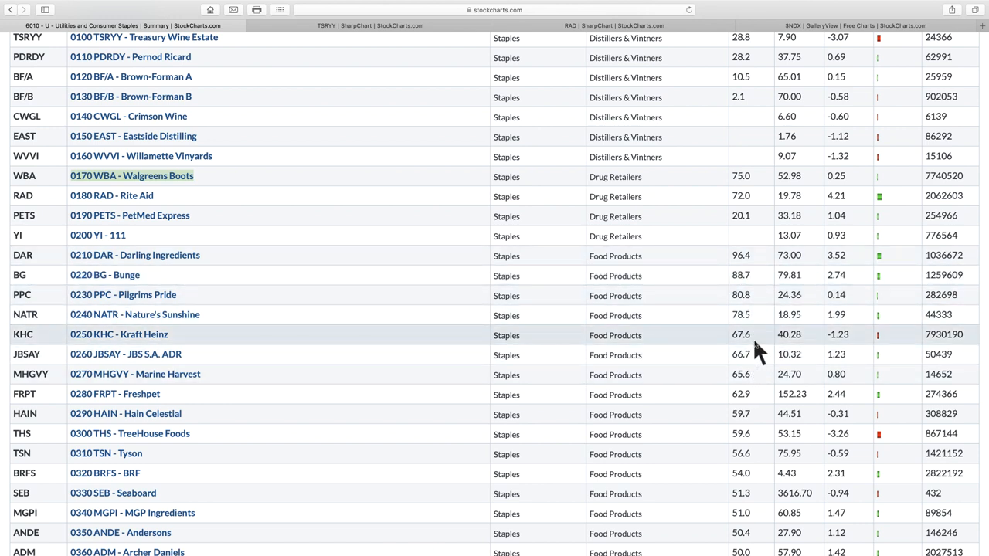
pyautogui.moveTo(760, 423)
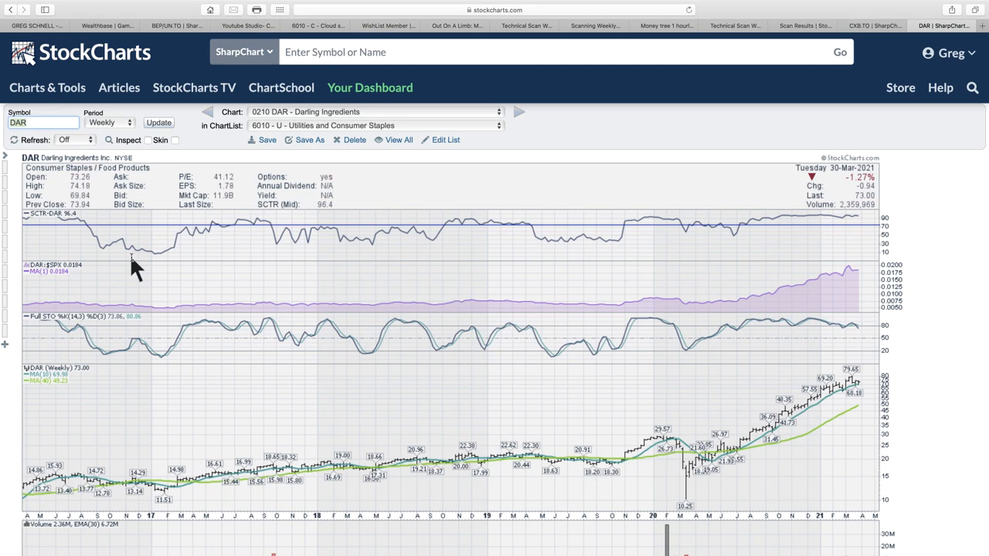
# Step: Scroll down the DAR weekly chart to review its volume and PPO panels
pyautogui.scroll(-3)
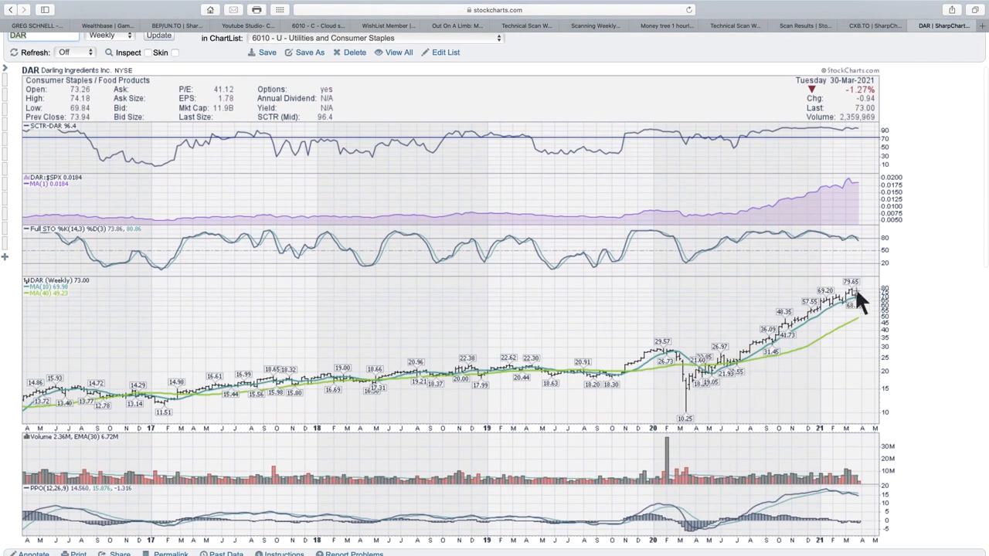
pyautogui.moveTo(868, 510)
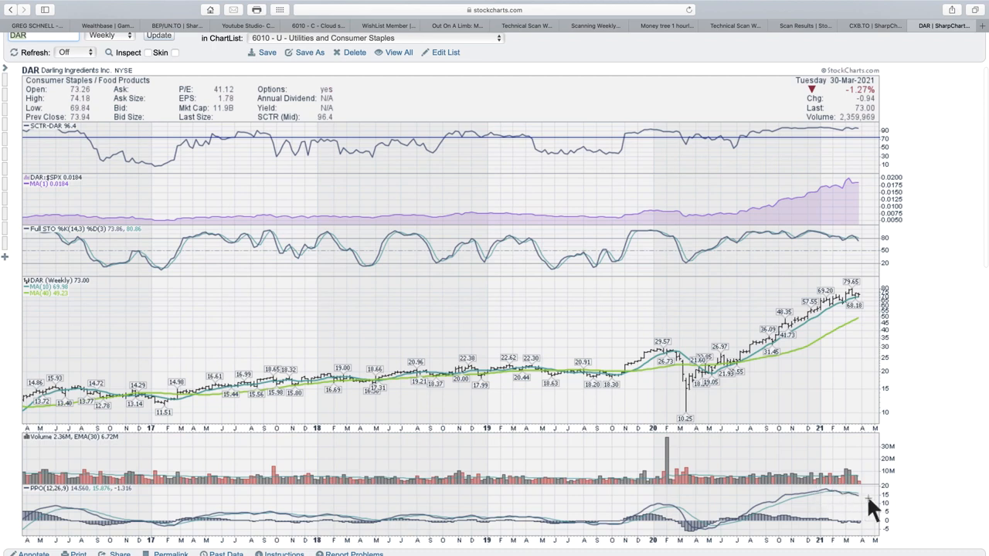
pyautogui.moveTo(871, 506)
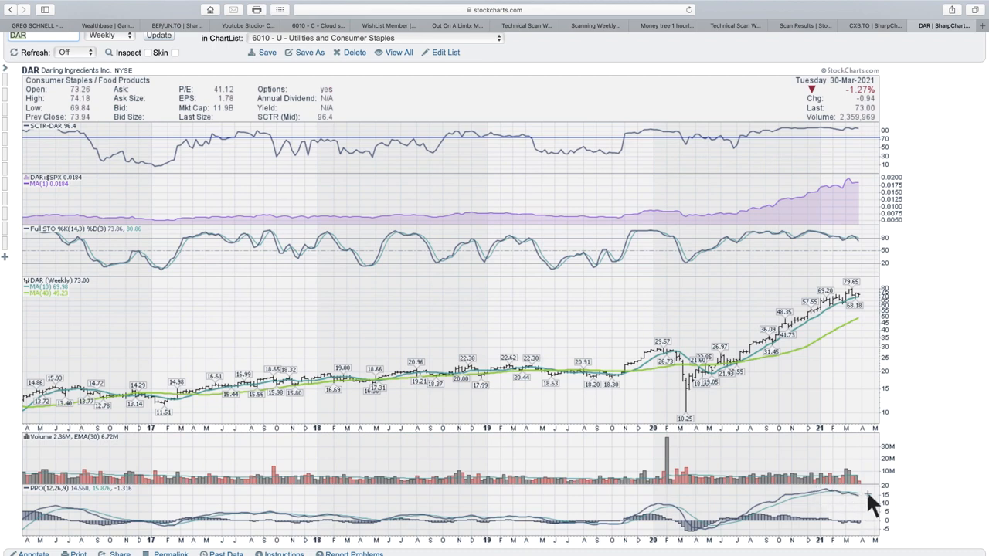
pyautogui.scroll(-3)
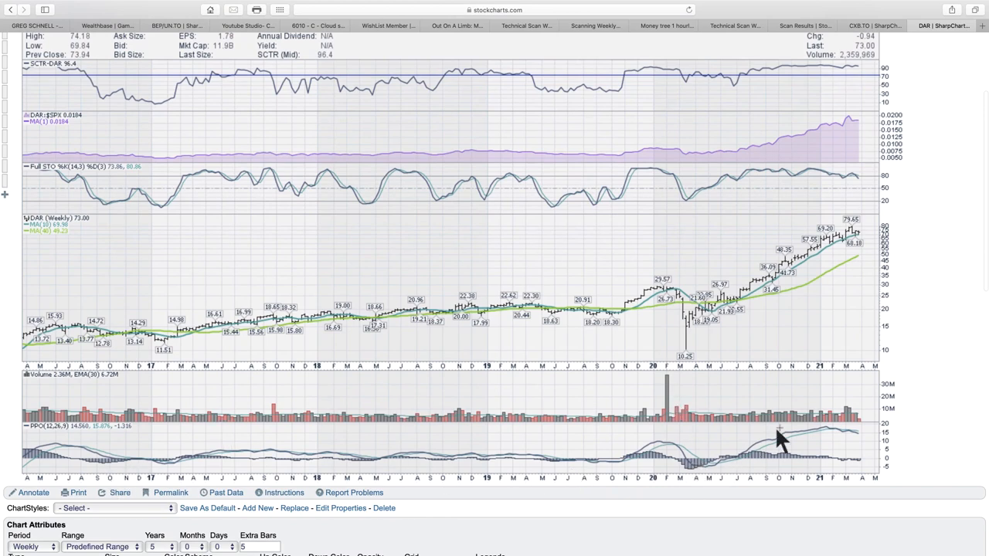
pyautogui.moveTo(873, 445)
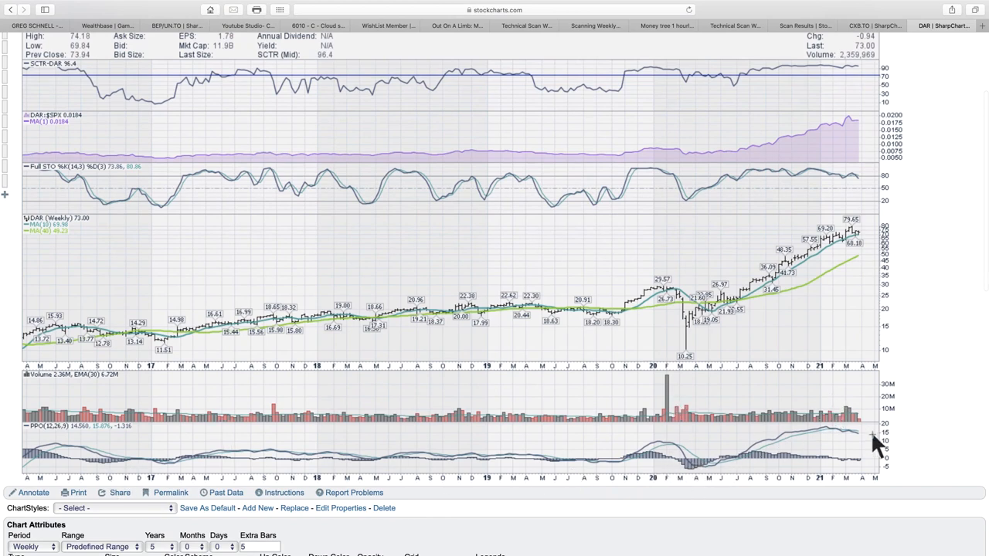
pyautogui.moveTo(850, 433)
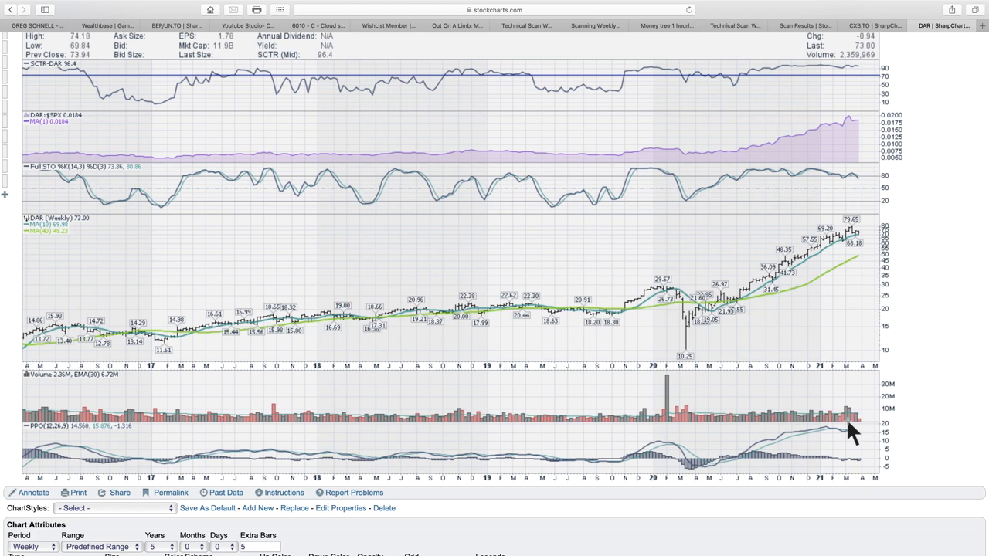
pyautogui.moveTo(853, 238)
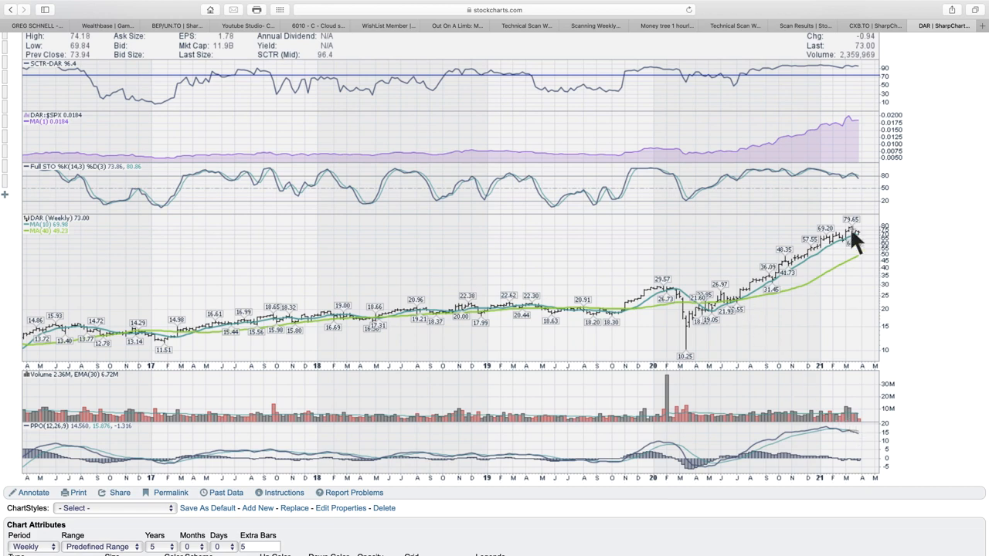
pyautogui.moveTo(862, 387)
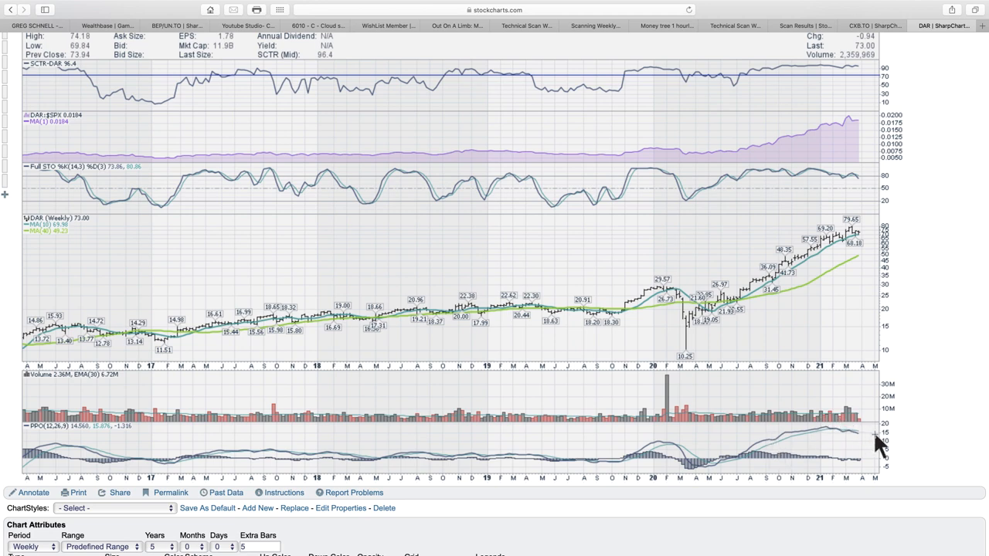
pyautogui.moveTo(732, 469)
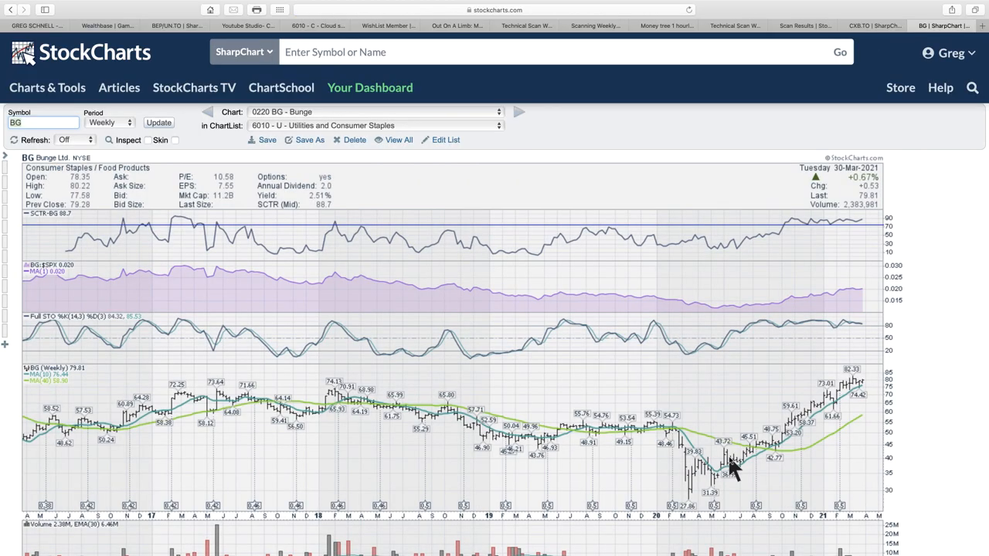
# Step: Scroll down the Bunge (BG) weekly chart to review its lower indicator panels
pyautogui.scroll(-3)
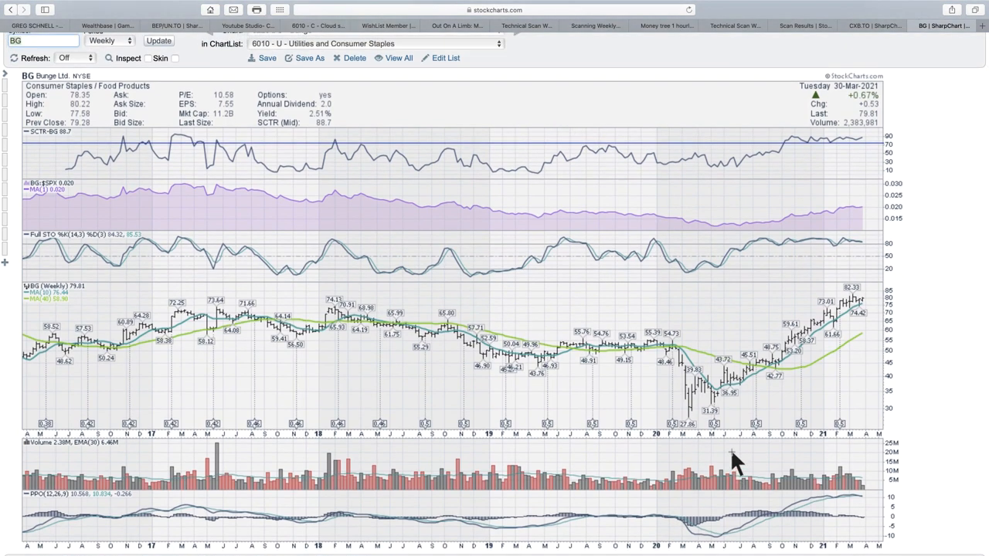
pyautogui.moveTo(763, 386)
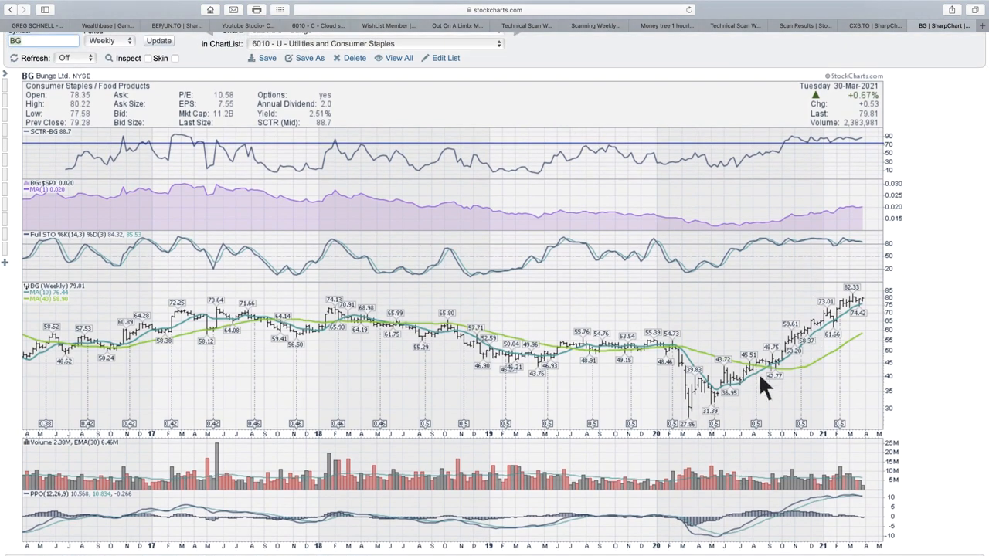
pyautogui.moveTo(630, 286)
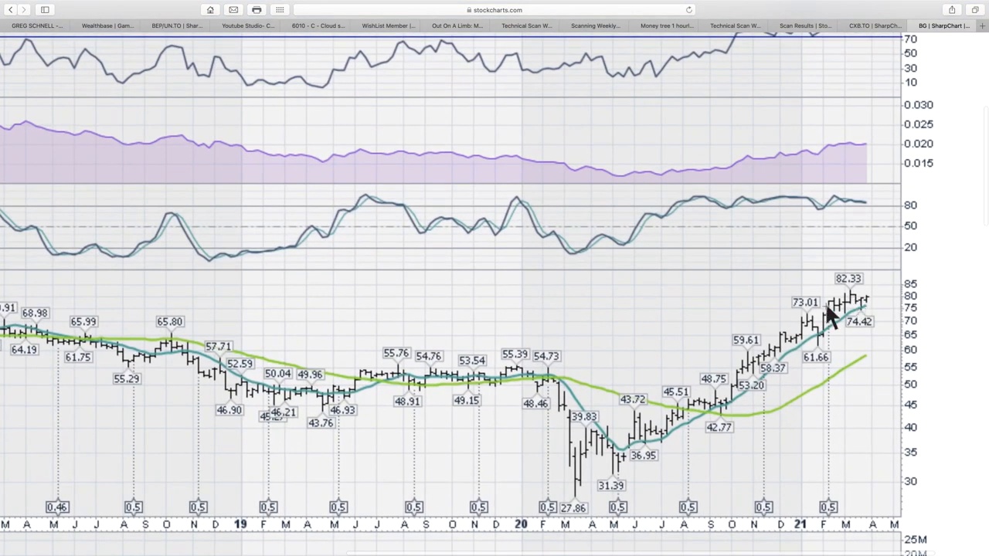
pyautogui.moveTo(881, 312)
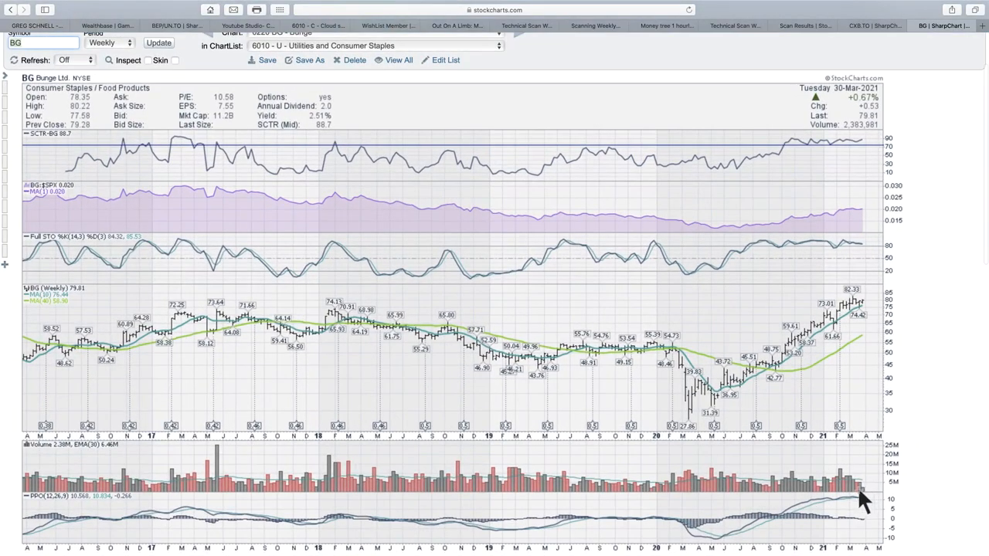
pyautogui.moveTo(868, 502)
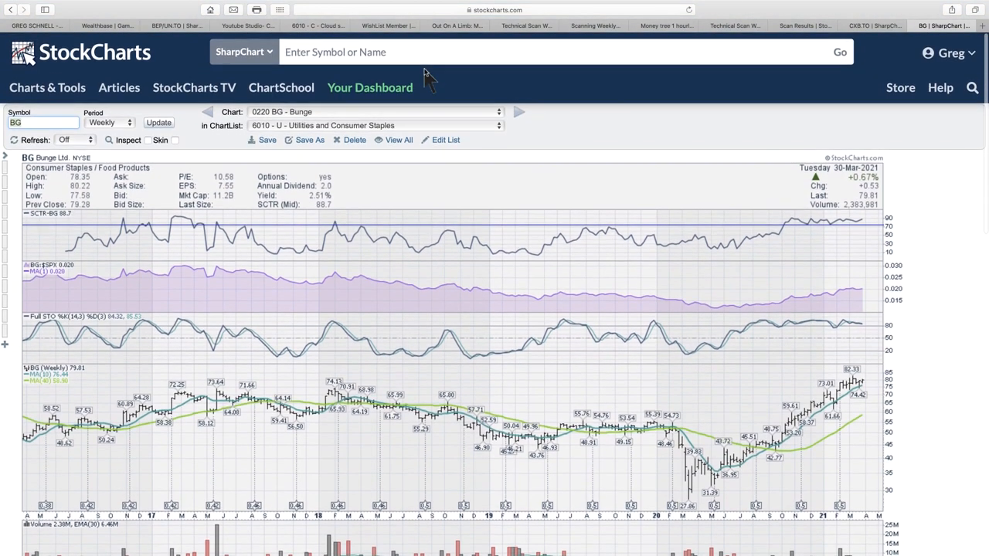
pyautogui.moveTo(847, 432)
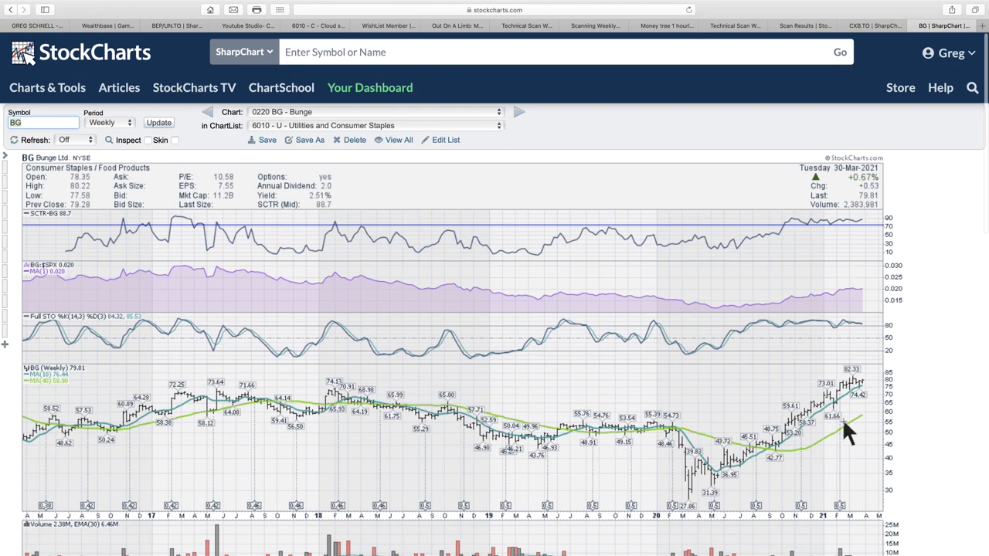
pyautogui.scroll(-3)
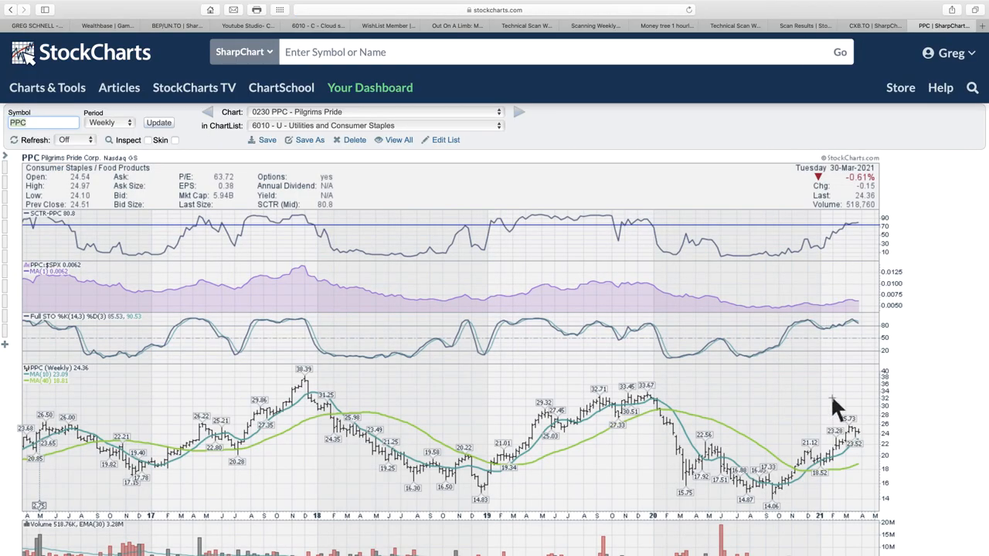
# Step: Scroll down the PPC weekly chart to bring its volume and PPO panels into view
pyautogui.scroll(-3)
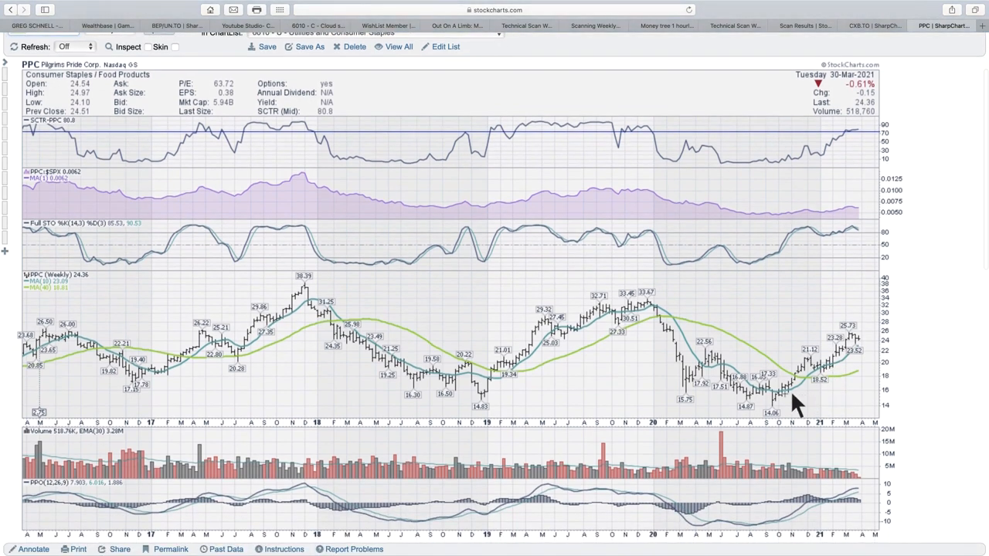
pyautogui.moveTo(334, 320)
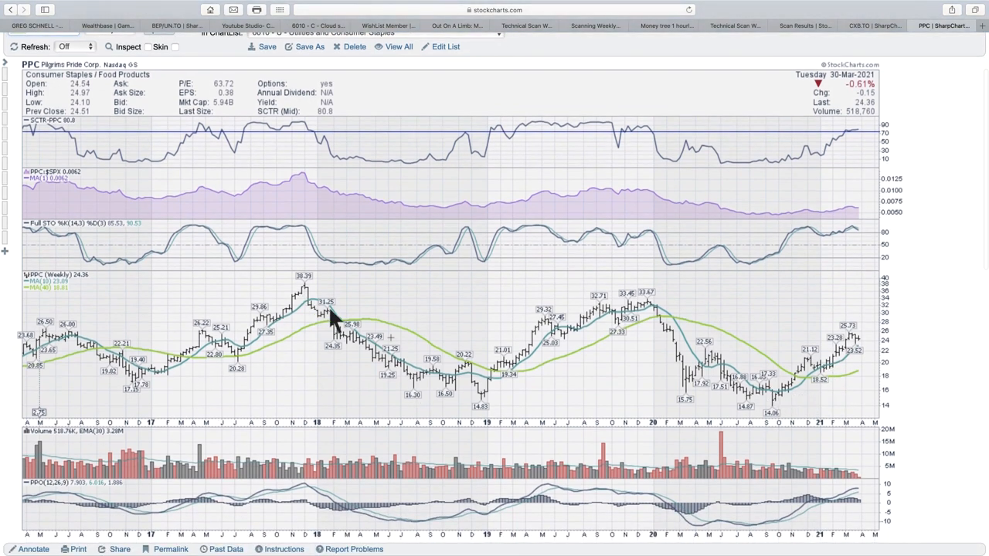
pyautogui.moveTo(880, 324)
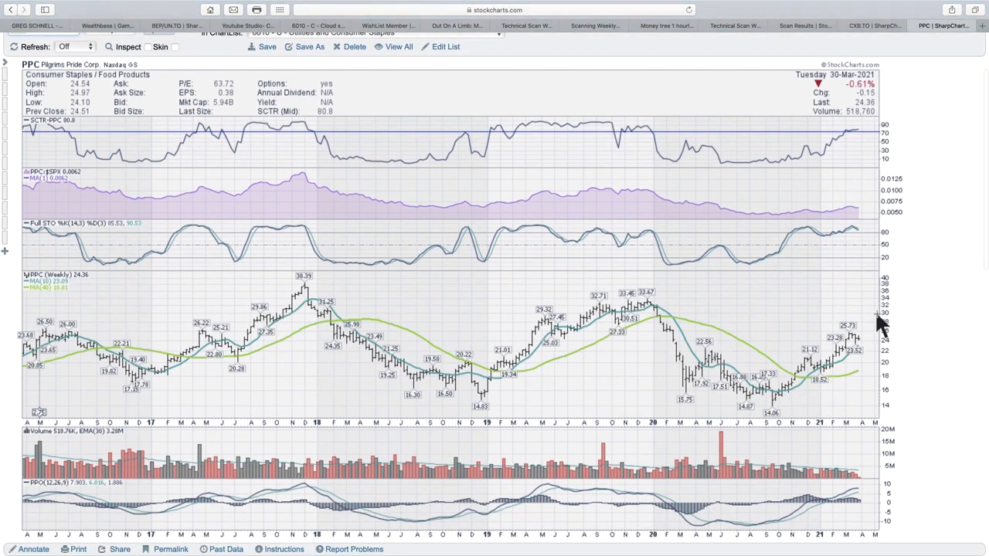
pyautogui.moveTo(878, 333)
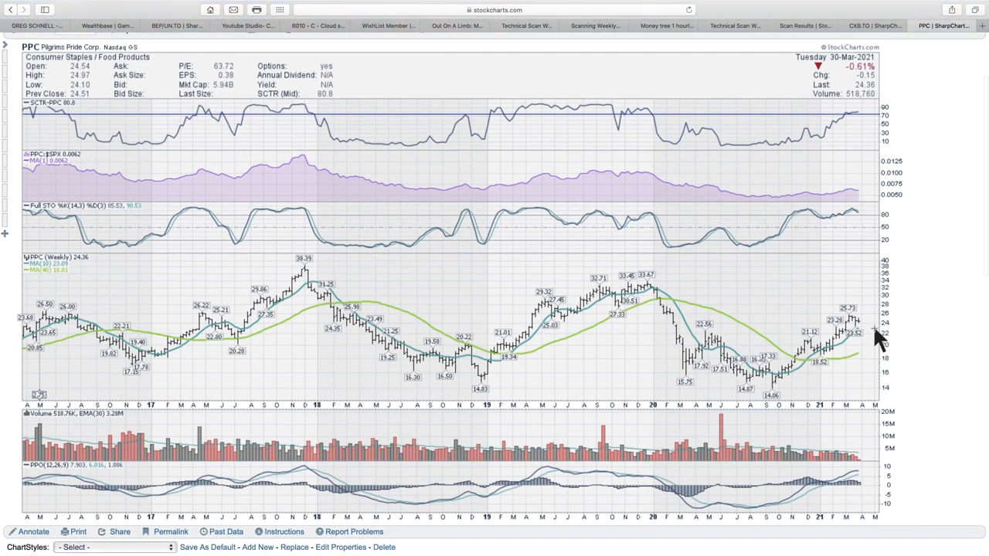
pyautogui.moveTo(857, 124)
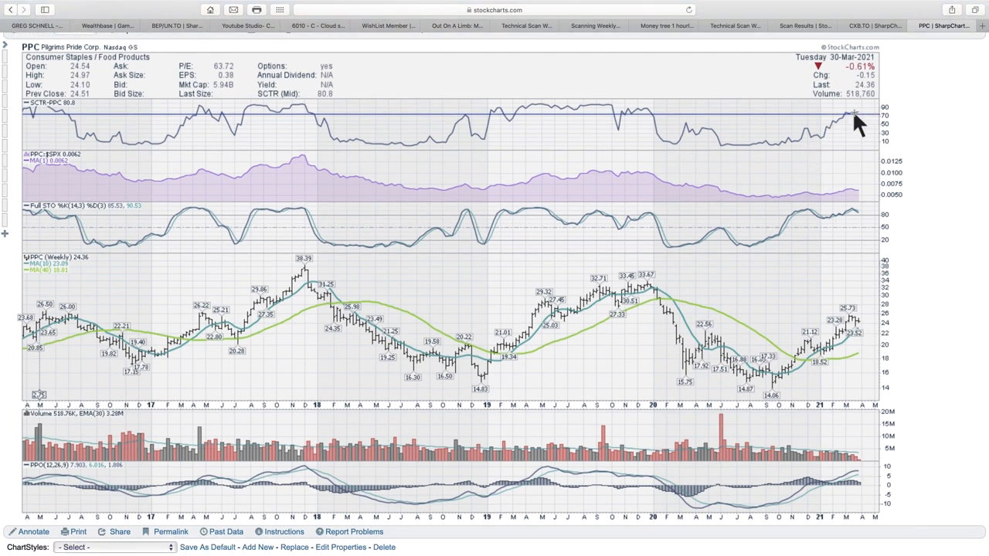
pyautogui.moveTo(862, 479)
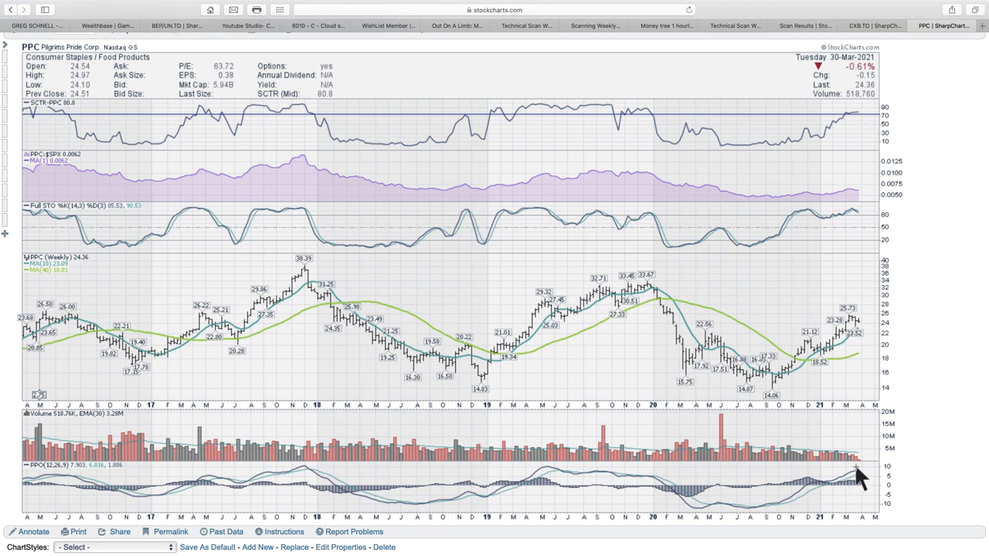
pyautogui.moveTo(677, 482)
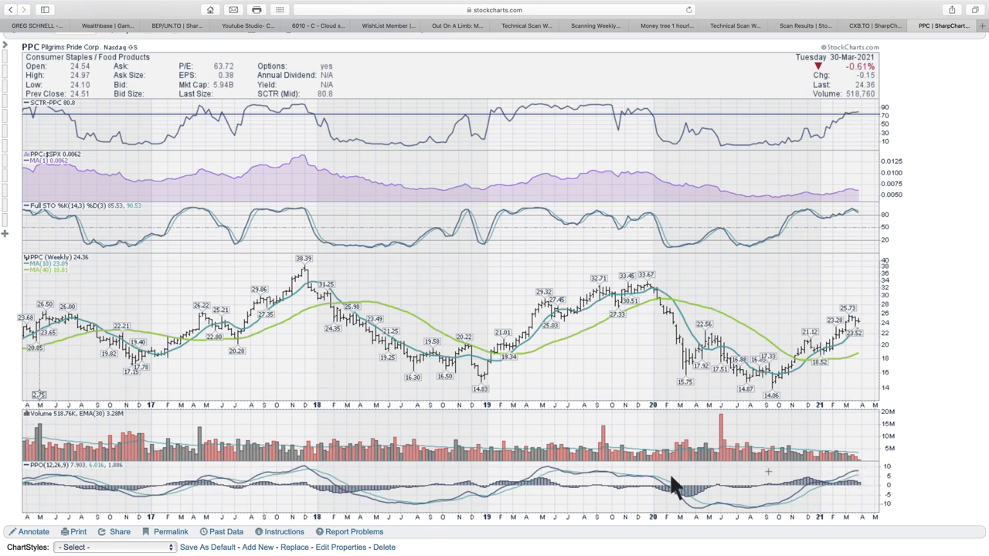
pyautogui.moveTo(881, 482)
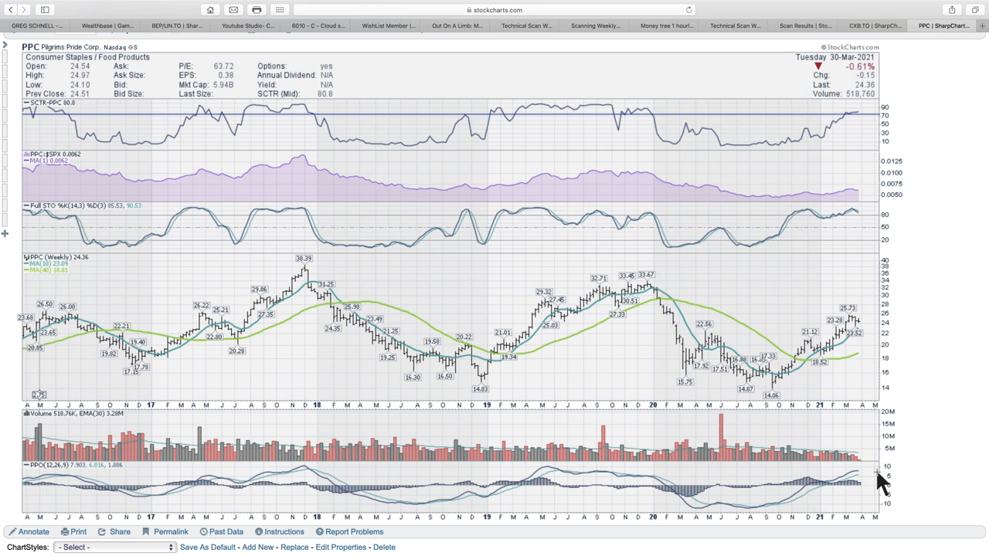
pyautogui.moveTo(513, 389)
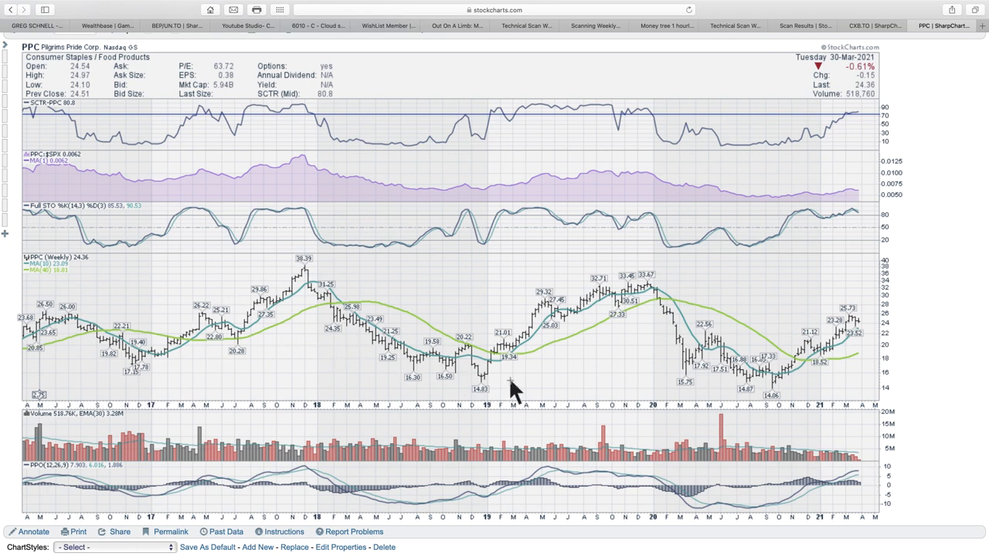
pyautogui.moveTo(796, 405)
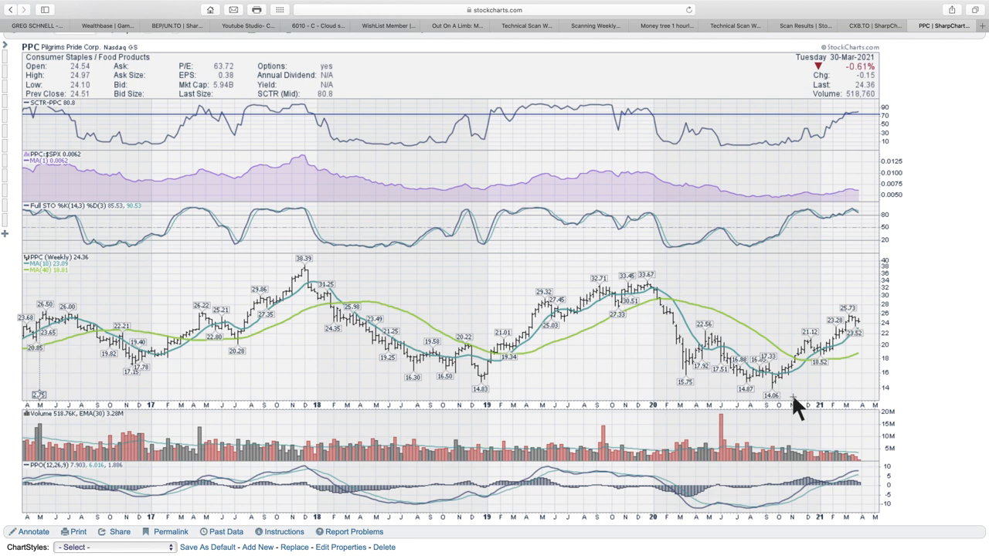
pyautogui.moveTo(776, 399)
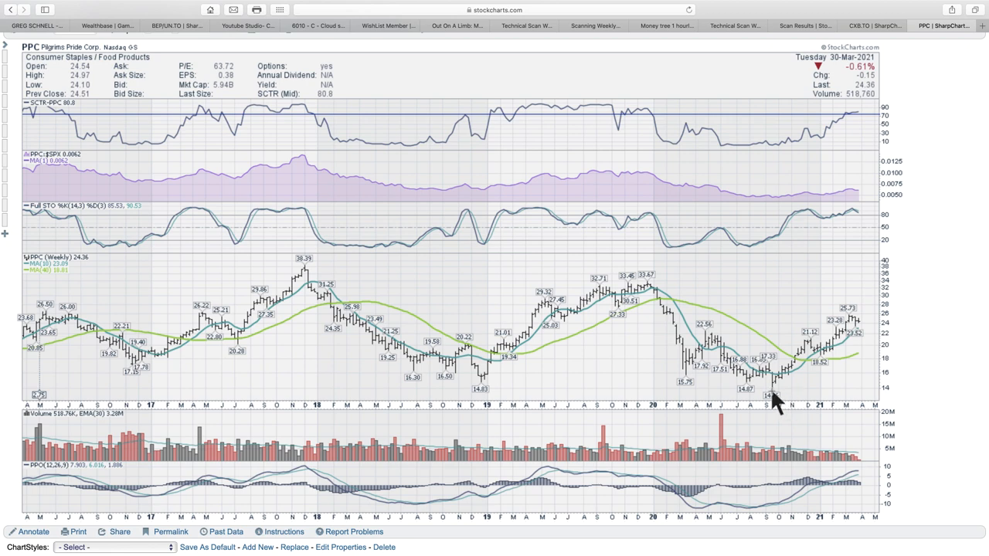
pyautogui.moveTo(867, 332)
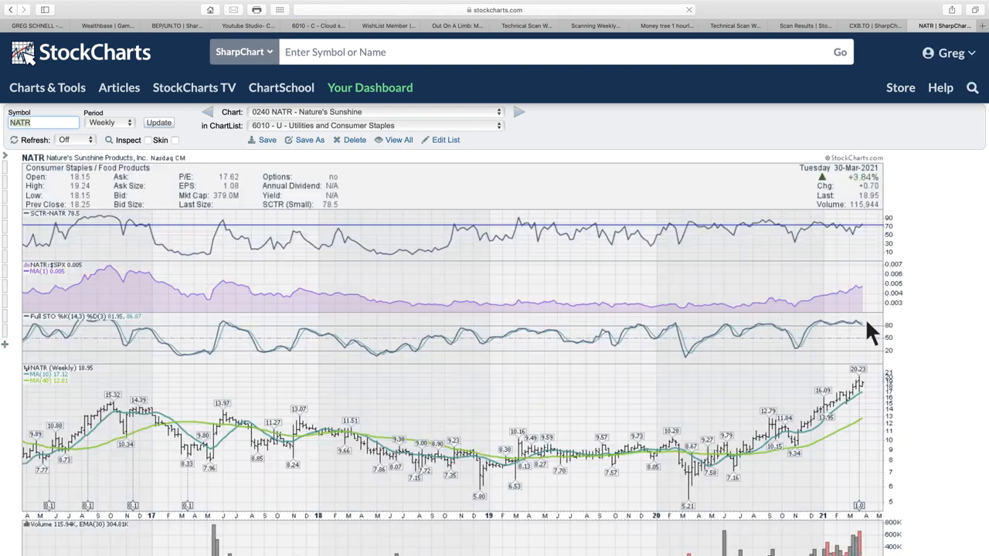
pyautogui.scroll(-3)
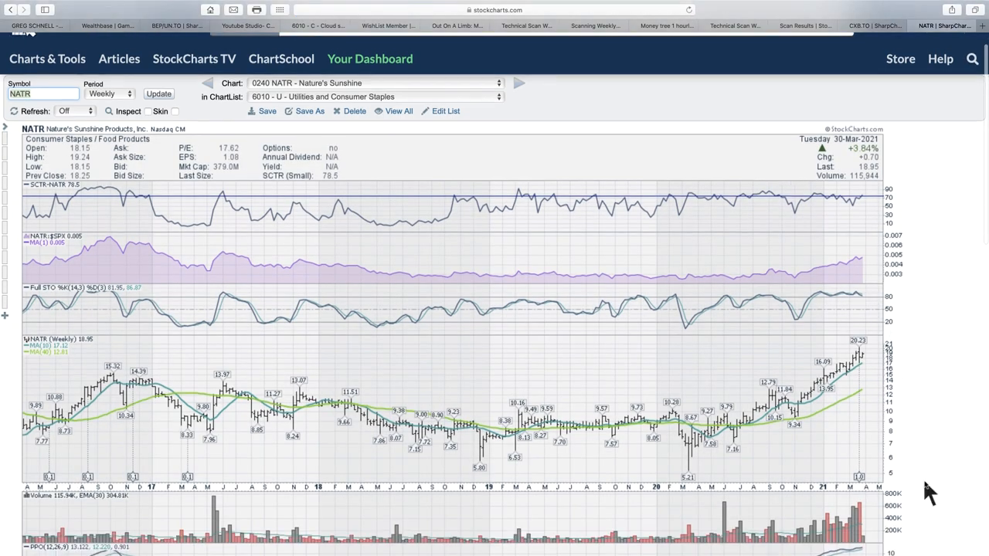
pyautogui.scroll(-3)
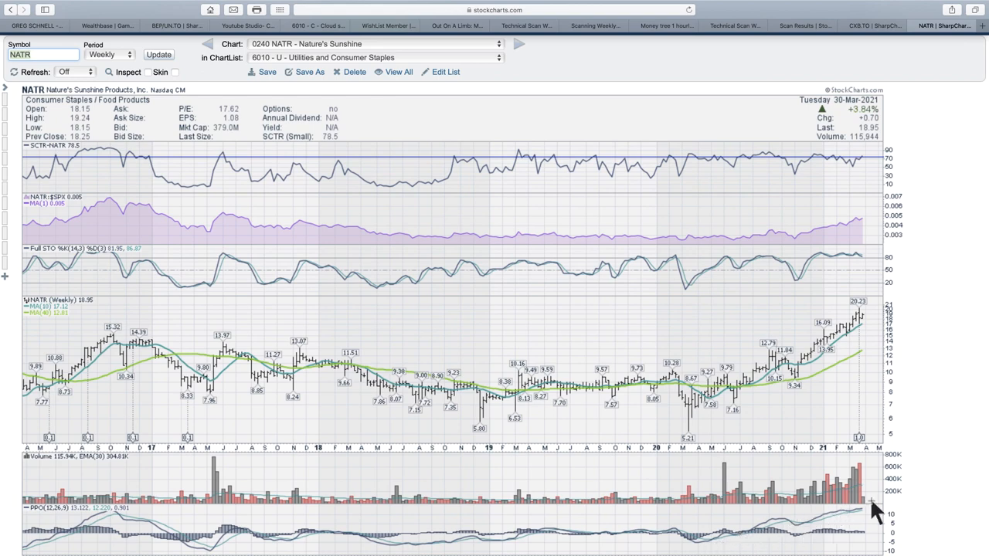
pyautogui.moveTo(467, 220)
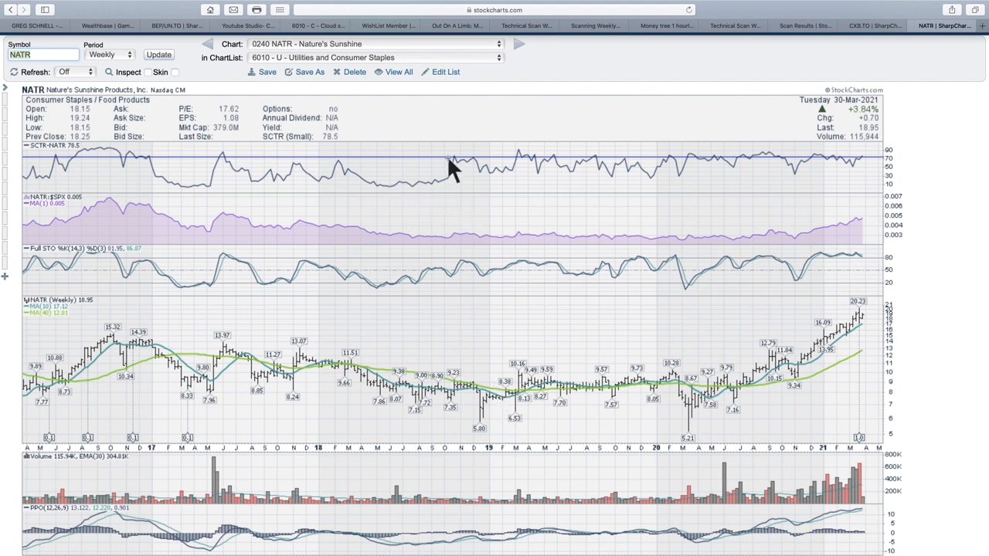
pyautogui.moveTo(451, 389)
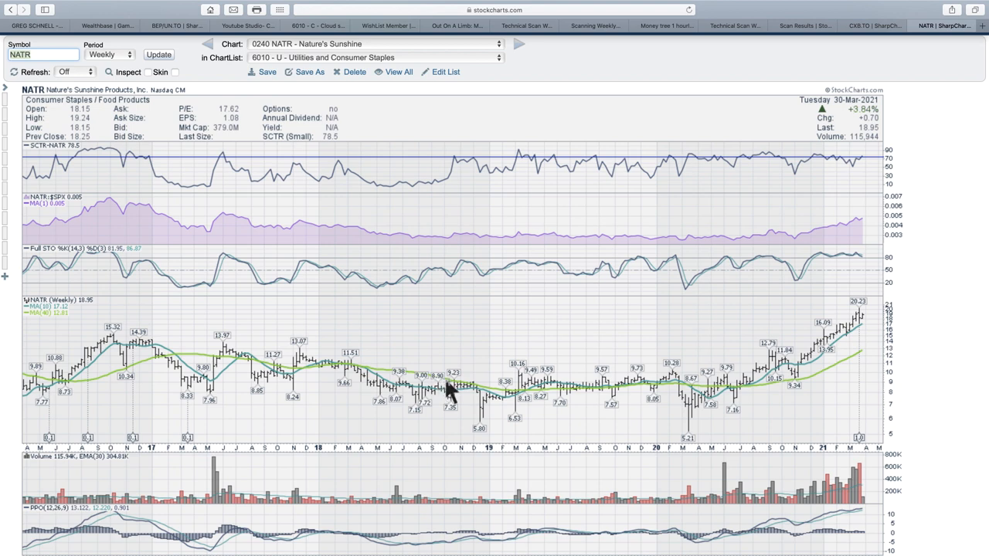
pyautogui.moveTo(491, 433)
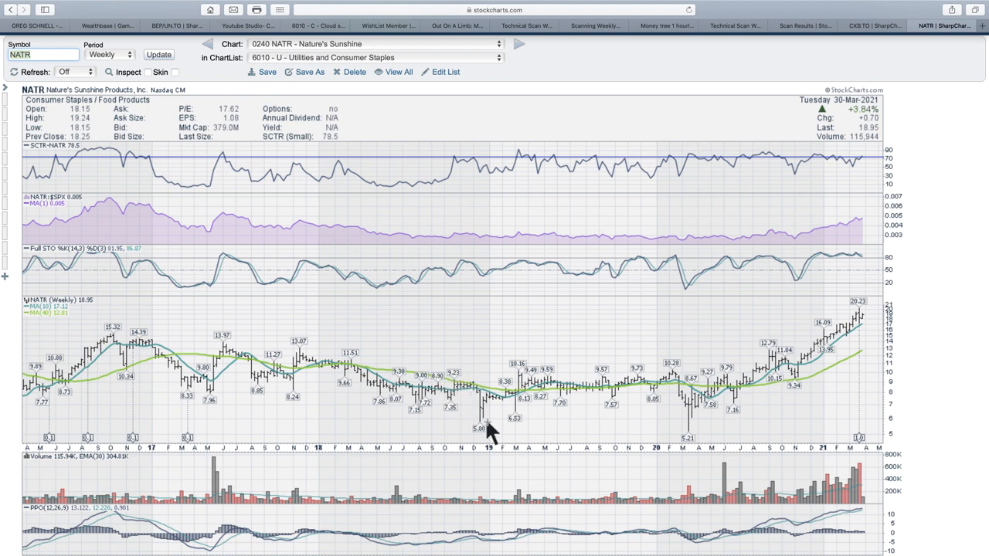
pyautogui.moveTo(463, 177)
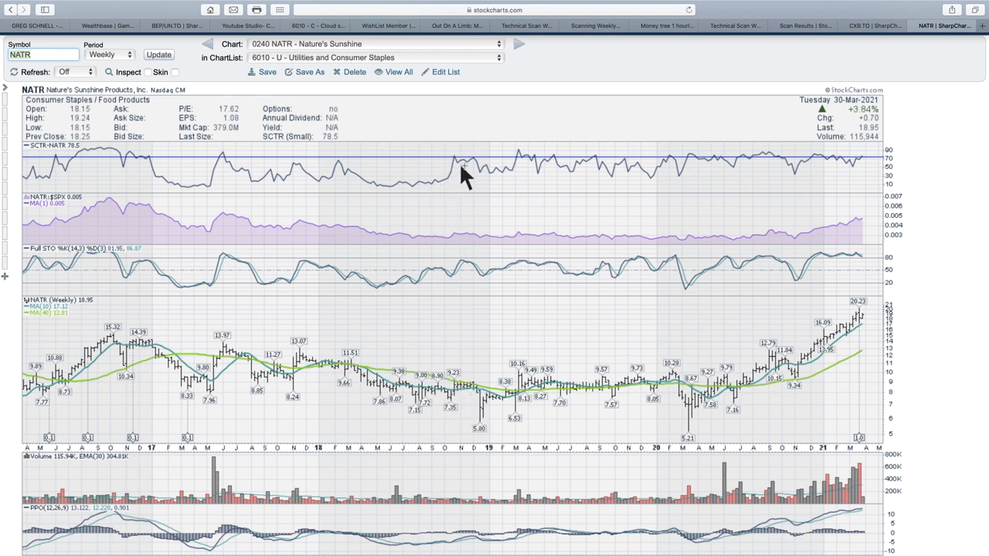
pyautogui.moveTo(479, 162)
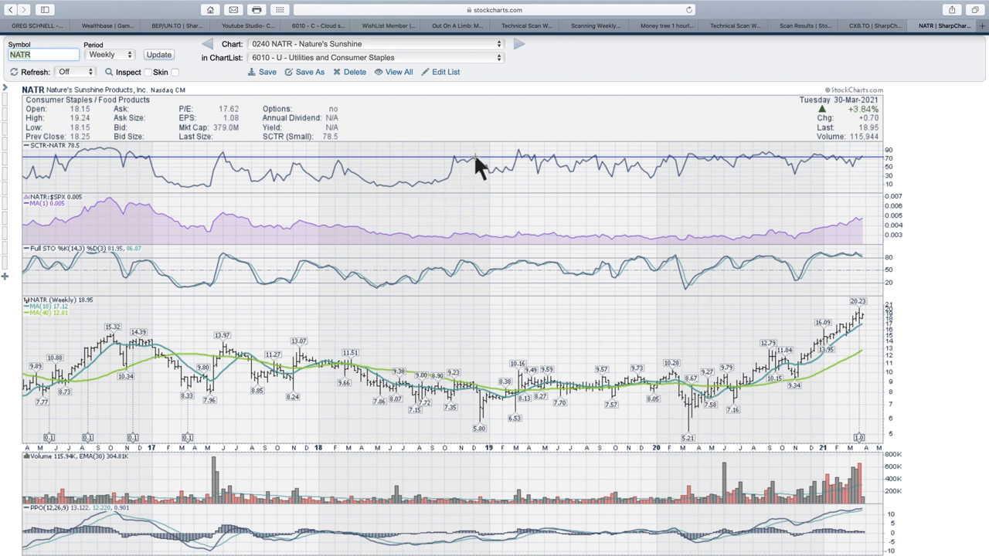
pyautogui.moveTo(463, 395)
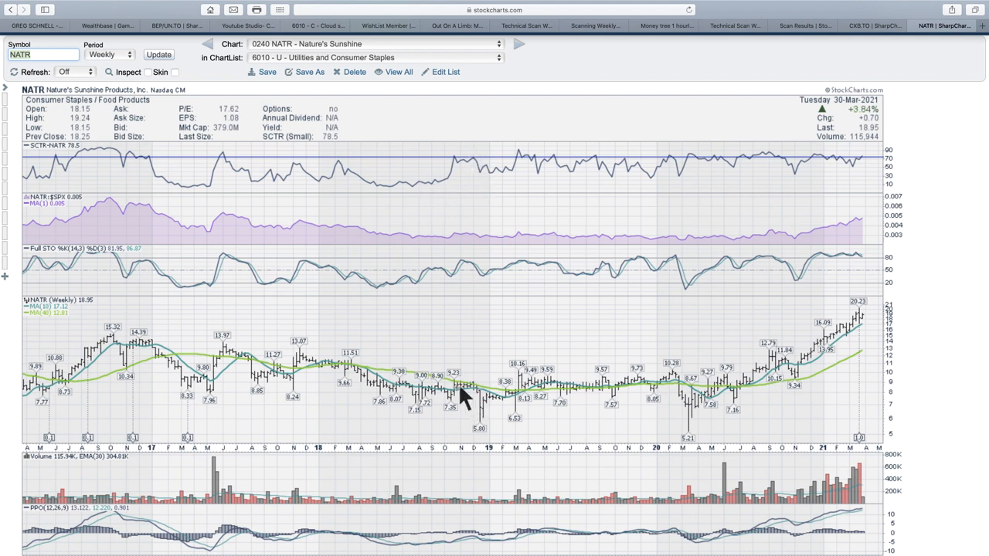
pyautogui.moveTo(485, 433)
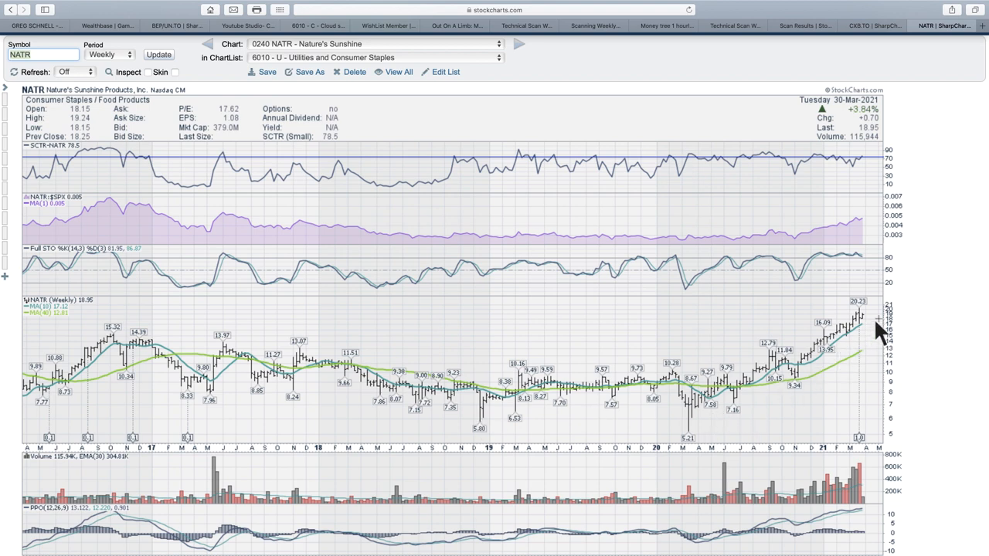
pyautogui.moveTo(765, 250)
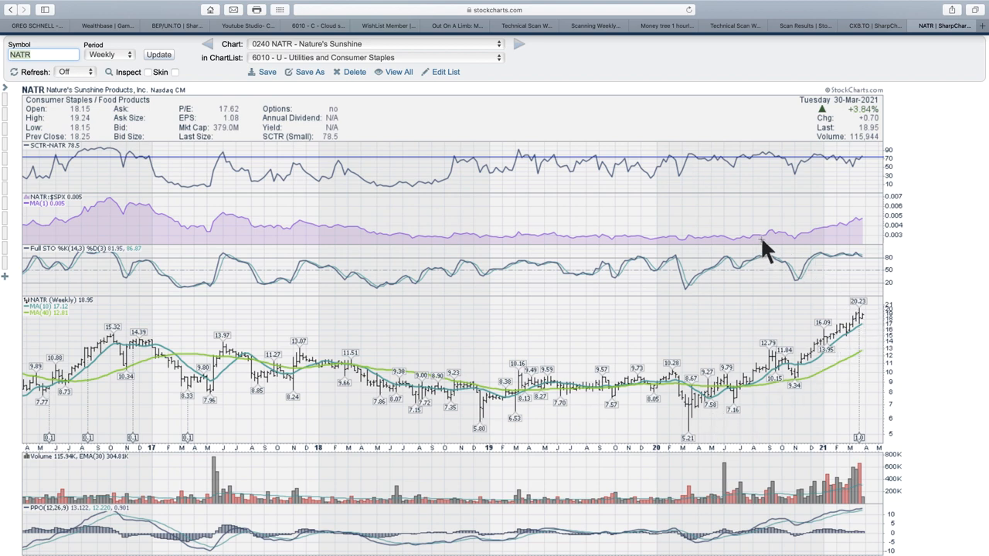
pyautogui.moveTo(711, 167)
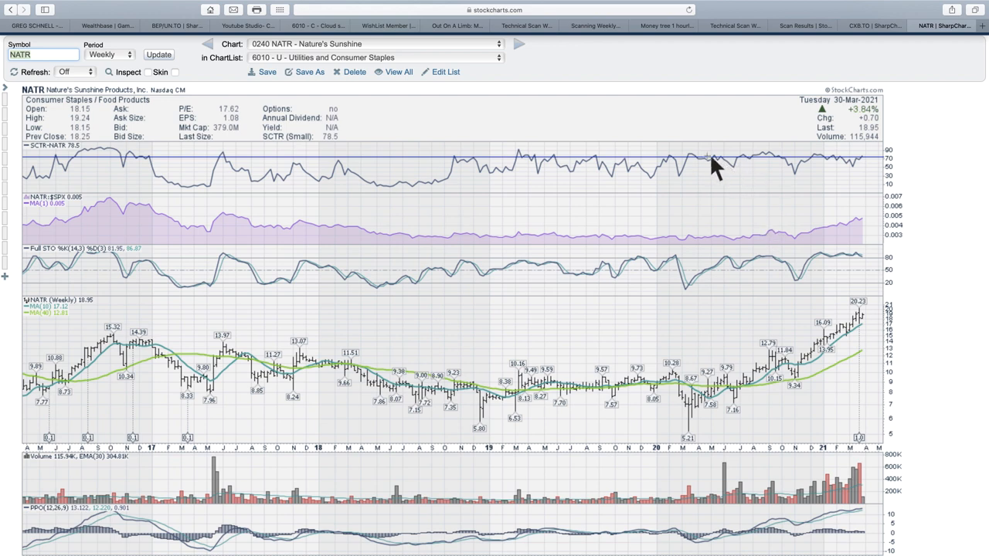
pyautogui.moveTo(873, 172)
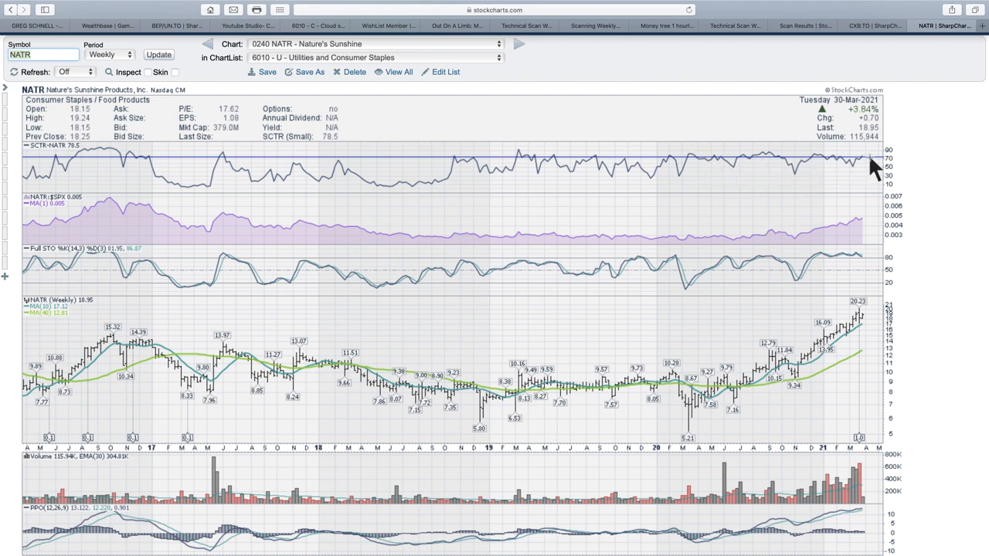
pyautogui.moveTo(871, 255)
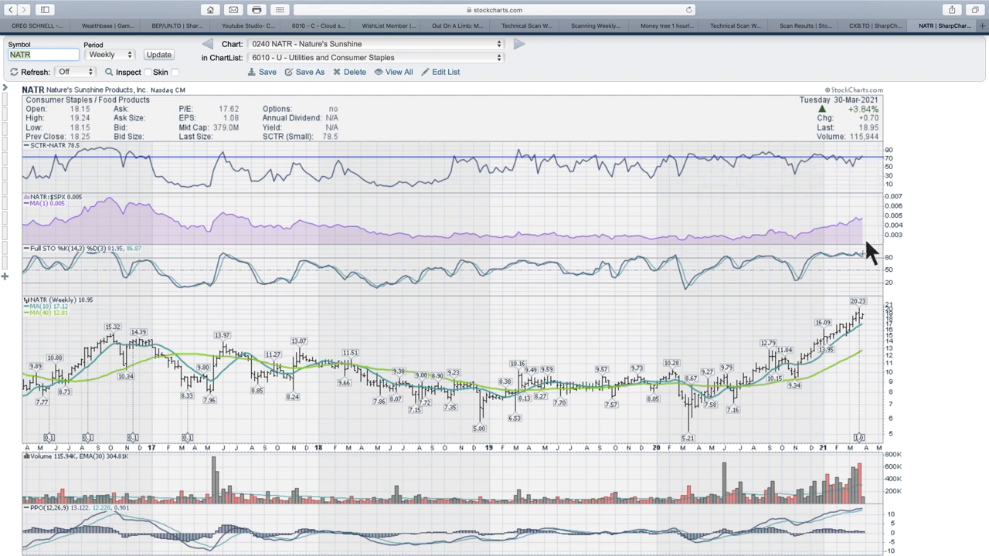
pyautogui.moveTo(859, 228)
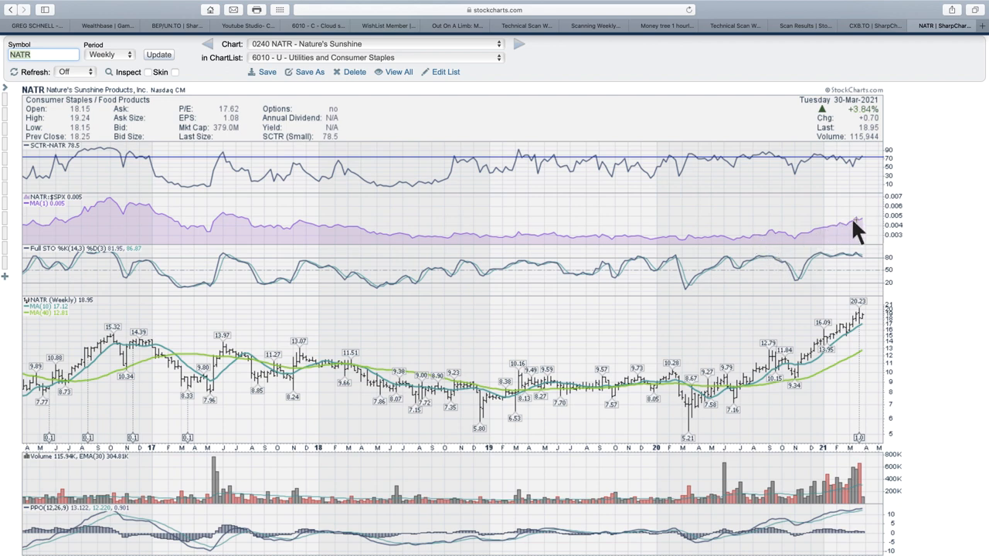
pyautogui.moveTo(872, 229)
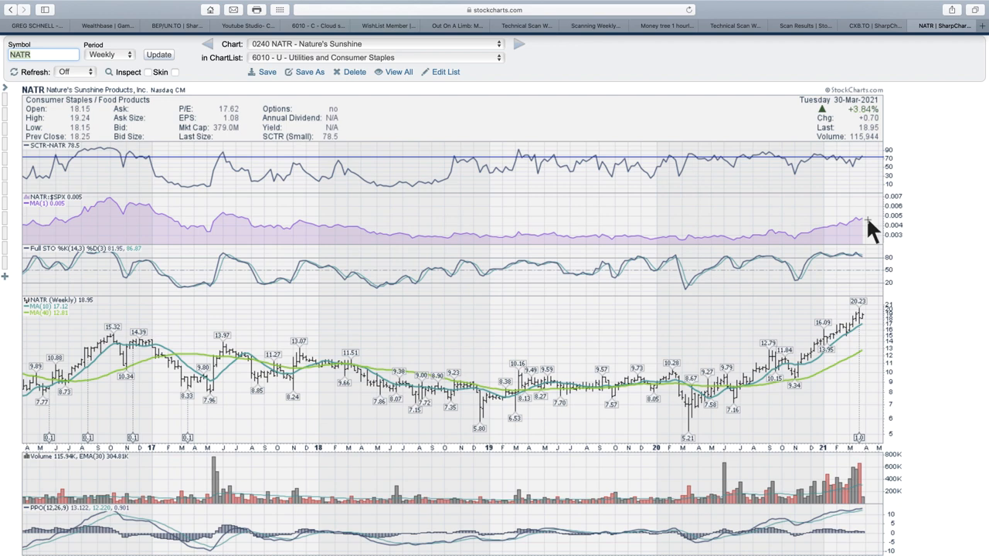
pyautogui.moveTo(899, 442)
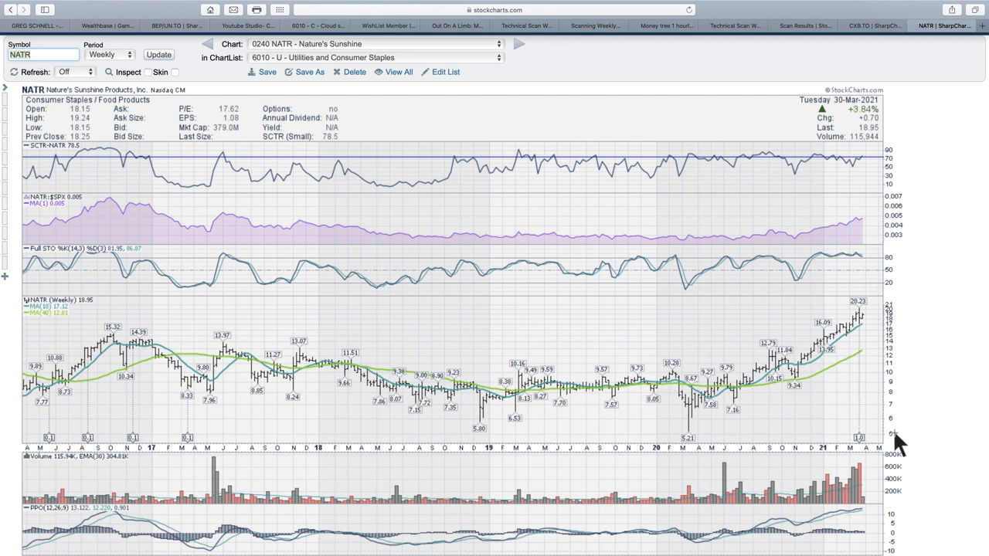
pyautogui.moveTo(904, 317)
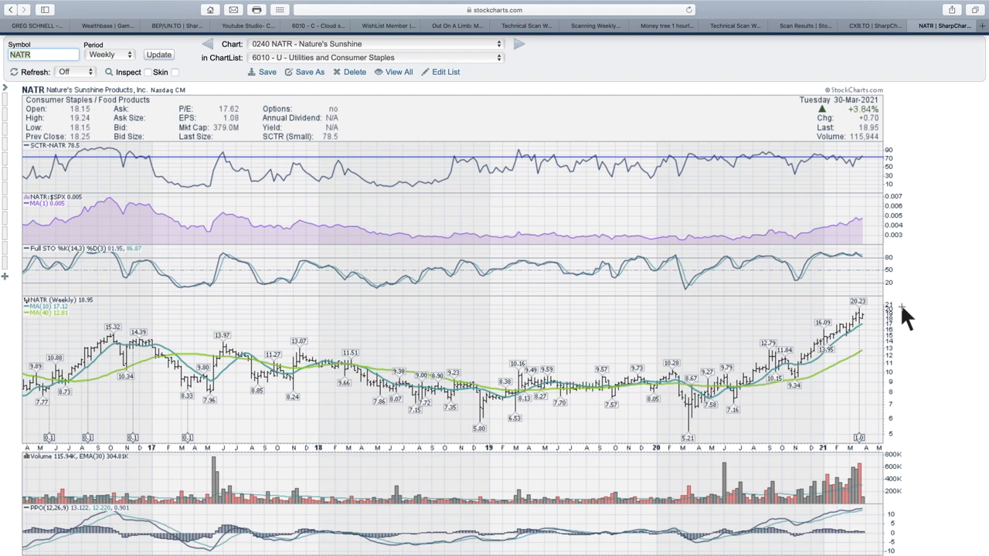
pyautogui.moveTo(174, 379)
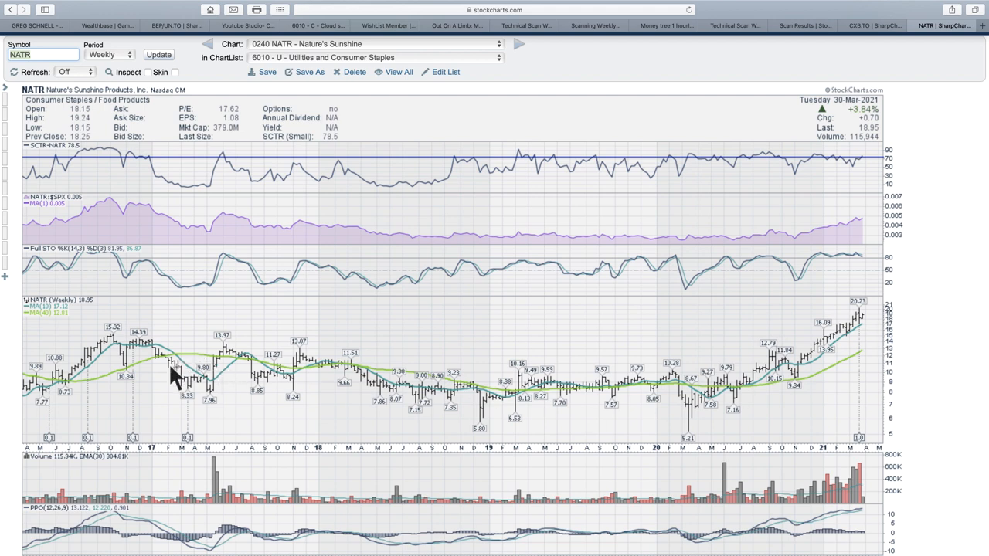
pyautogui.moveTo(866, 324)
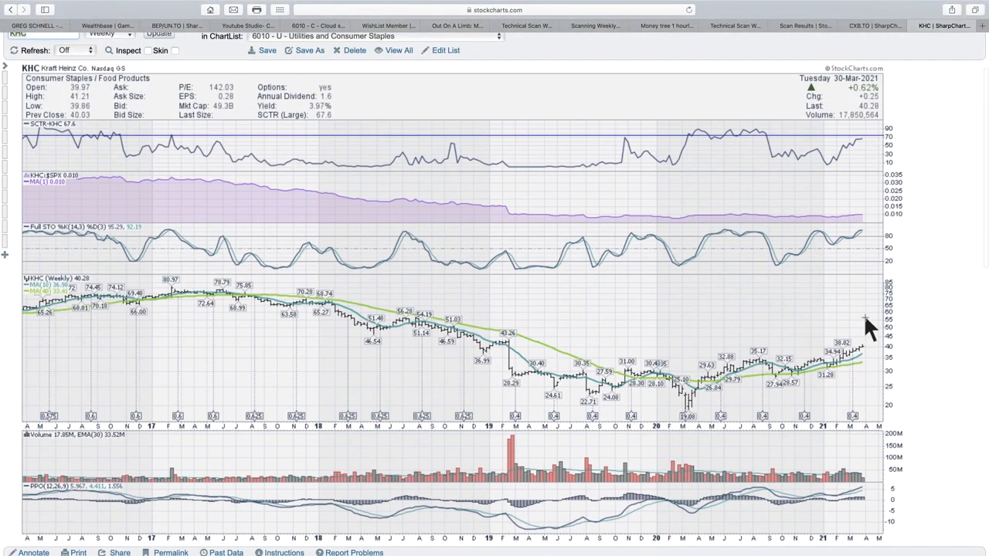
pyautogui.moveTo(610, 368)
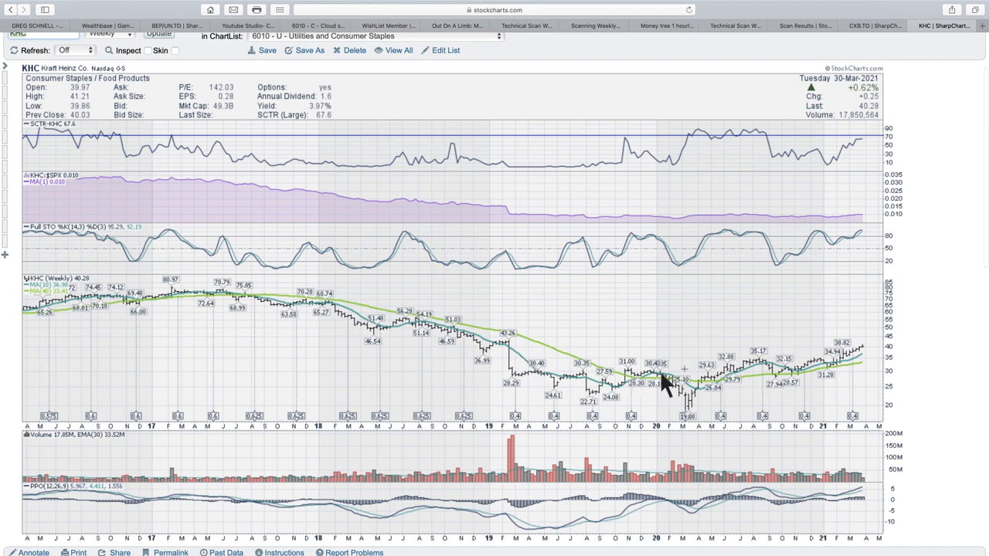
pyautogui.moveTo(850, 363)
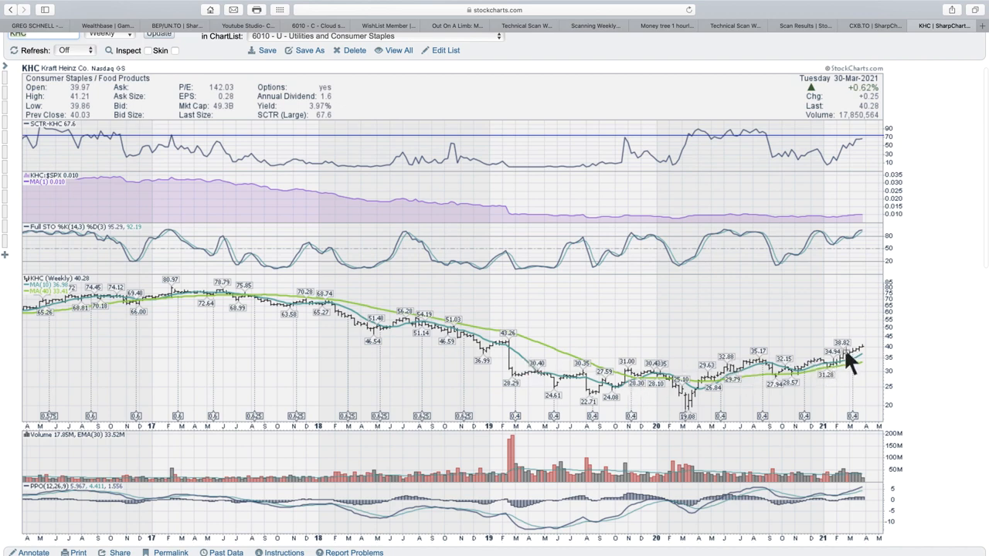
pyautogui.moveTo(750, 371)
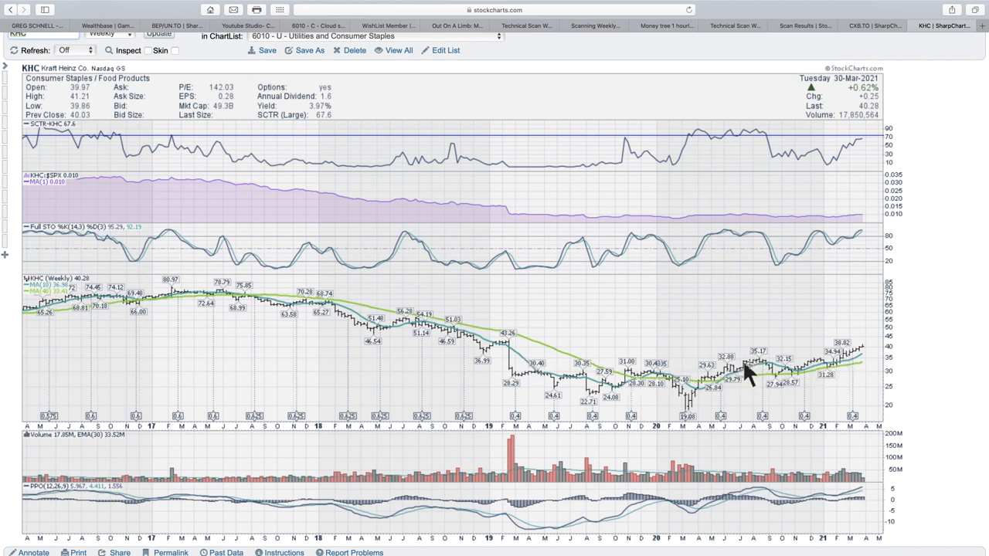
pyautogui.moveTo(769, 371)
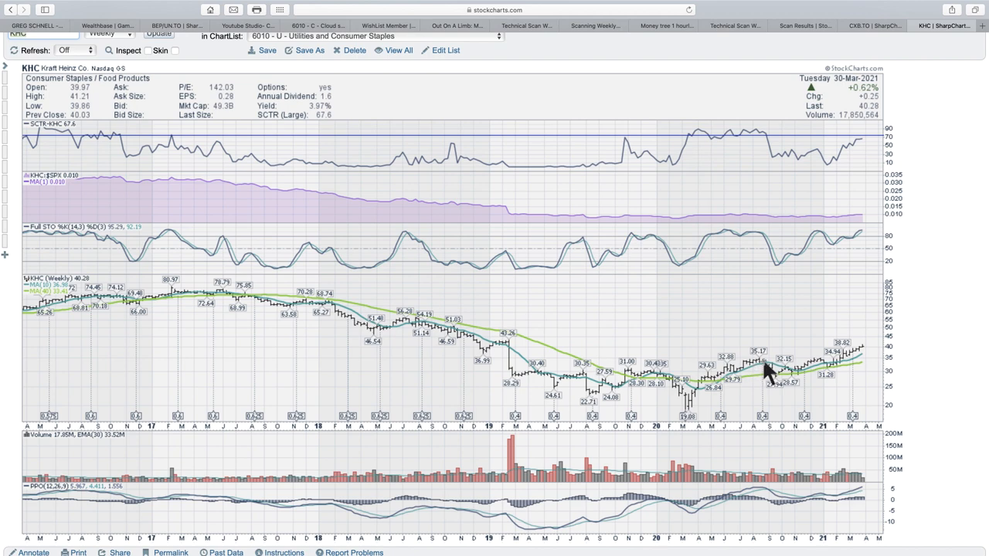
pyautogui.moveTo(772, 390)
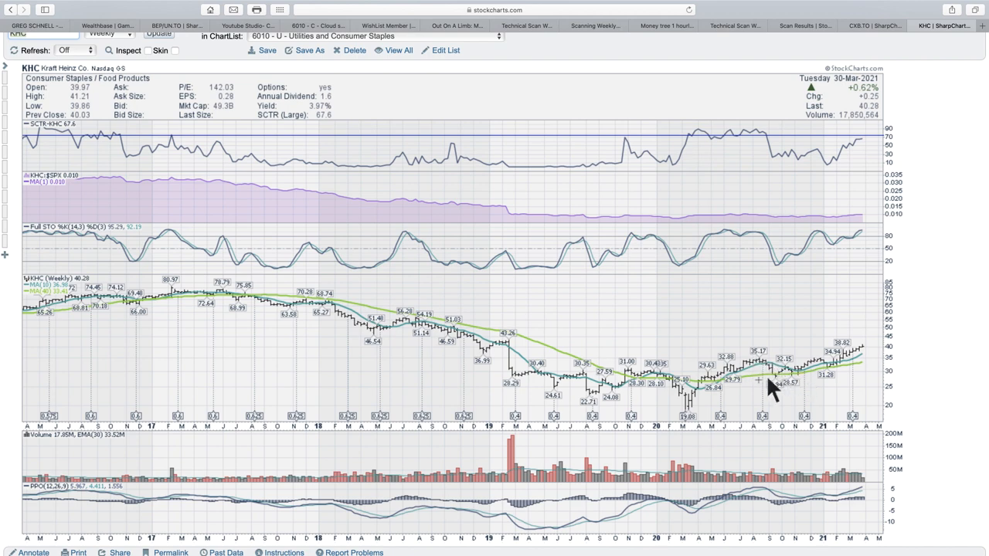
pyautogui.moveTo(750, 152)
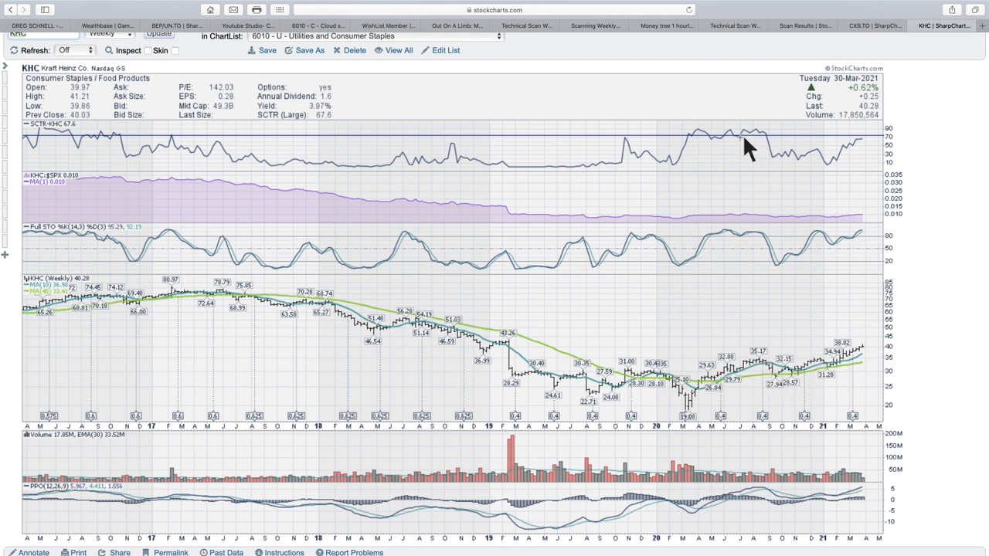
pyautogui.moveTo(862, 154)
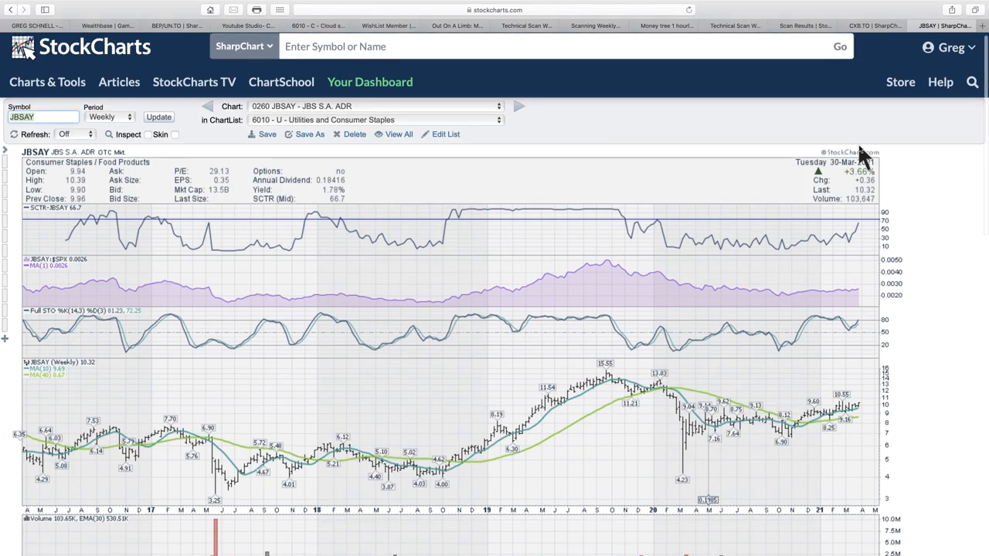
pyautogui.scroll(-3)
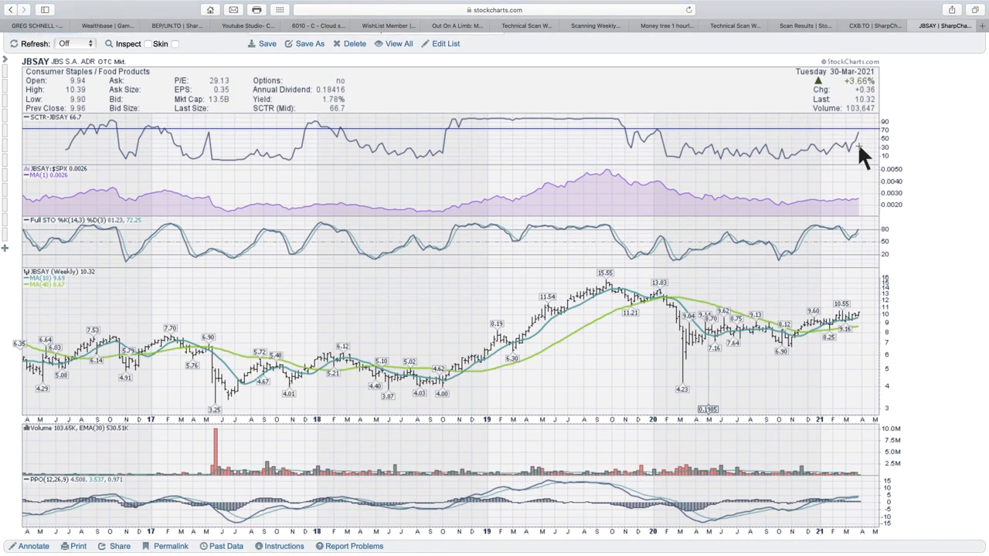
pyautogui.moveTo(849, 149)
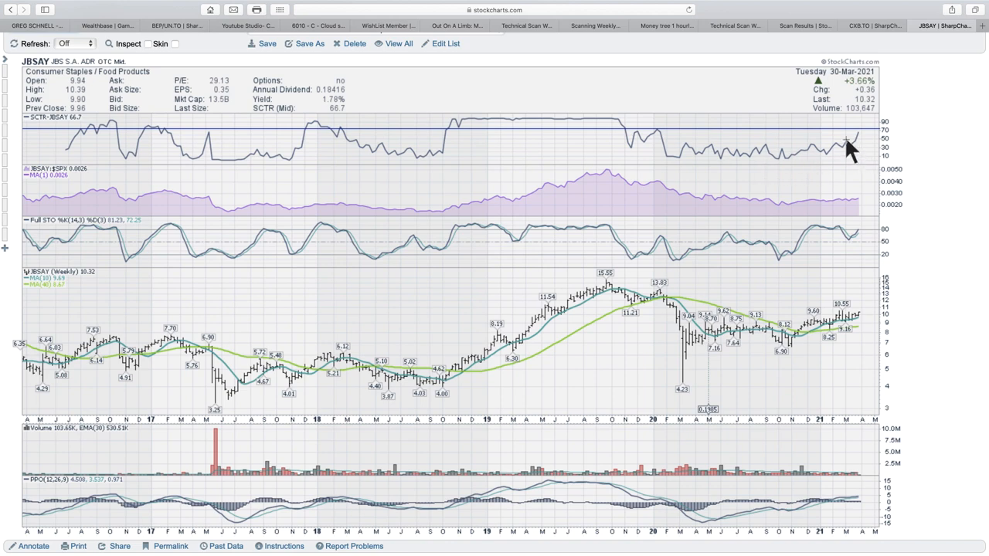
pyautogui.moveTo(803, 317)
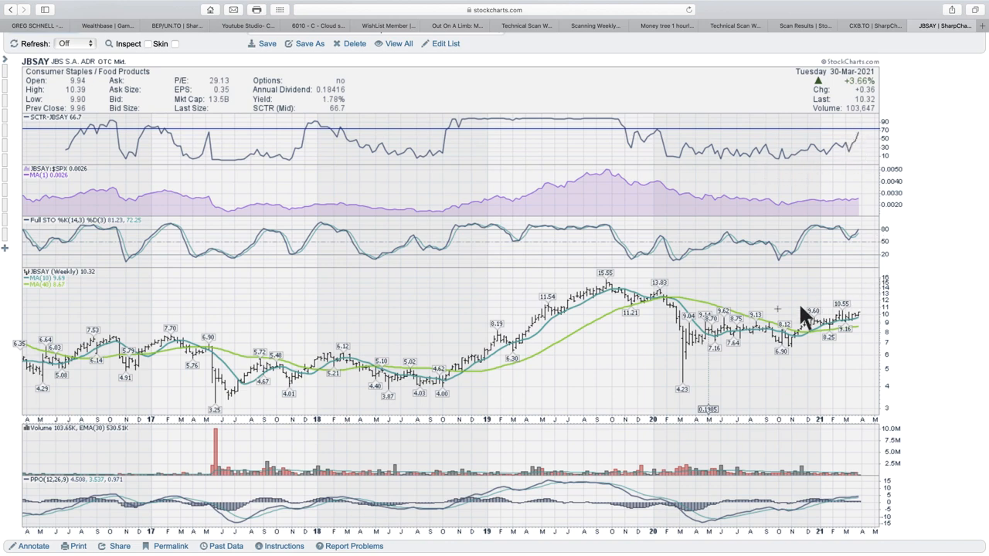
pyautogui.moveTo(865, 309)
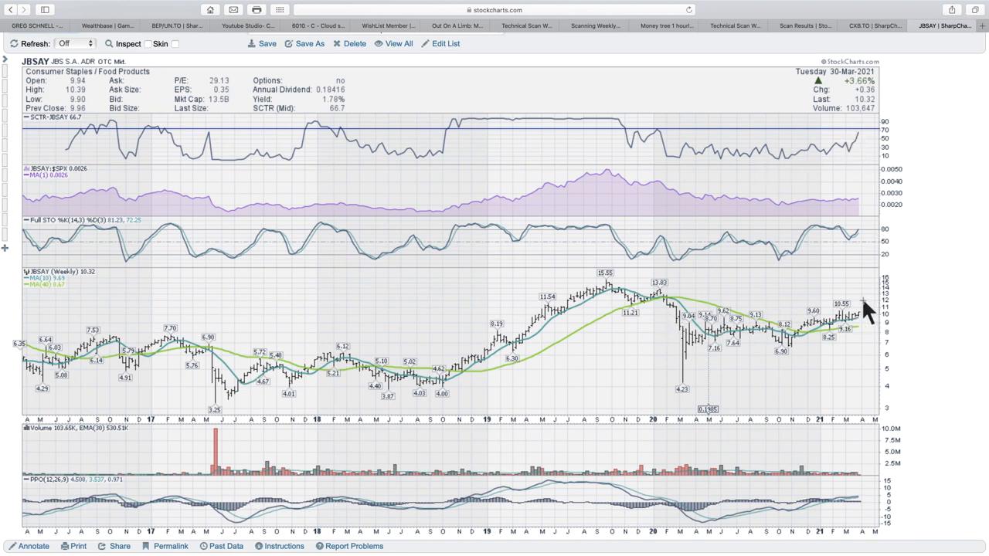
pyautogui.moveTo(533, 332)
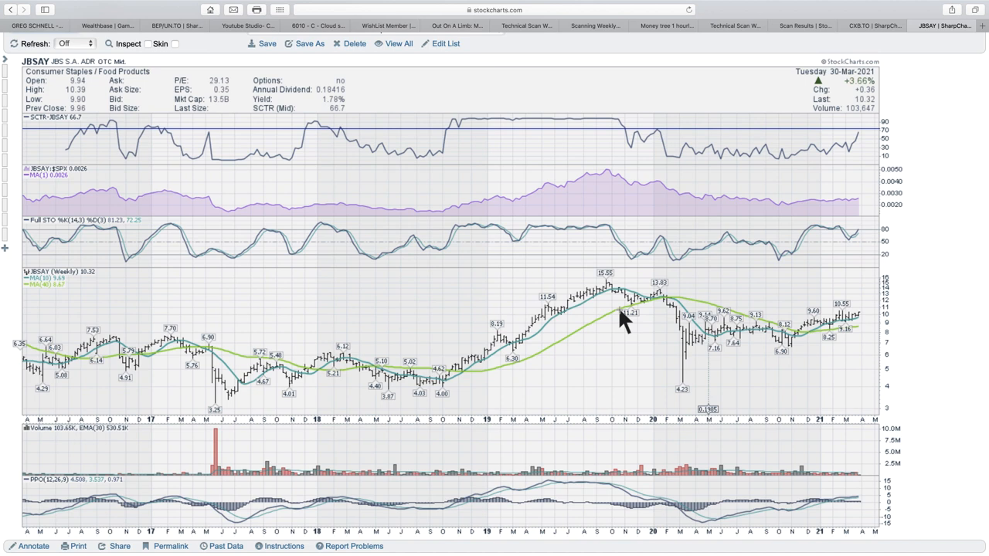
pyautogui.moveTo(806, 488)
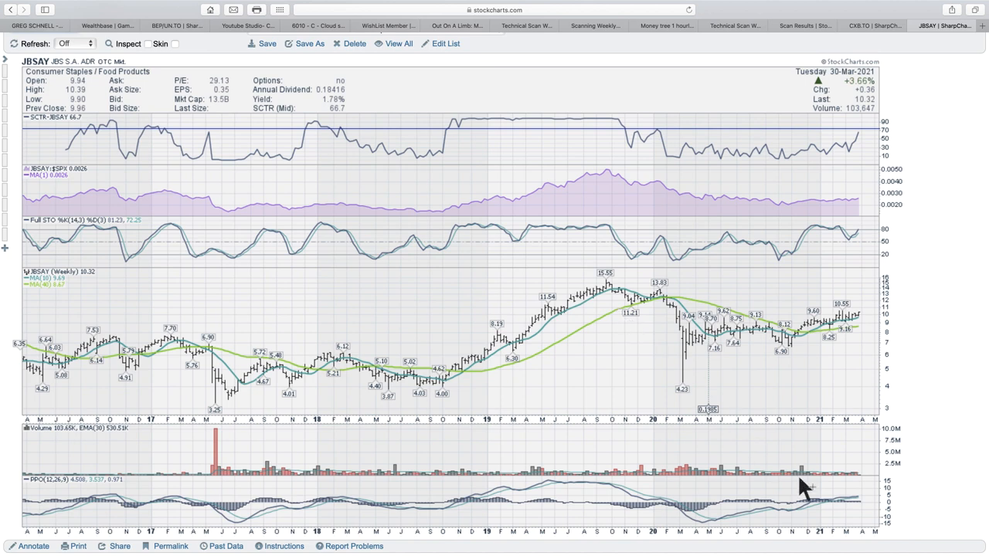
pyautogui.moveTo(454, 507)
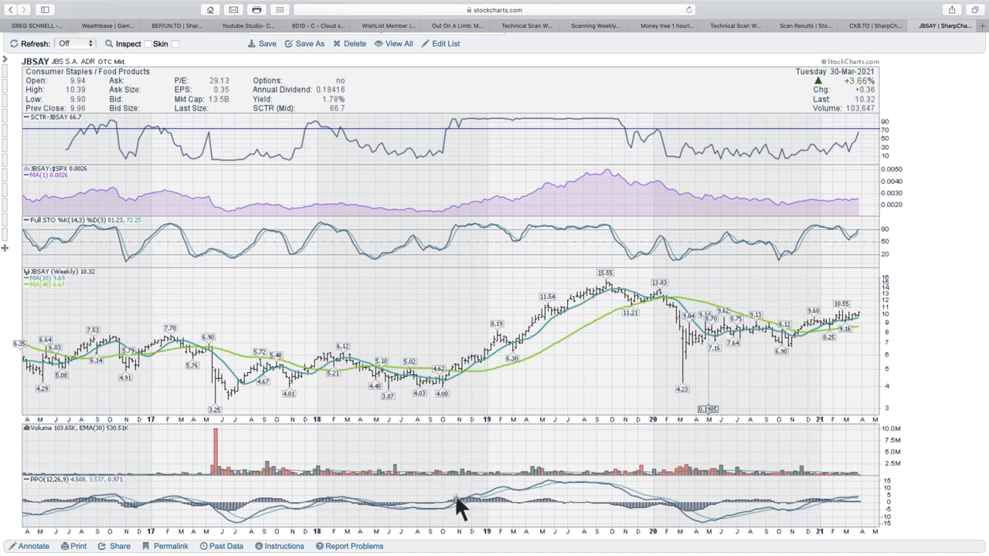
pyautogui.moveTo(559, 483)
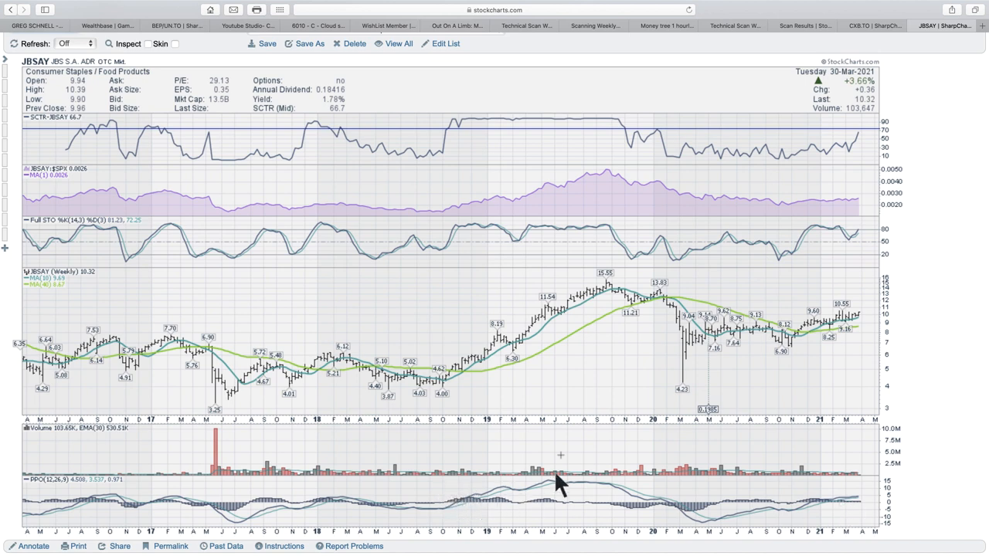
pyautogui.moveTo(761, 332)
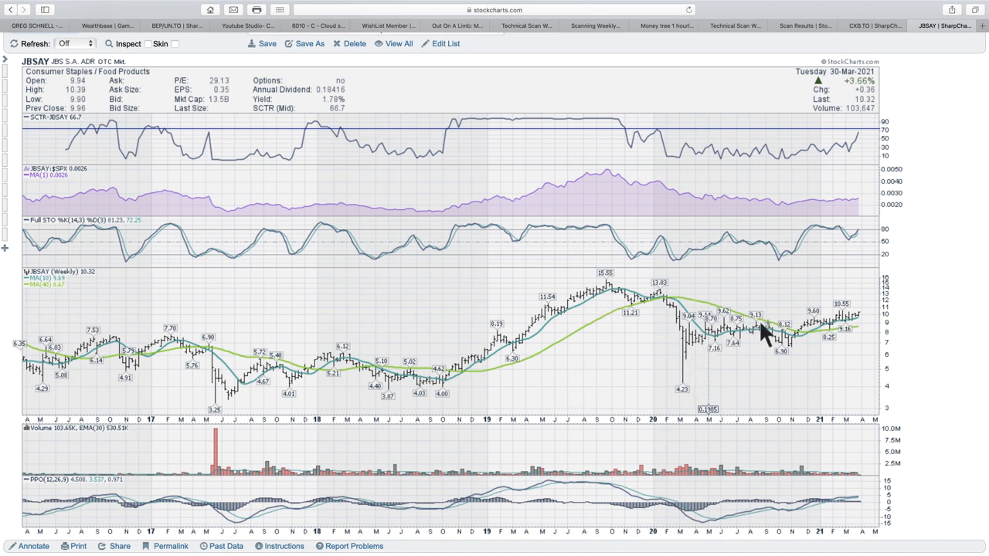
pyautogui.moveTo(866, 325)
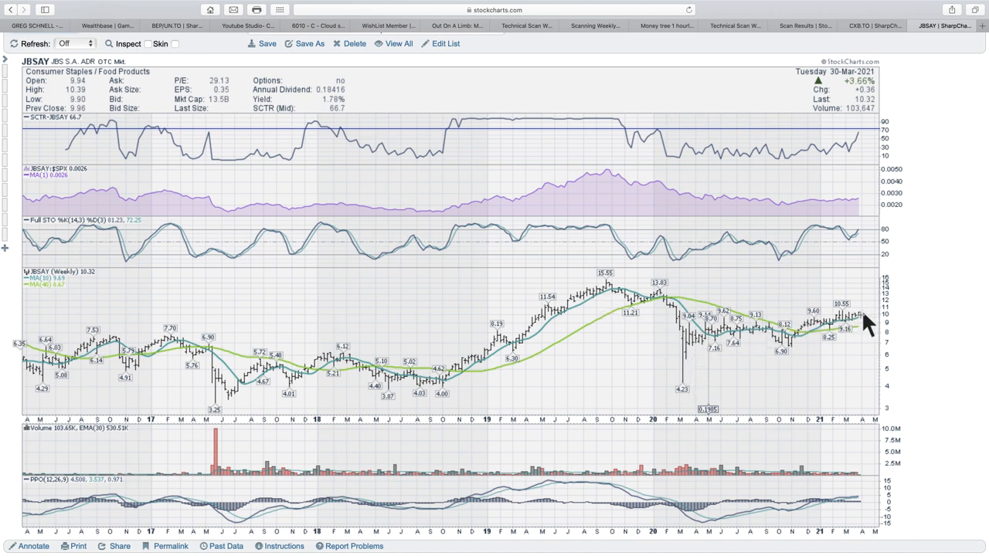
pyautogui.moveTo(893, 278)
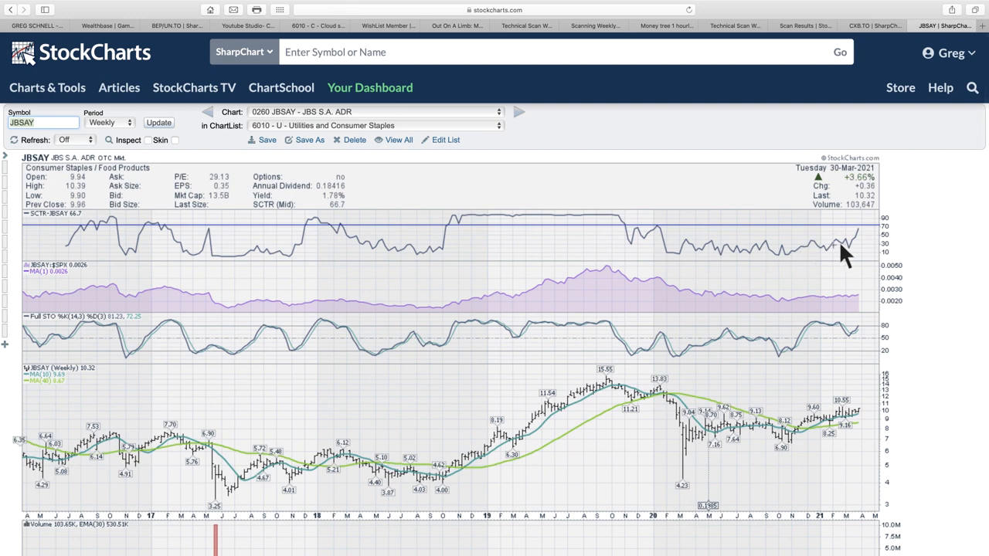
pyautogui.moveTo(848, 247)
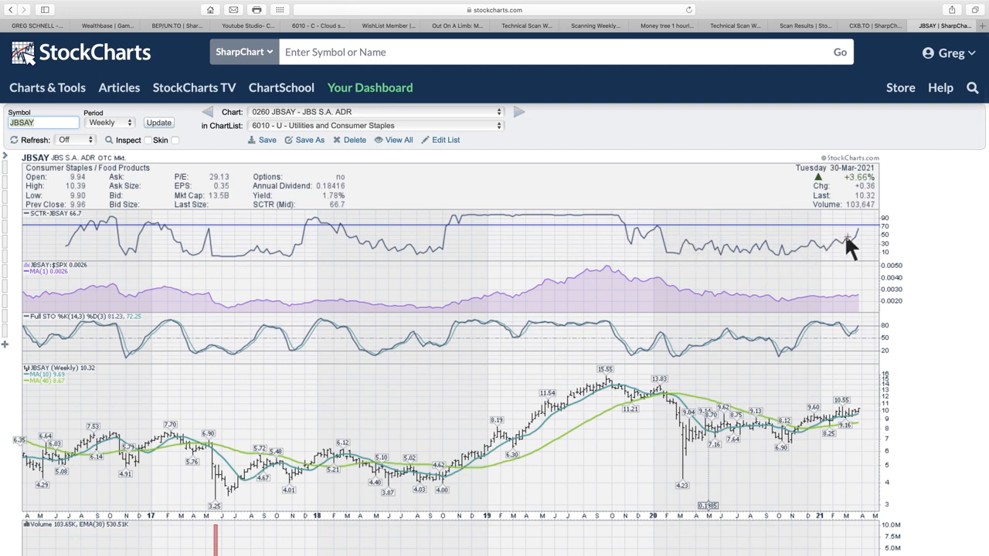
pyautogui.moveTo(862, 232)
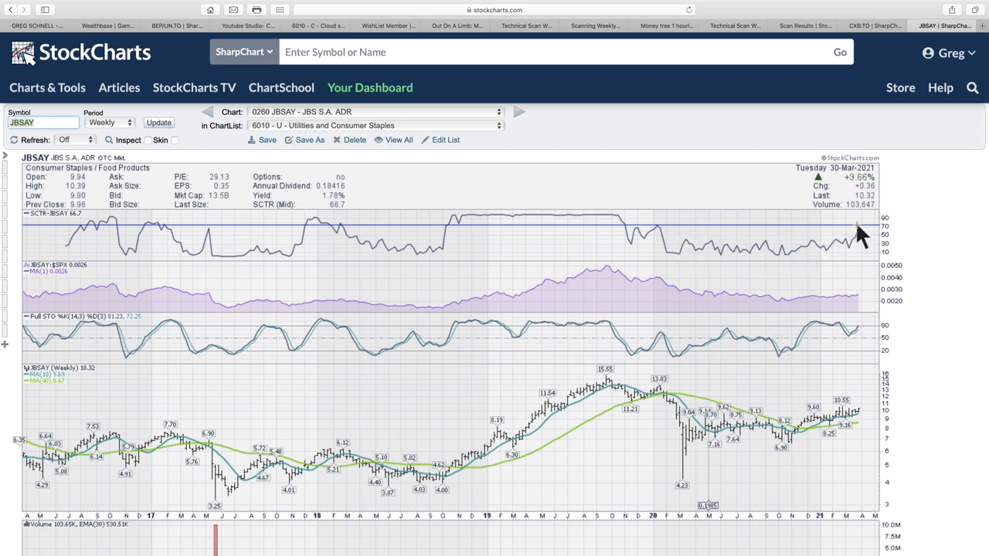
pyautogui.moveTo(873, 204)
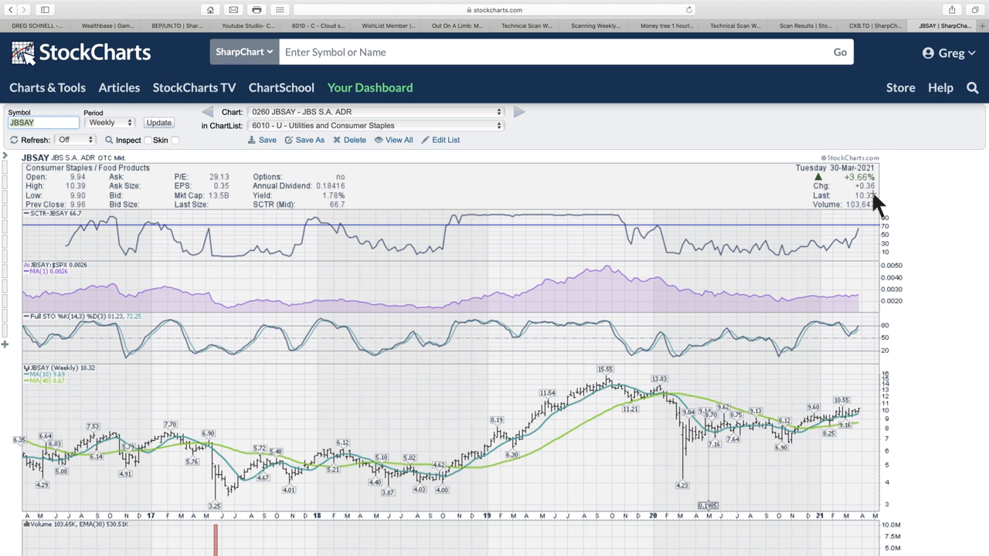
pyautogui.moveTo(198, 65)
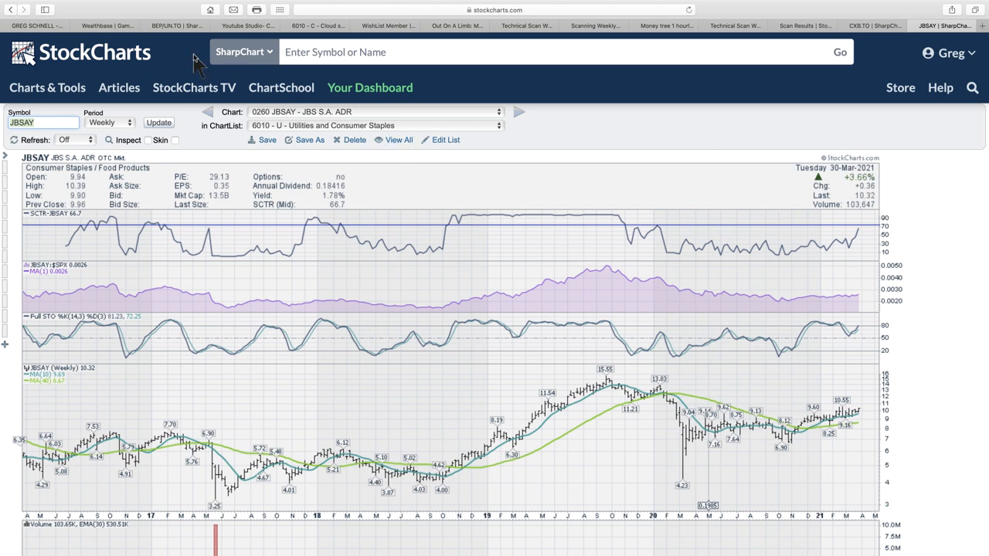
pyautogui.moveTo(467, 44)
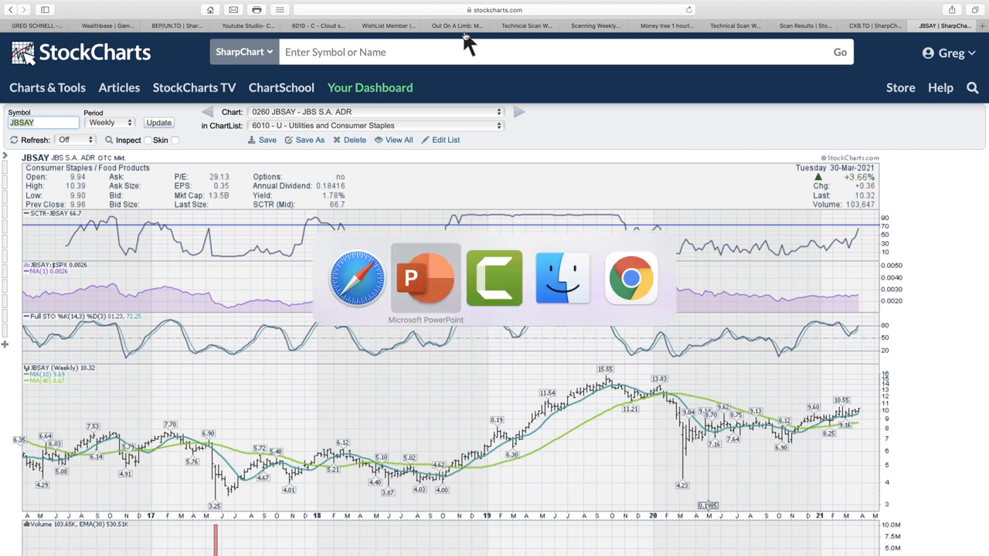
pyautogui.moveTo(355, 290)
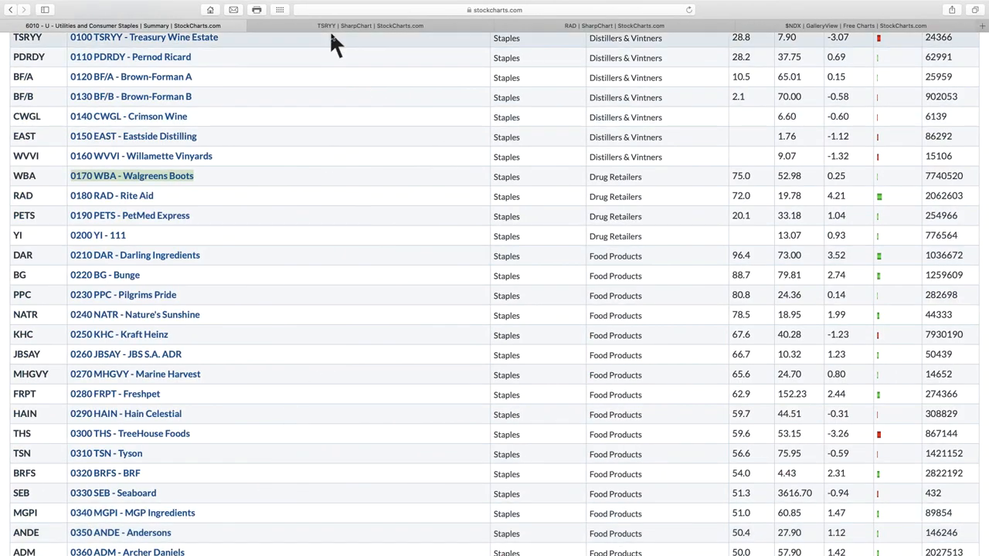
# Step: Scroll the summary table to the Drug Retailers and Food Products rows and turn on Do Not Disturb
pyautogui.scroll(-3)
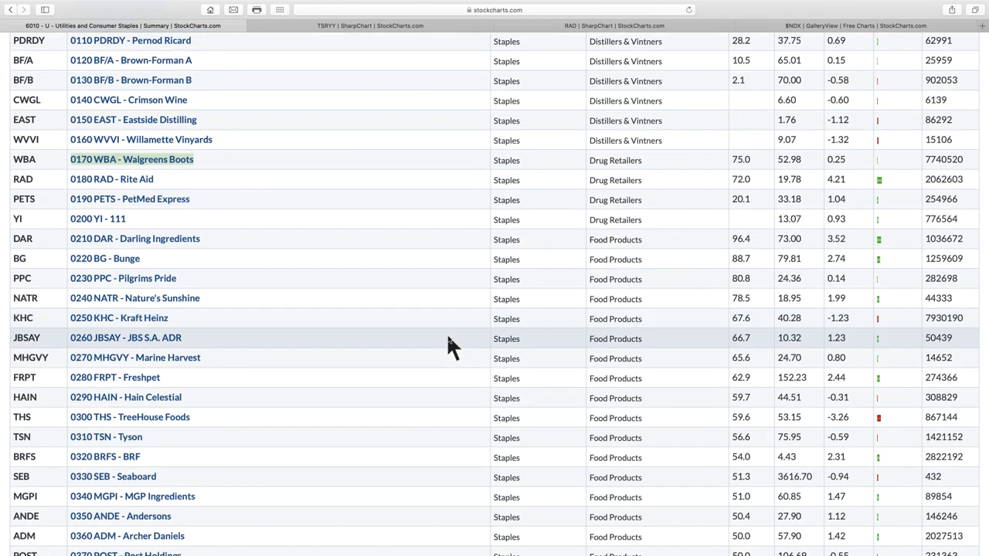
pyautogui.scroll(-3)
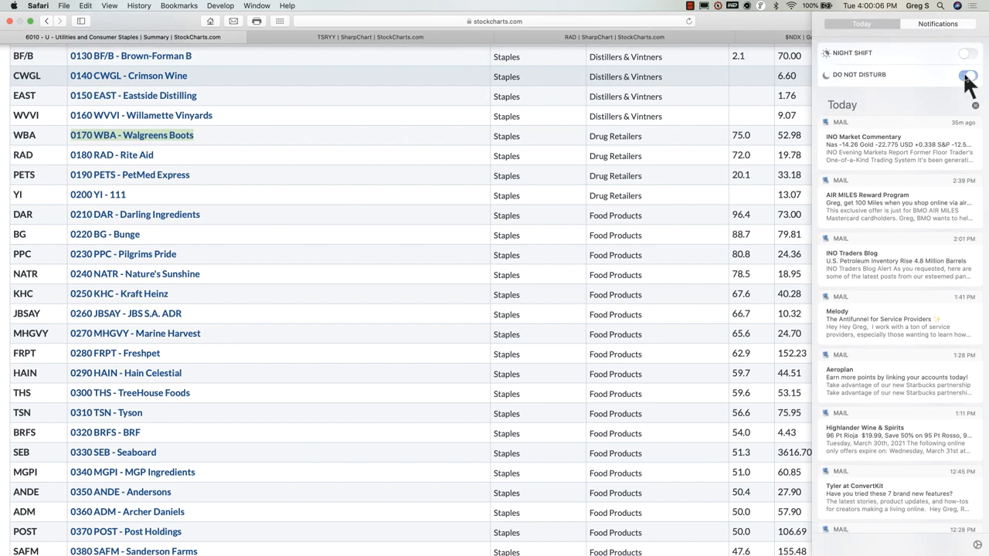
pyautogui.click(967, 74)
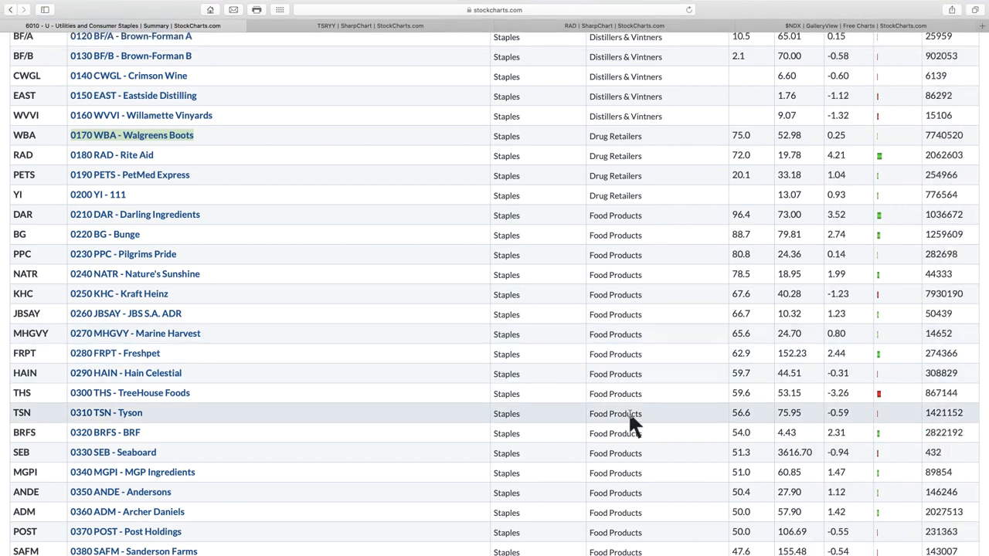
pyautogui.scroll(-3)
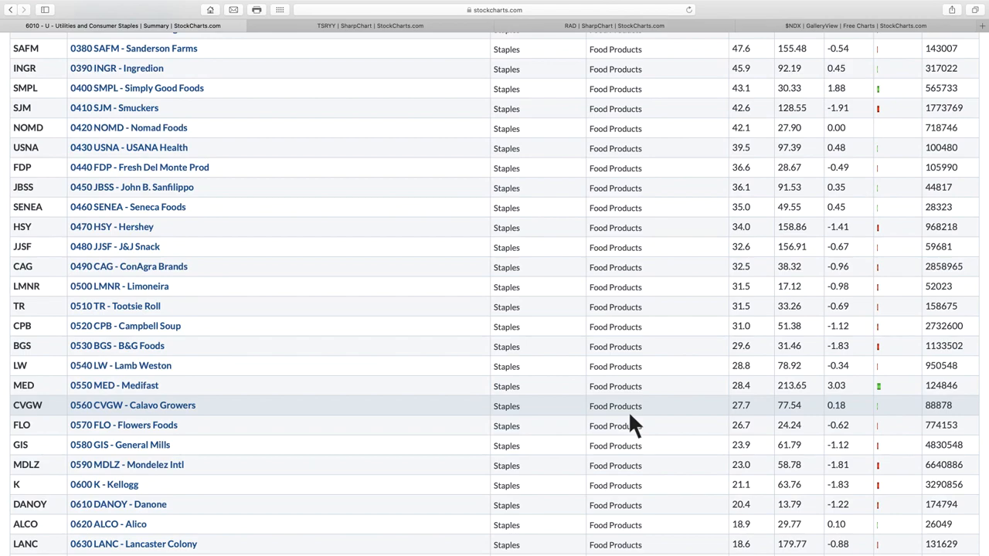
pyautogui.moveTo(738, 188)
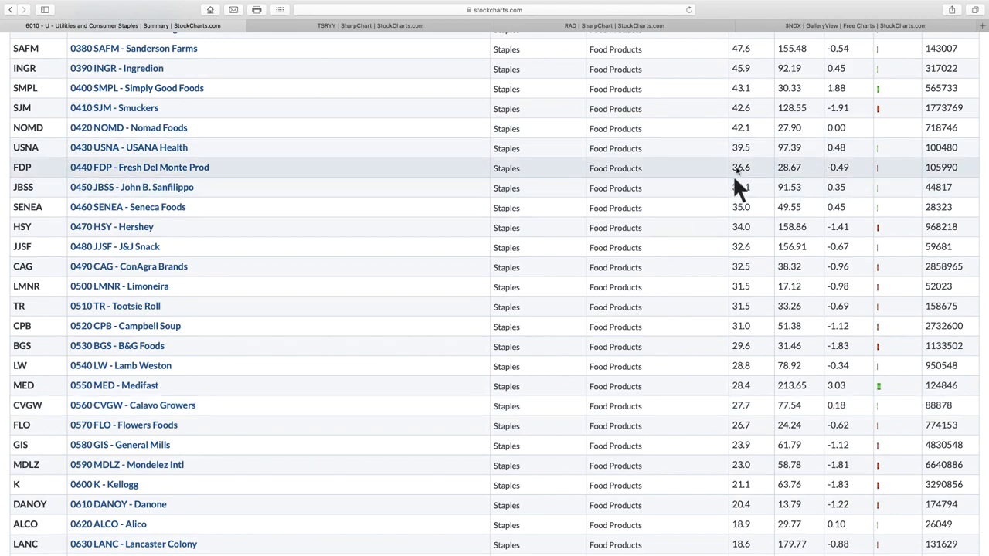
pyautogui.moveTo(742, 405)
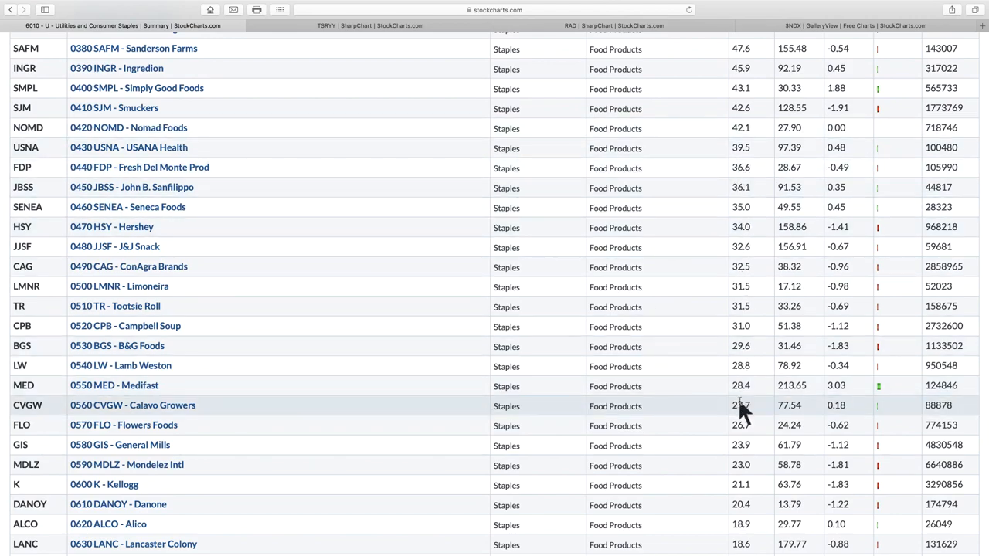
pyautogui.scroll(-3)
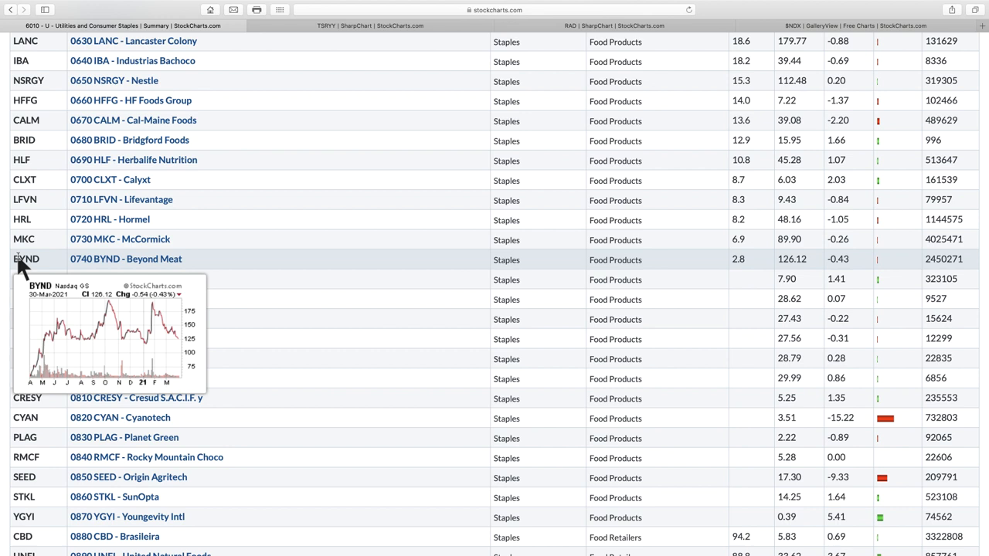
pyautogui.moveTo(21, 159)
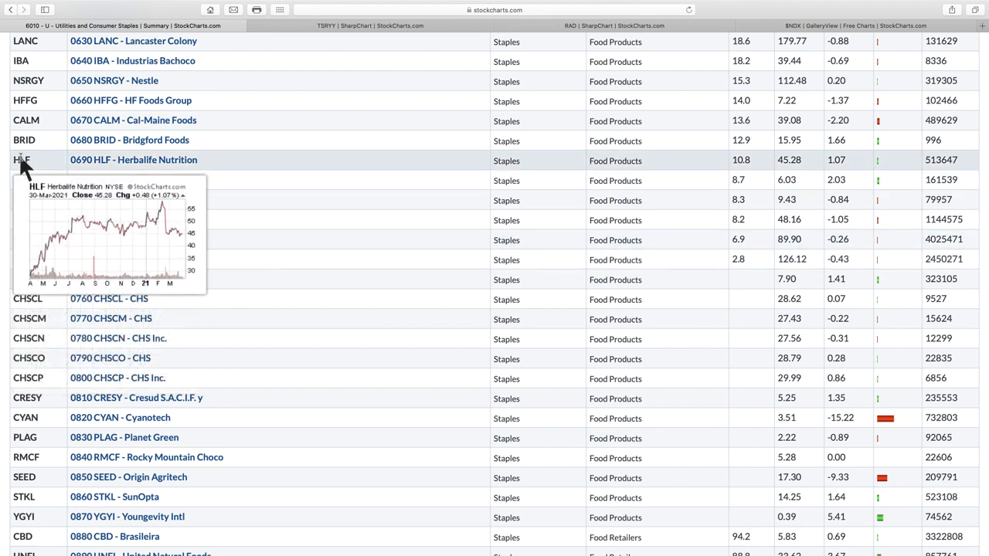
pyautogui.moveTo(24, 179)
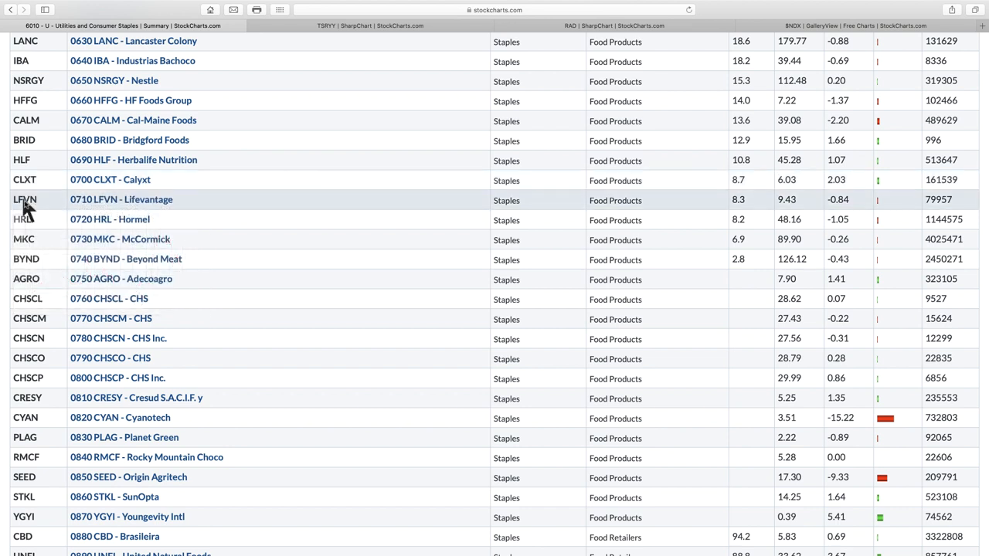
pyautogui.moveTo(25, 219)
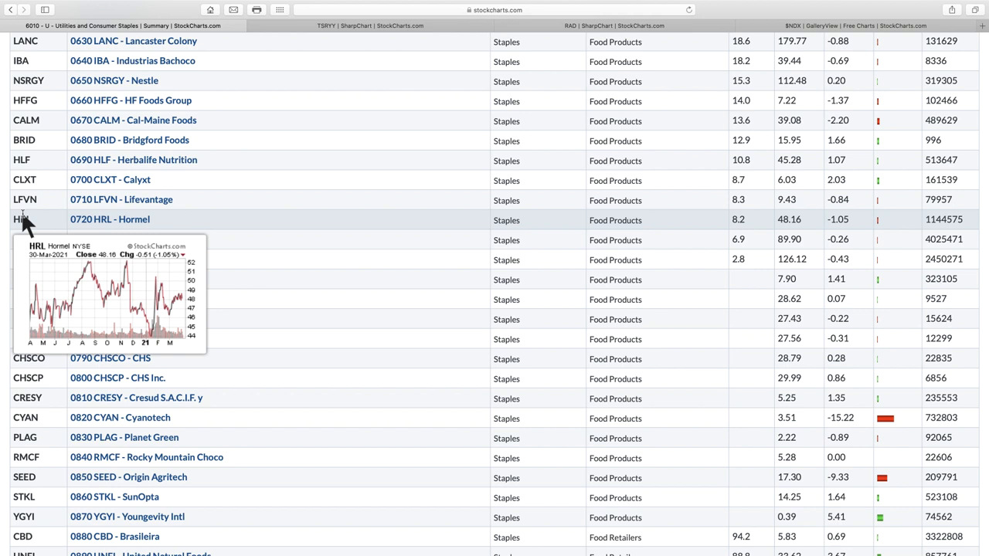
pyautogui.moveTo(28, 318)
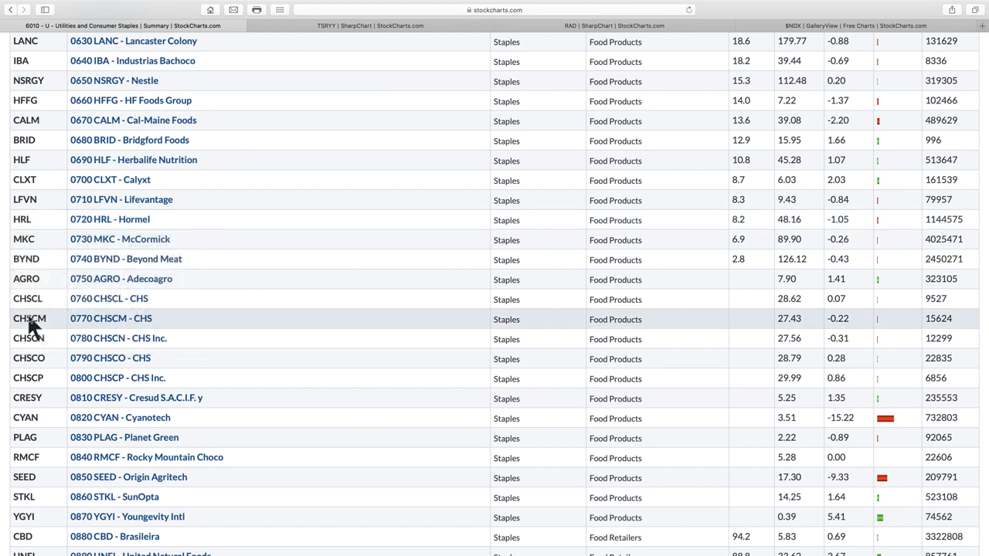
pyautogui.moveTo(371, 318)
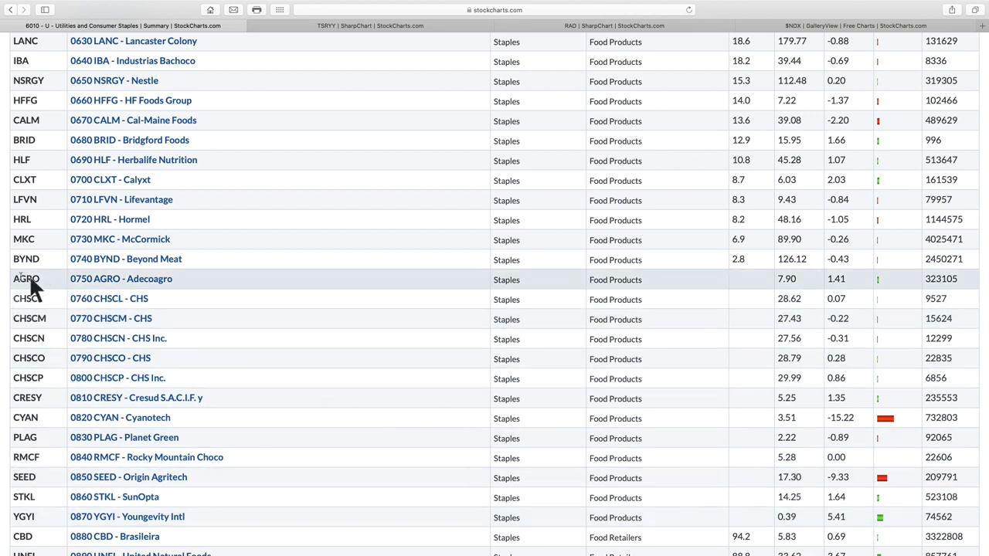
pyautogui.moveTo(29, 298)
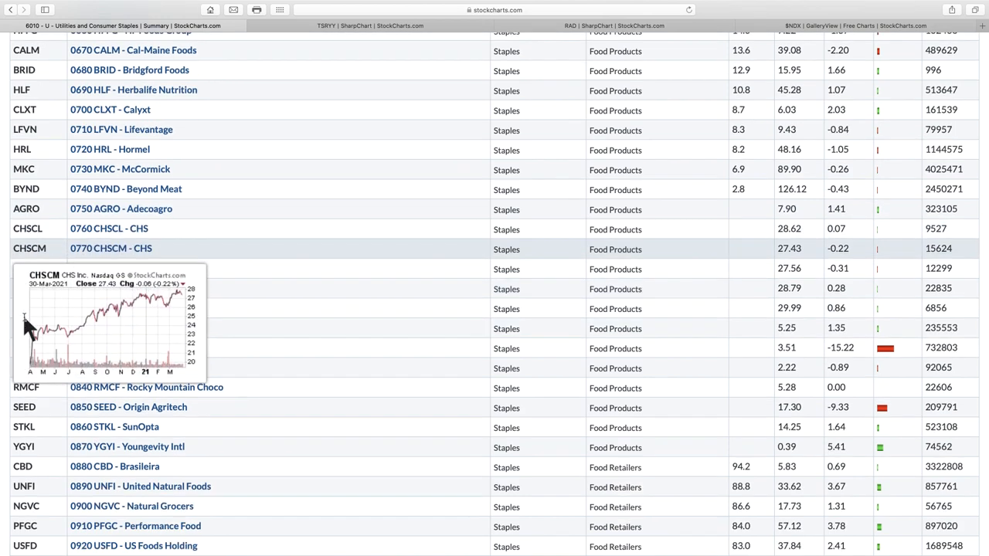
pyautogui.scroll(-3)
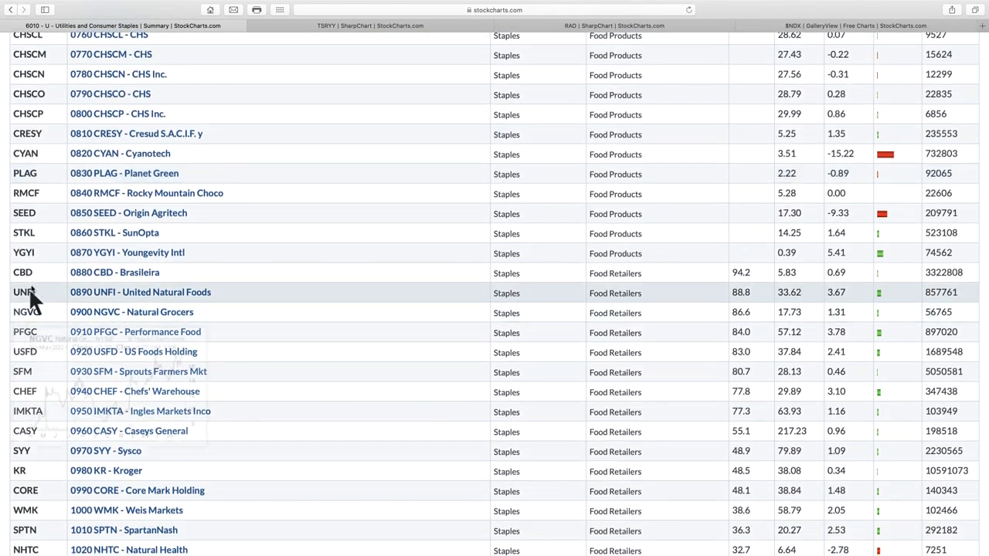
pyautogui.moveTo(23, 272)
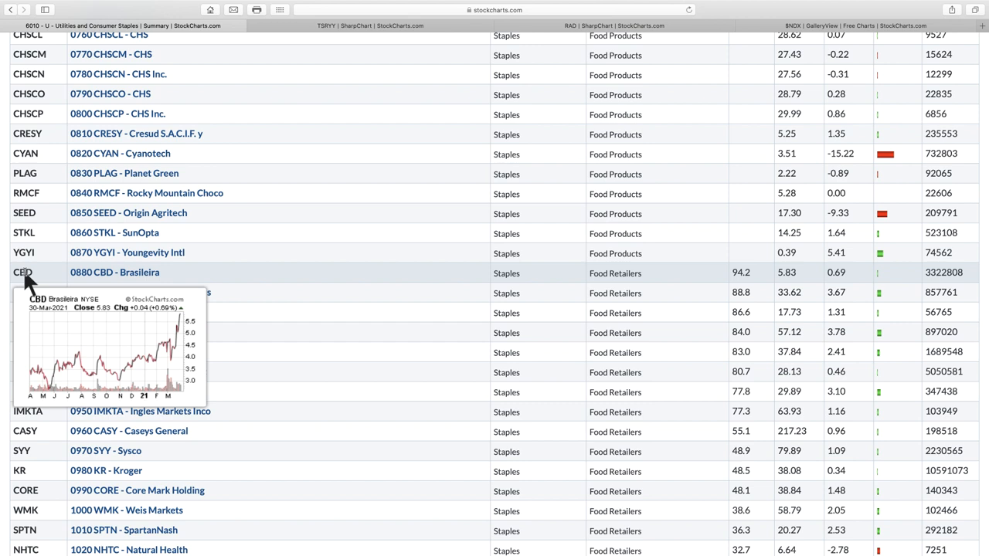
pyautogui.scroll(-3)
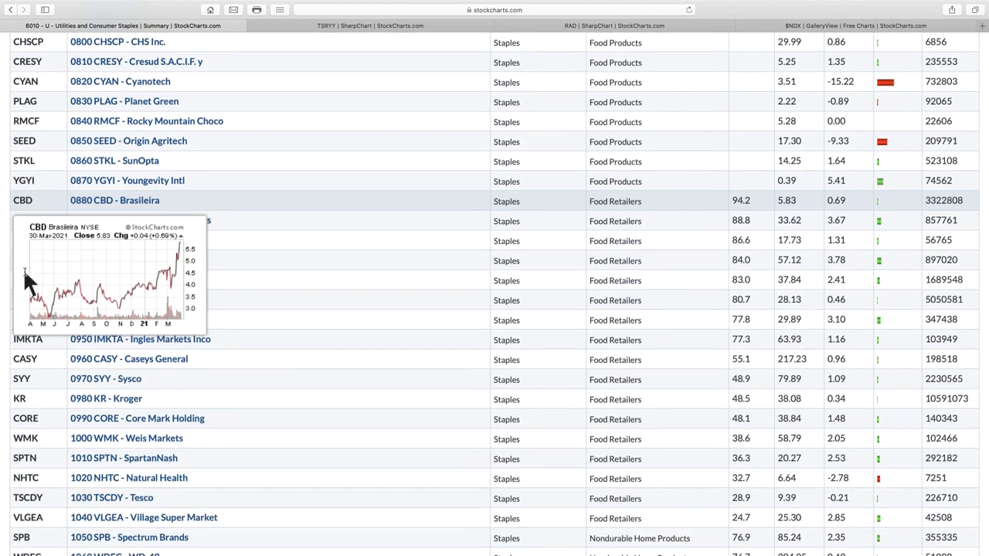
pyautogui.scroll(-3)
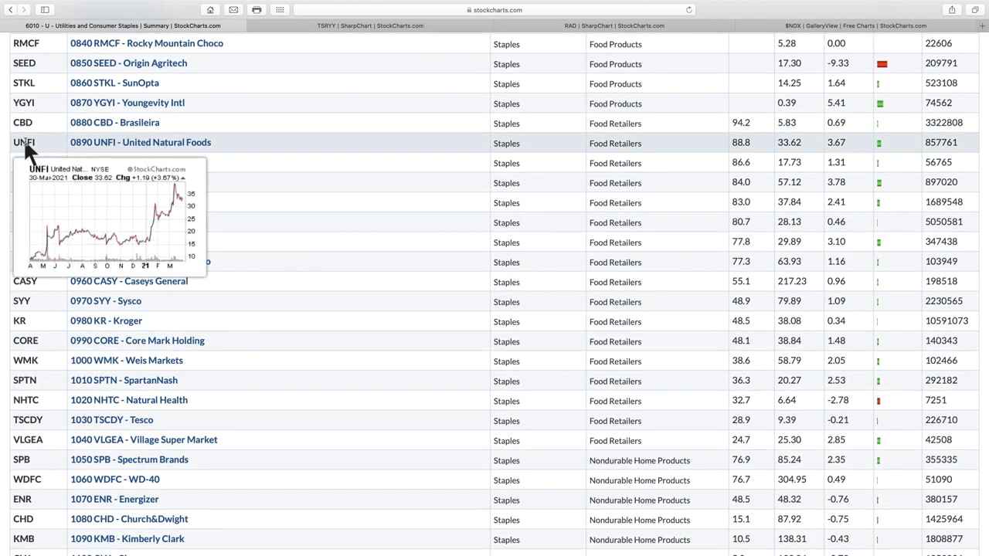
pyautogui.moveTo(27, 162)
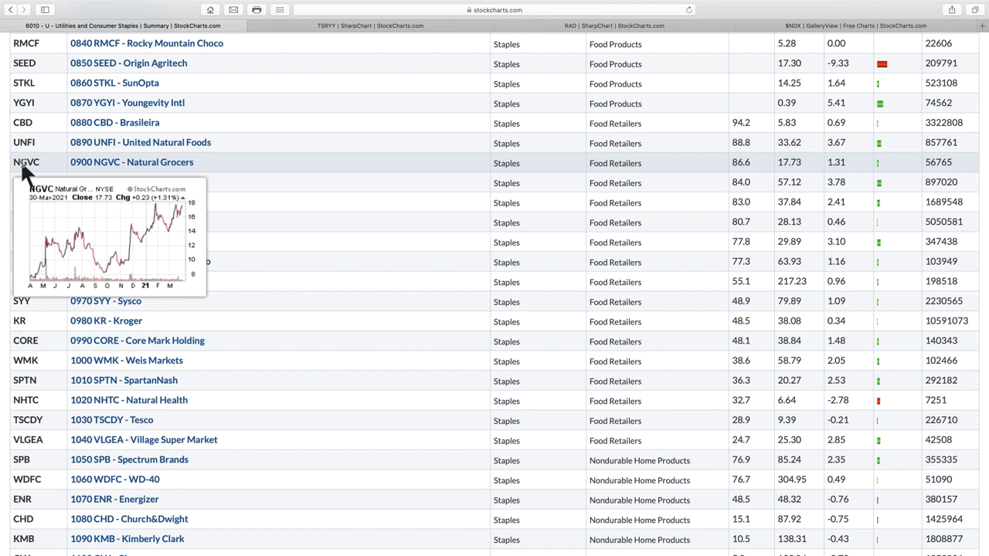
pyautogui.moveTo(27, 182)
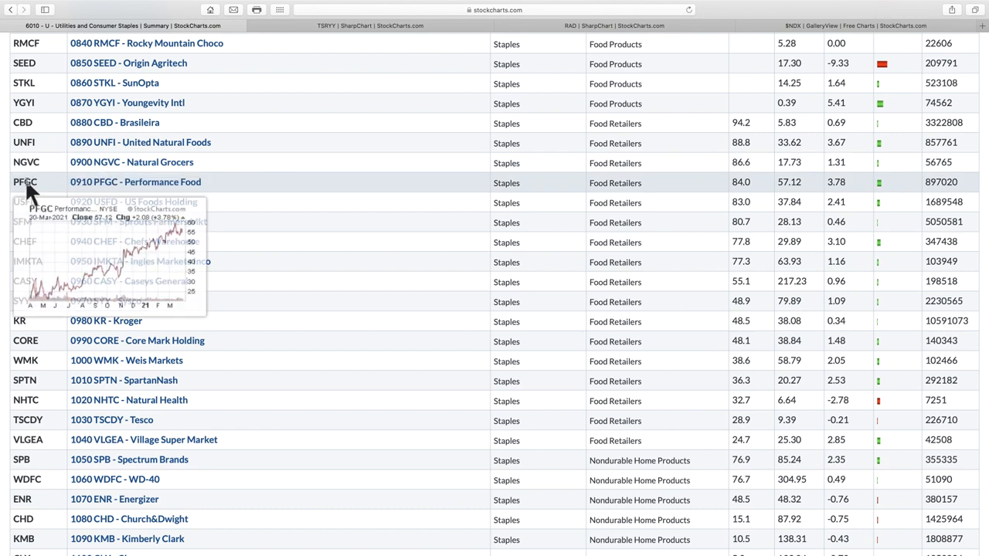
pyautogui.moveTo(28, 201)
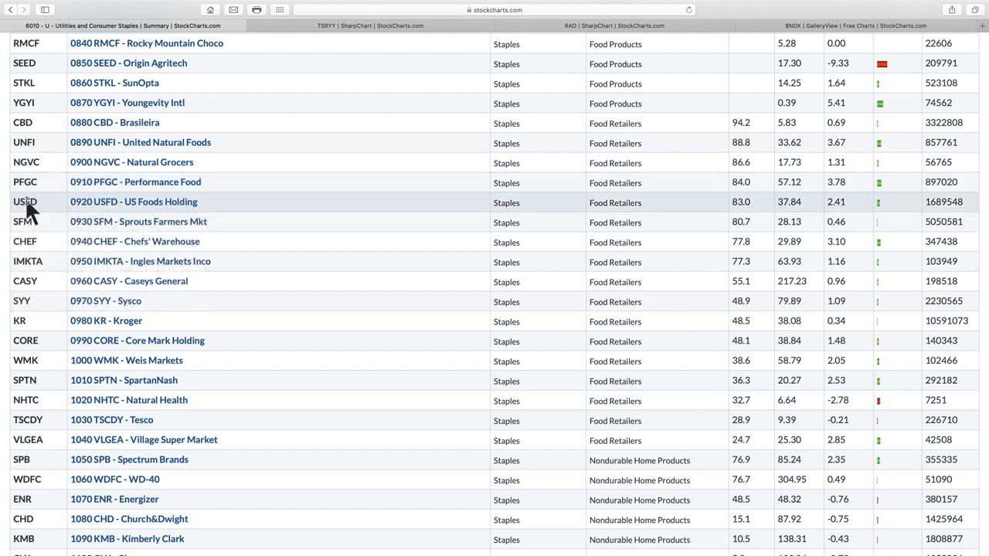
pyautogui.moveTo(25, 201)
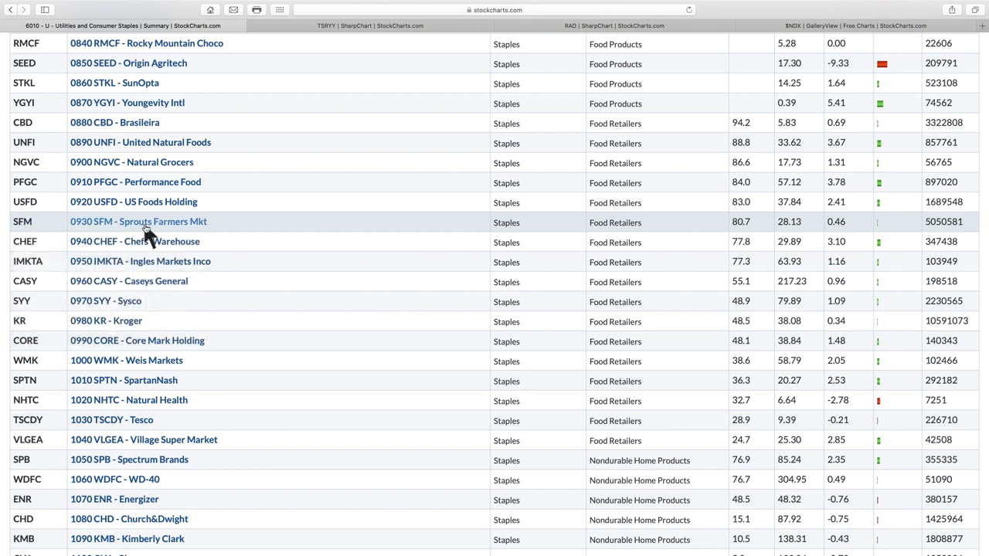
pyautogui.rightClick(139, 223)
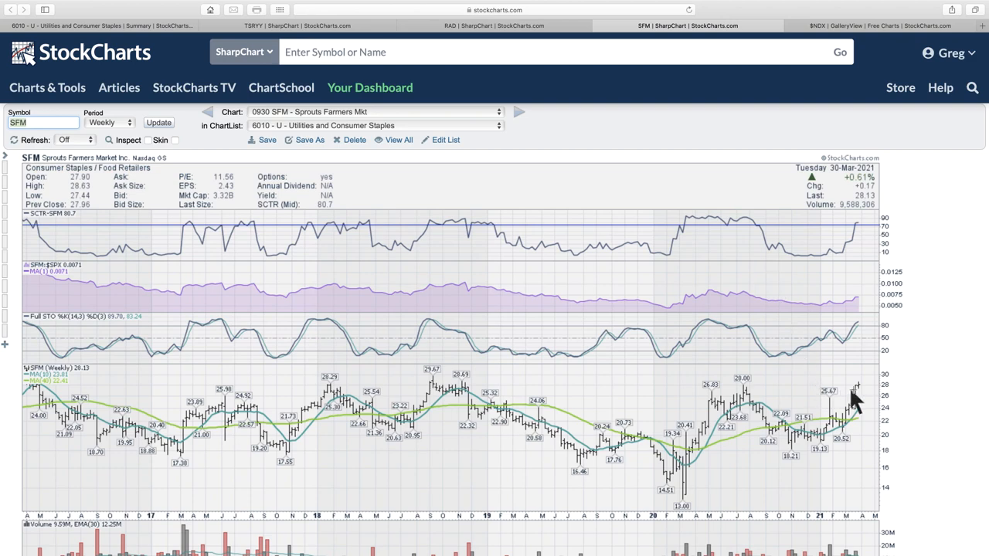
pyautogui.moveTo(930, 398)
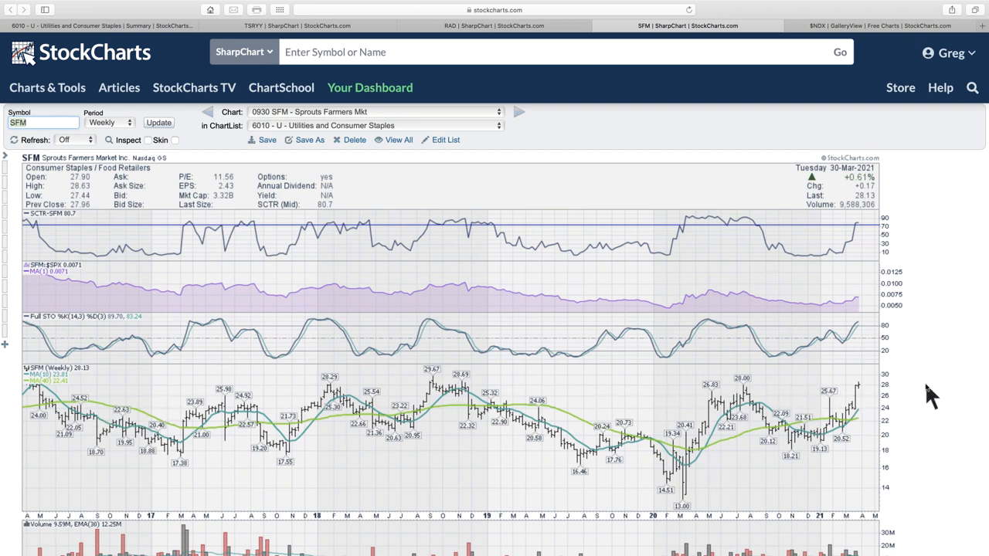
pyautogui.moveTo(873, 386)
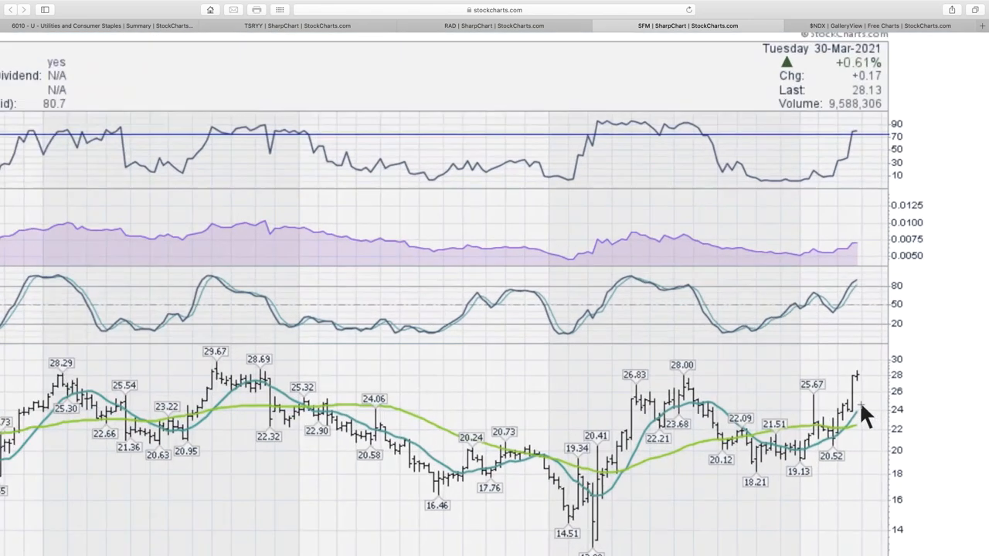
# Step: Scroll and zoom over the SFM weekly chart to inspect recent price bars near 28
pyautogui.scroll(-3)
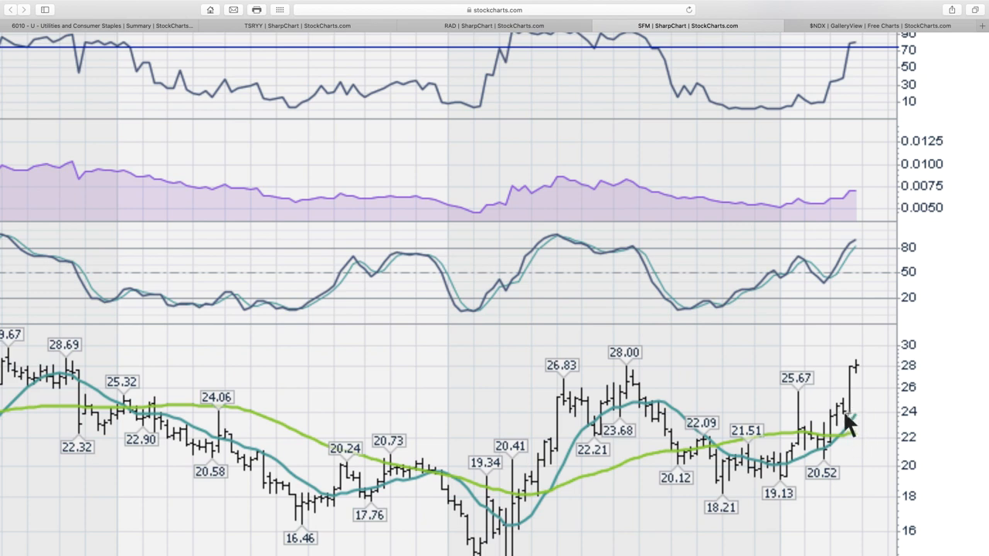
pyautogui.moveTo(853, 421)
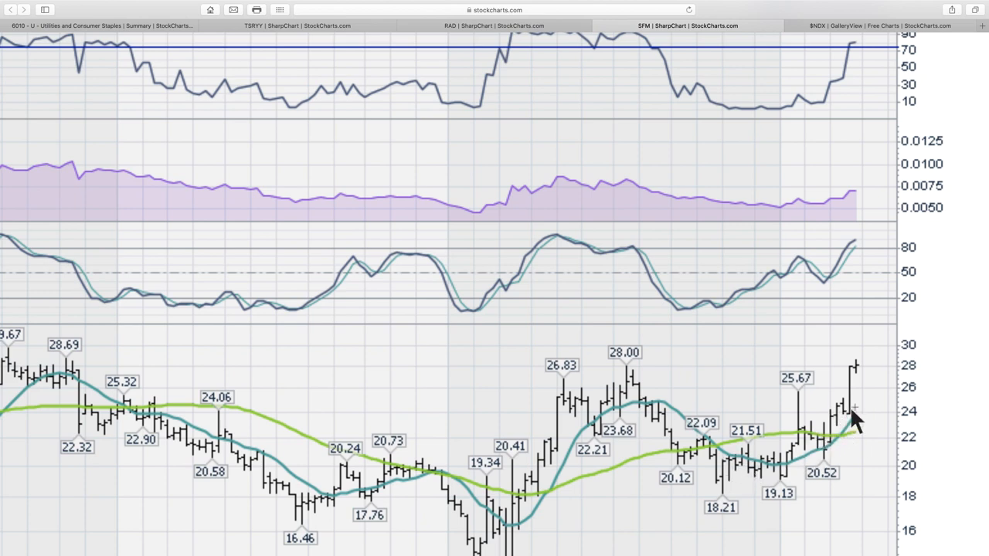
pyautogui.moveTo(847, 371)
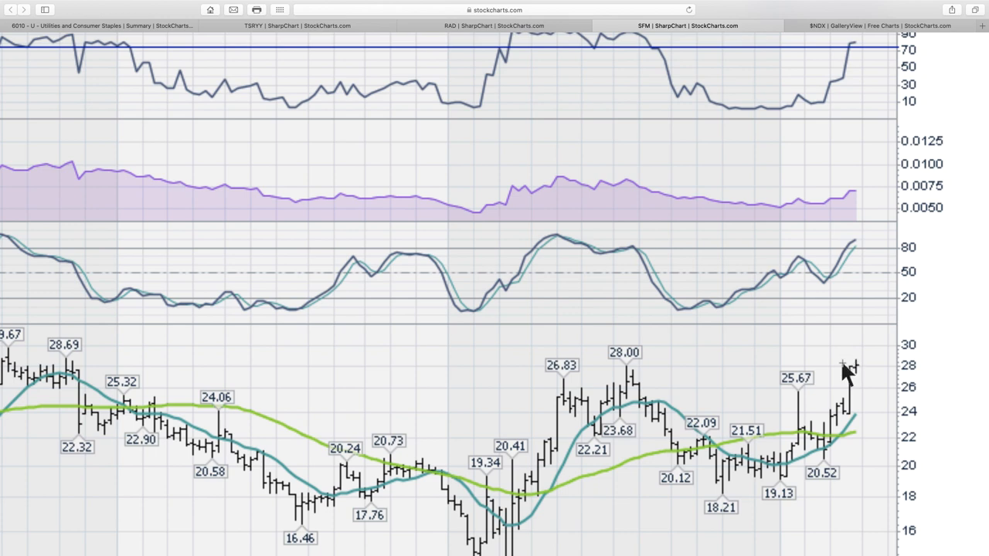
pyautogui.scroll(-3)
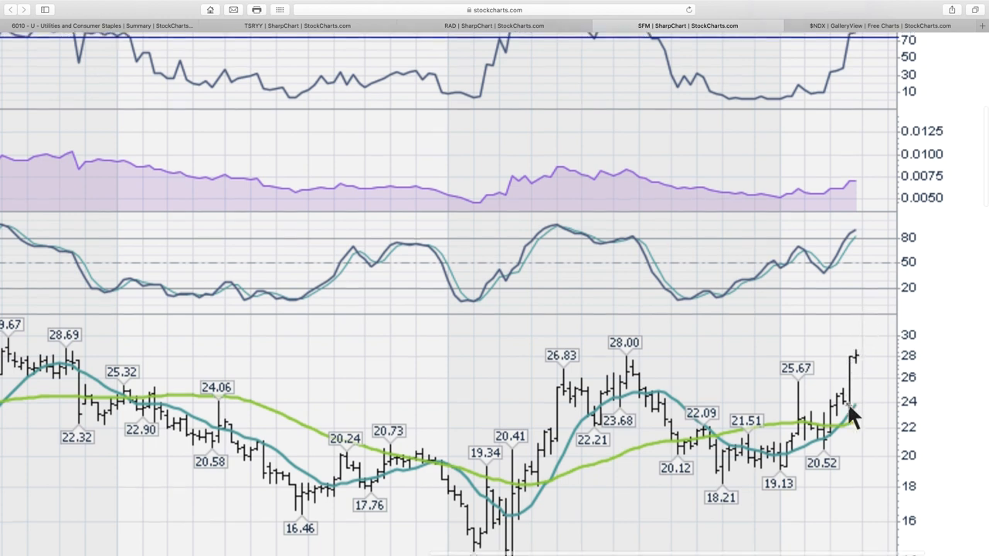
pyautogui.scroll(-3)
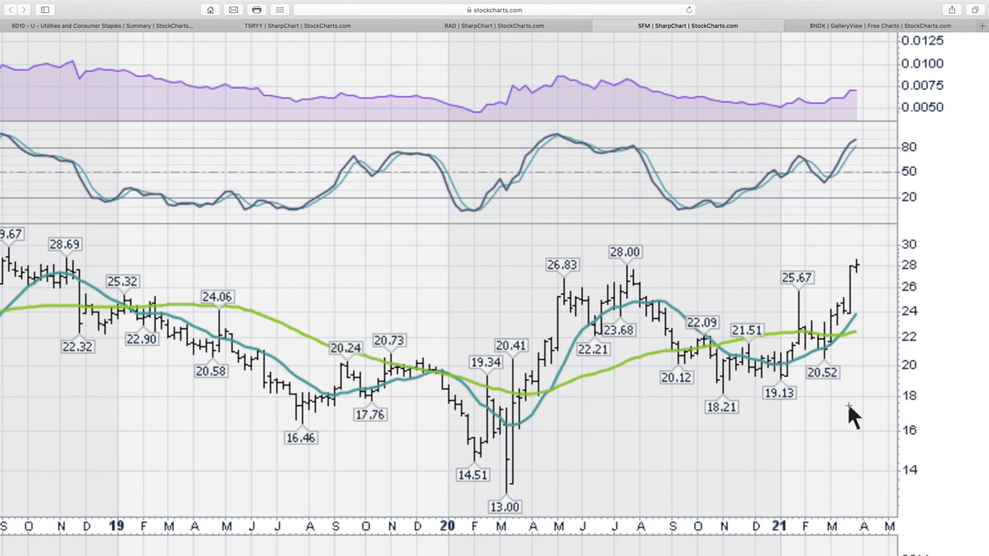
pyautogui.moveTo(739, 155)
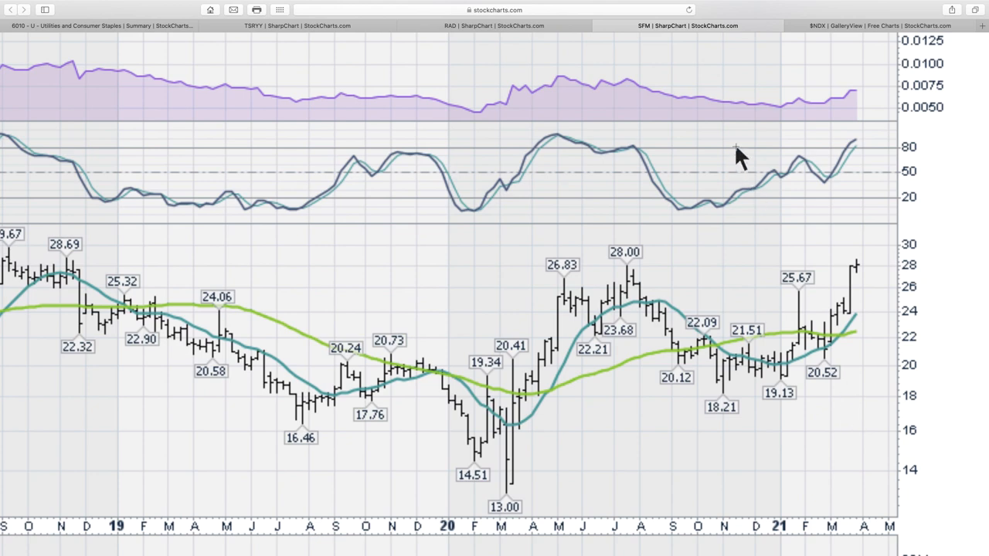
pyautogui.moveTo(770, 116)
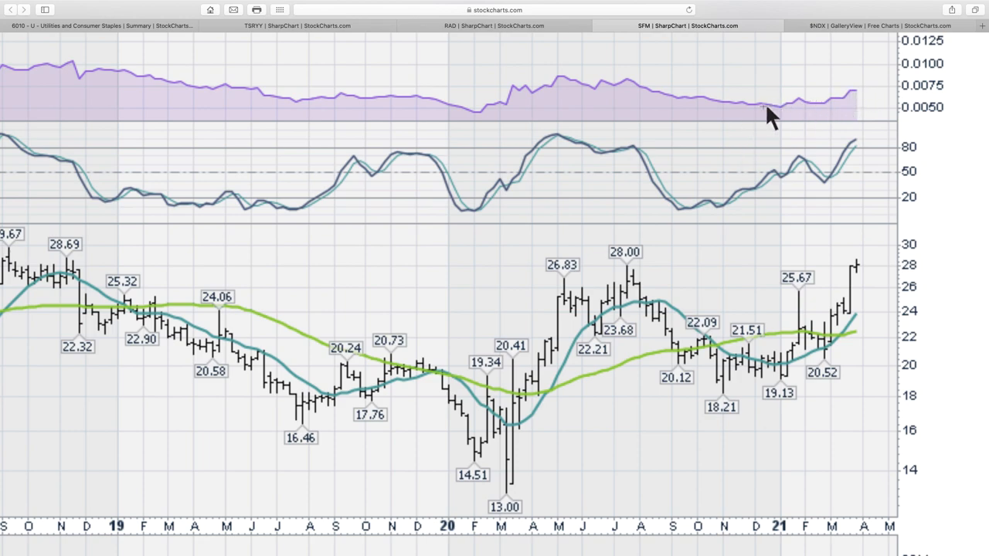
pyautogui.moveTo(837, 101)
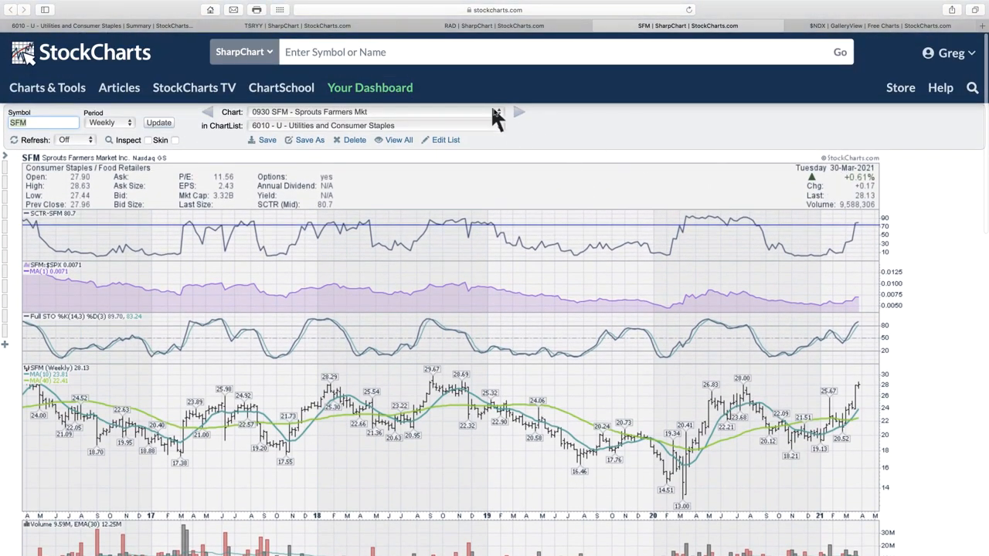
pyautogui.click(497, 111)
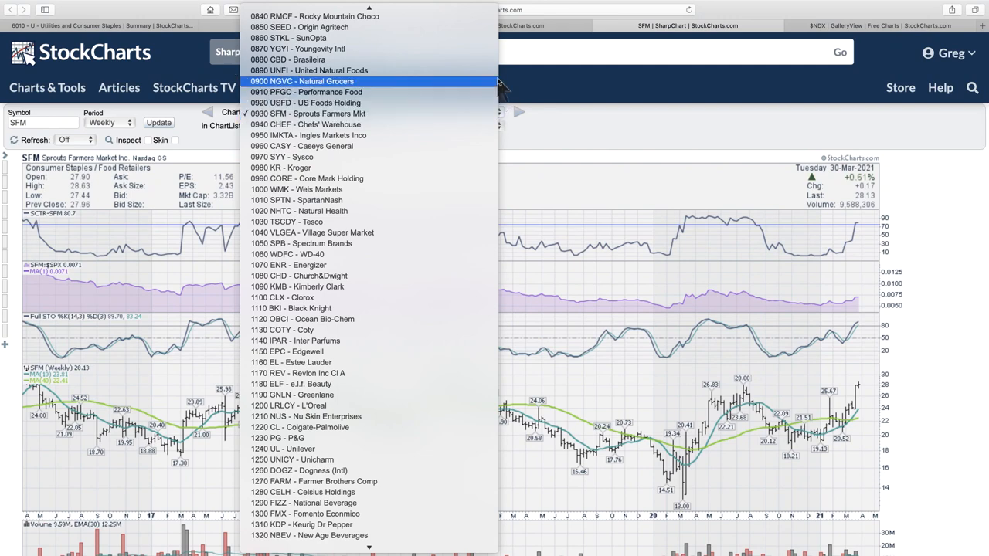
pyautogui.click(309, 72)
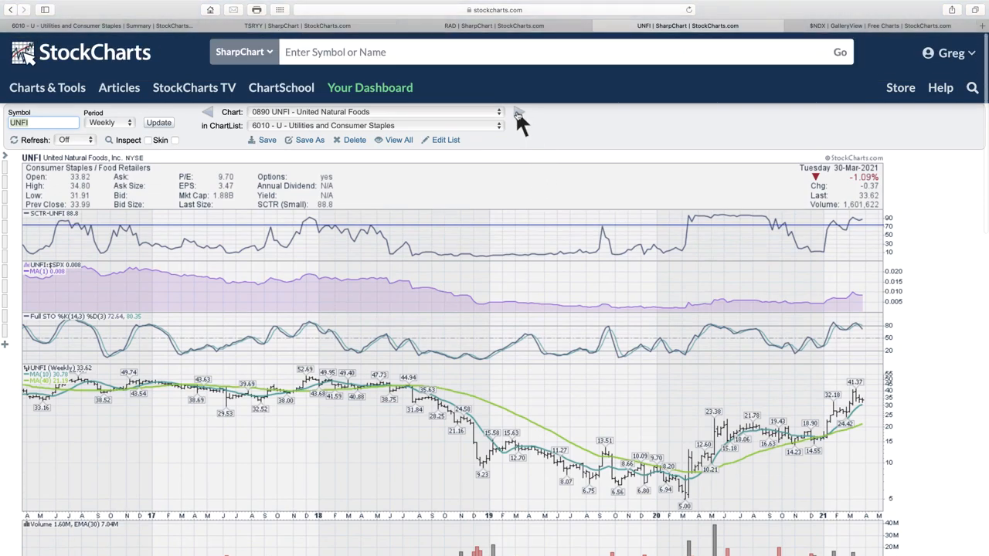
pyautogui.click(519, 111)
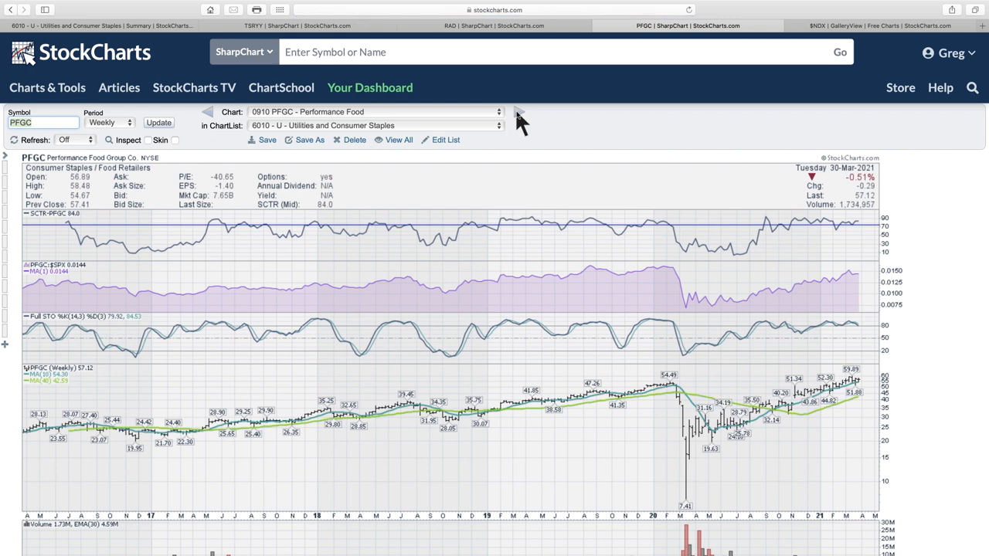
pyautogui.click(519, 111)
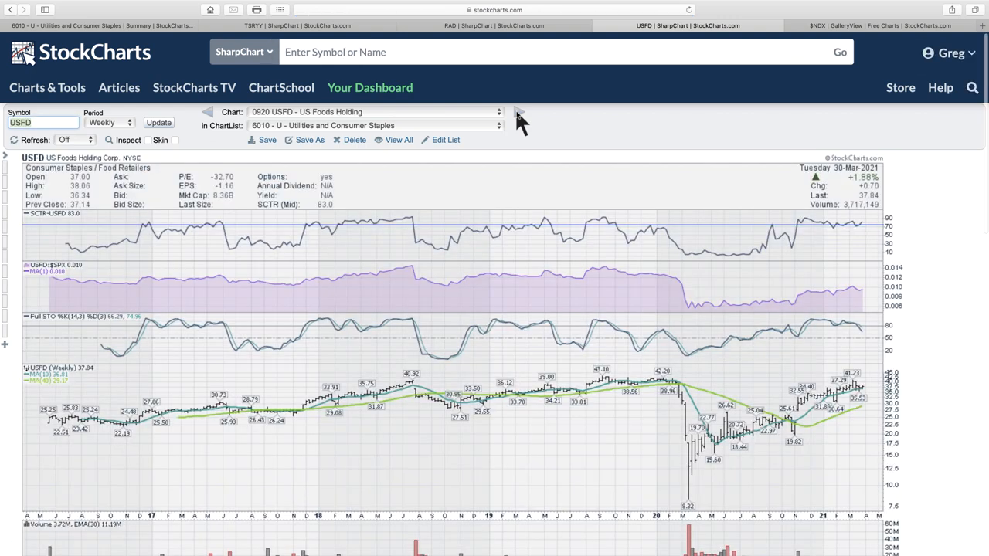
pyautogui.click(518, 111)
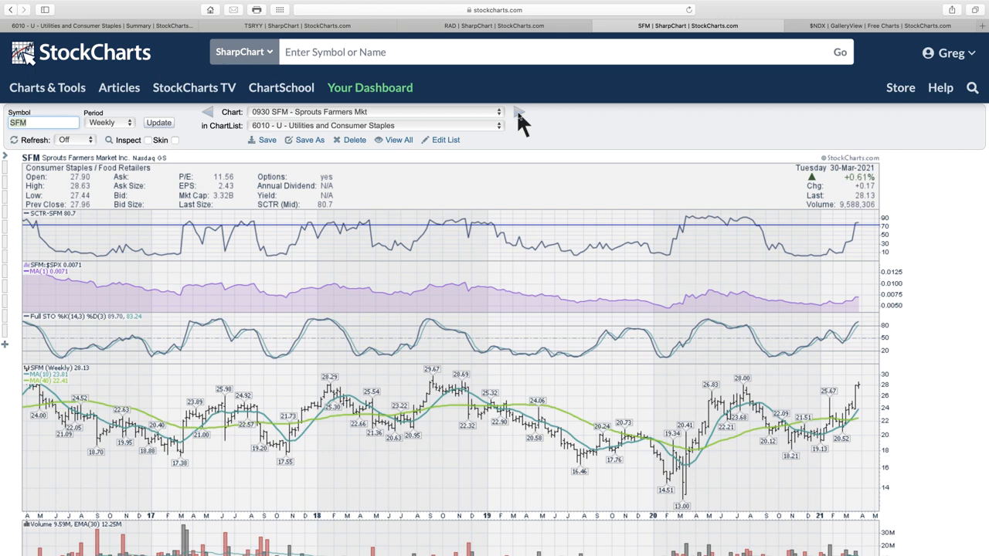
pyautogui.moveTo(401, 173)
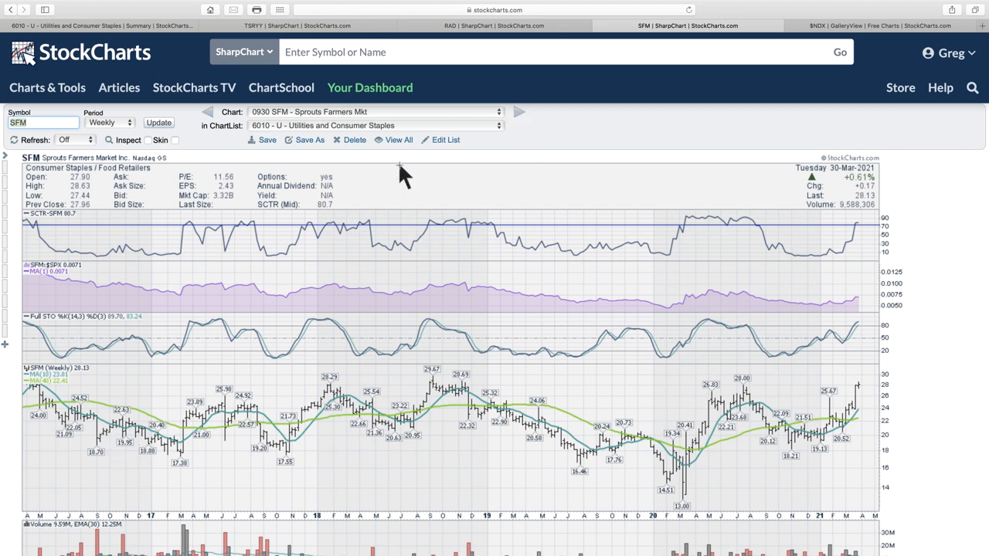
pyautogui.click(498, 111)
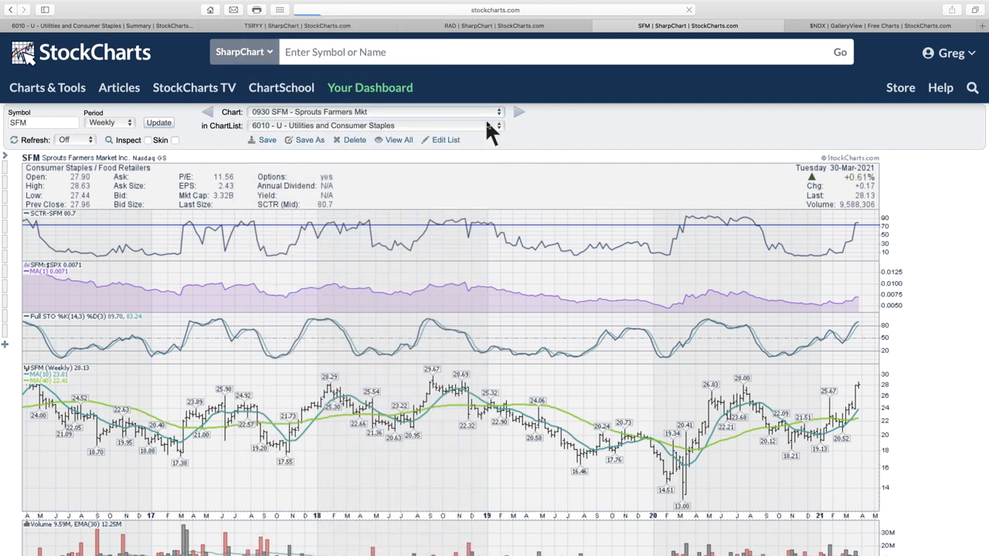
pyautogui.click(519, 111)
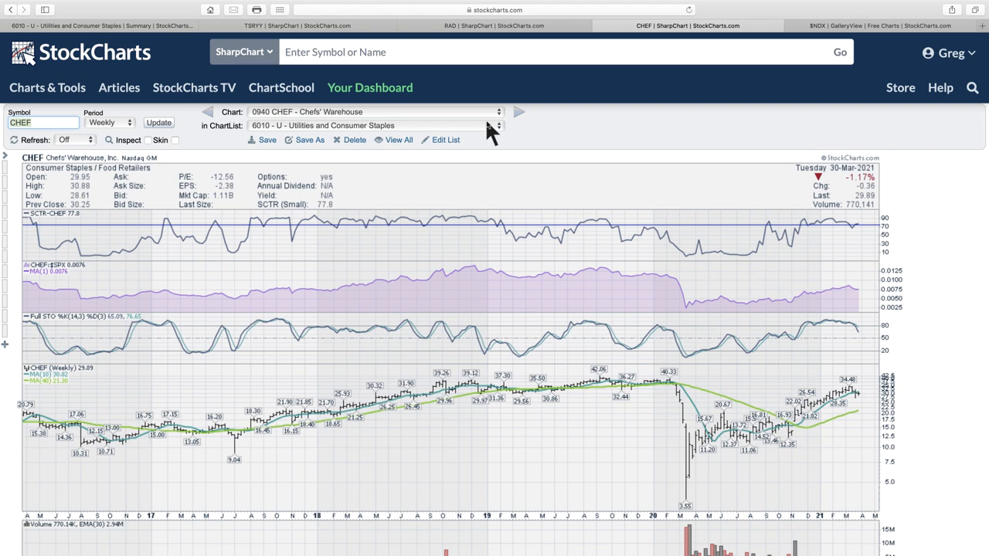
pyautogui.moveTo(611, 324)
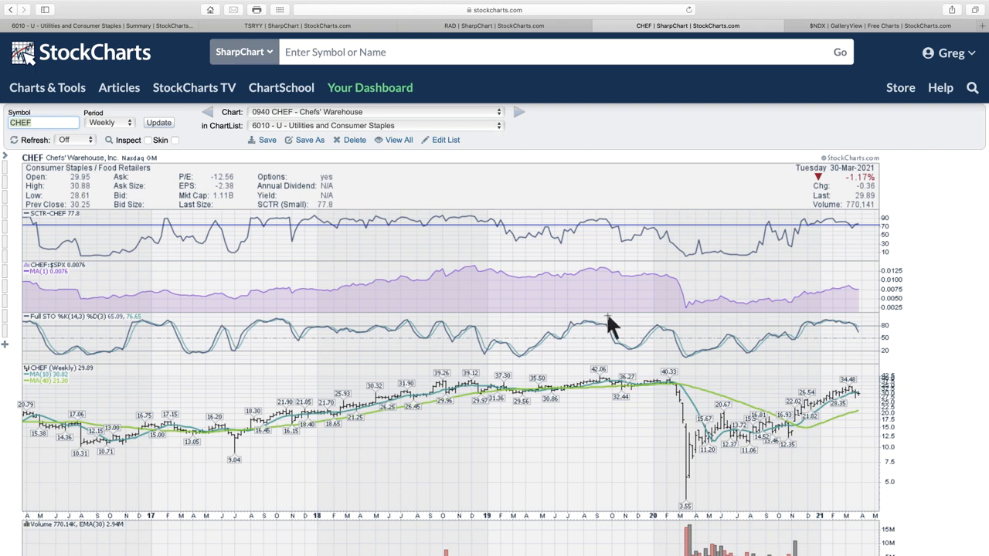
pyautogui.moveTo(507, 147)
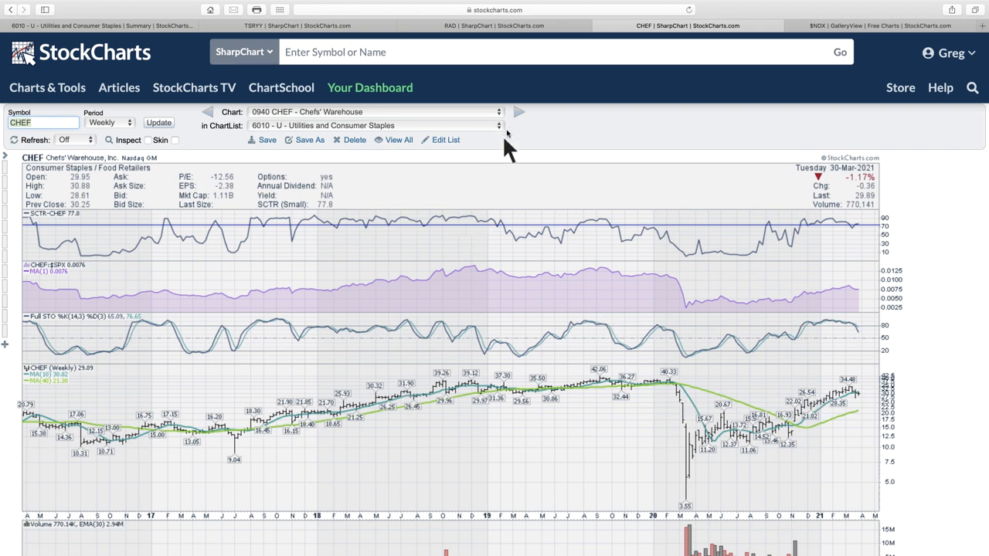
# Step: Switch from Chefs' Warehouse to the 0950 IMKTA - Ingles Markets chart via the Chart dropdown
pyautogui.click(499, 111)
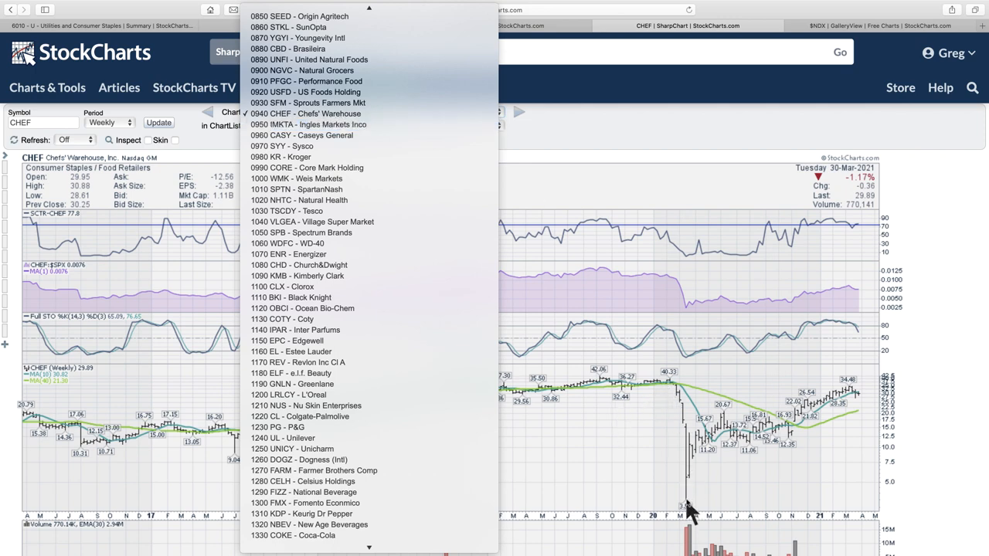
pyautogui.moveTo(367, 136)
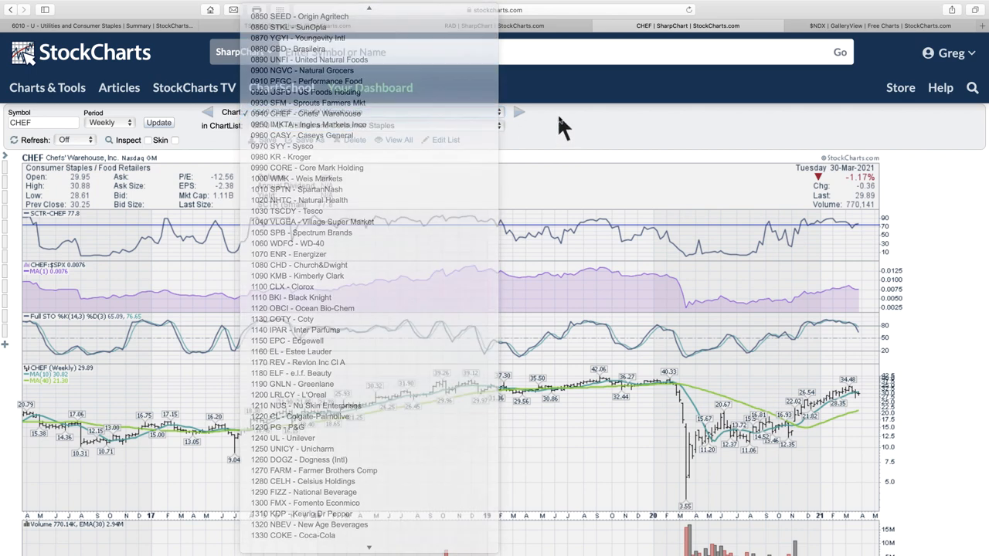
pyautogui.click(309, 123)
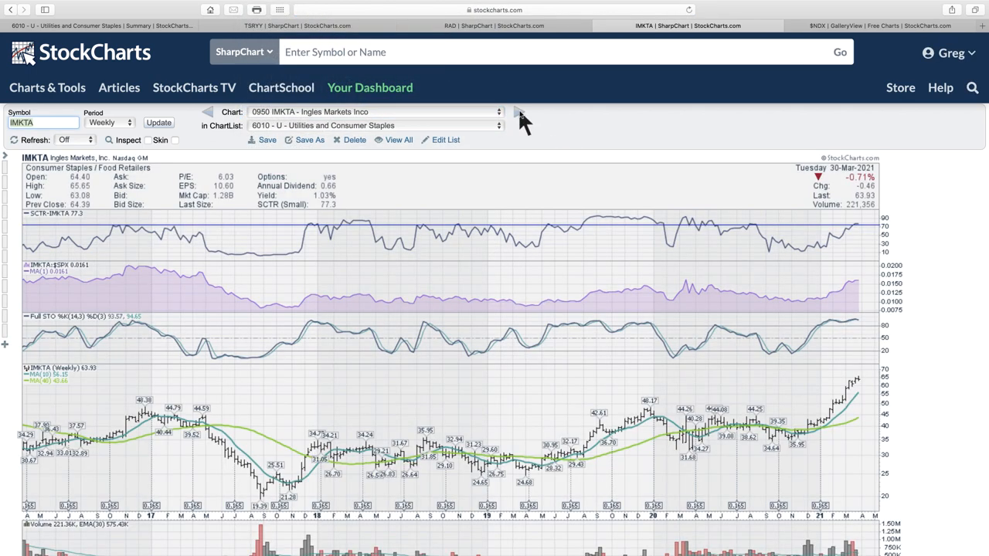
pyautogui.moveTo(46, 410)
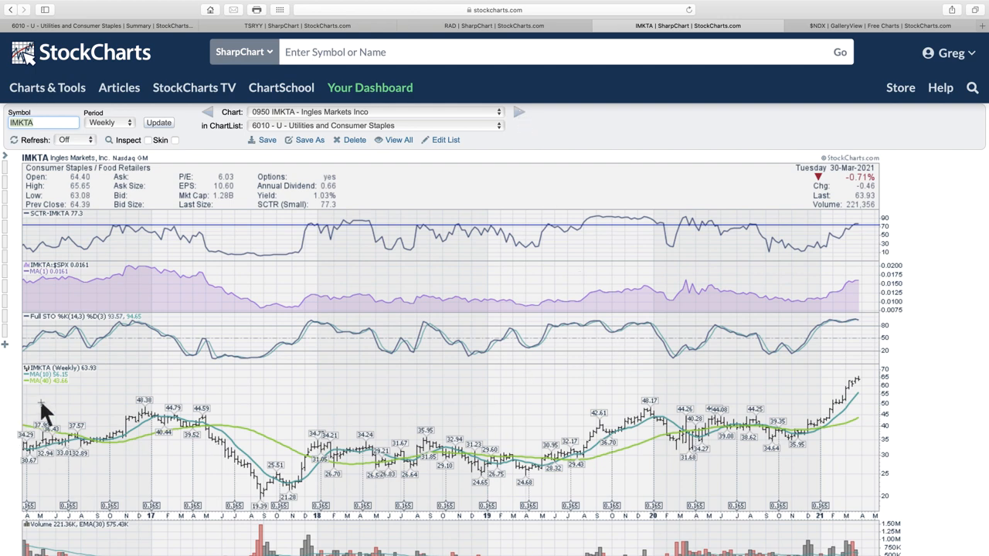
pyautogui.moveTo(842, 420)
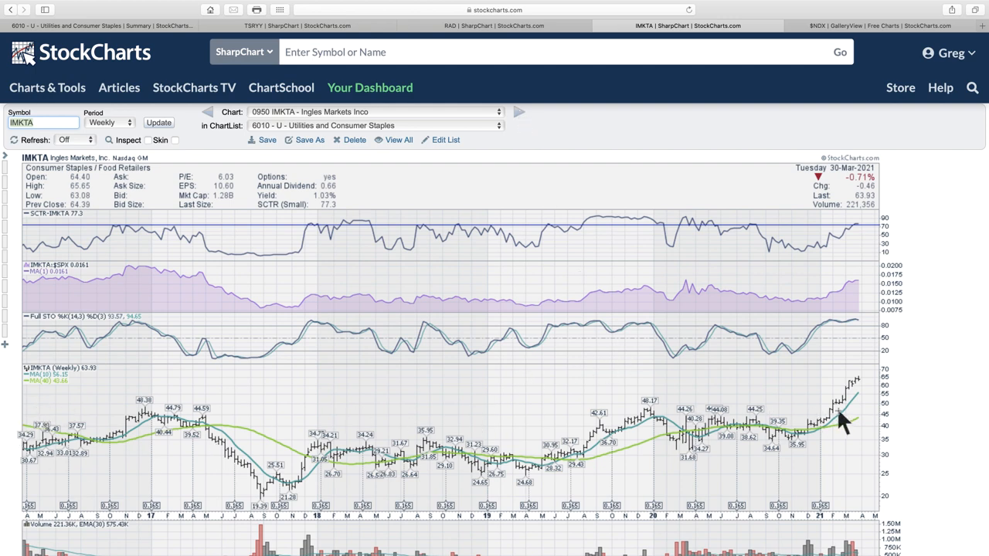
pyautogui.moveTo(837, 421)
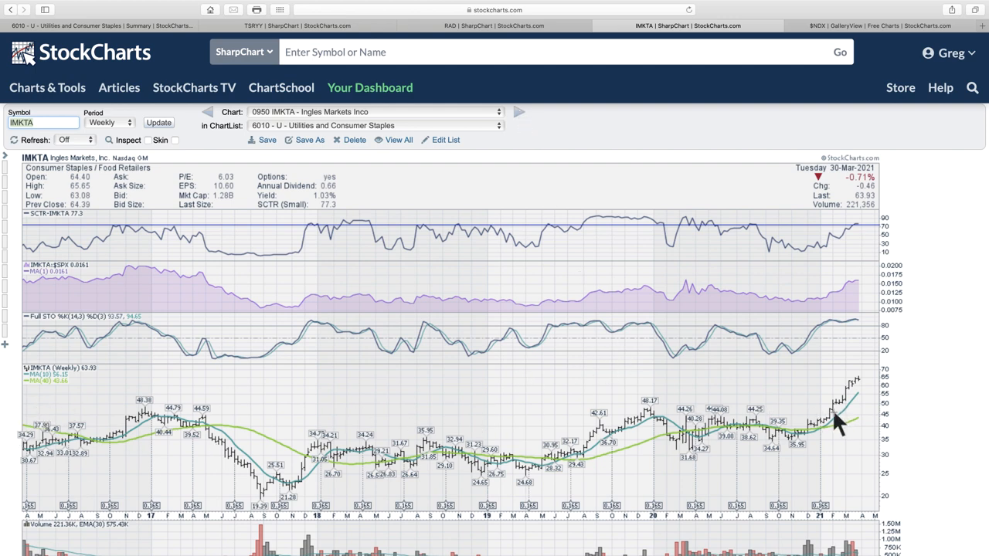
pyautogui.moveTo(866, 387)
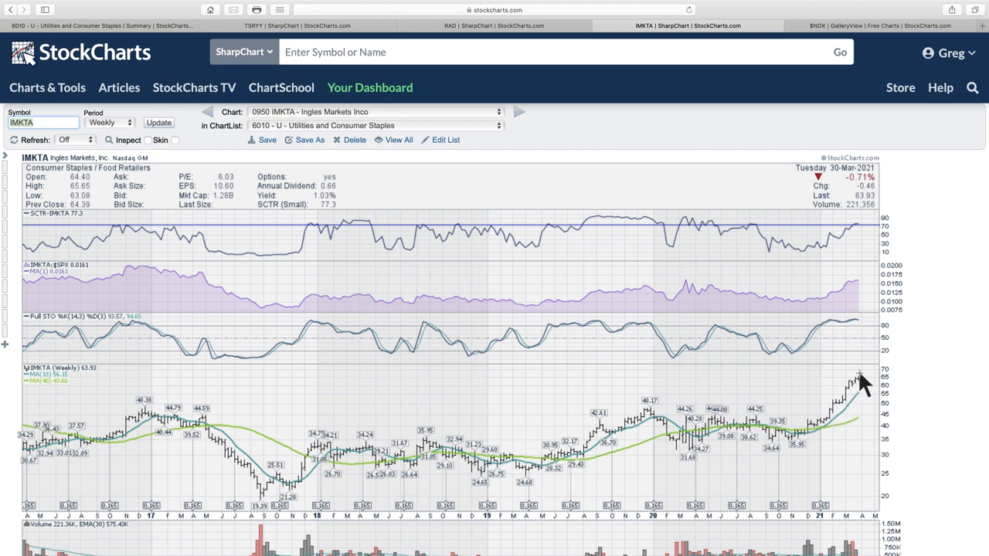
pyautogui.moveTo(862, 379)
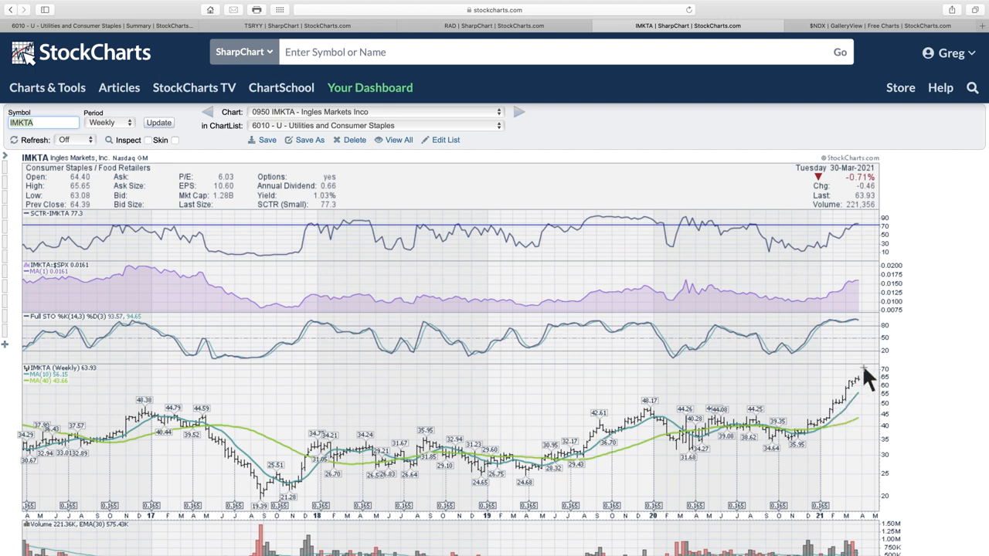
# Step: Review the IMKTA chart, then advance to the Caseys General (CASY) chart
pyautogui.scroll(-3)
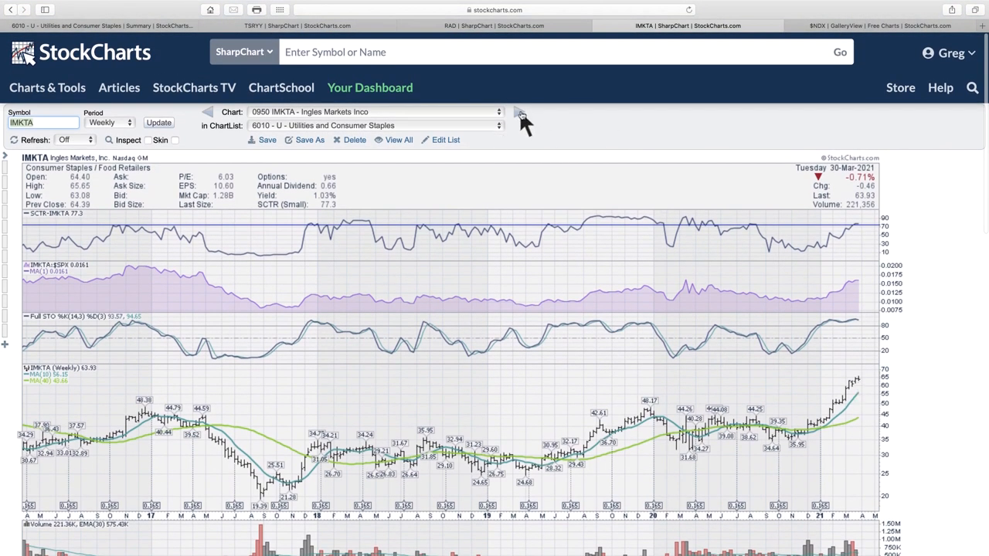
pyautogui.click(519, 113)
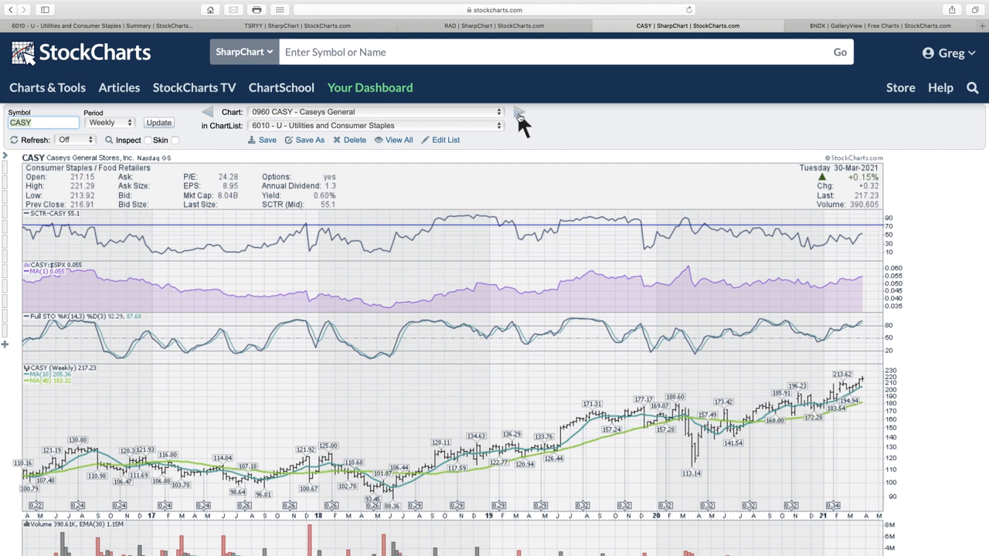
# Step: Step through the Sysco (SYY) and Kroger (KR) weekly charts and inspect Kroger's panels
pyautogui.click(519, 111)
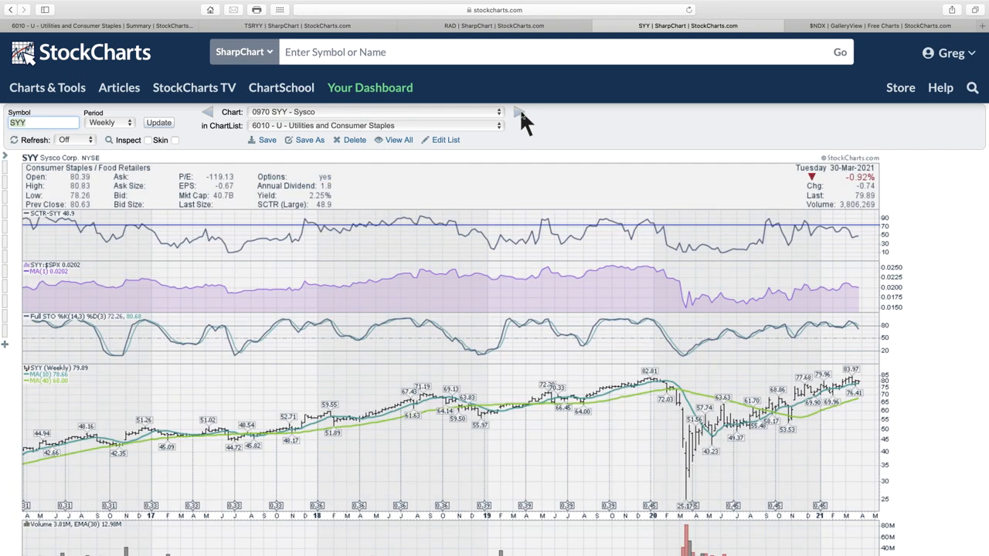
pyautogui.click(519, 111)
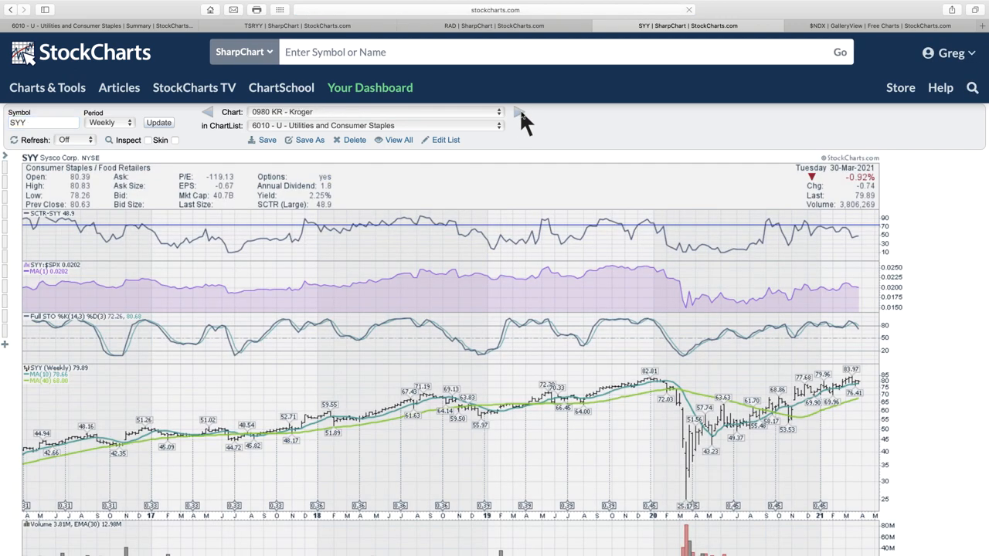
pyautogui.click(519, 112)
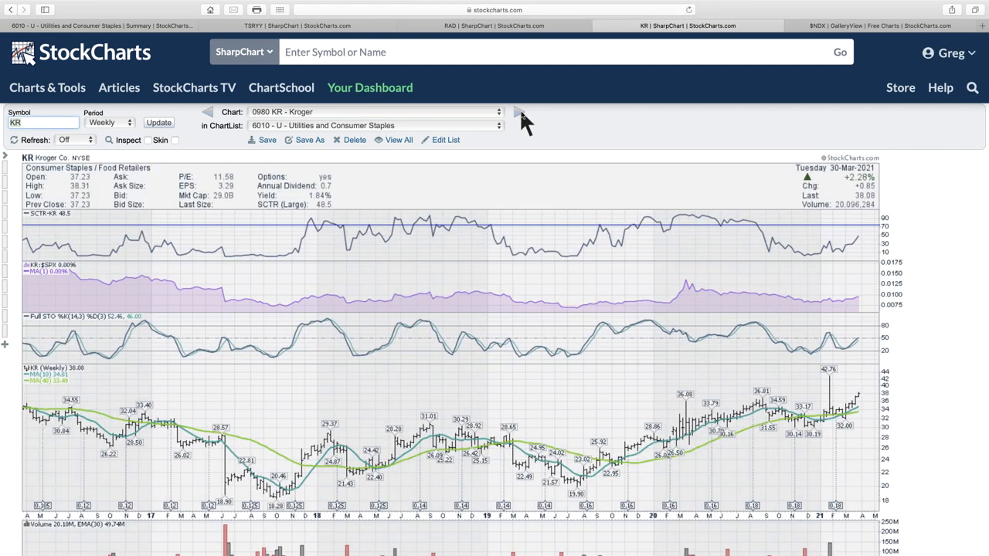
pyautogui.moveTo(840, 417)
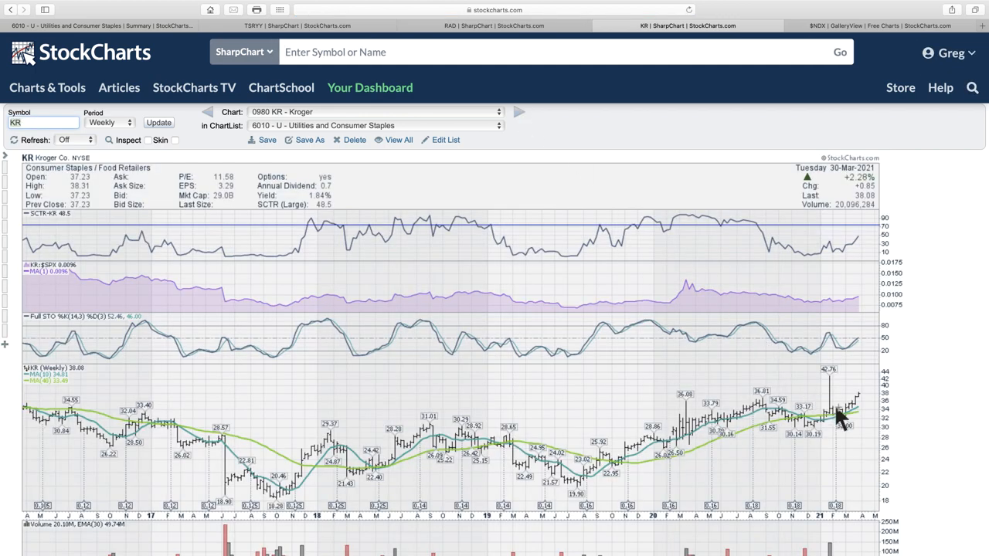
pyautogui.moveTo(859, 410)
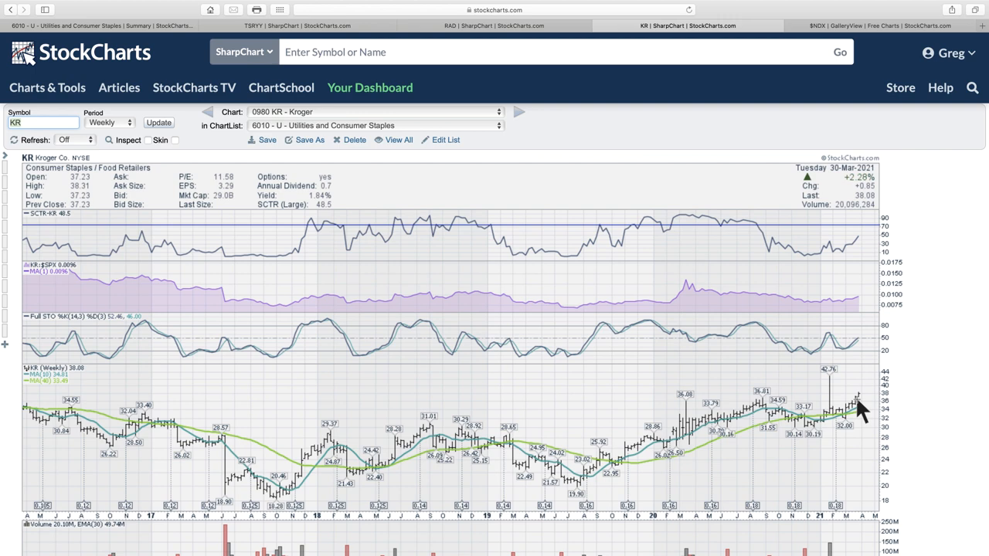
pyautogui.scroll(-3)
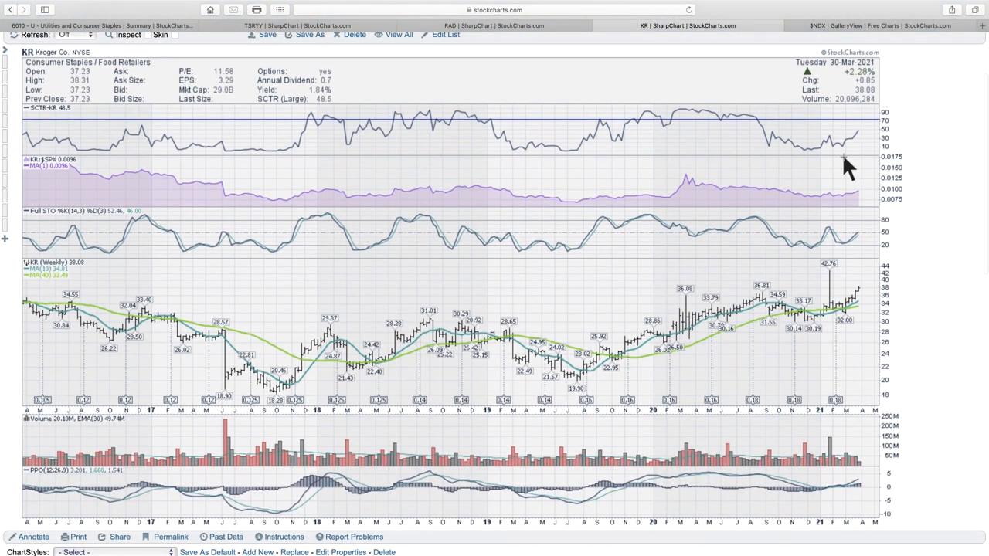
pyautogui.moveTo(881, 105)
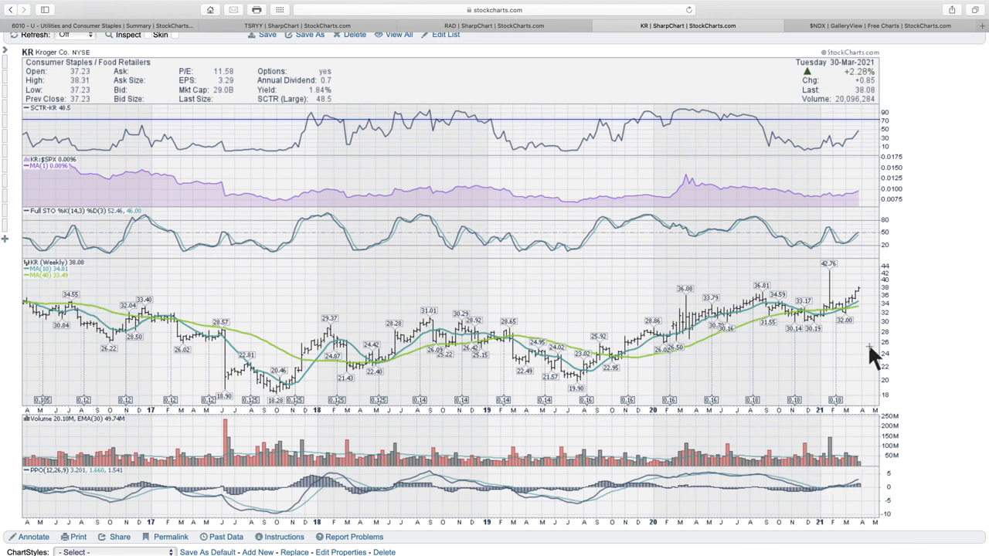
pyautogui.moveTo(858, 301)
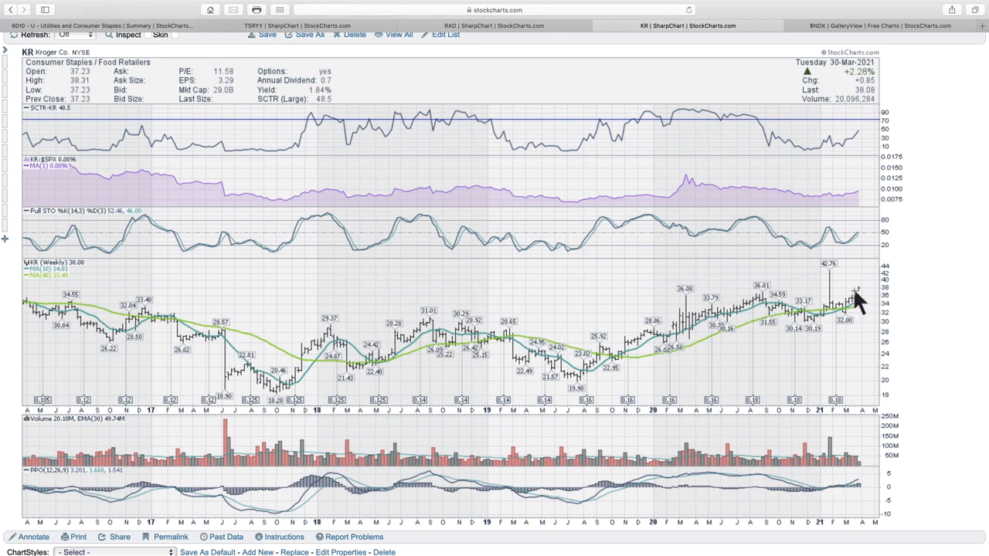
pyautogui.moveTo(835, 317)
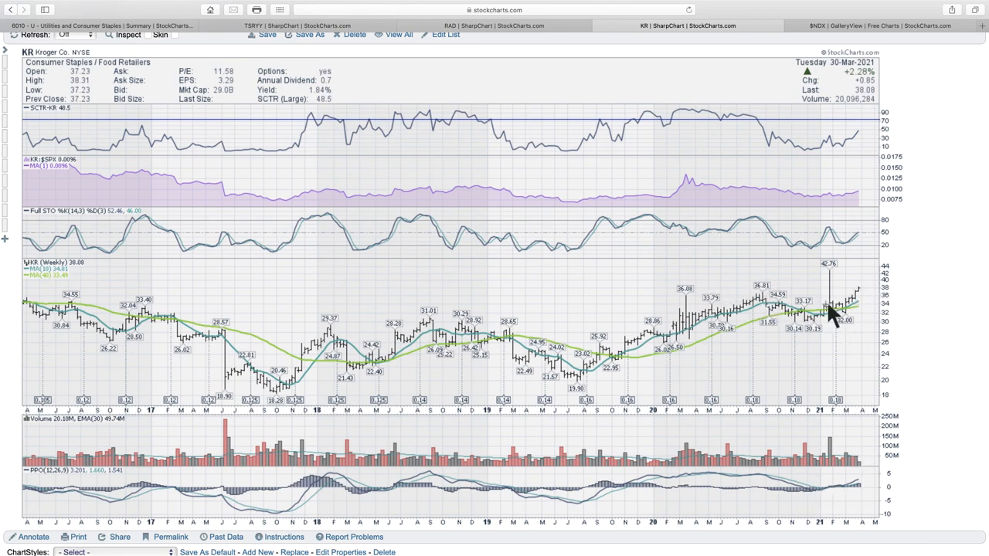
pyautogui.moveTo(649, 352)
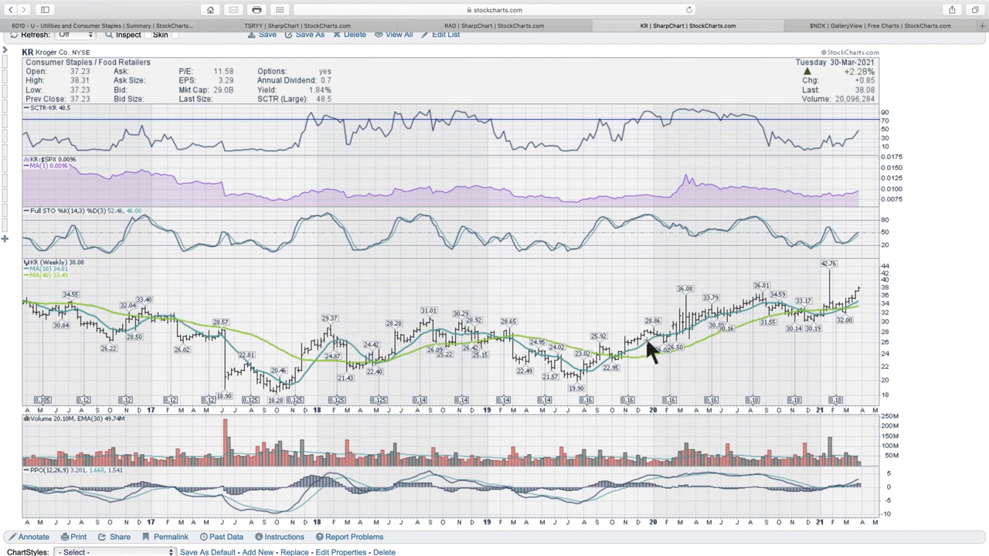
pyautogui.moveTo(764, 302)
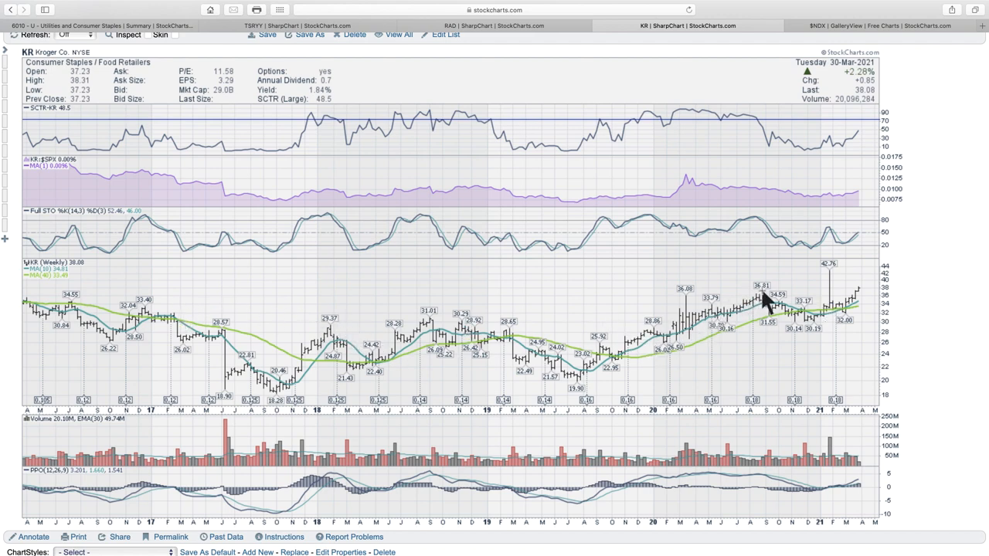
pyautogui.moveTo(862, 296)
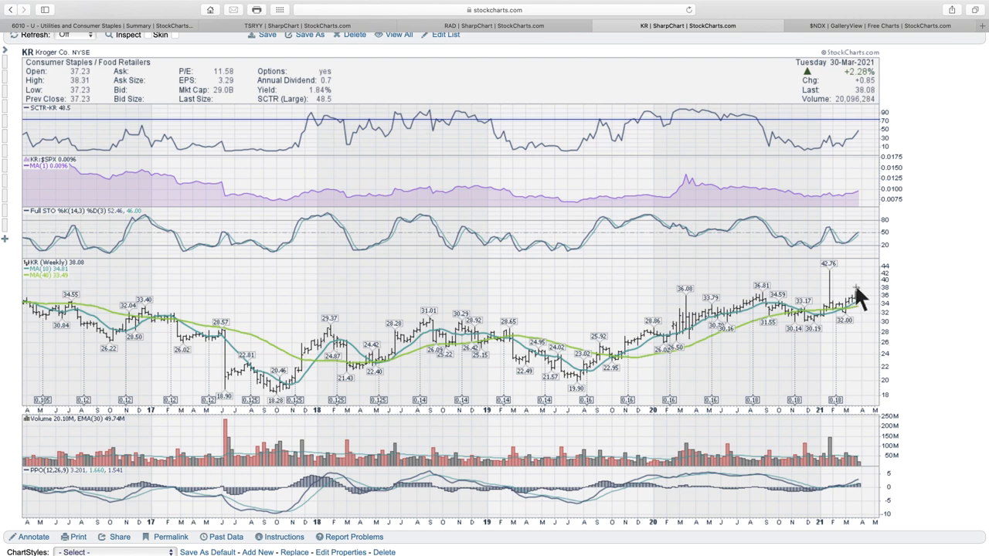
pyautogui.moveTo(842, 275)
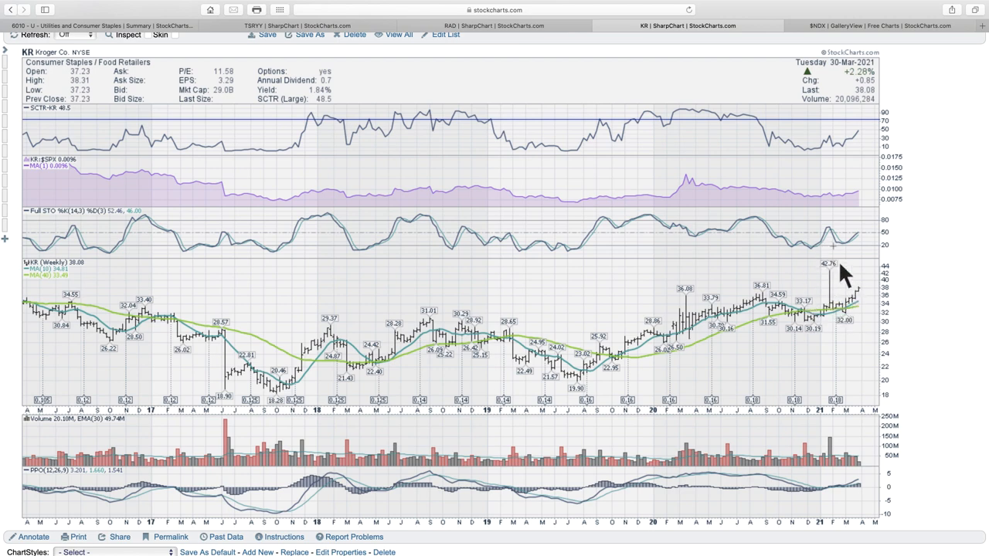
pyautogui.moveTo(835, 318)
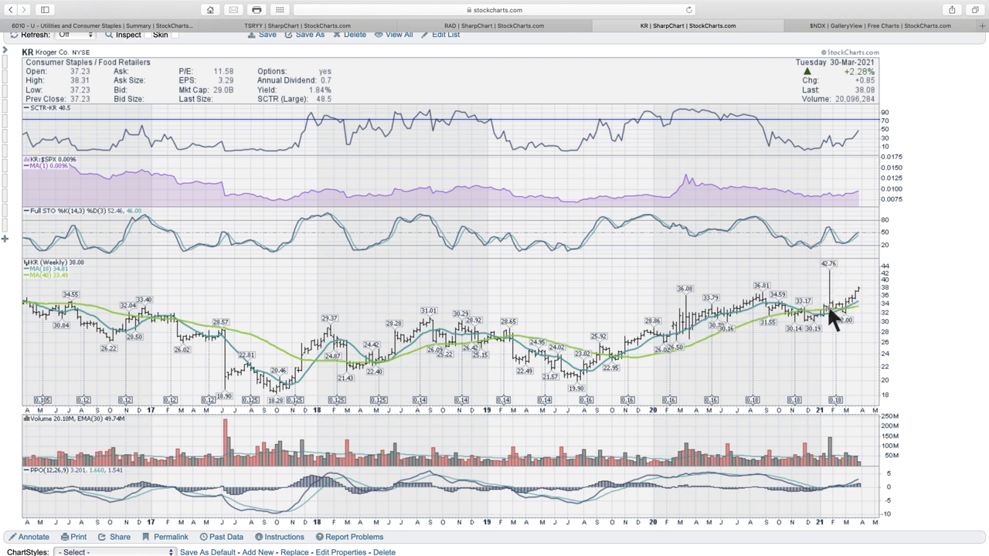
pyautogui.moveTo(853, 306)
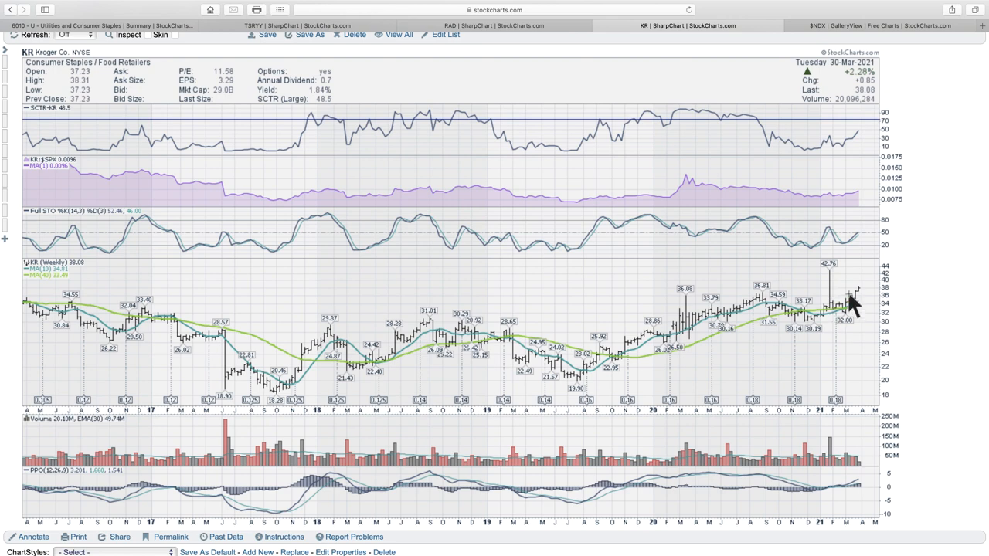
pyautogui.moveTo(878, 301)
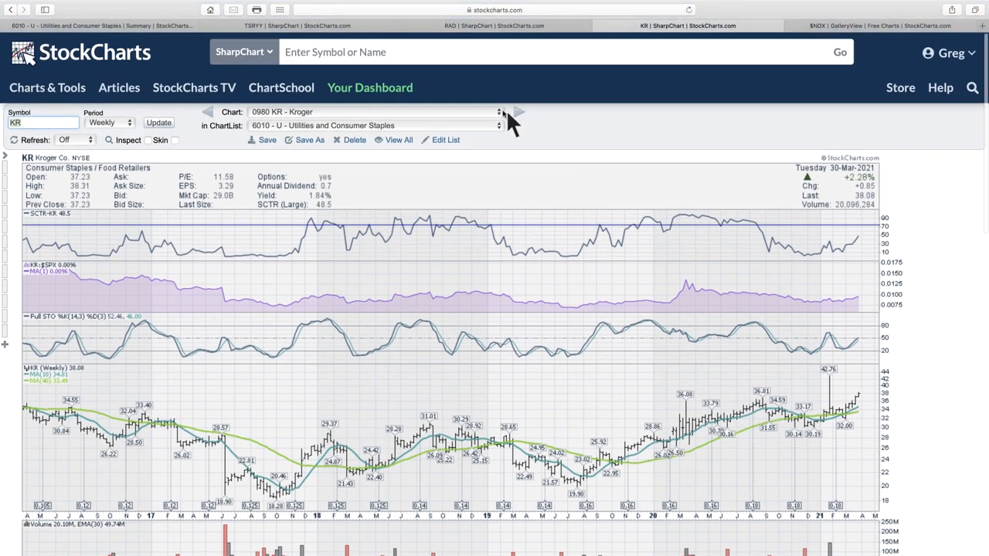
# Step: Advance to the Core Mark Holding (CORE) chart and dismiss the Chart dropdown without switching
pyautogui.click(518, 111)
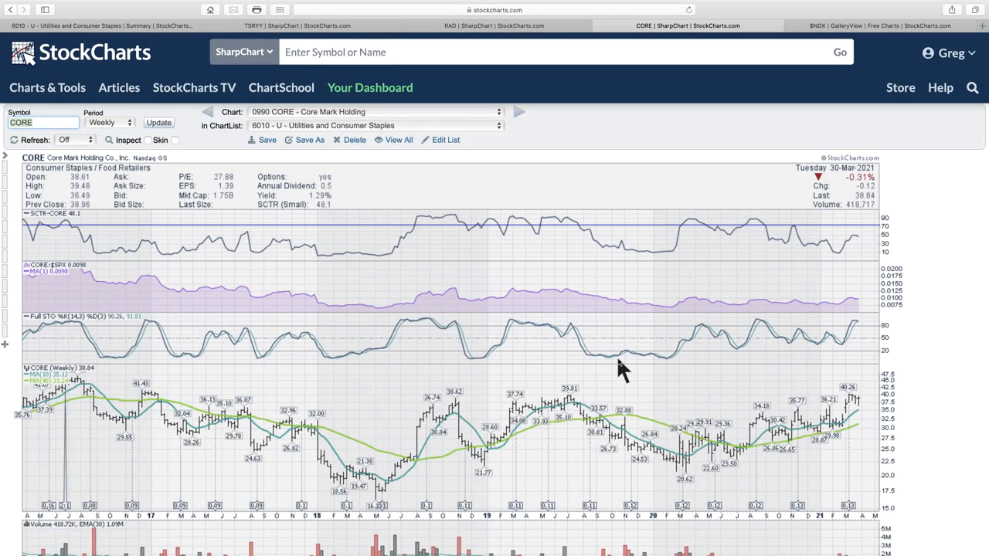
pyautogui.moveTo(914, 404)
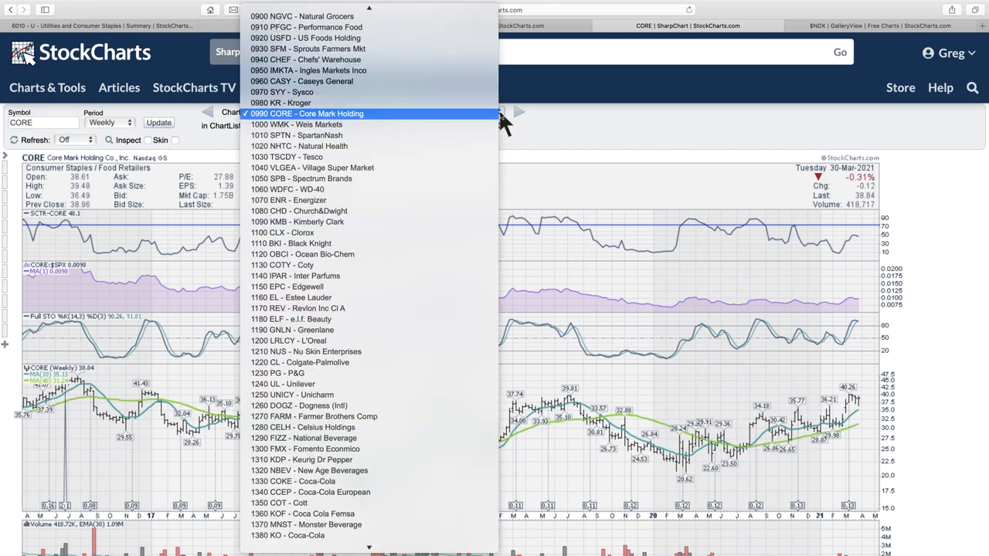
pyautogui.click(306, 115)
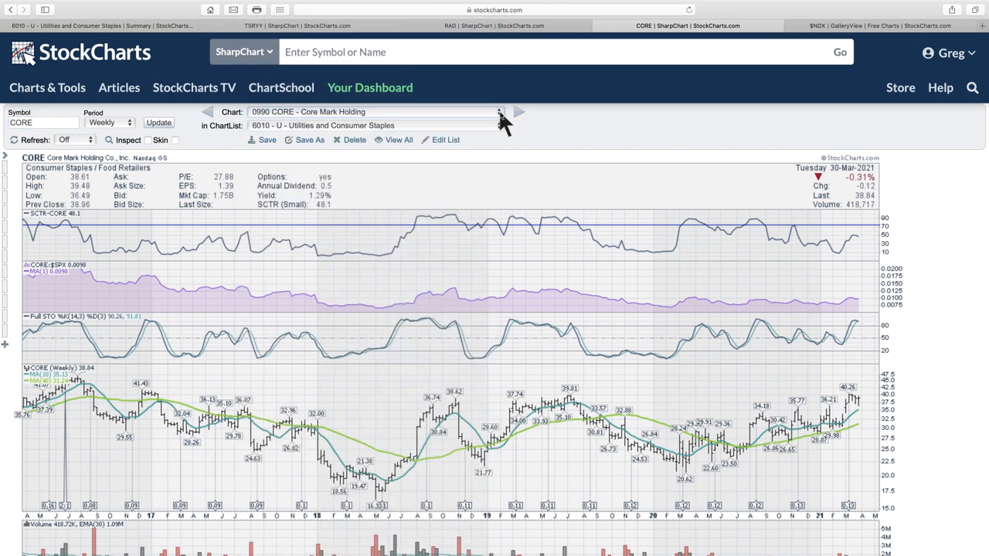
pyautogui.moveTo(601, 161)
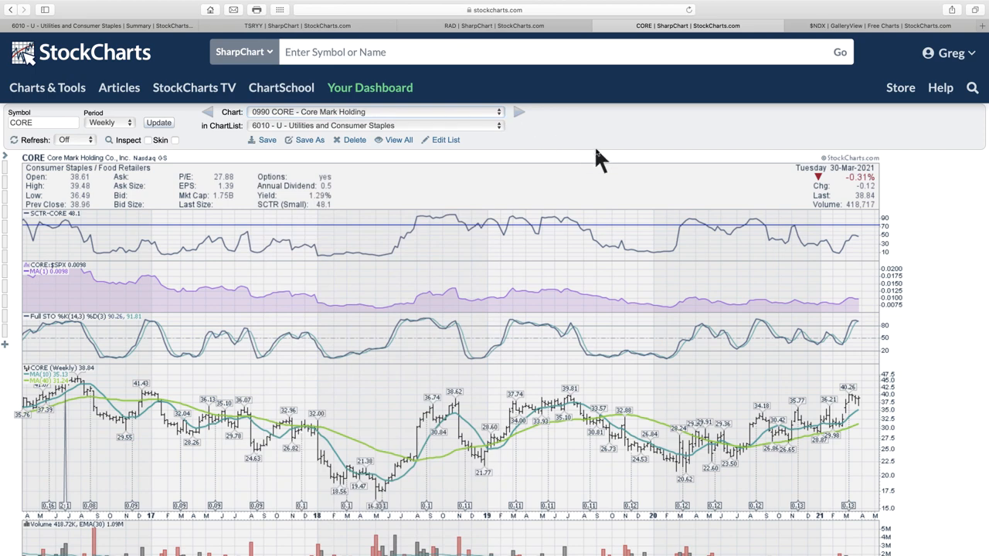
pyautogui.moveTo(155, 39)
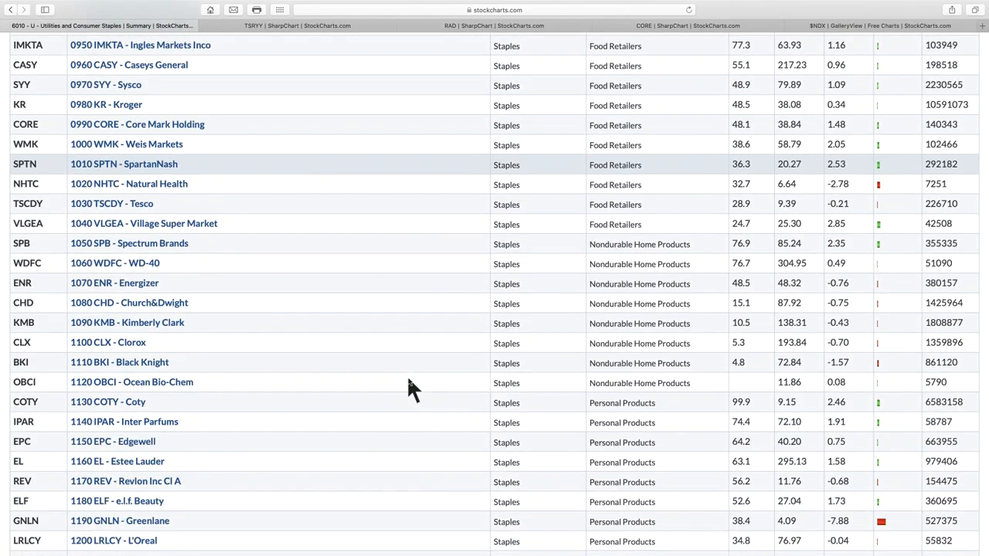
# Step: Scroll the staples summary table and open Kimberly Clark's (KMB) weekly SharpChart
pyautogui.scroll(-3)
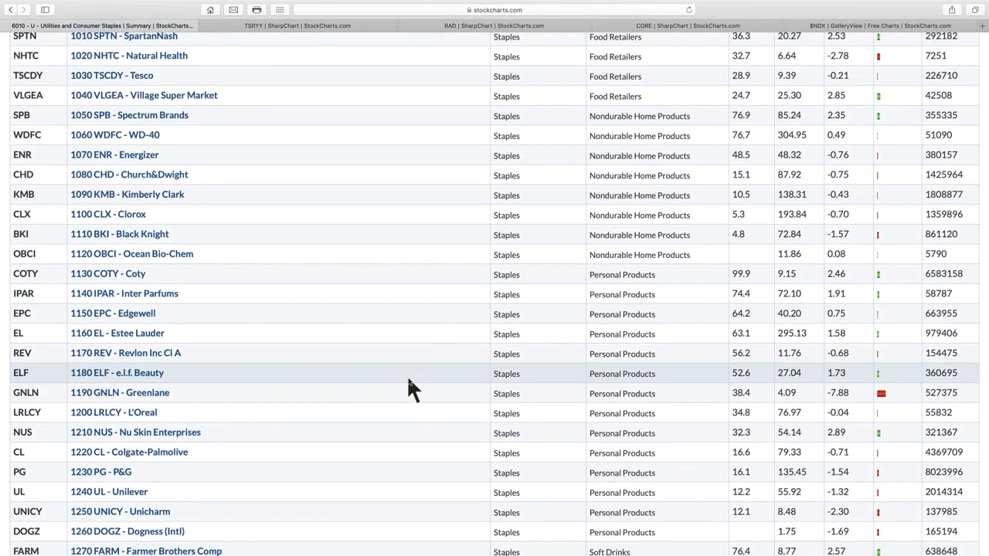
pyautogui.moveTo(115, 134)
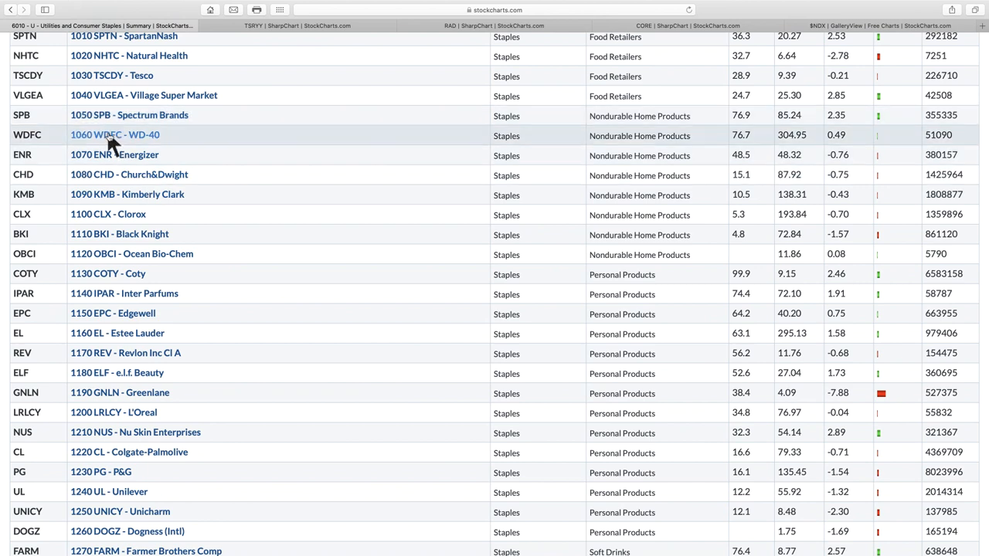
pyautogui.moveTo(131, 147)
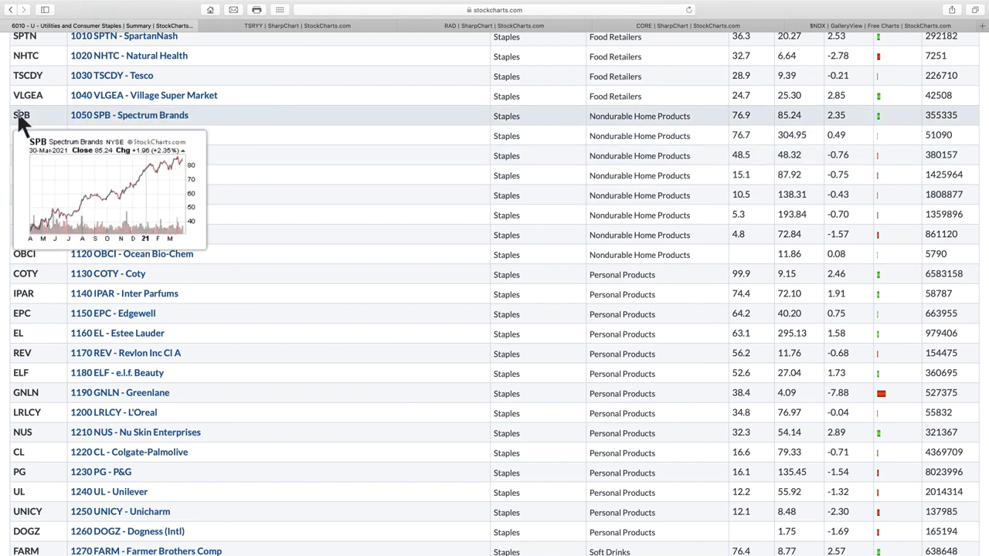
pyautogui.moveTo(28, 135)
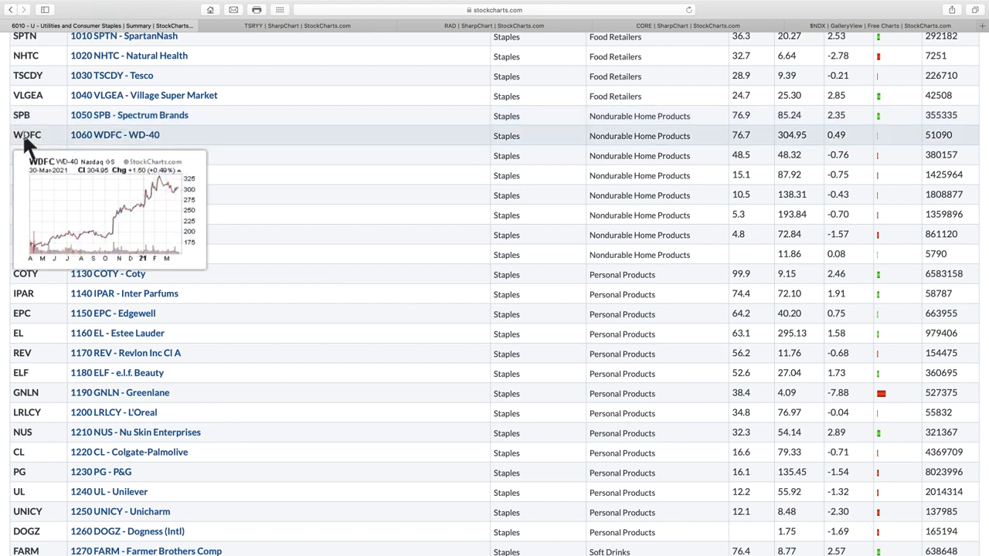
pyautogui.moveTo(23, 154)
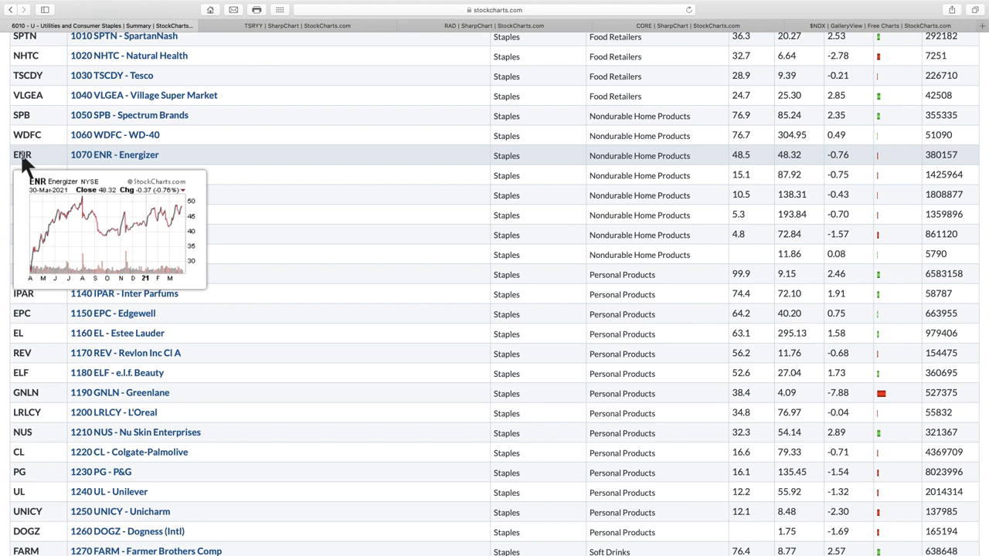
pyautogui.moveTo(749, 167)
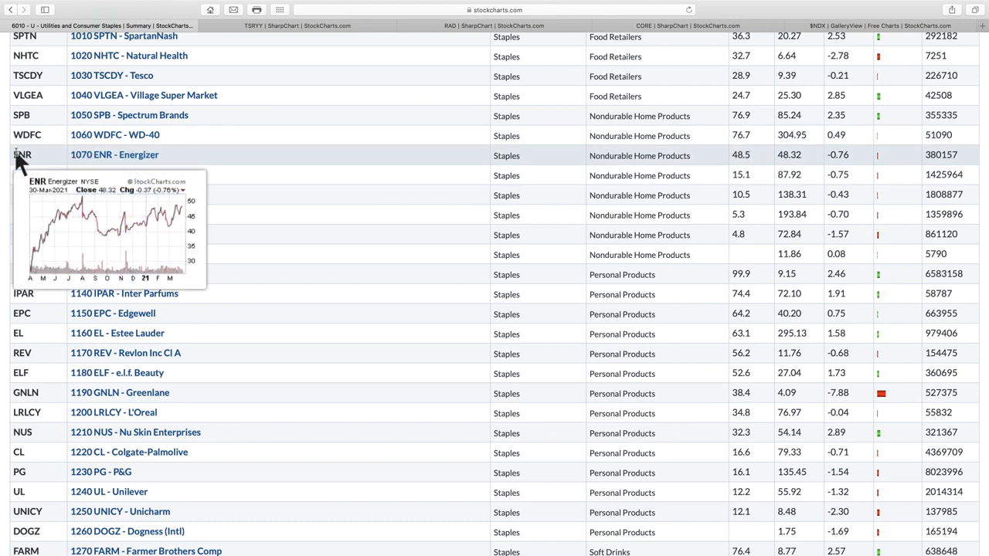
pyautogui.moveTo(23, 173)
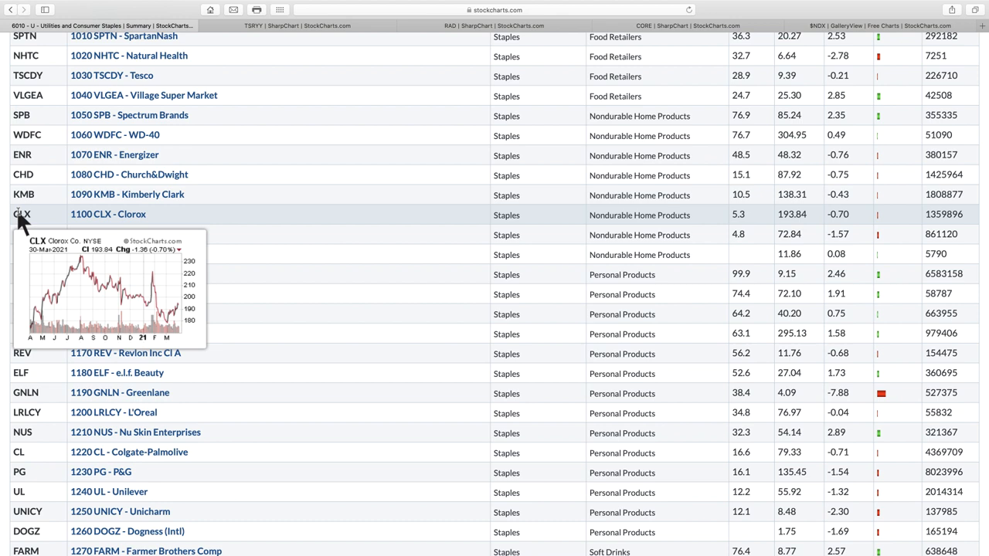
pyautogui.moveTo(23, 194)
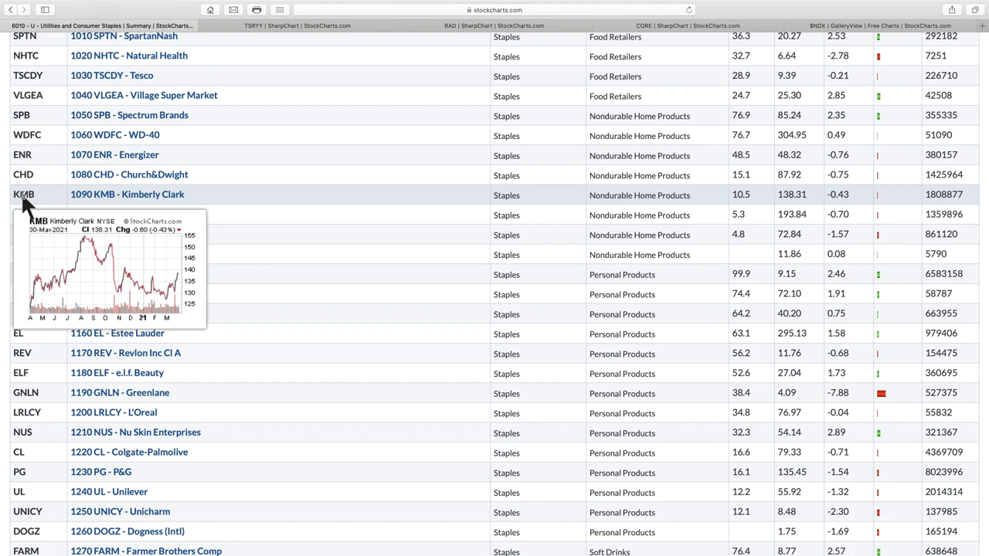
pyautogui.click(126, 195)
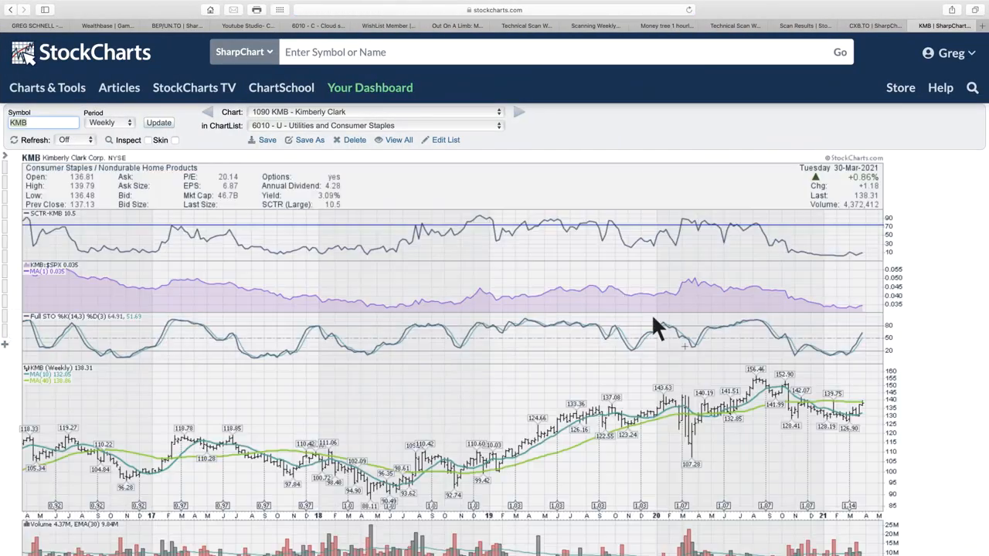
pyautogui.moveTo(862, 433)
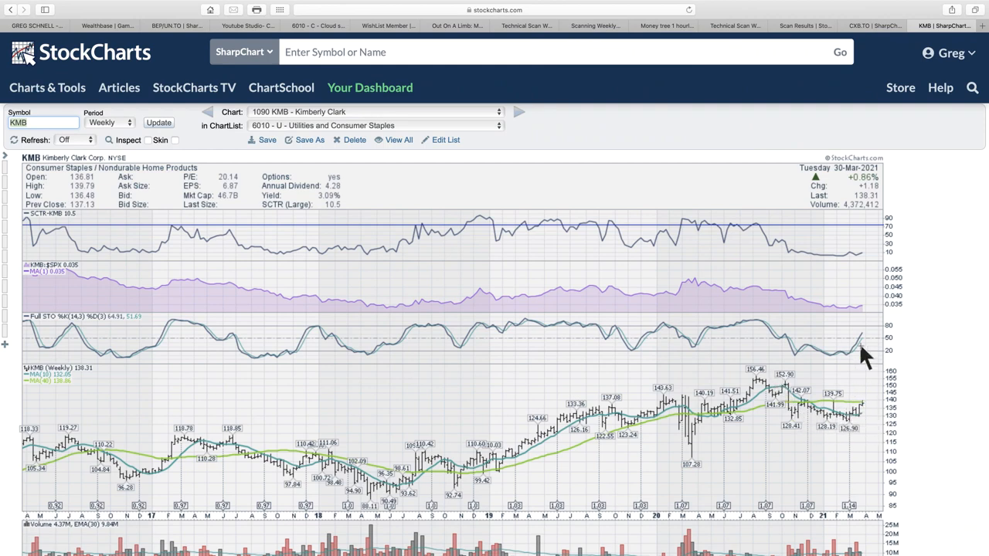
pyautogui.moveTo(105, 56)
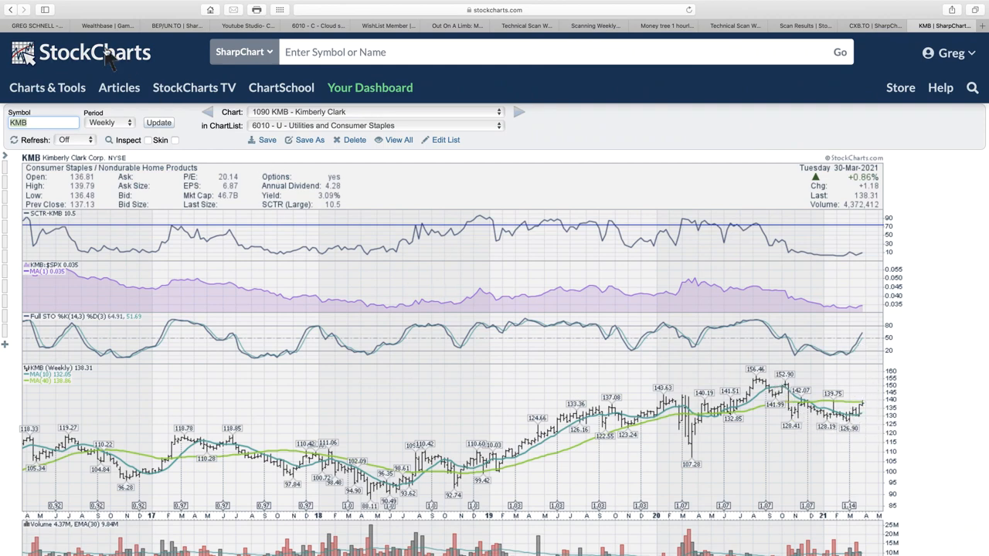
pyautogui.moveTo(139, 209)
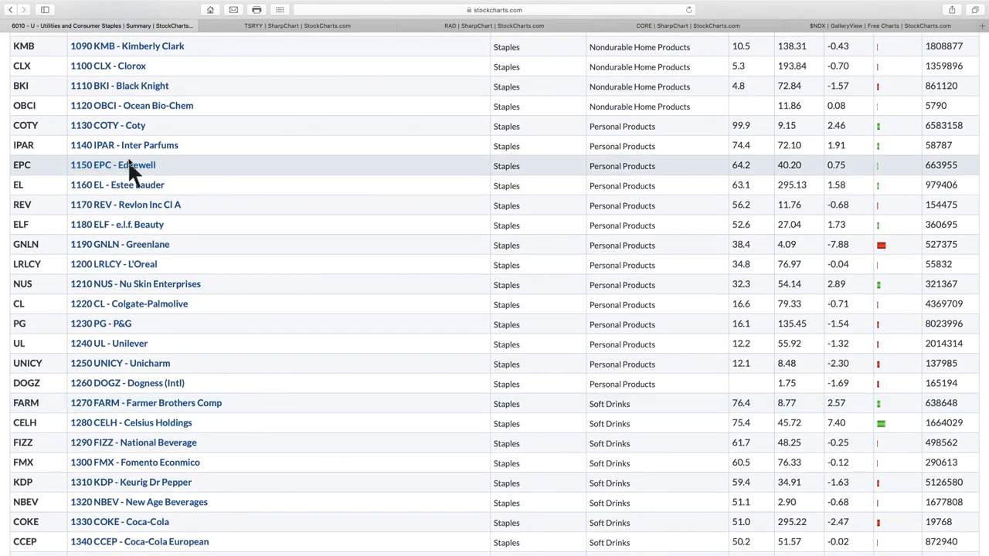
pyautogui.click(108, 124)
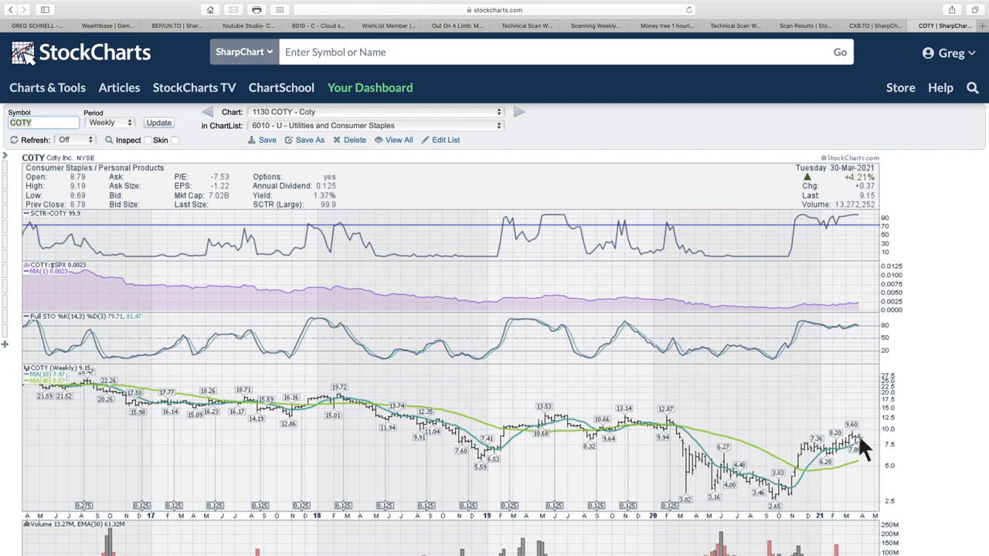
pyautogui.moveTo(862, 440)
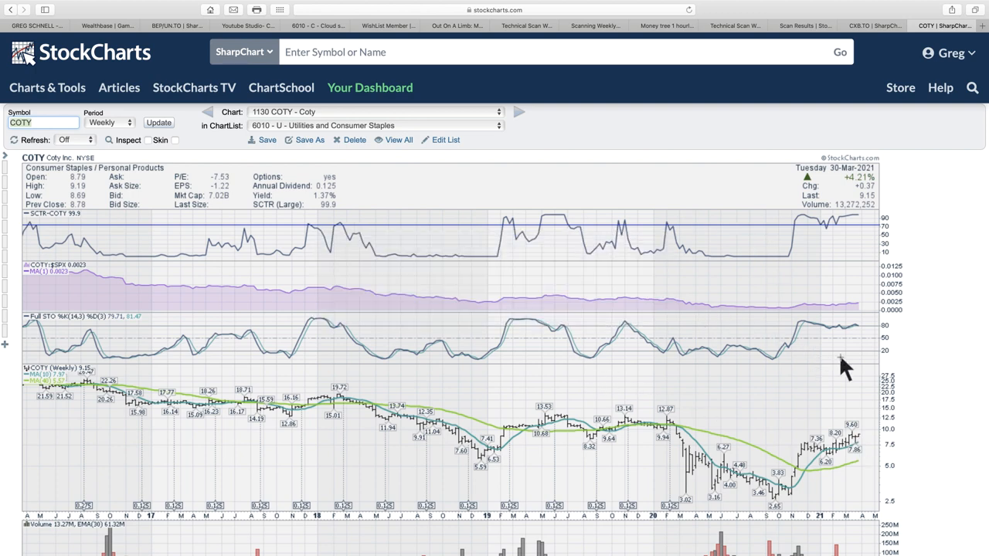
pyautogui.moveTo(433, 125)
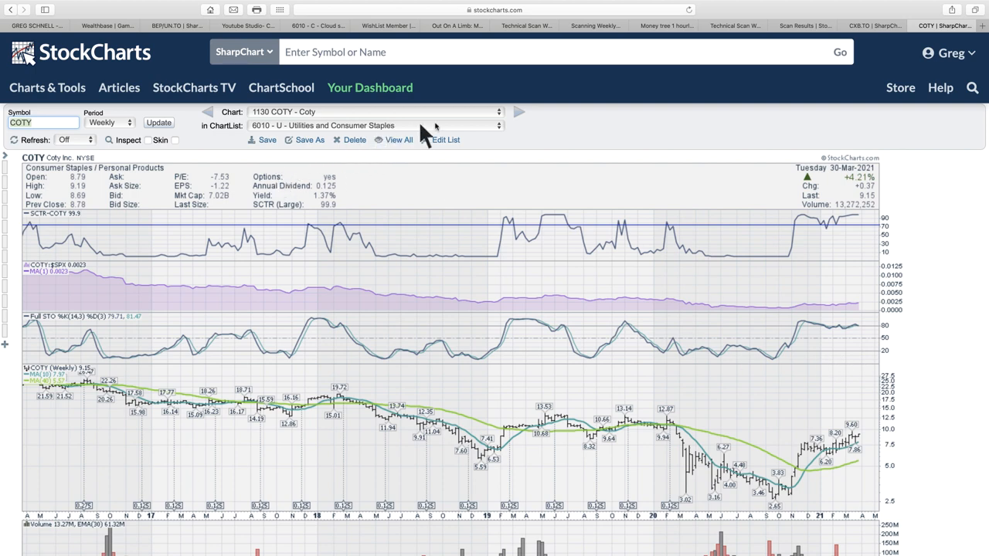
pyautogui.moveTo(703, 24)
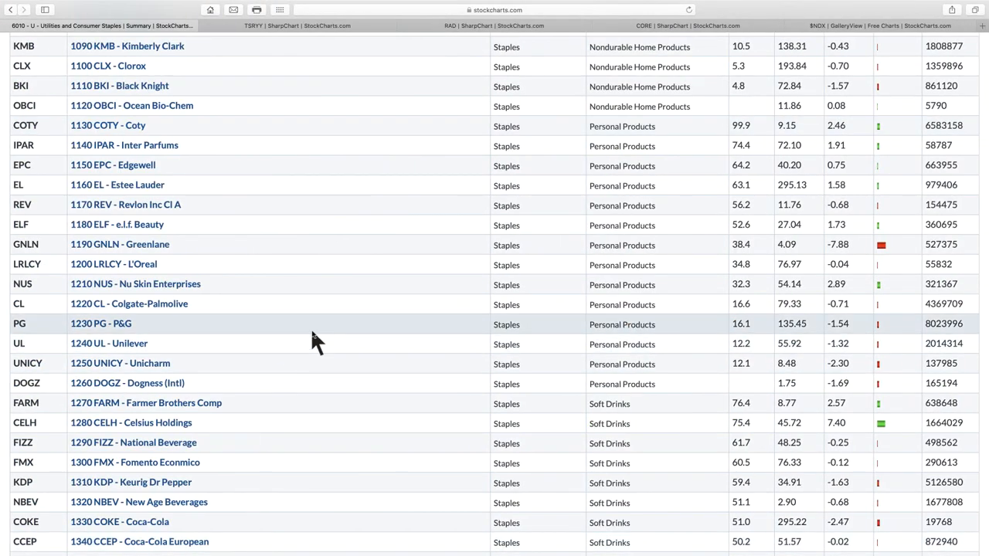
pyautogui.moveTo(286, 343)
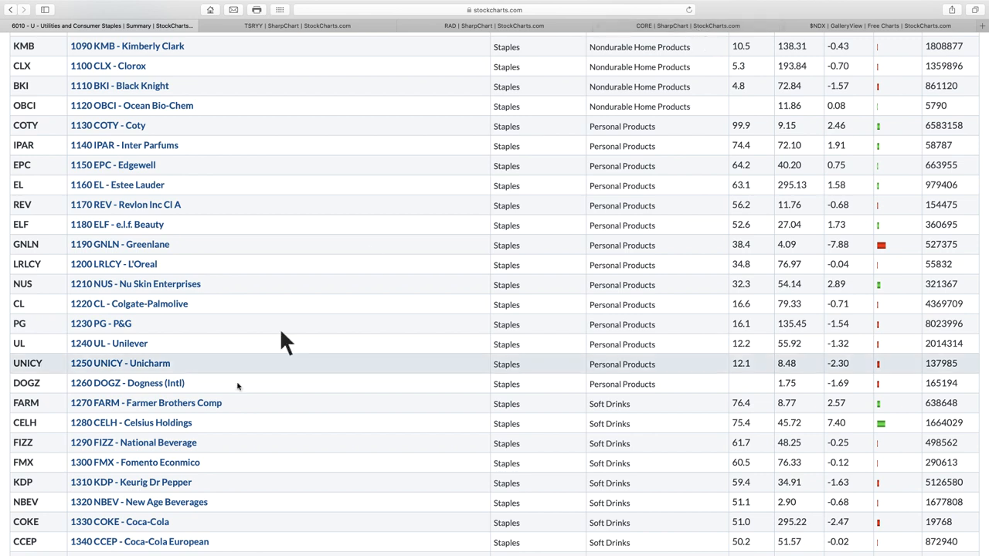
pyautogui.moveTo(127, 244)
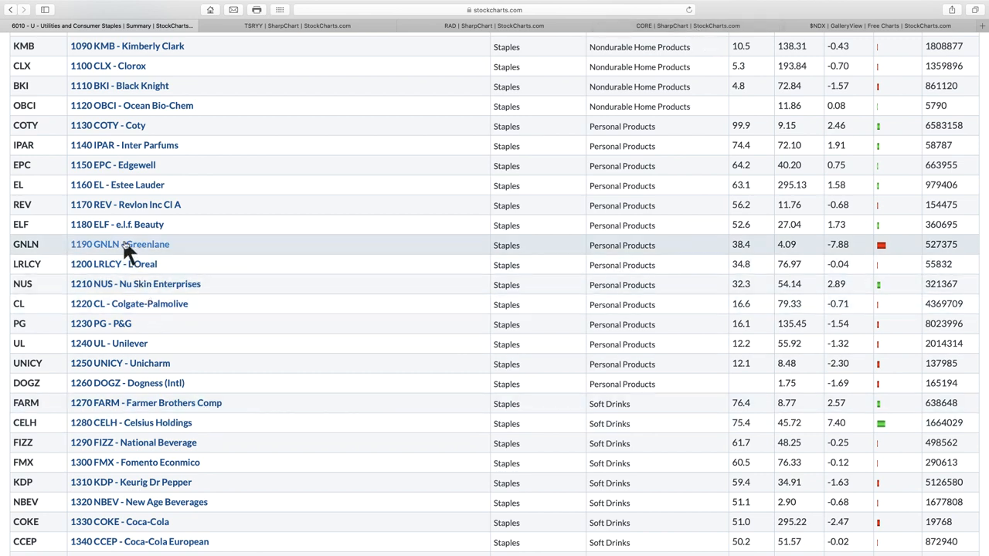
pyautogui.moveTo(131, 225)
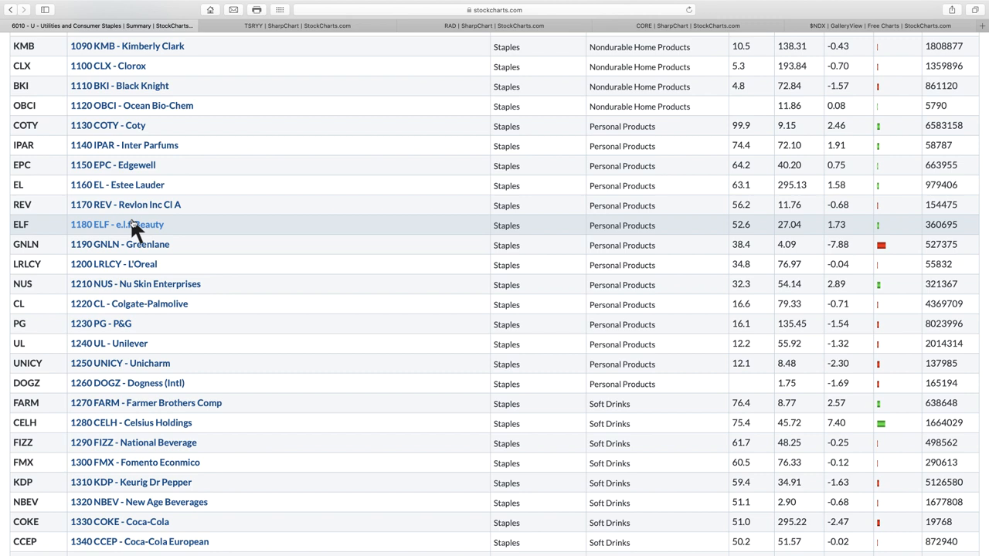
pyautogui.moveTo(739, 317)
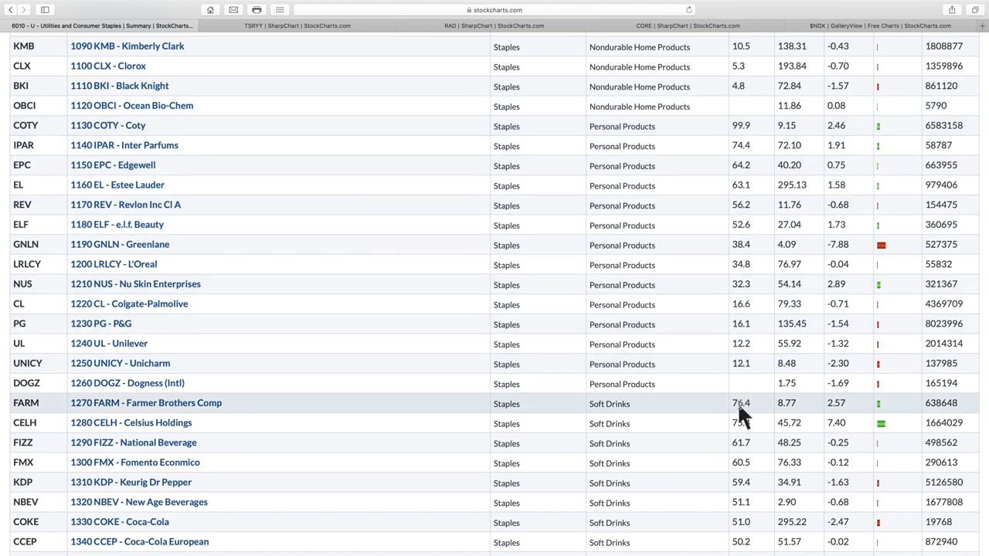
# Step: Scroll through soft drinks, tires and tobacco rows down to the Conventional Electricity utilities
pyautogui.scroll(-3)
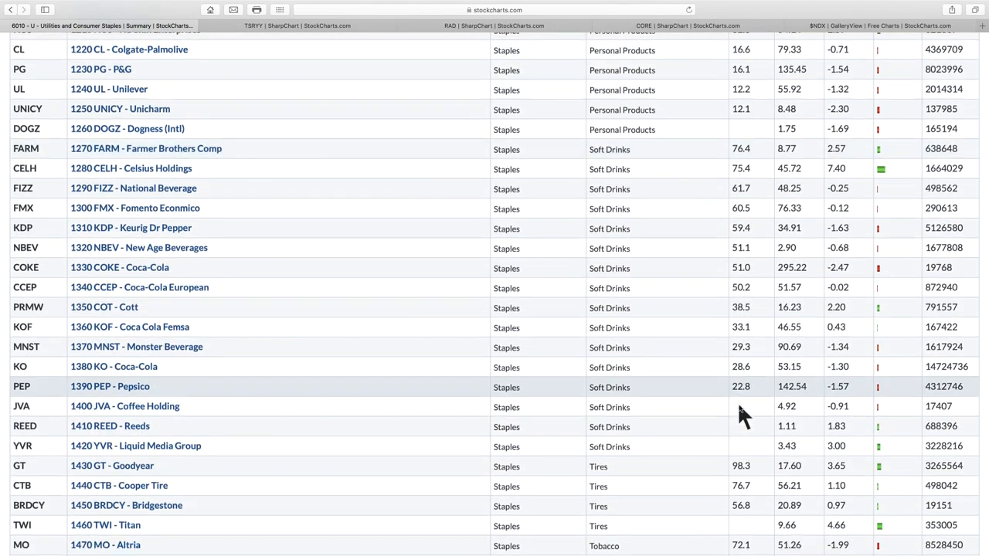
pyautogui.scroll(-3)
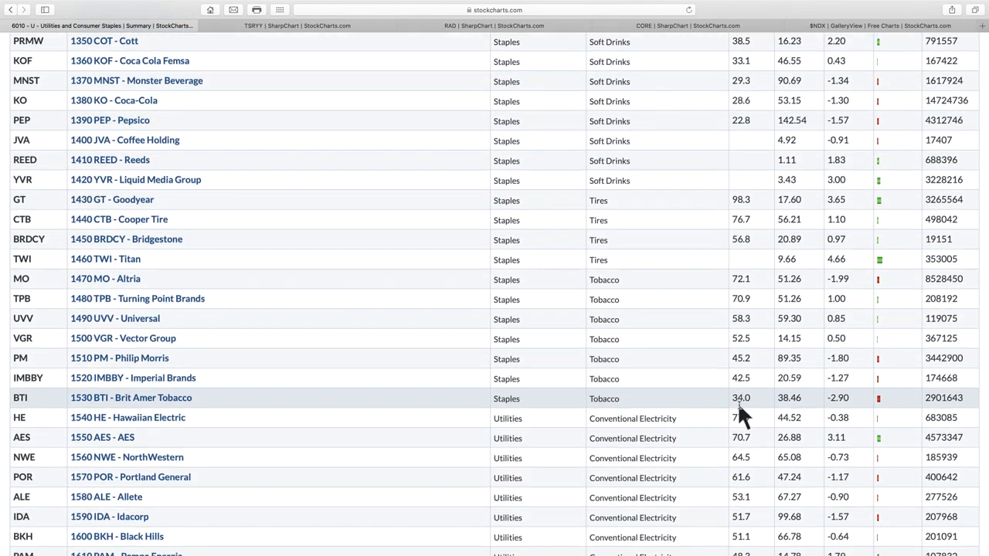
pyautogui.scroll(-3)
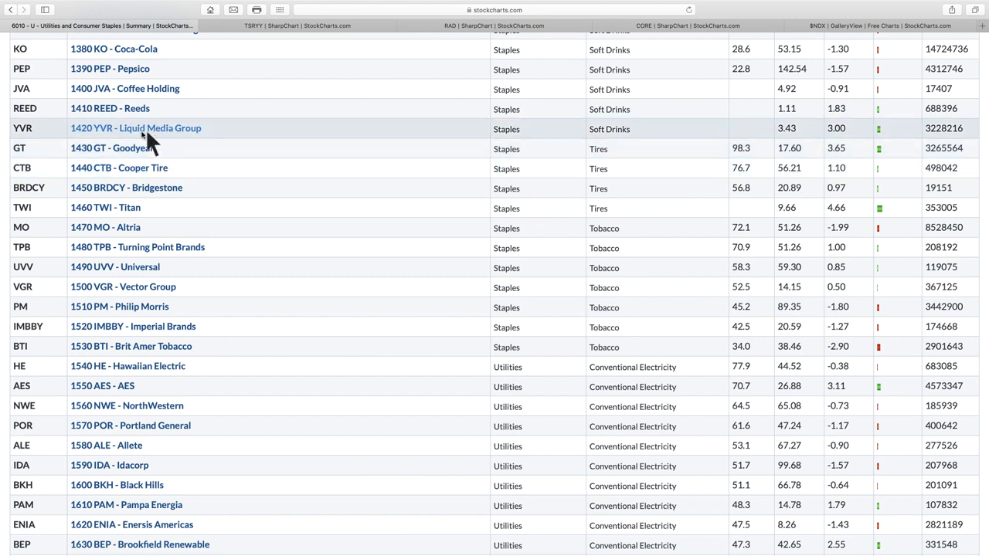
pyautogui.moveTo(19, 149)
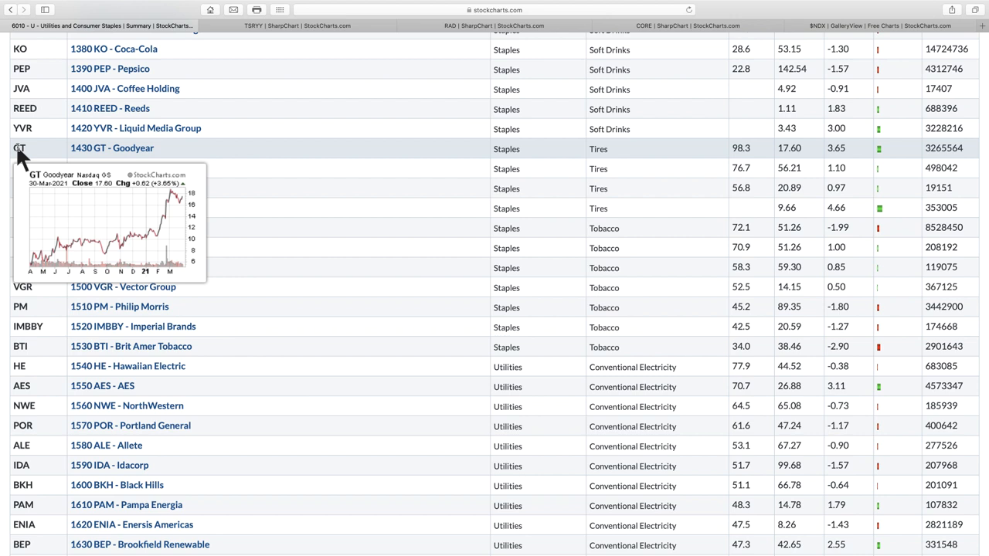
pyautogui.moveTo(27, 173)
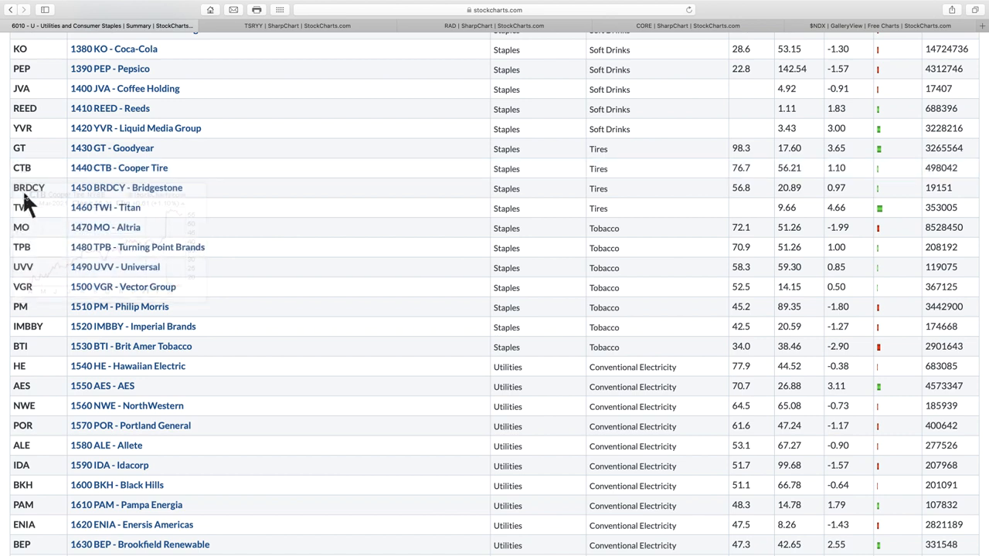
pyautogui.moveTo(28, 187)
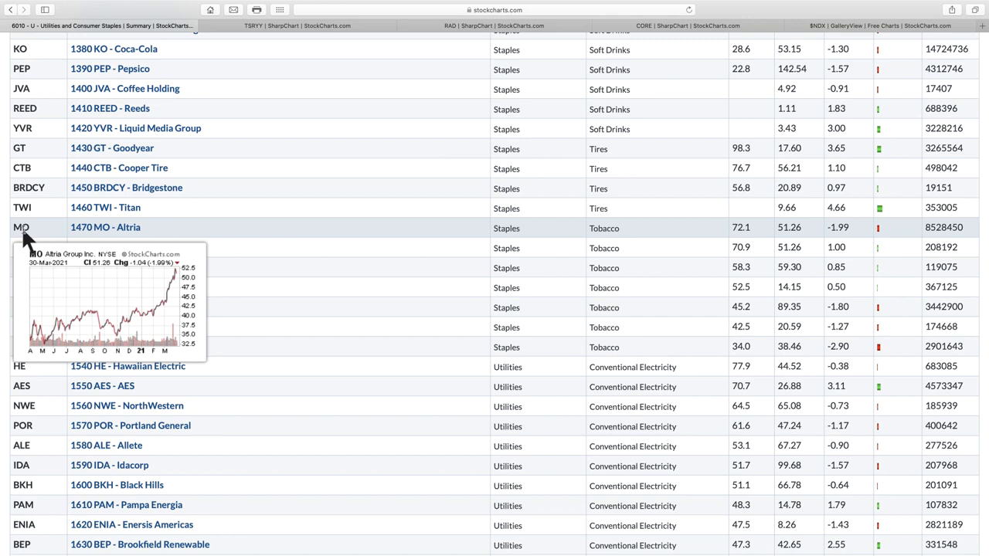
pyautogui.moveTo(541, 386)
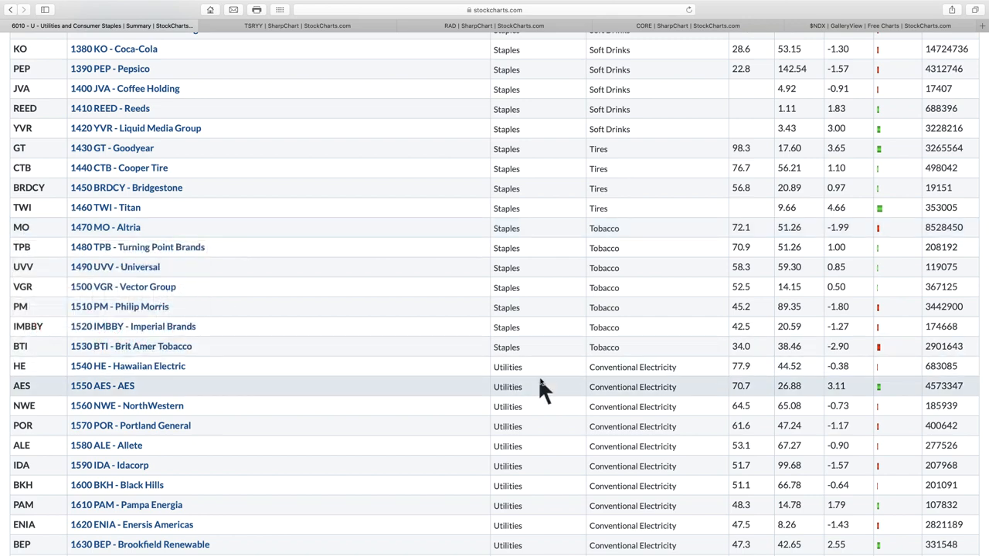
pyautogui.scroll(-3)
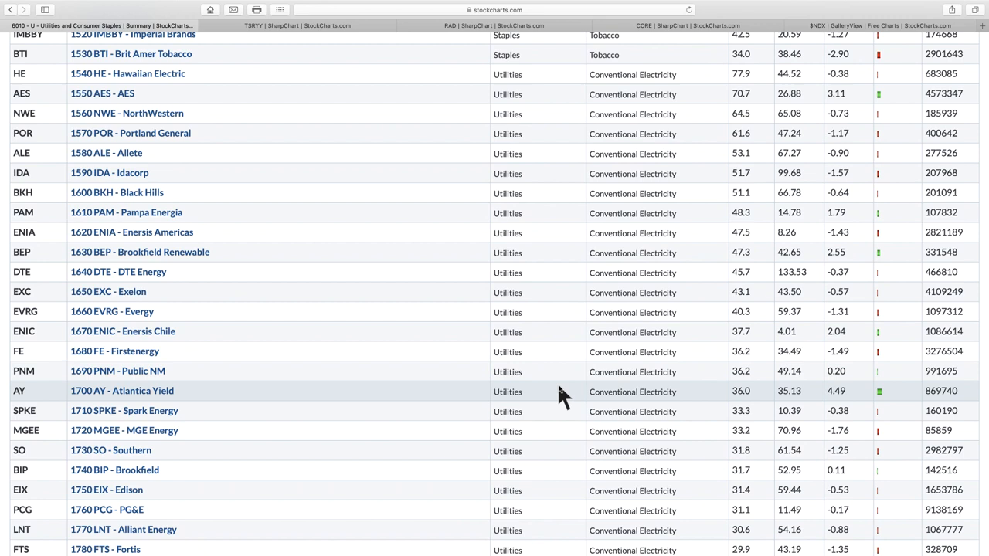
pyautogui.moveTo(740, 191)
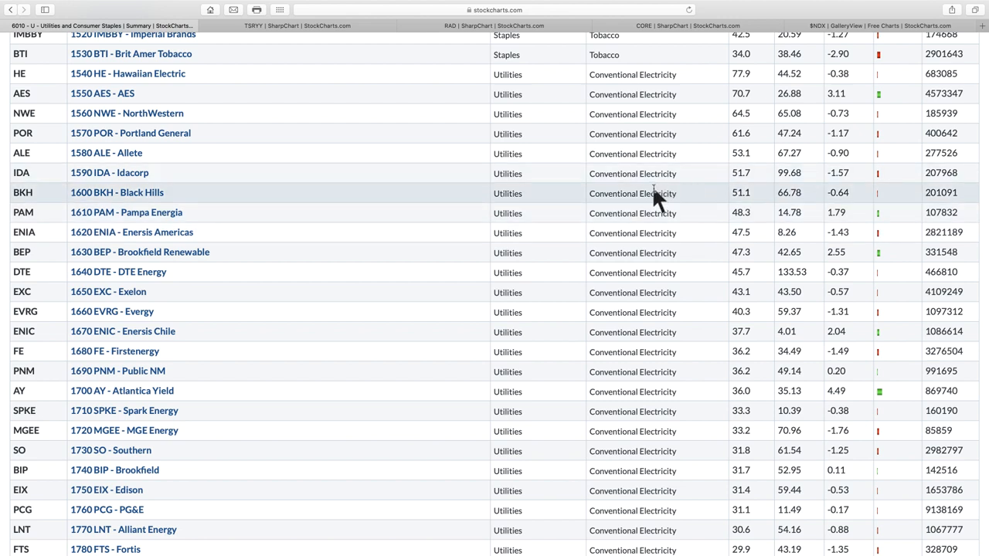
pyautogui.moveTo(510, 214)
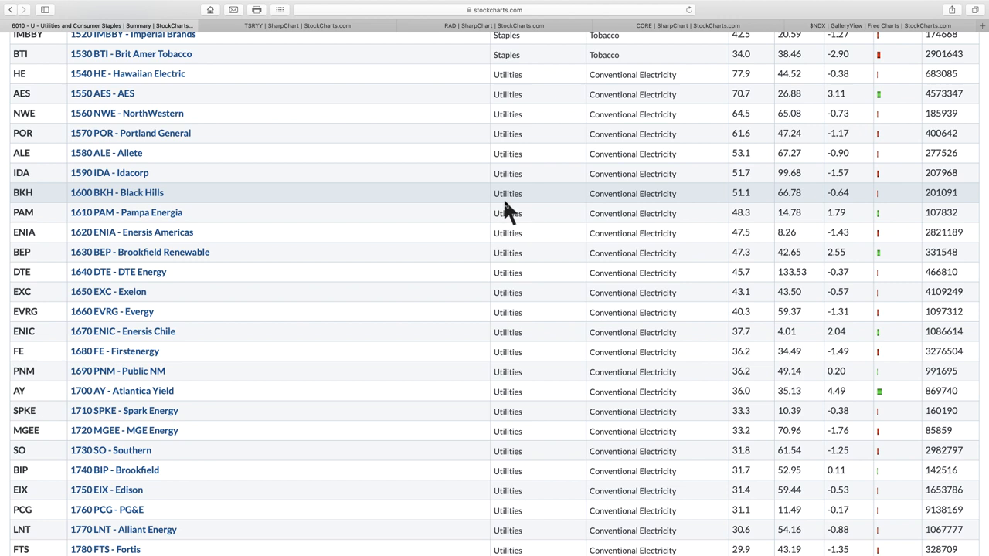